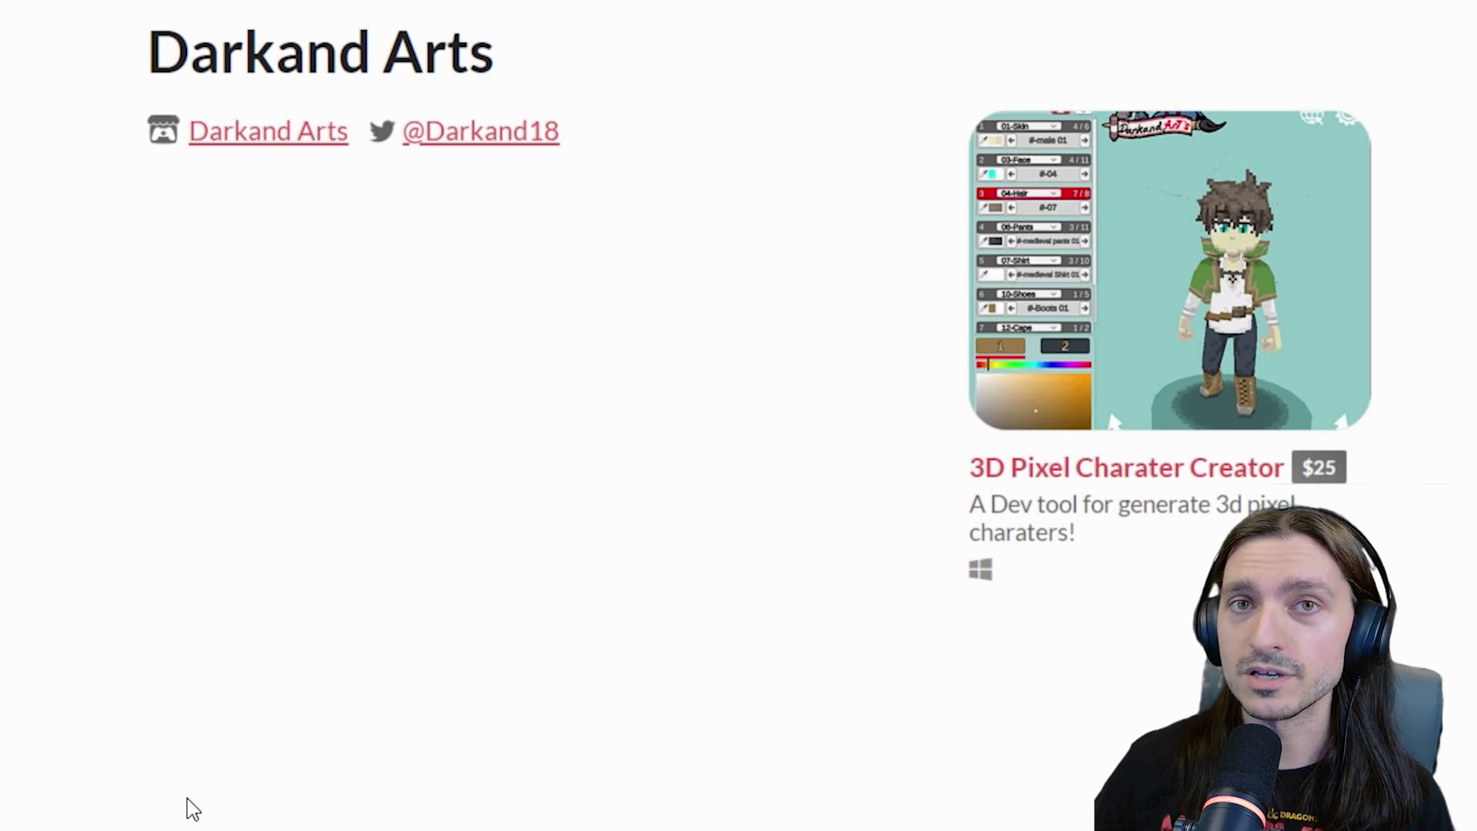
mouse_move(704, 767)
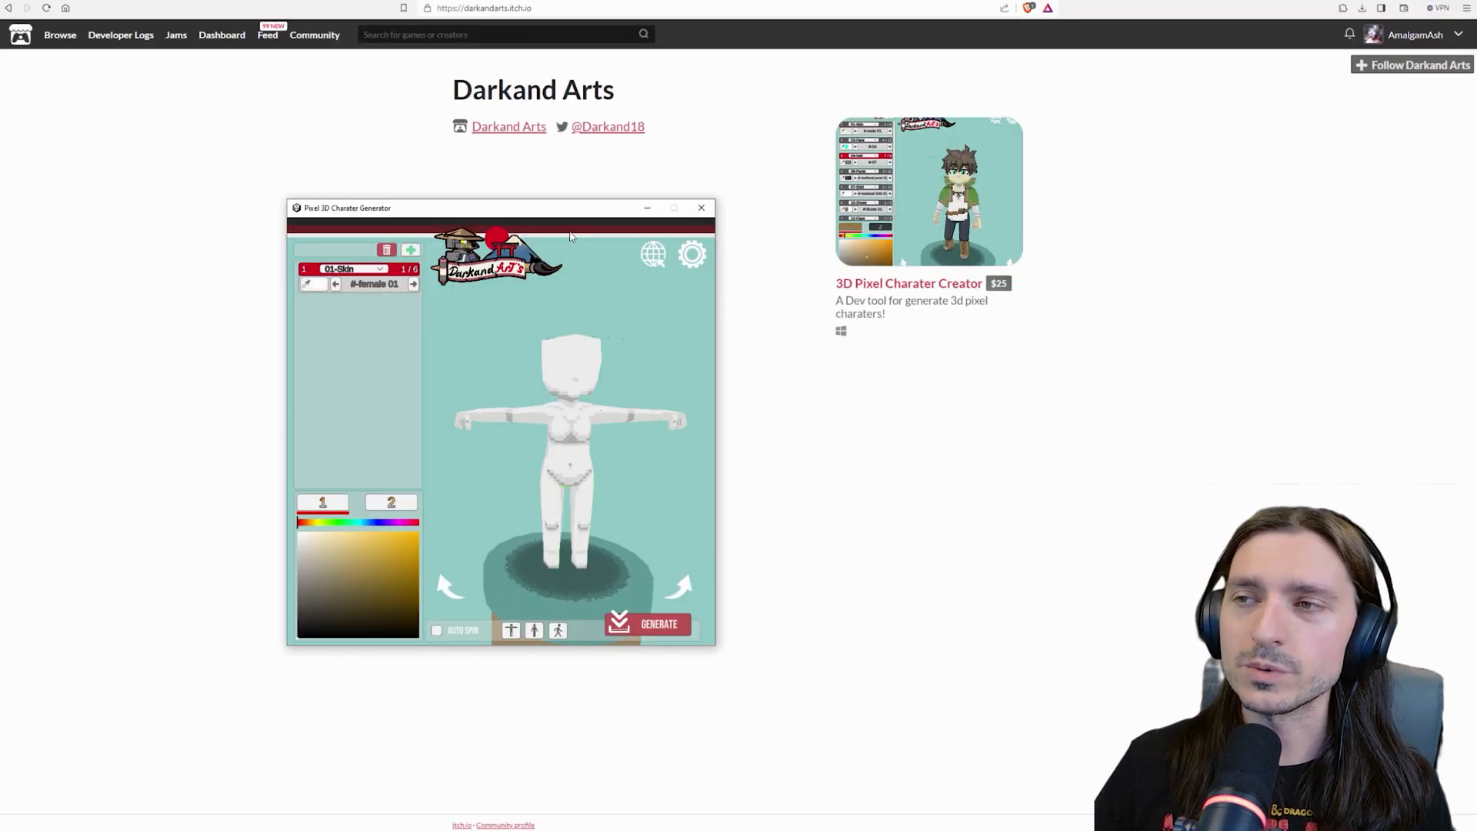
mouse_move(587, 215)
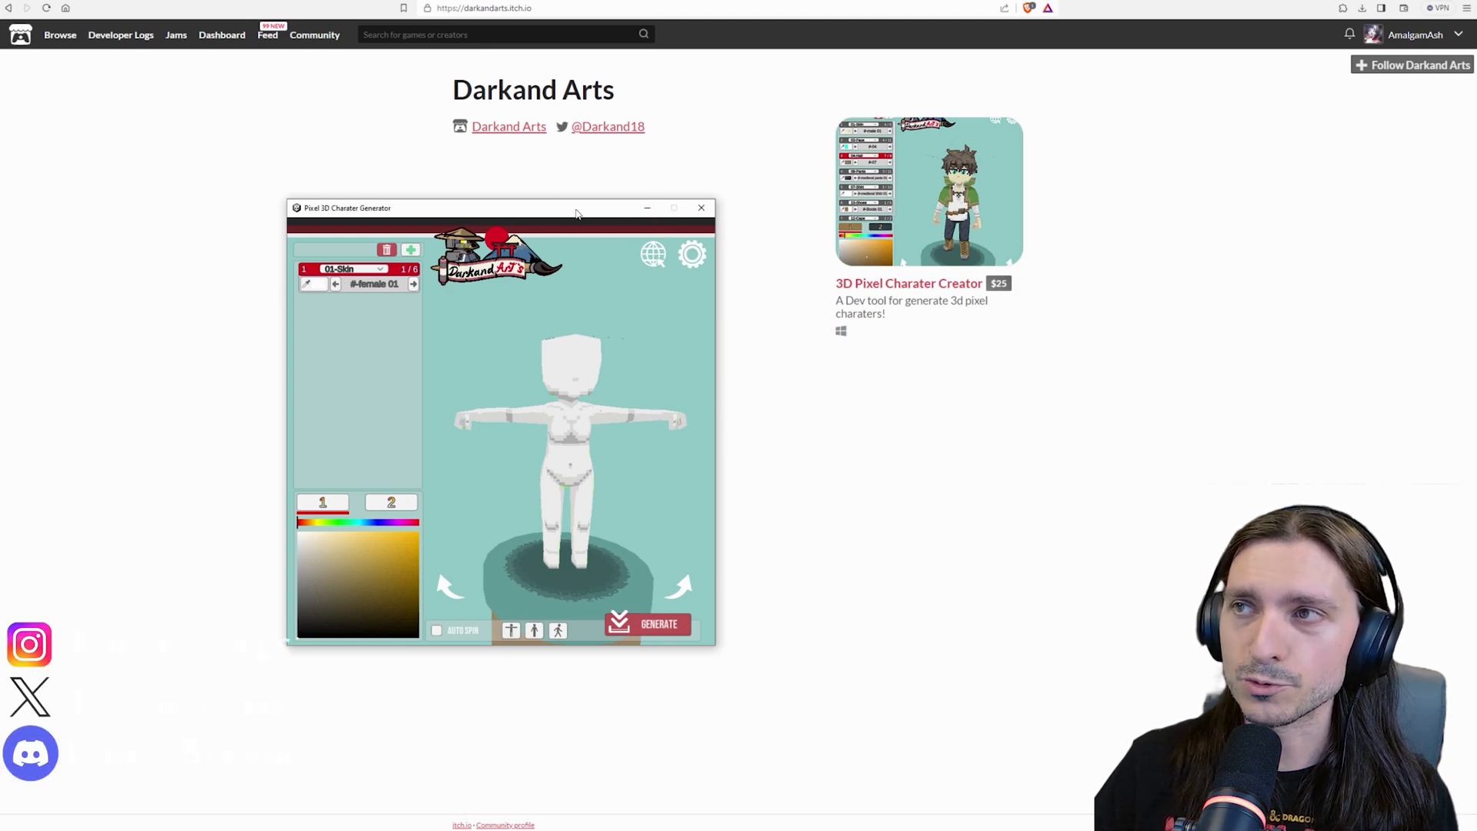
mouse_move(504, 174)
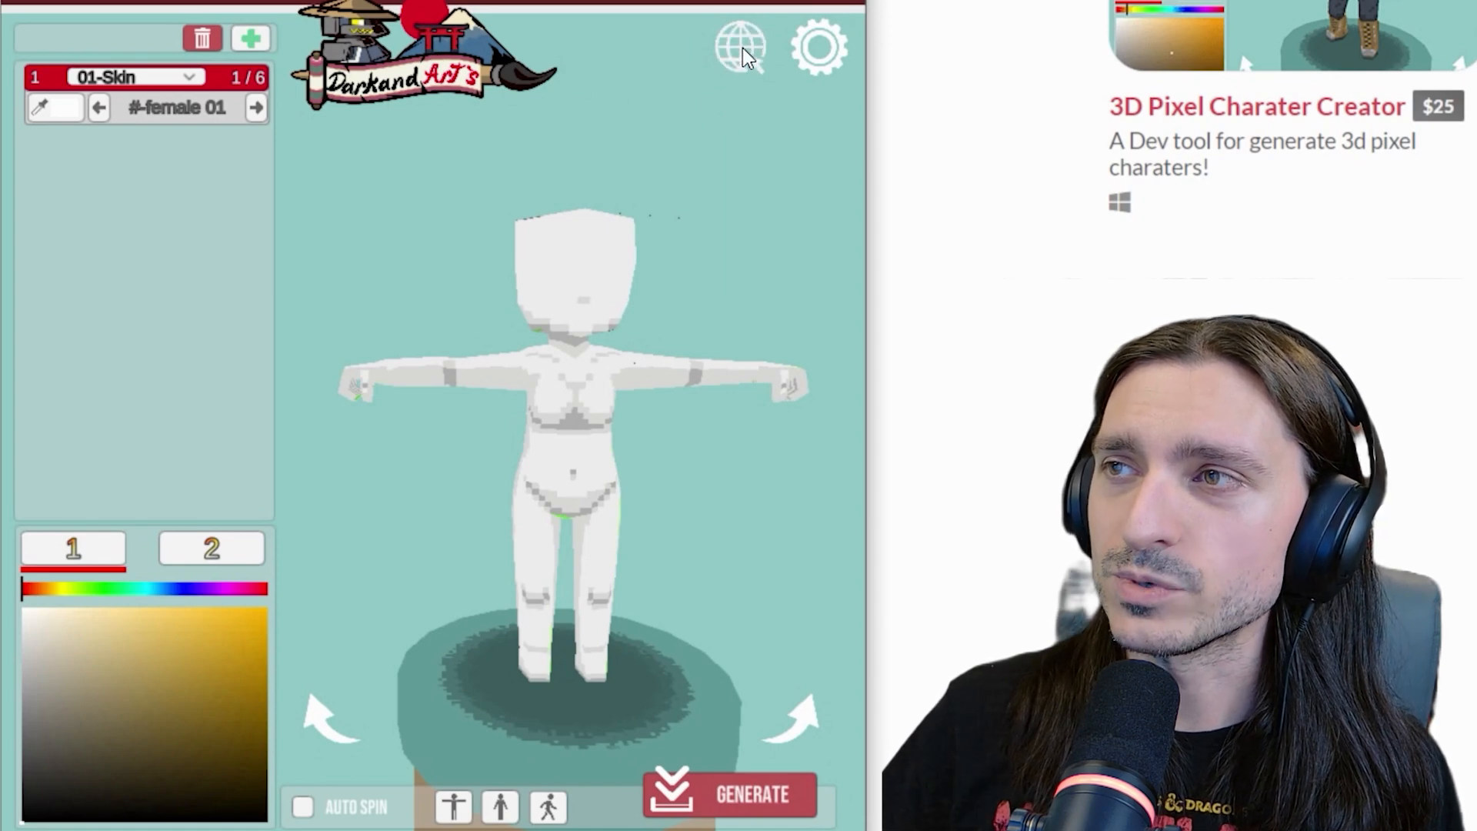
click(740, 45)
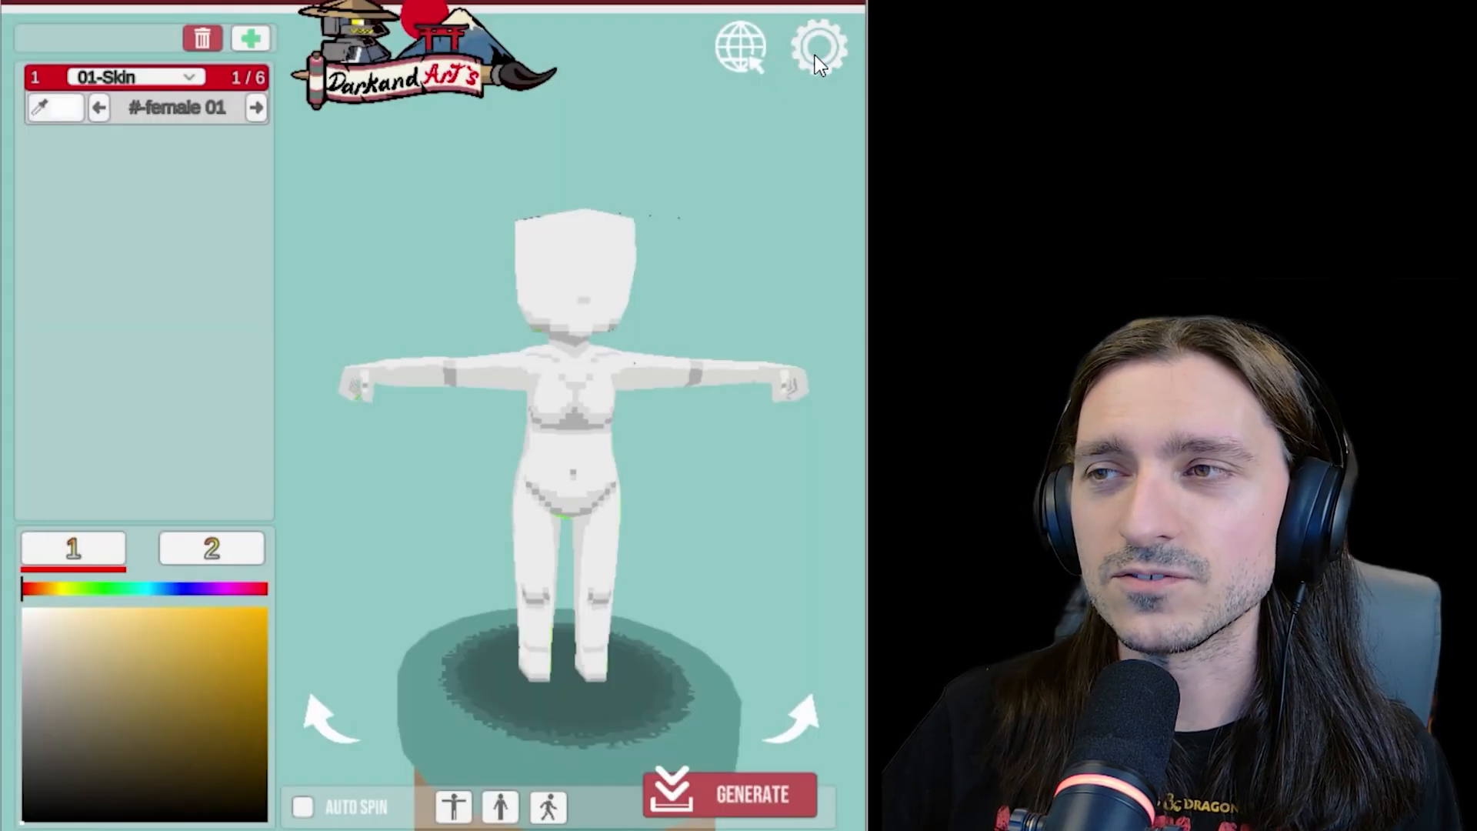
mouse_move(805, 808)
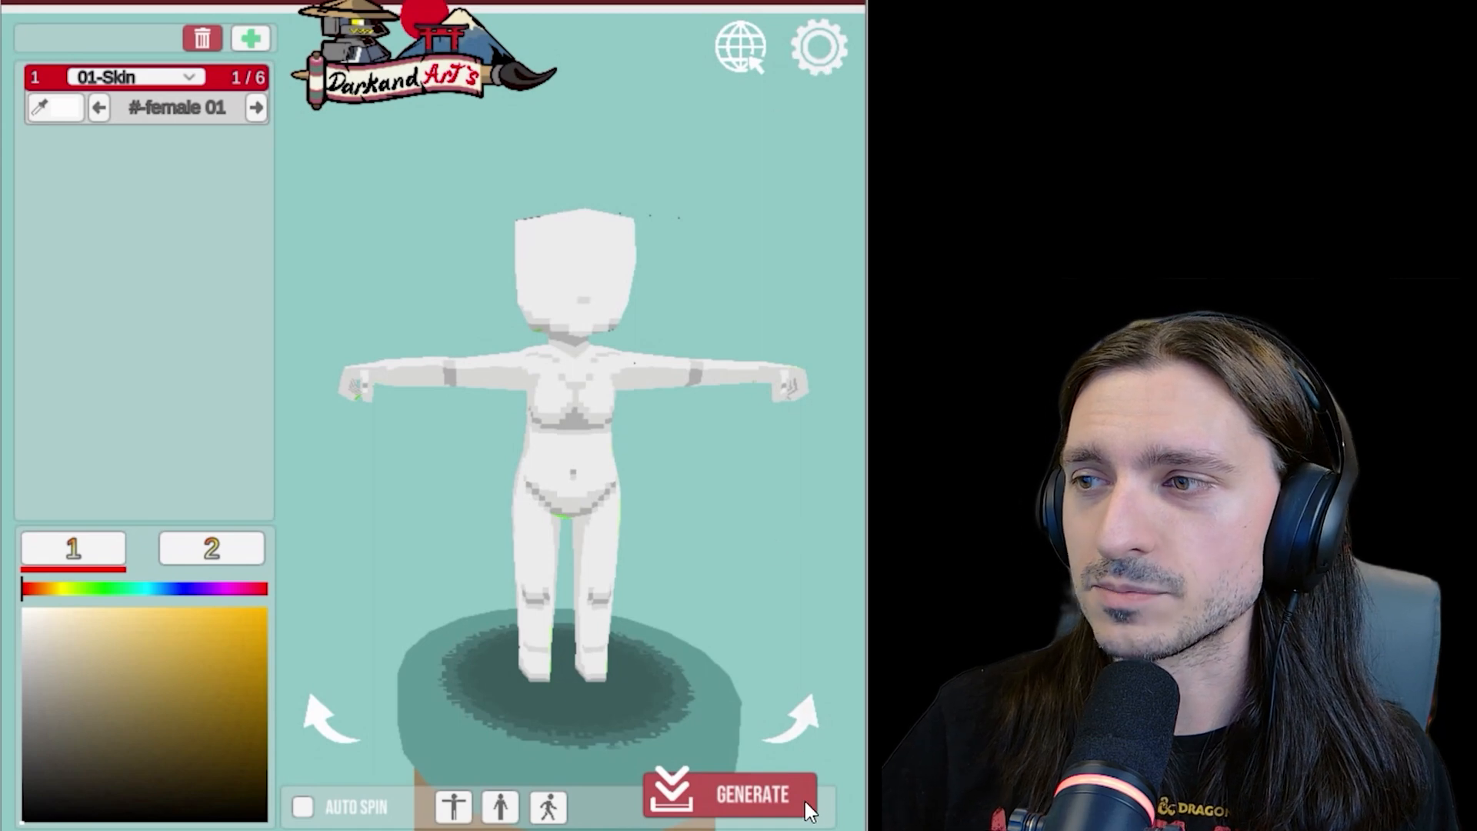
mouse_move(744, 406)
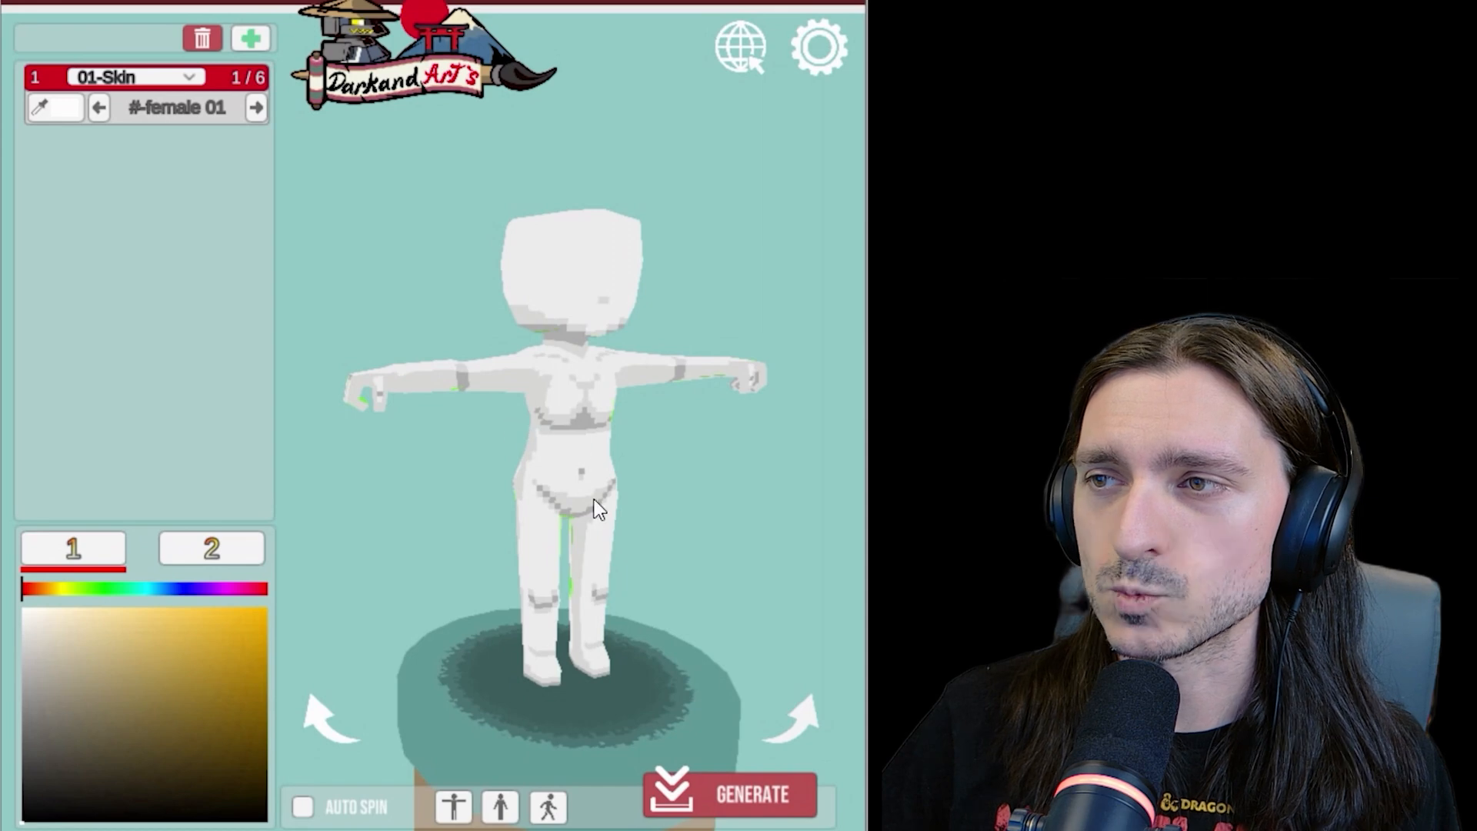
mouse_move(677, 462)
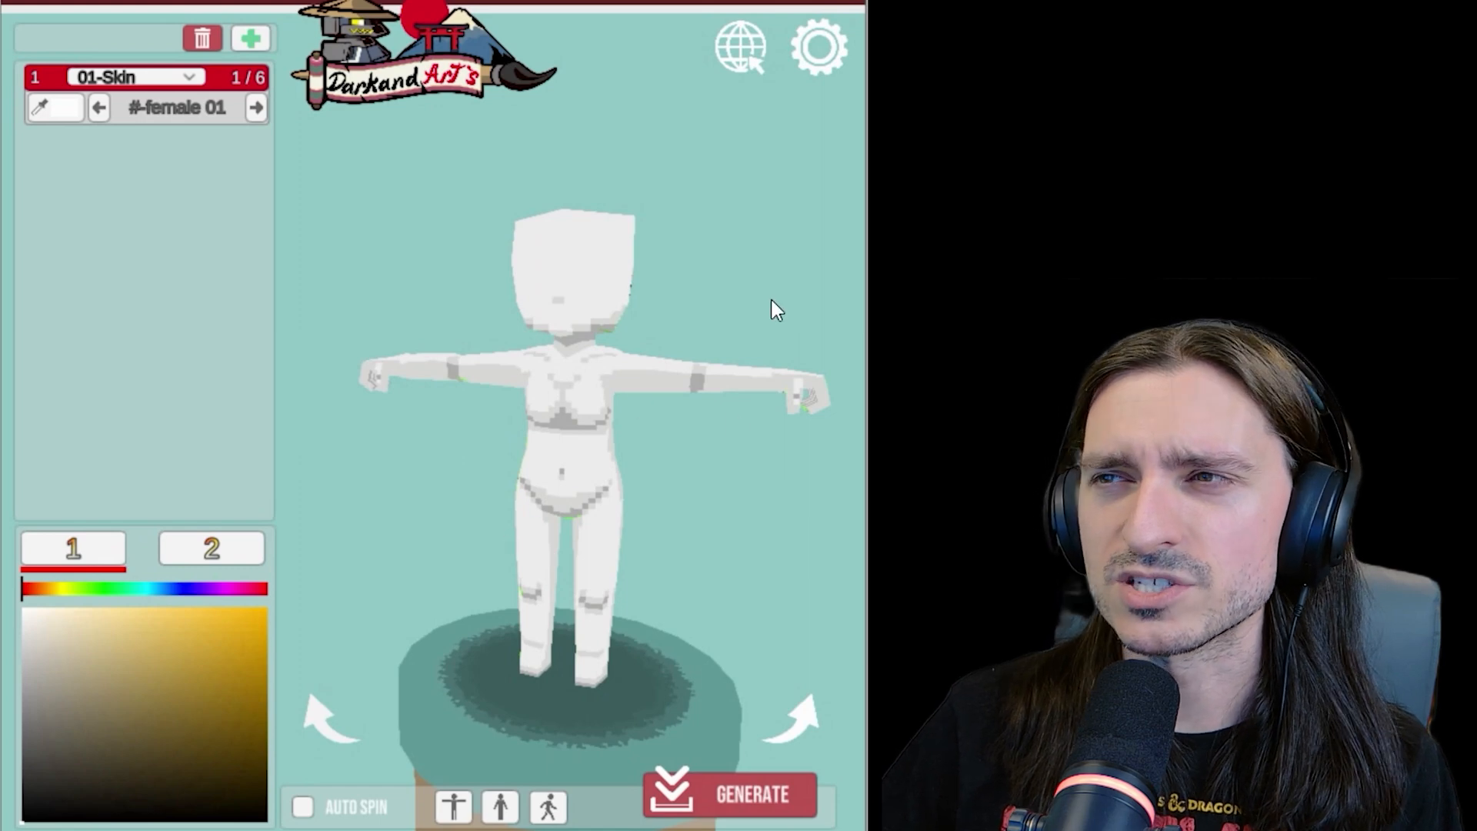
mouse_move(530, 463)
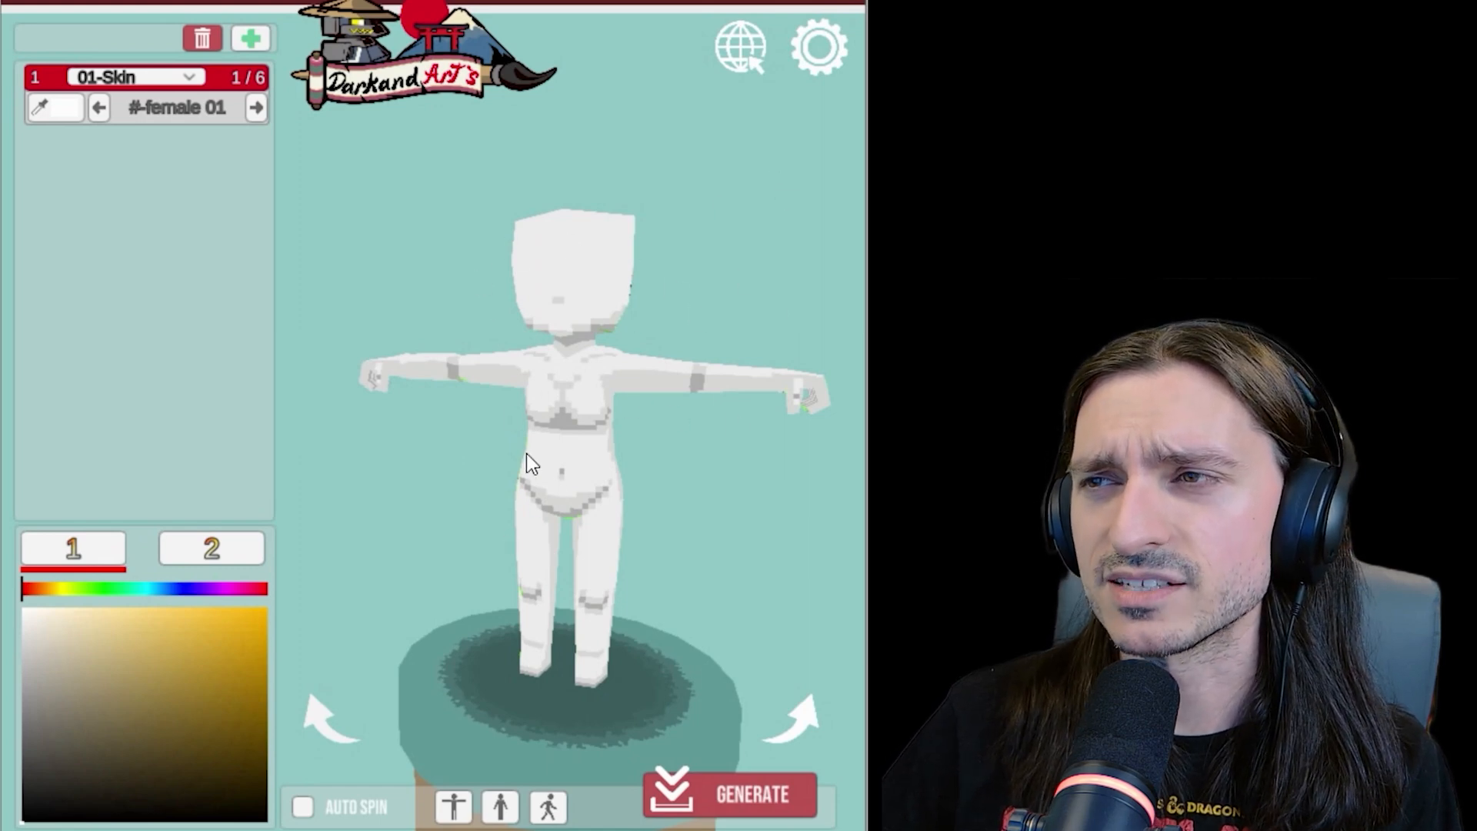
mouse_move(584, 385)
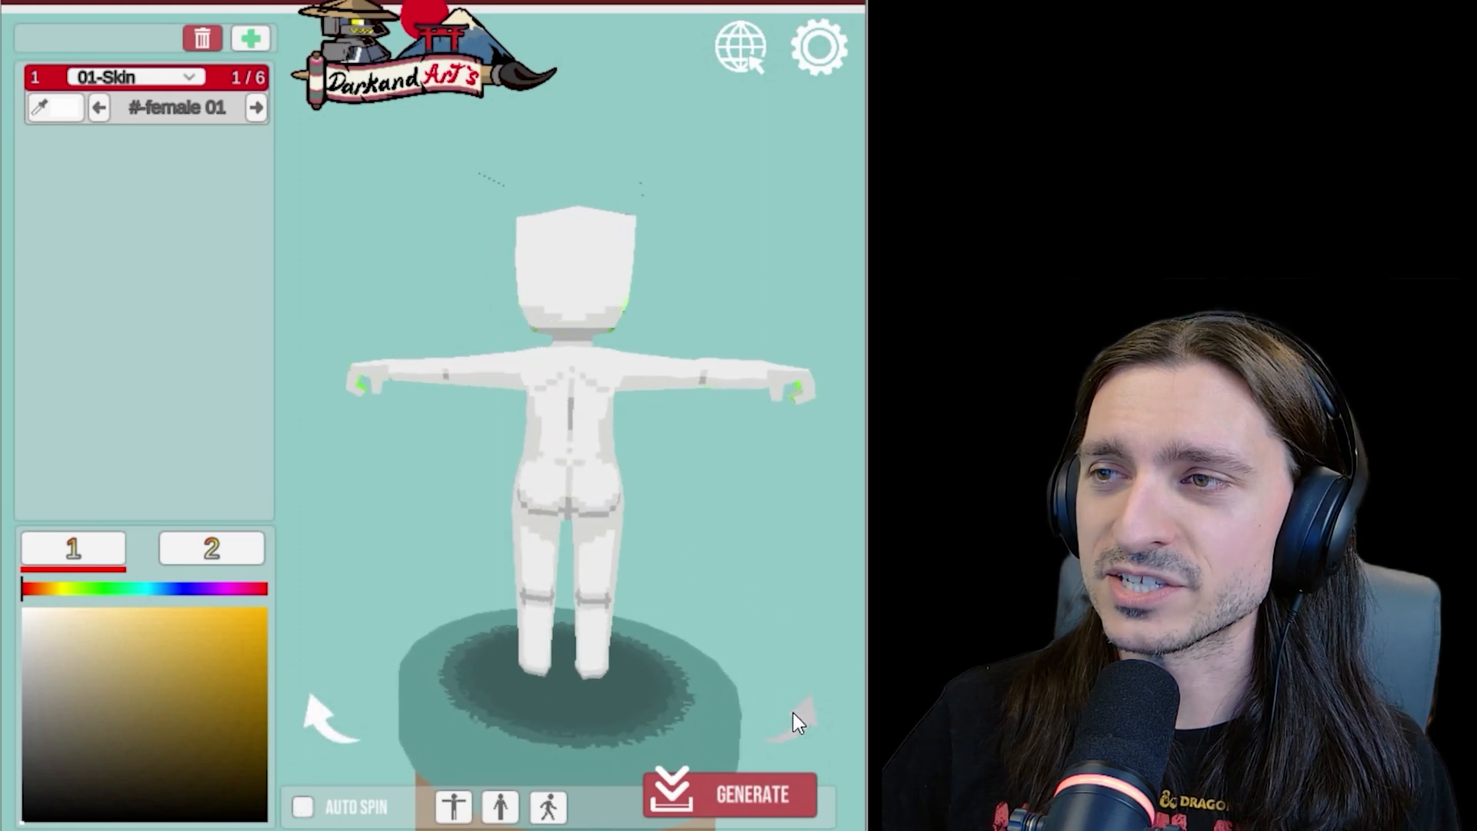
Toggle Auto Spin on and off, then set the base model to its walking pose
click(303, 808)
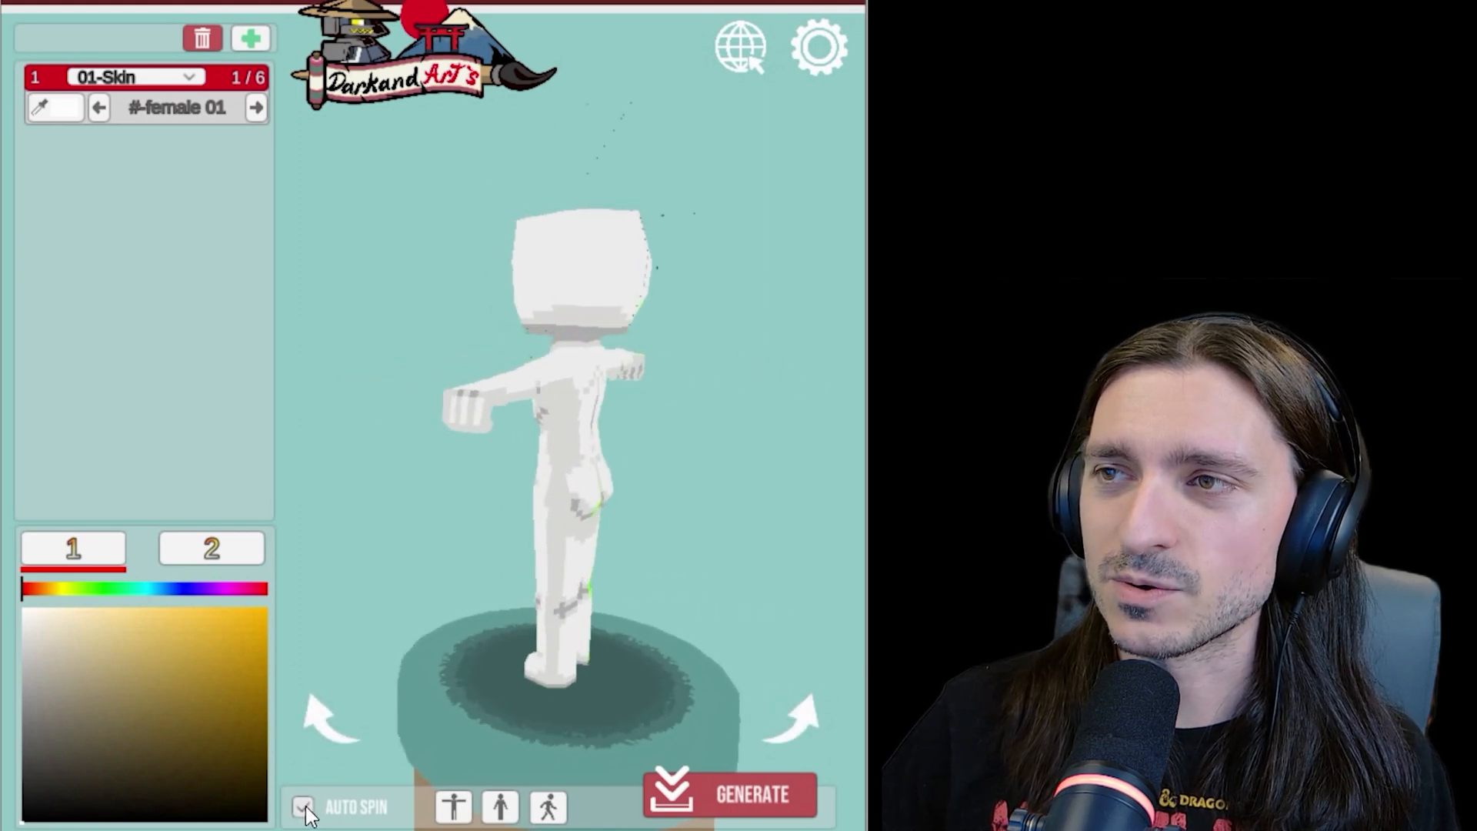
click(303, 806)
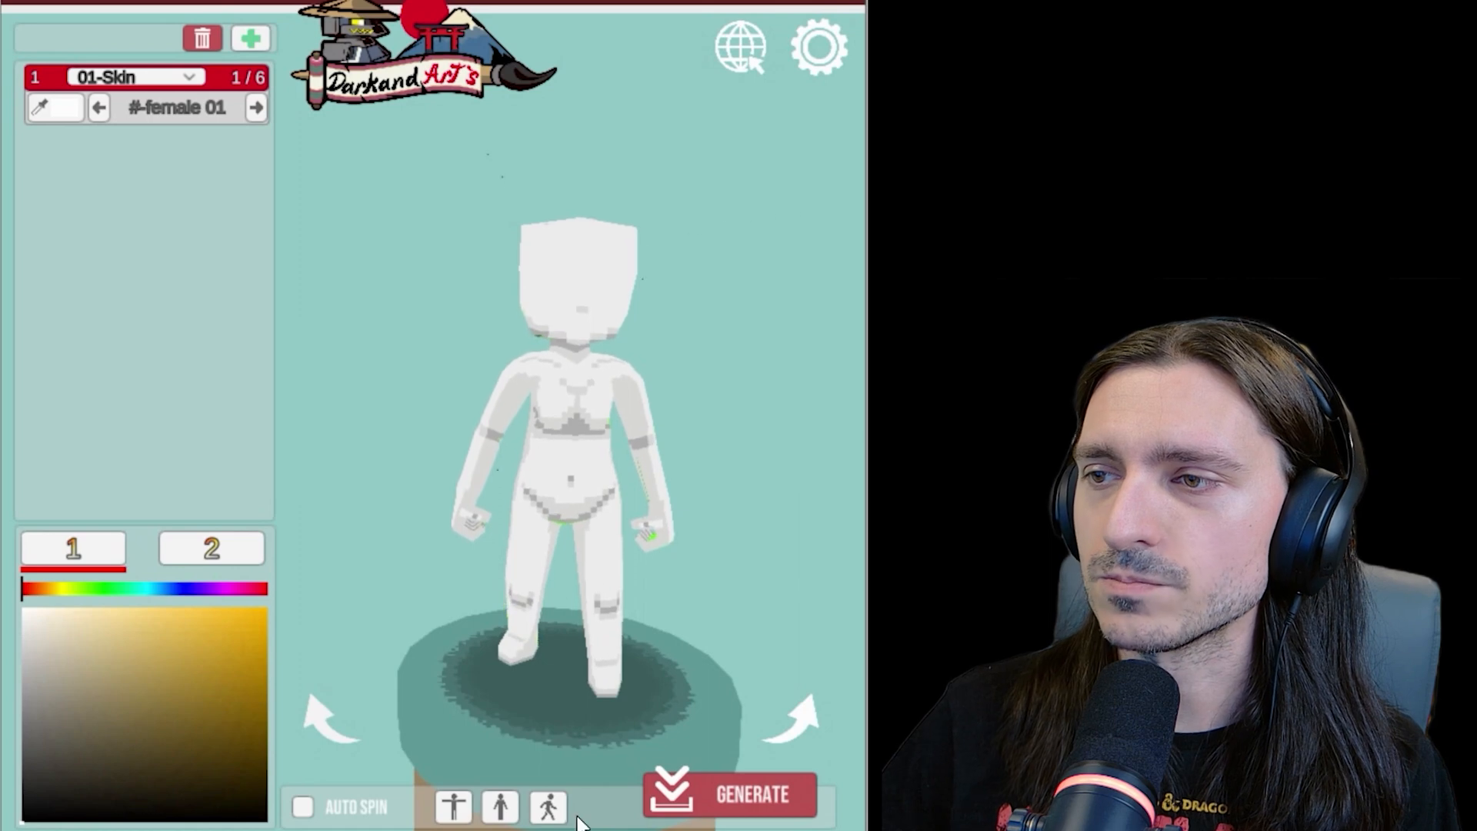
click(795, 712)
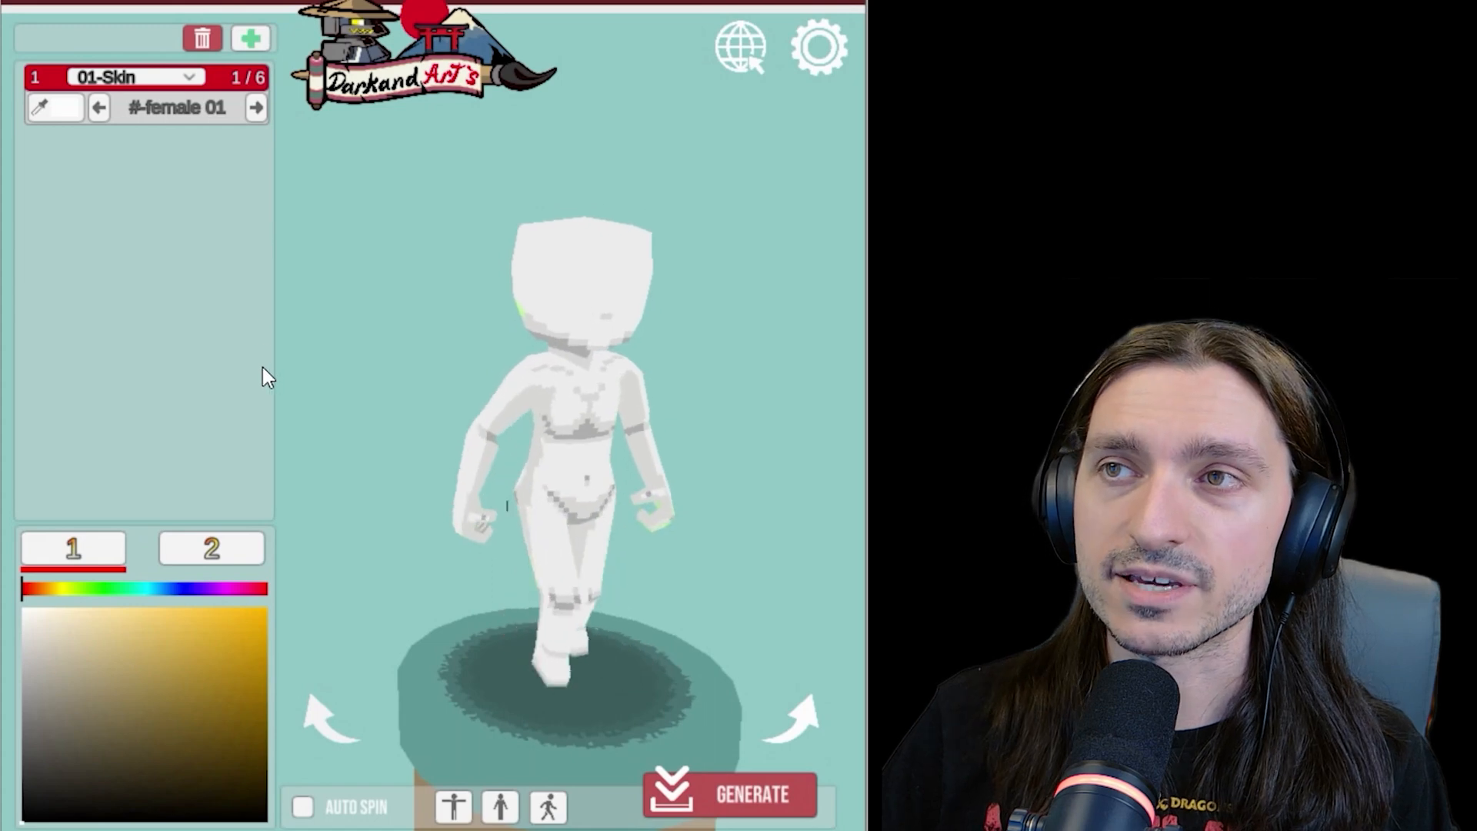
click(250, 37)
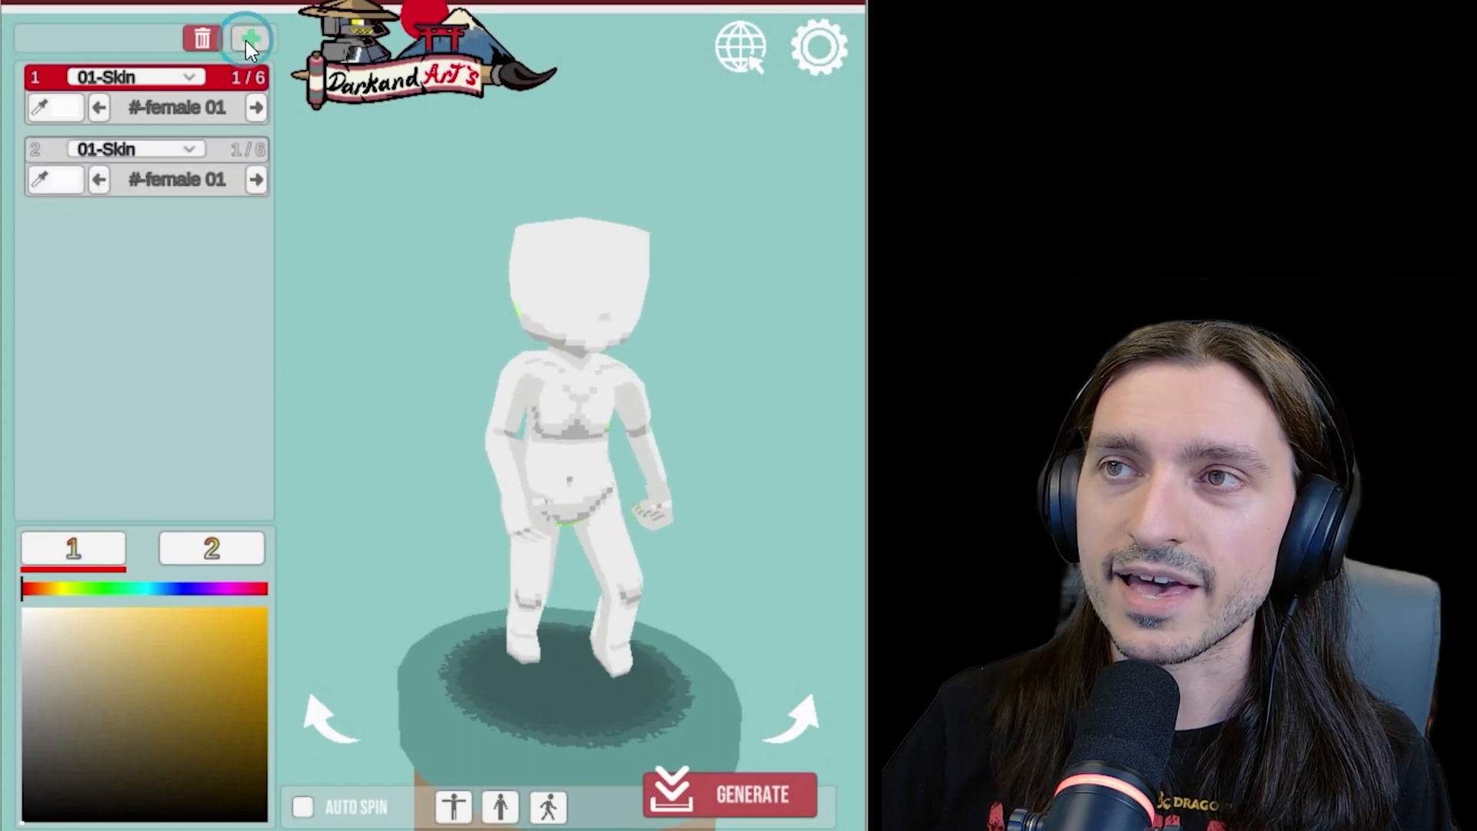
click(201, 38)
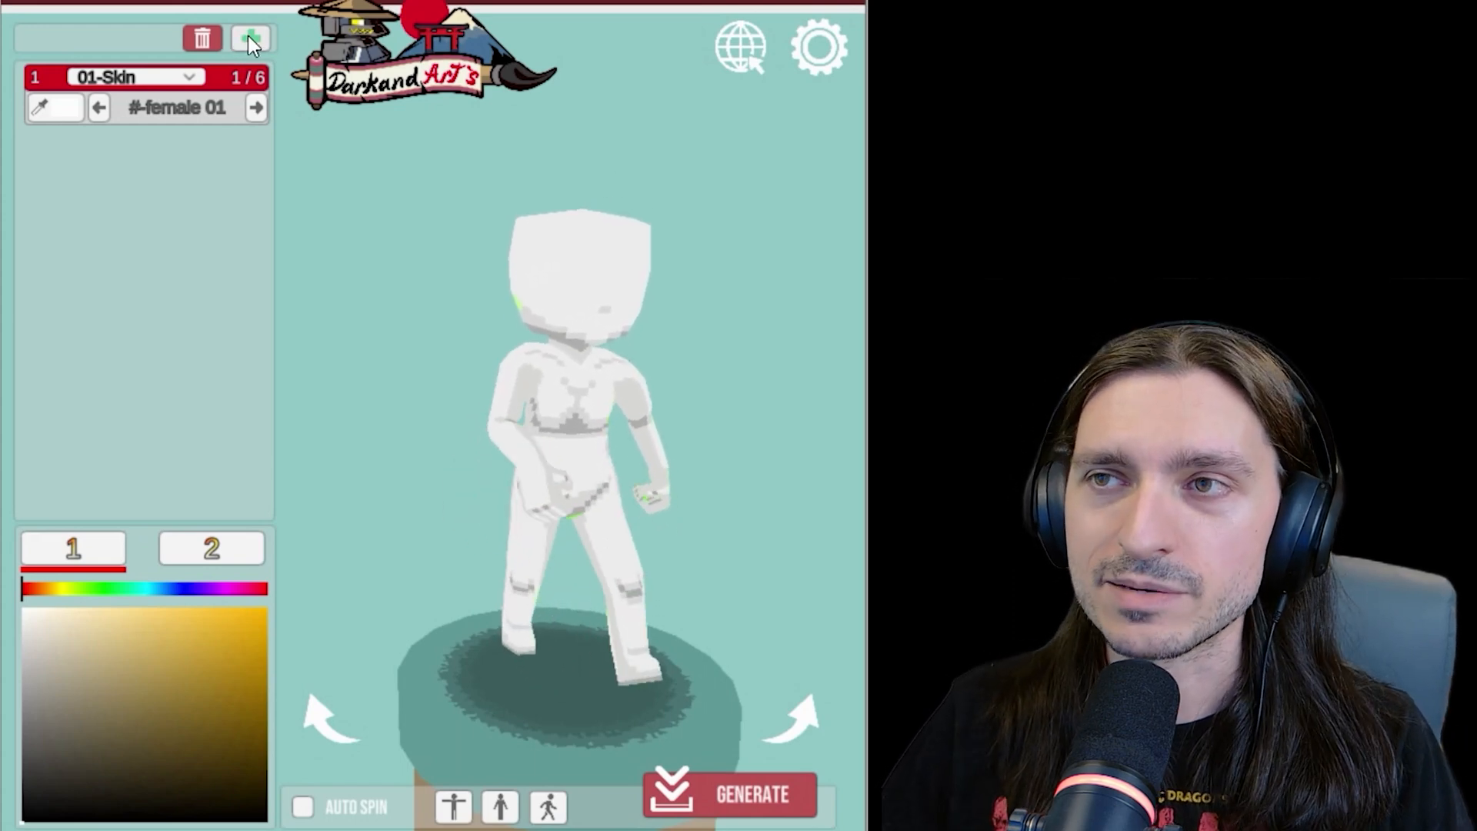
click(251, 37)
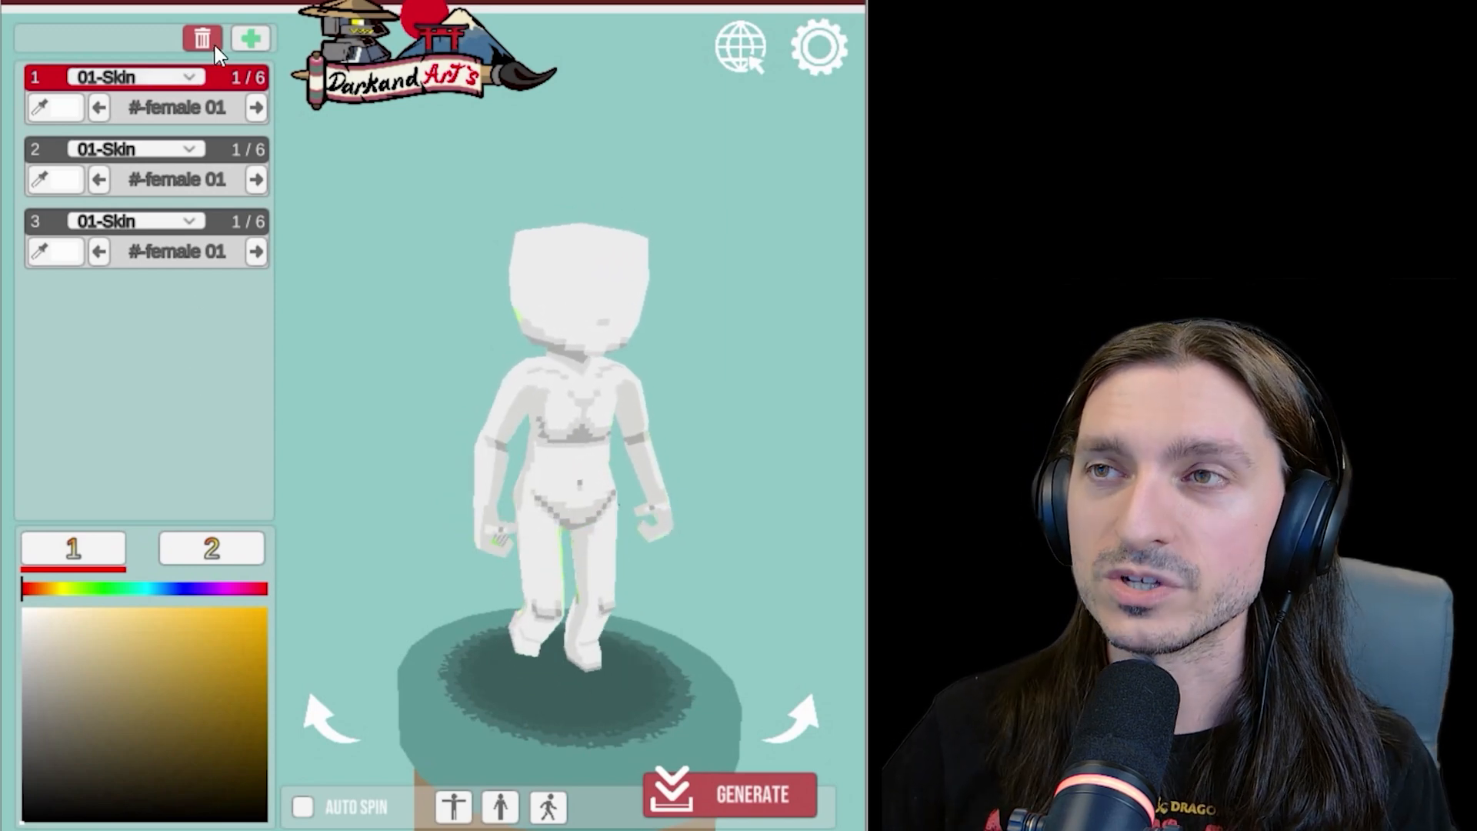
click(203, 37)
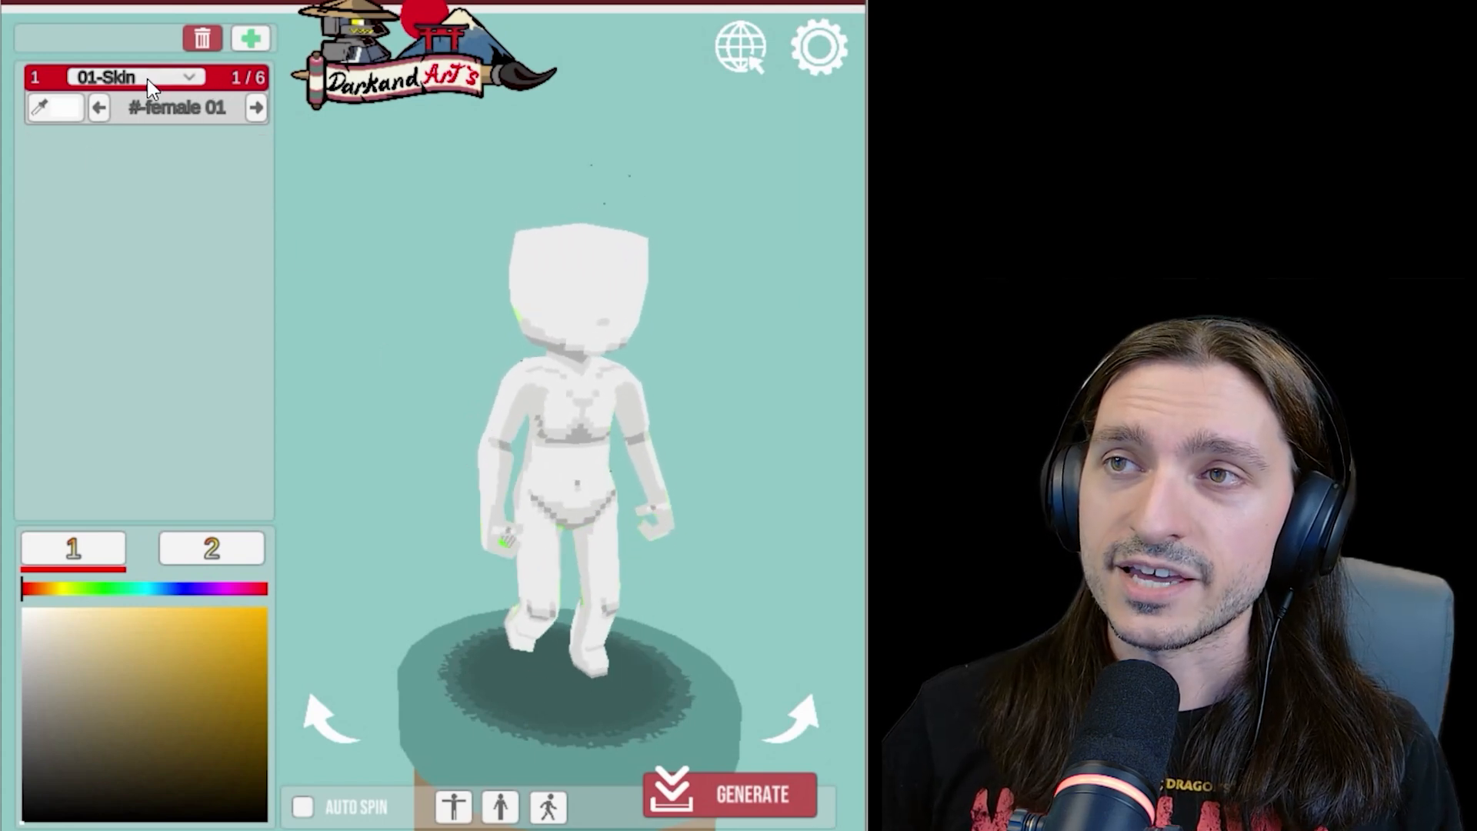
click(134, 77)
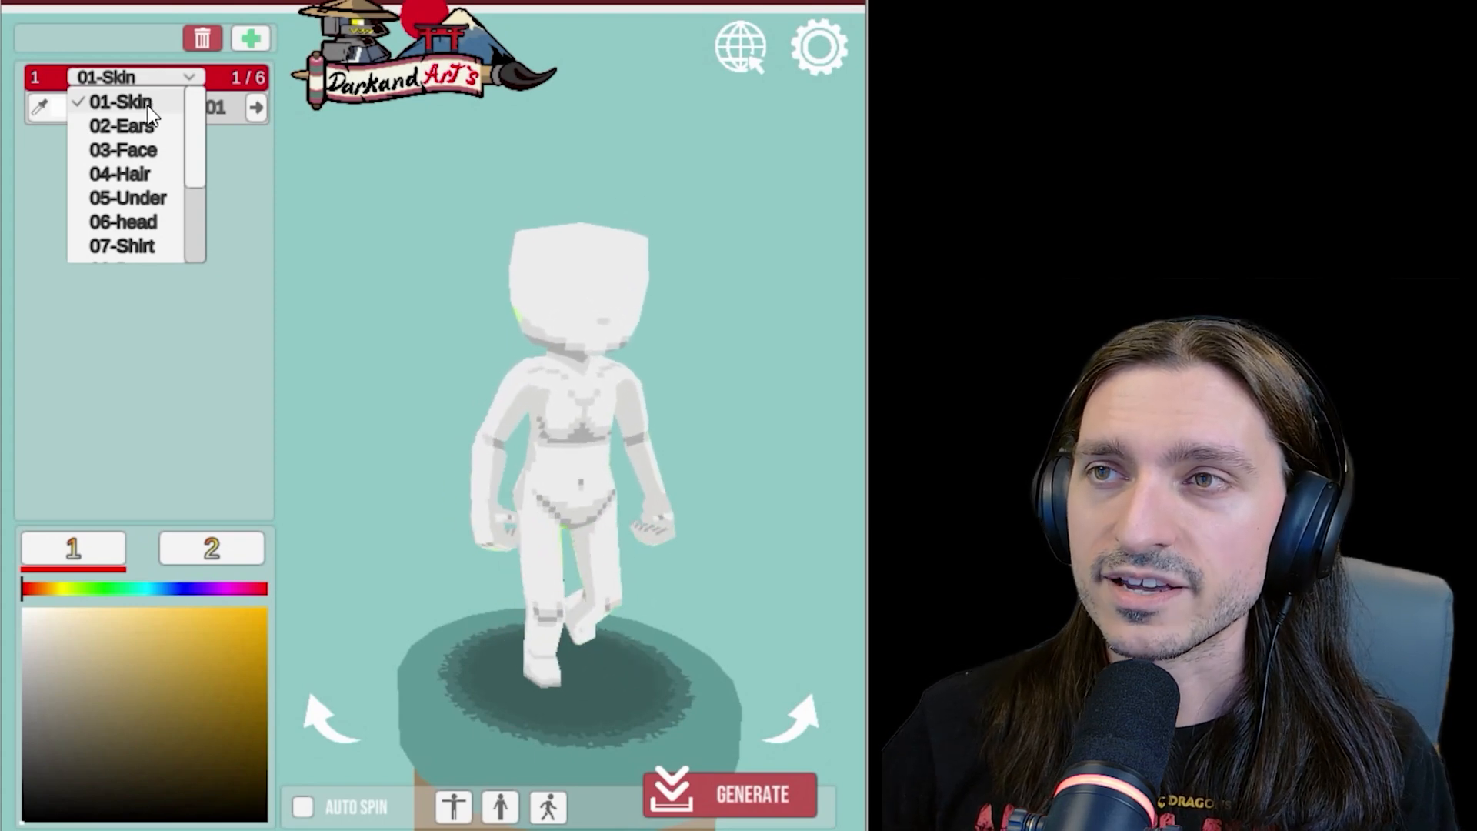
click(120, 126)
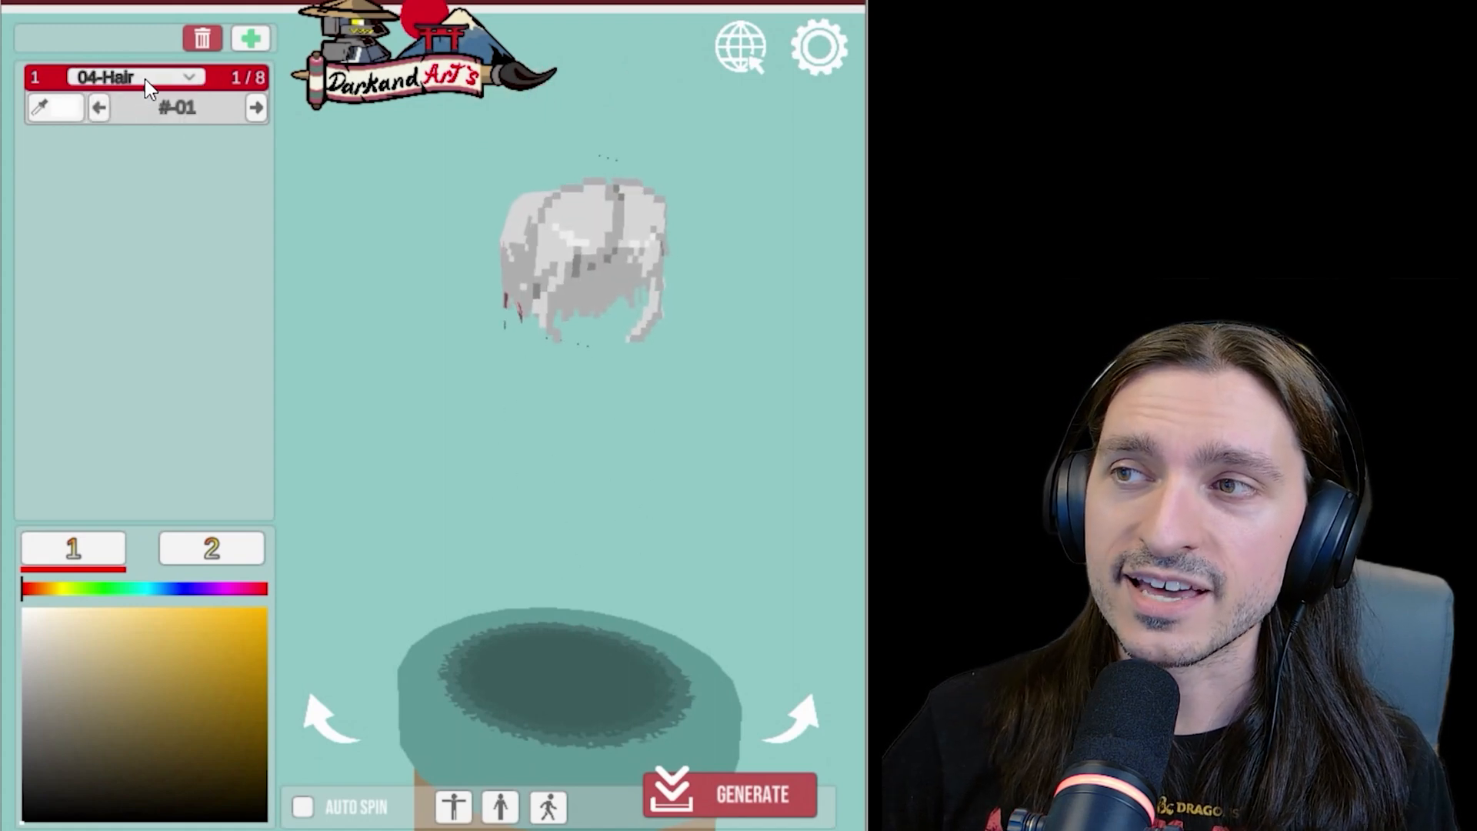
click(133, 77)
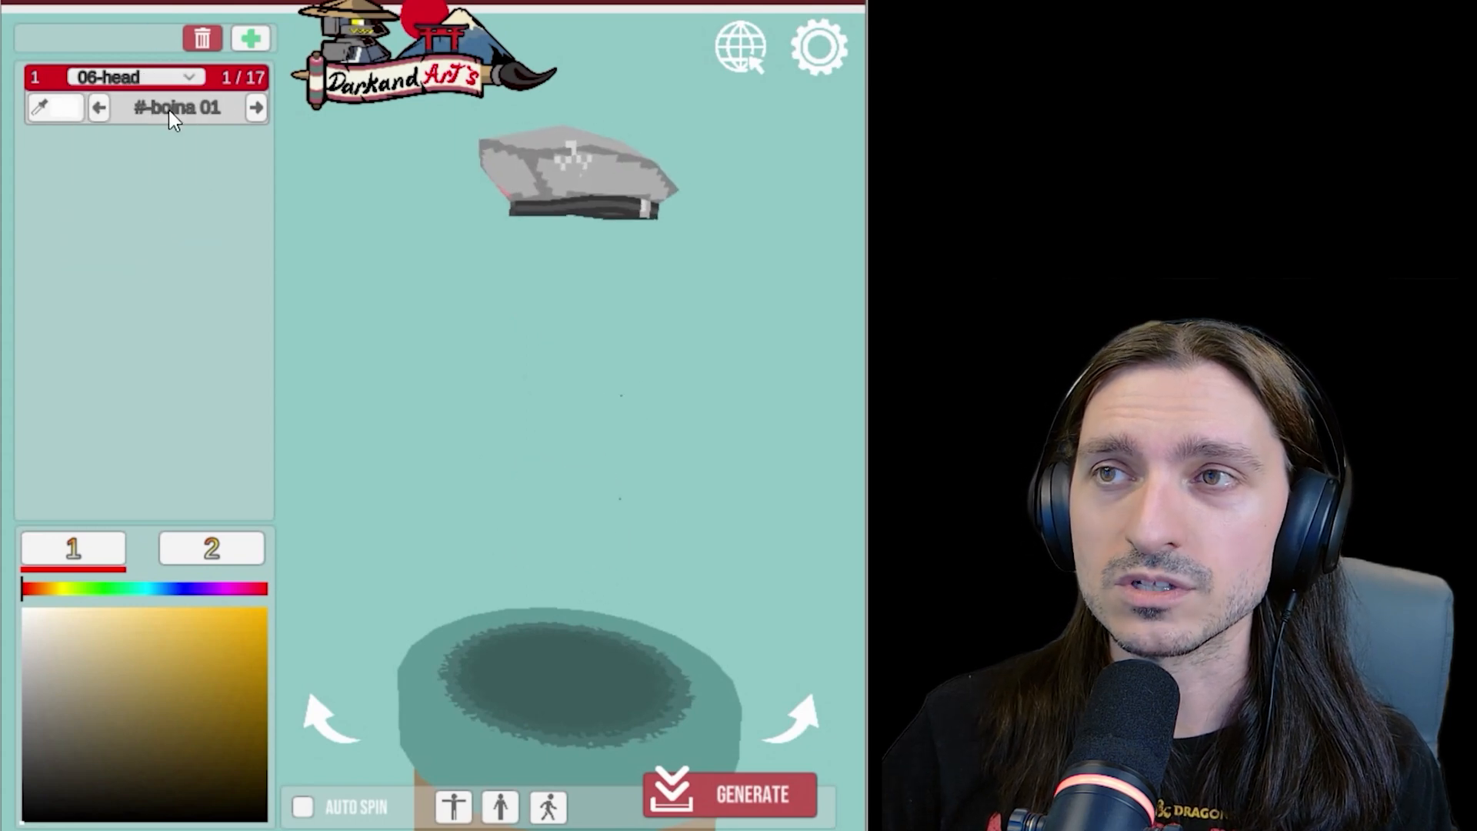
click(132, 77)
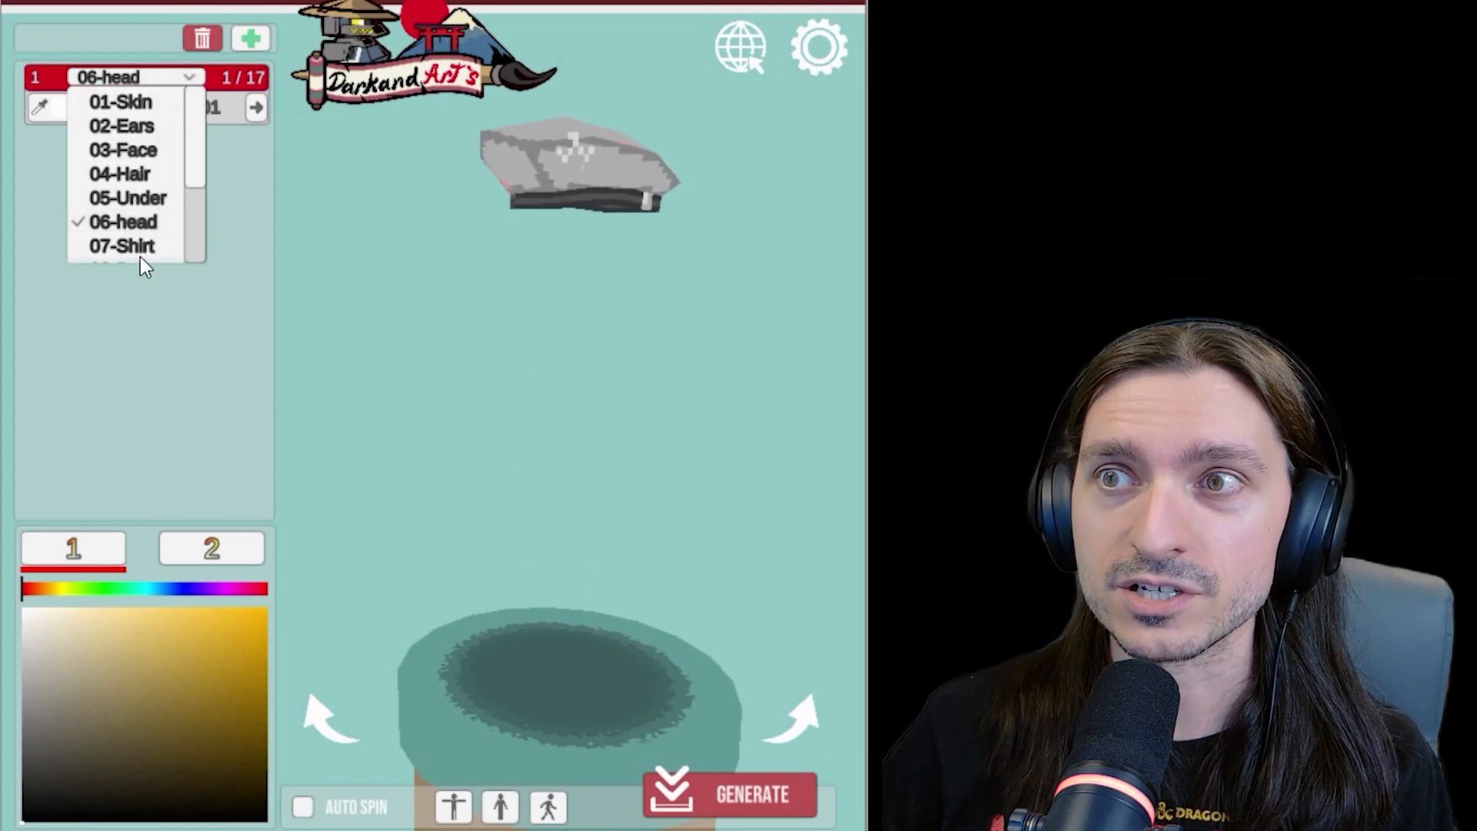
click(120, 247)
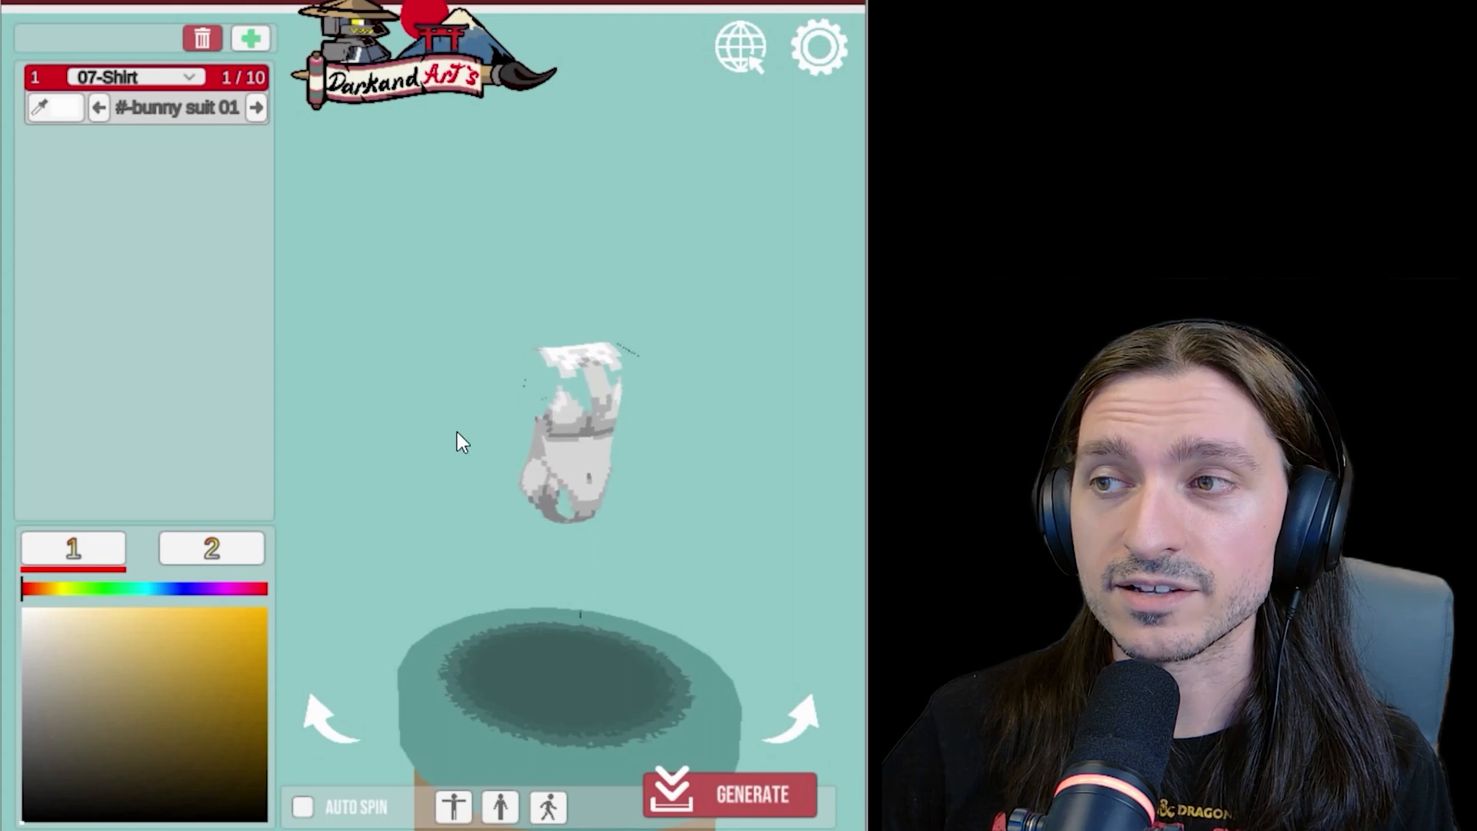
click(132, 77)
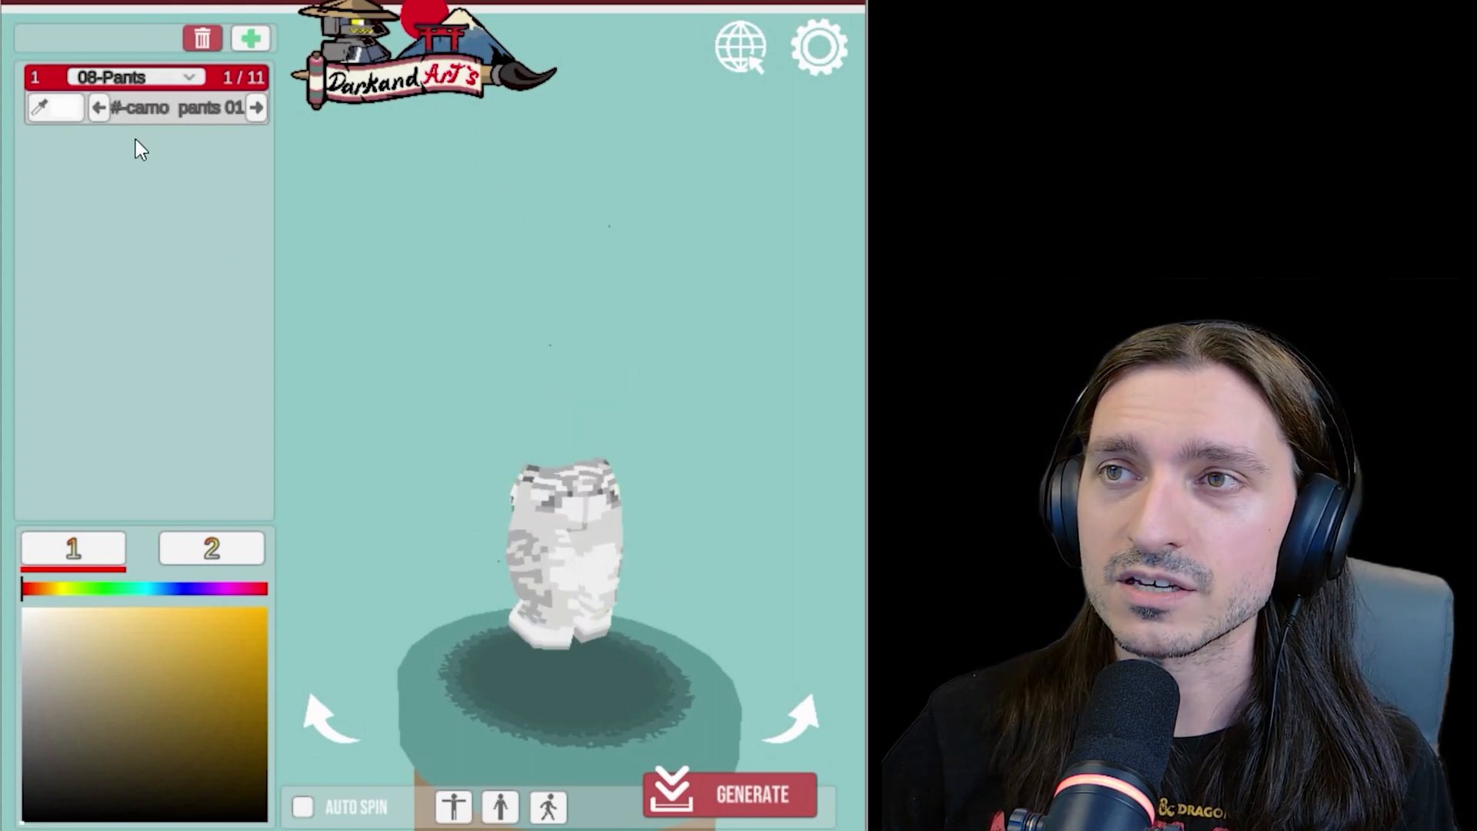
click(133, 77)
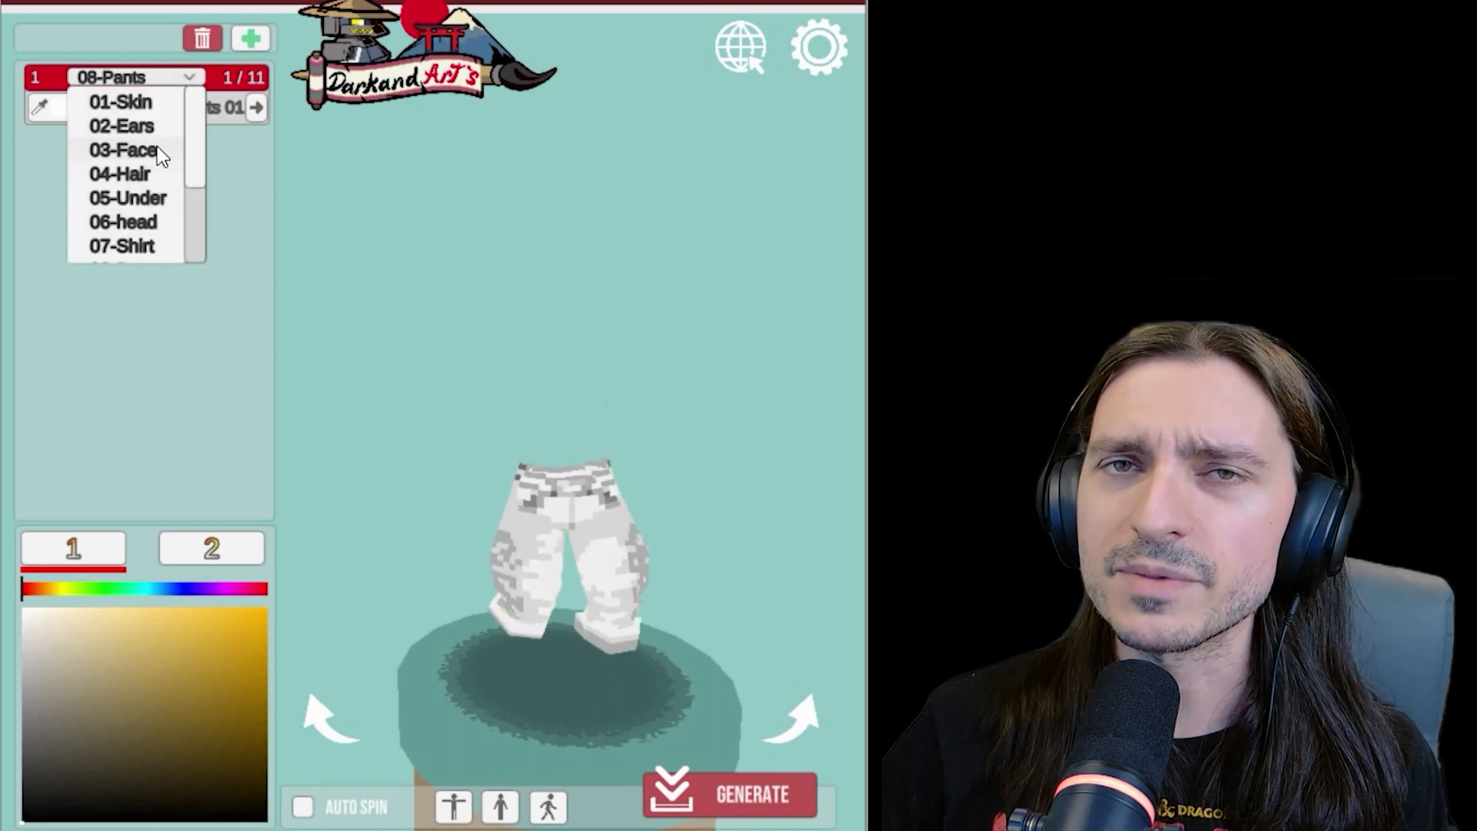
click(120, 102)
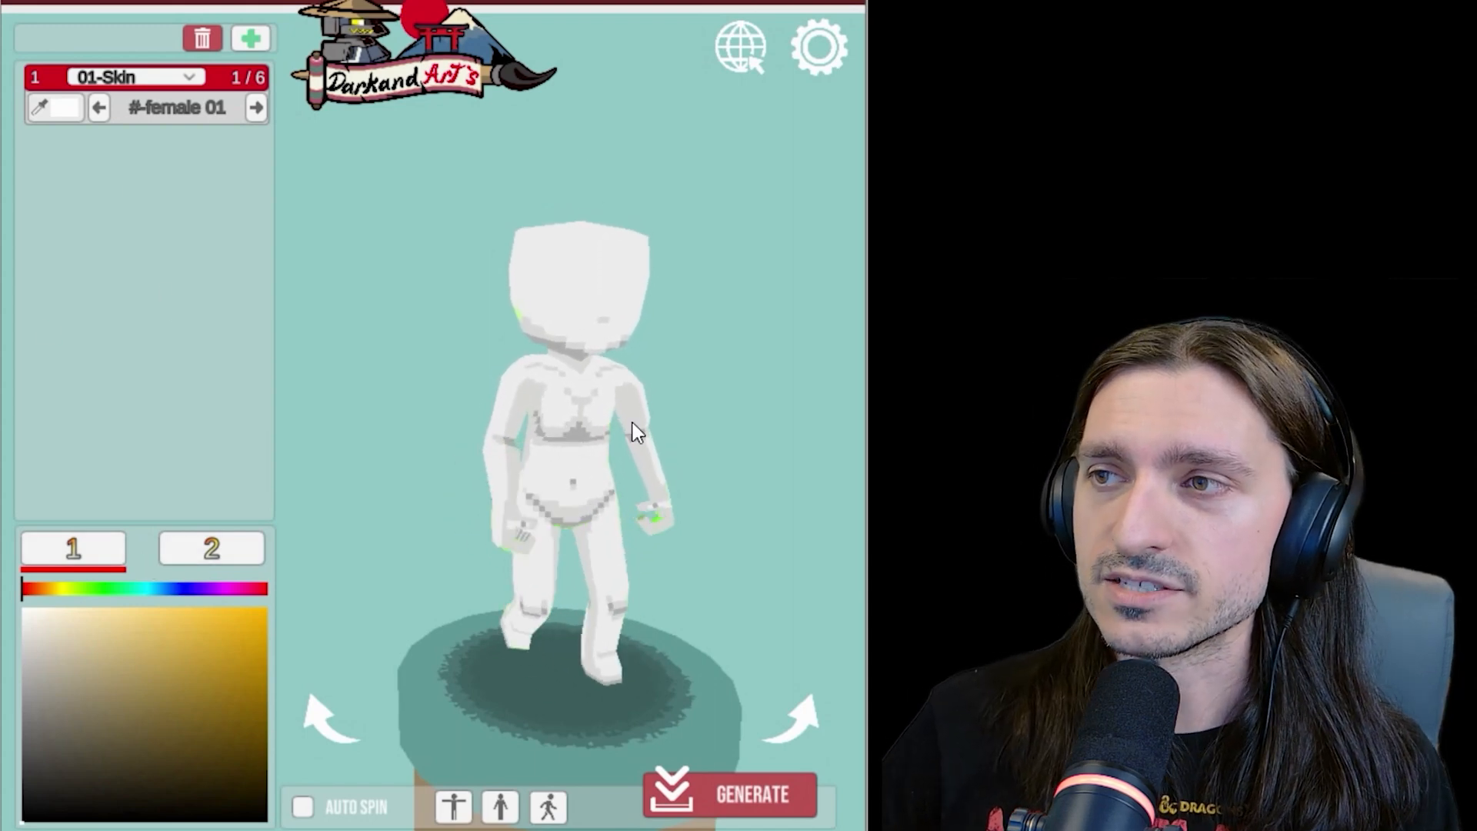
Tint the female 01 skin bright green from the colour picker
click(73, 547)
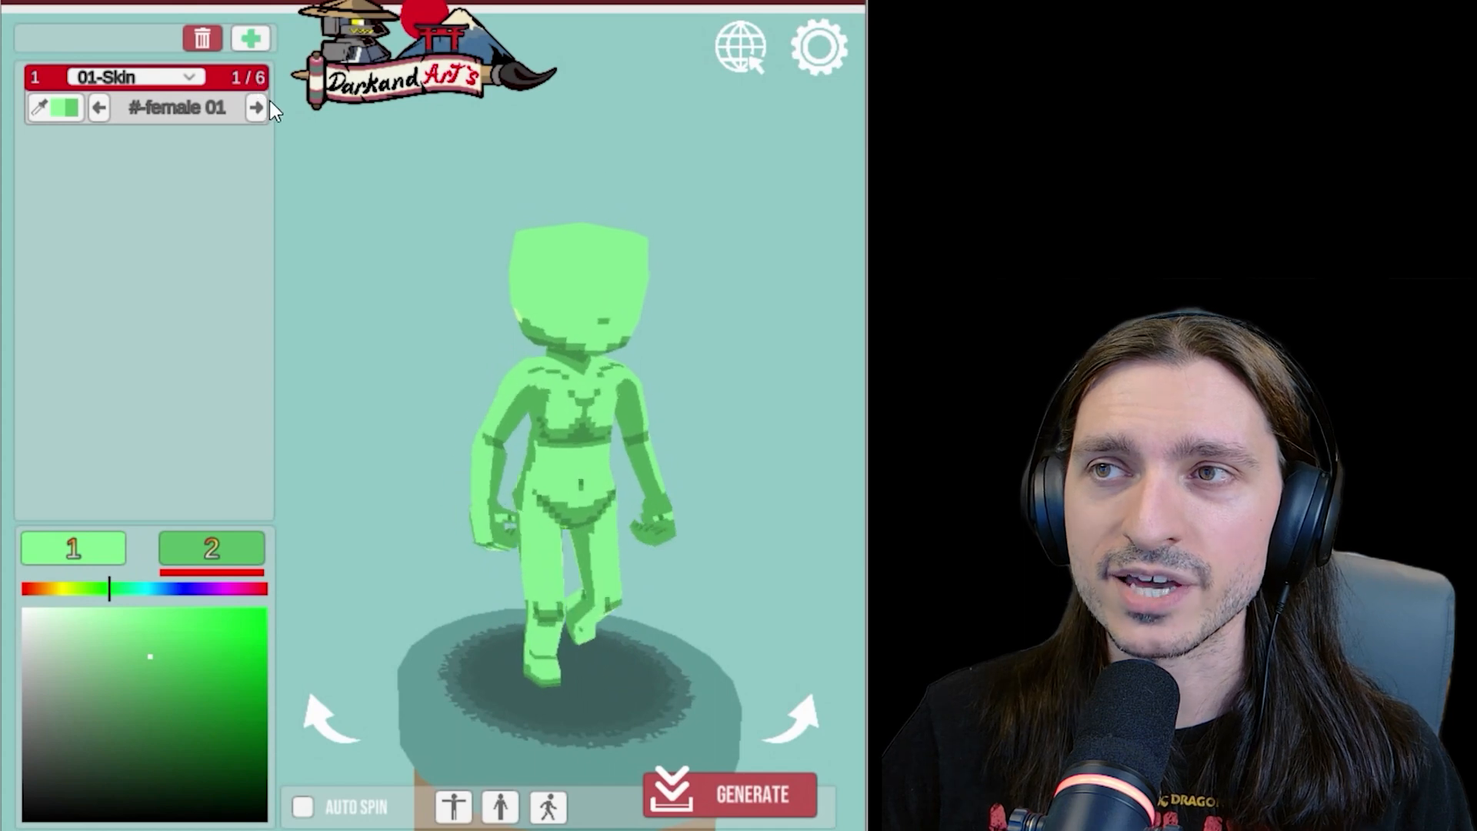
Cycle the Skin layer through muscular, male 01, male 02 and further body presets
click(257, 106)
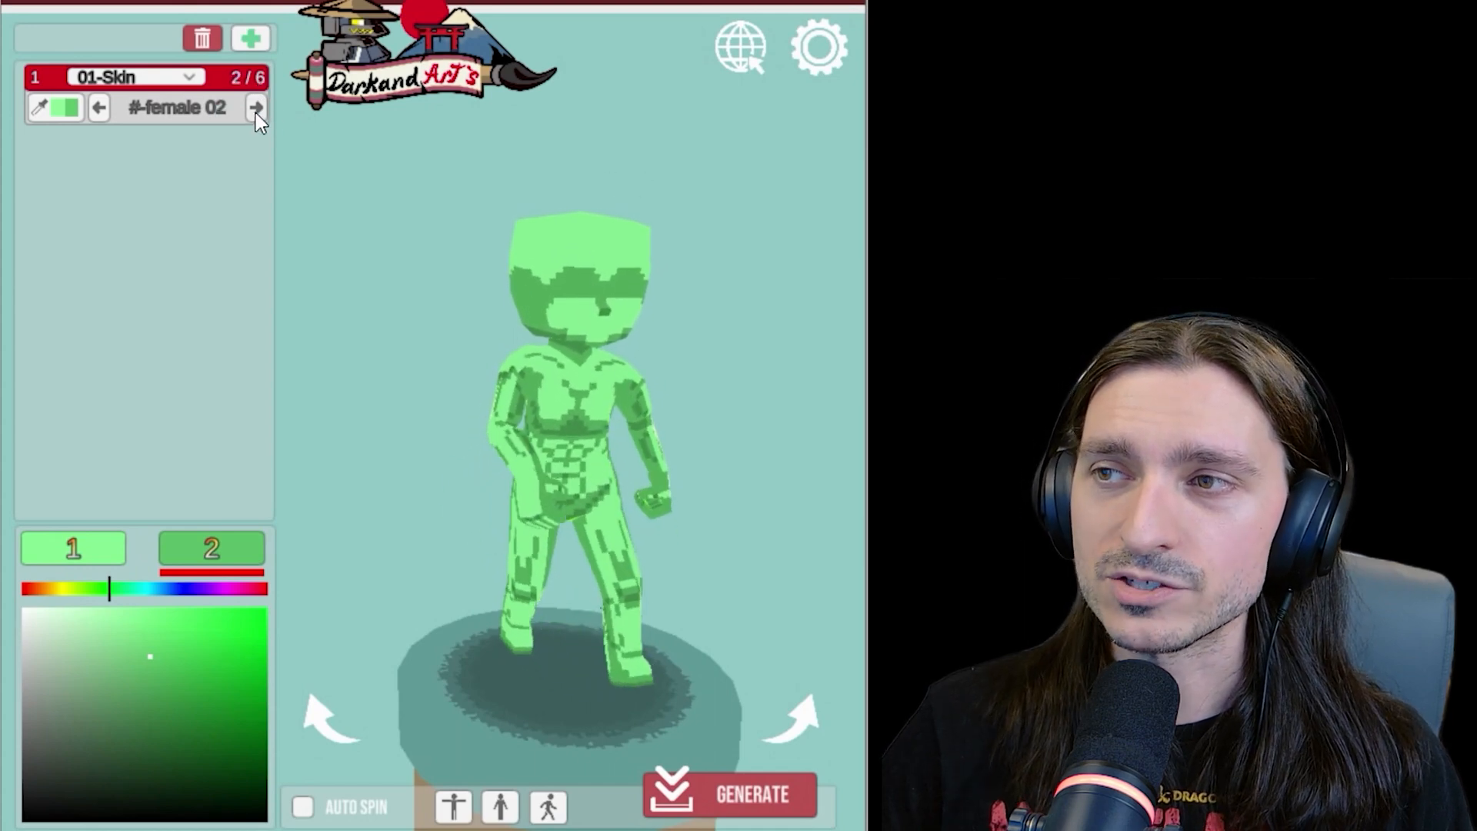
click(255, 106)
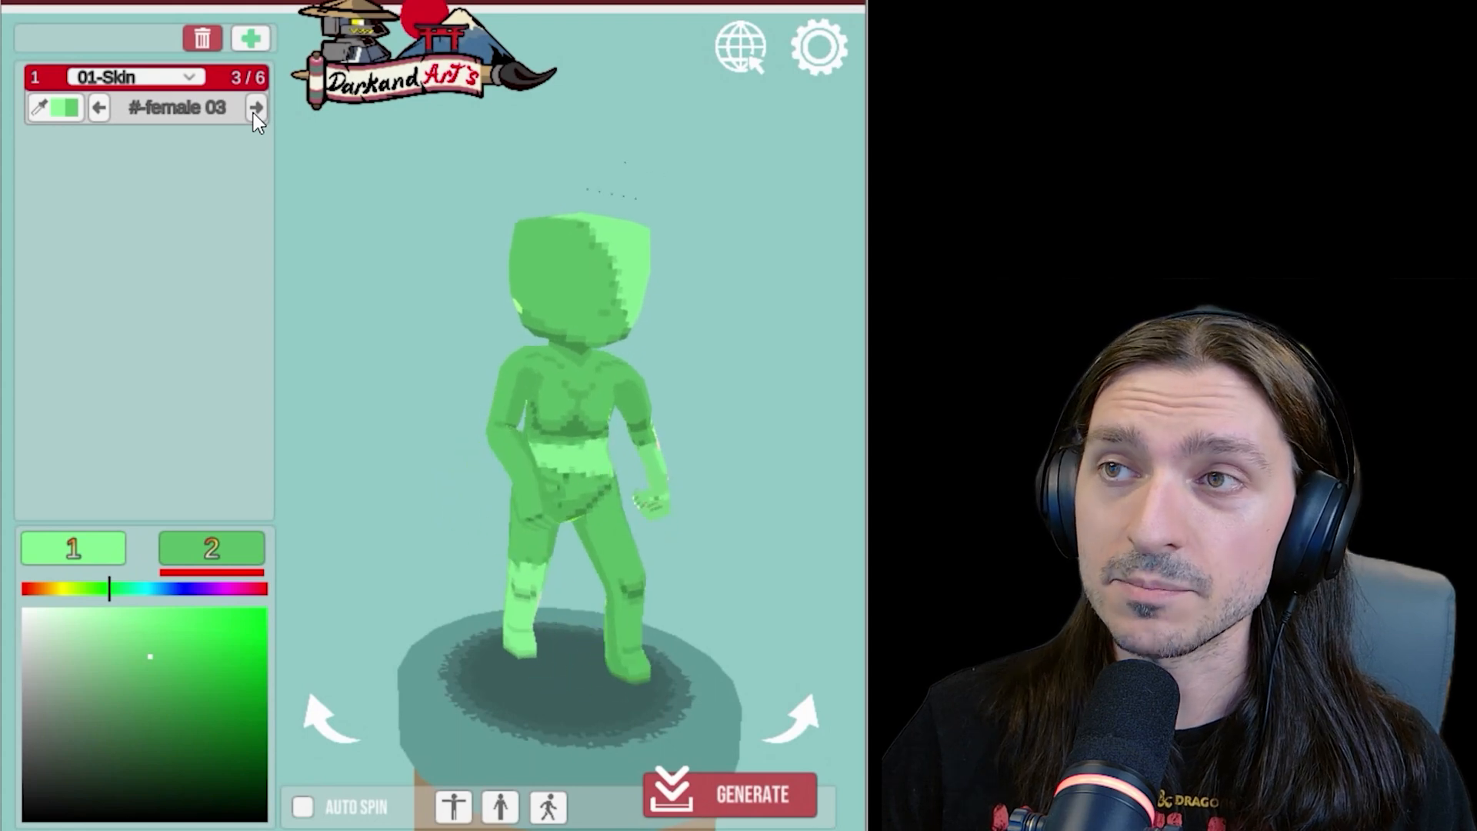
click(255, 106)
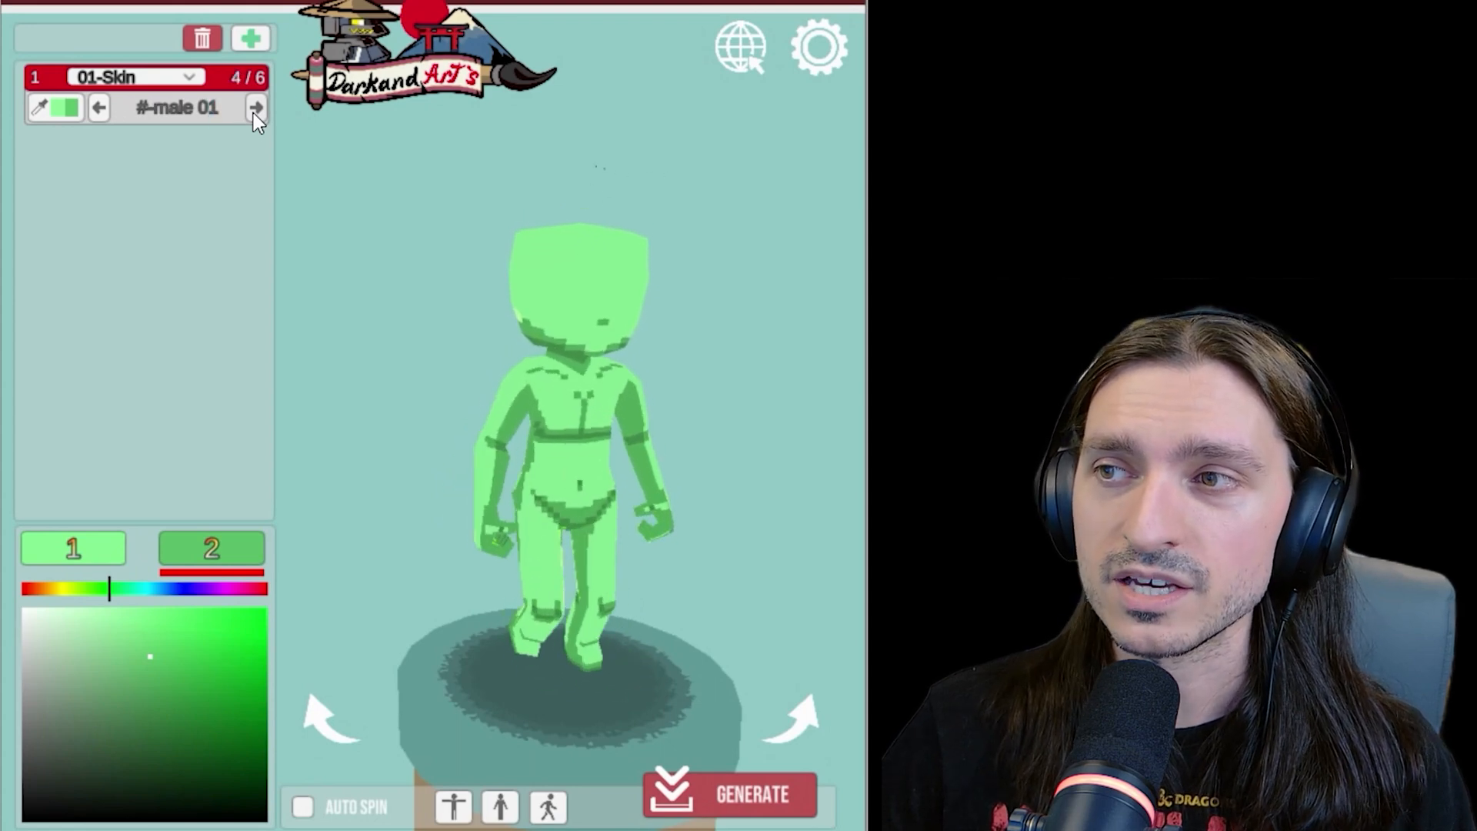
click(257, 108)
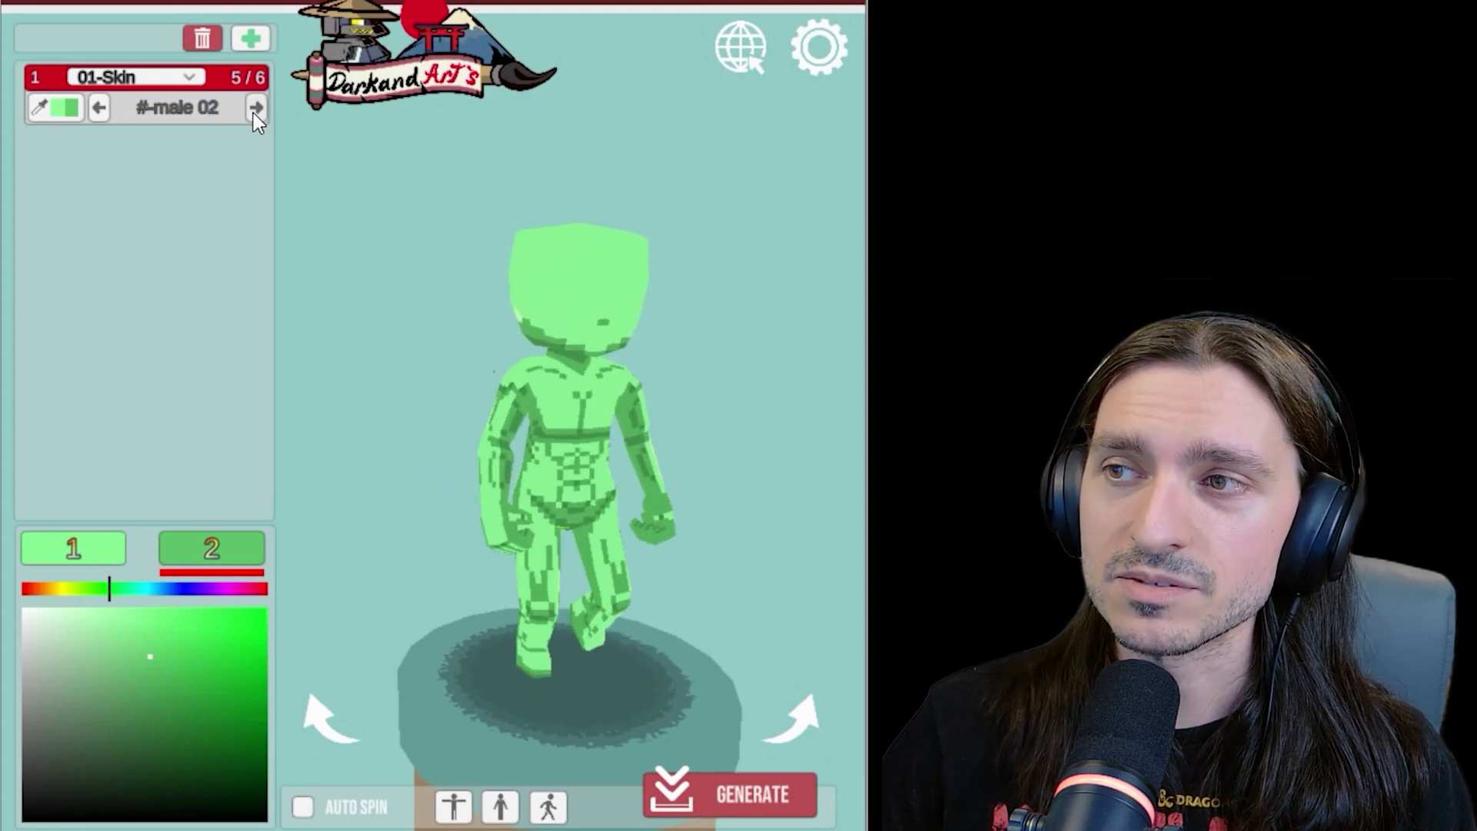
click(257, 106)
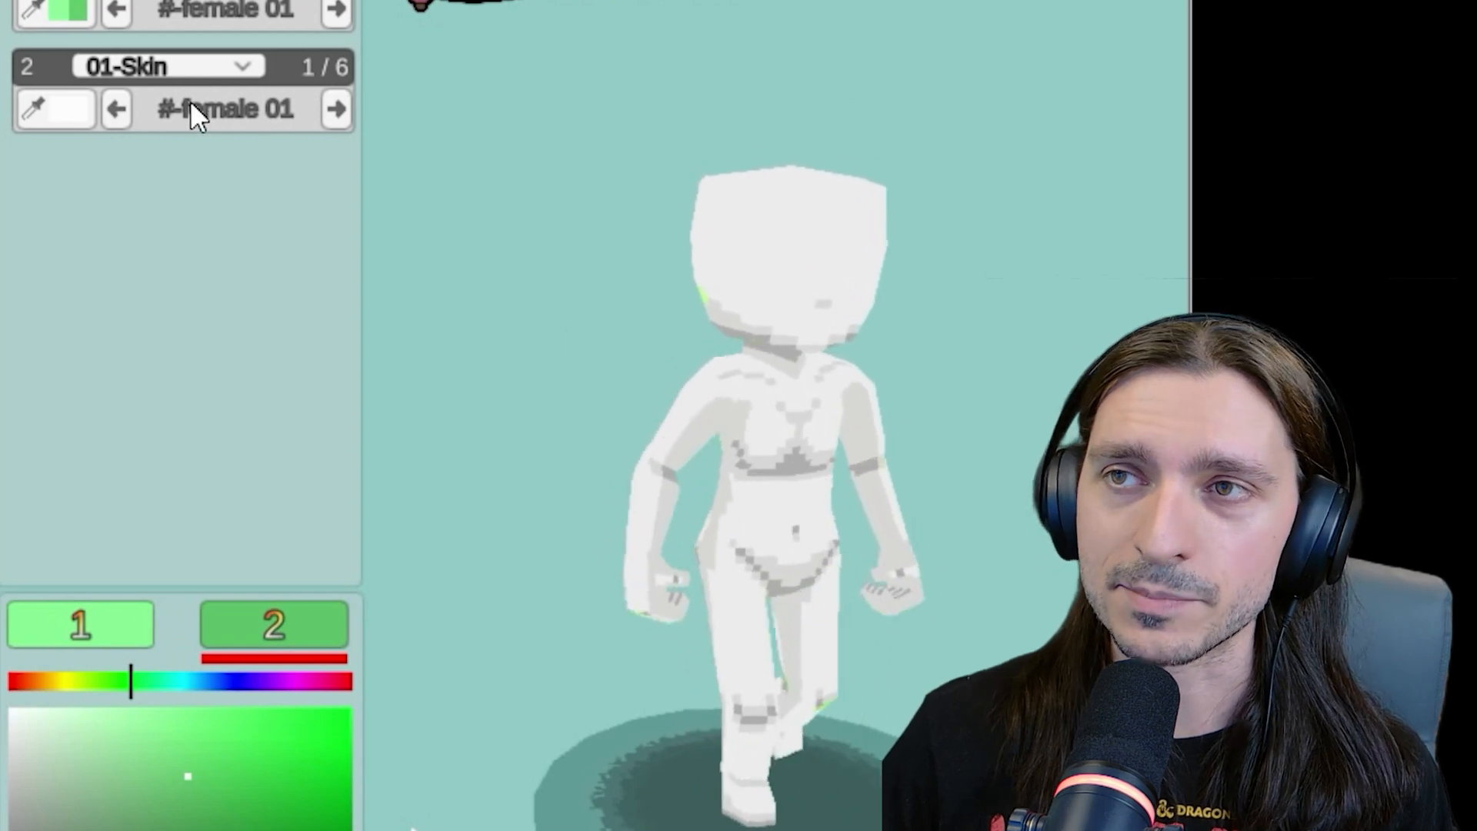
Make layer 2 an Ears part and browse fox and human ear styles
click(168, 66)
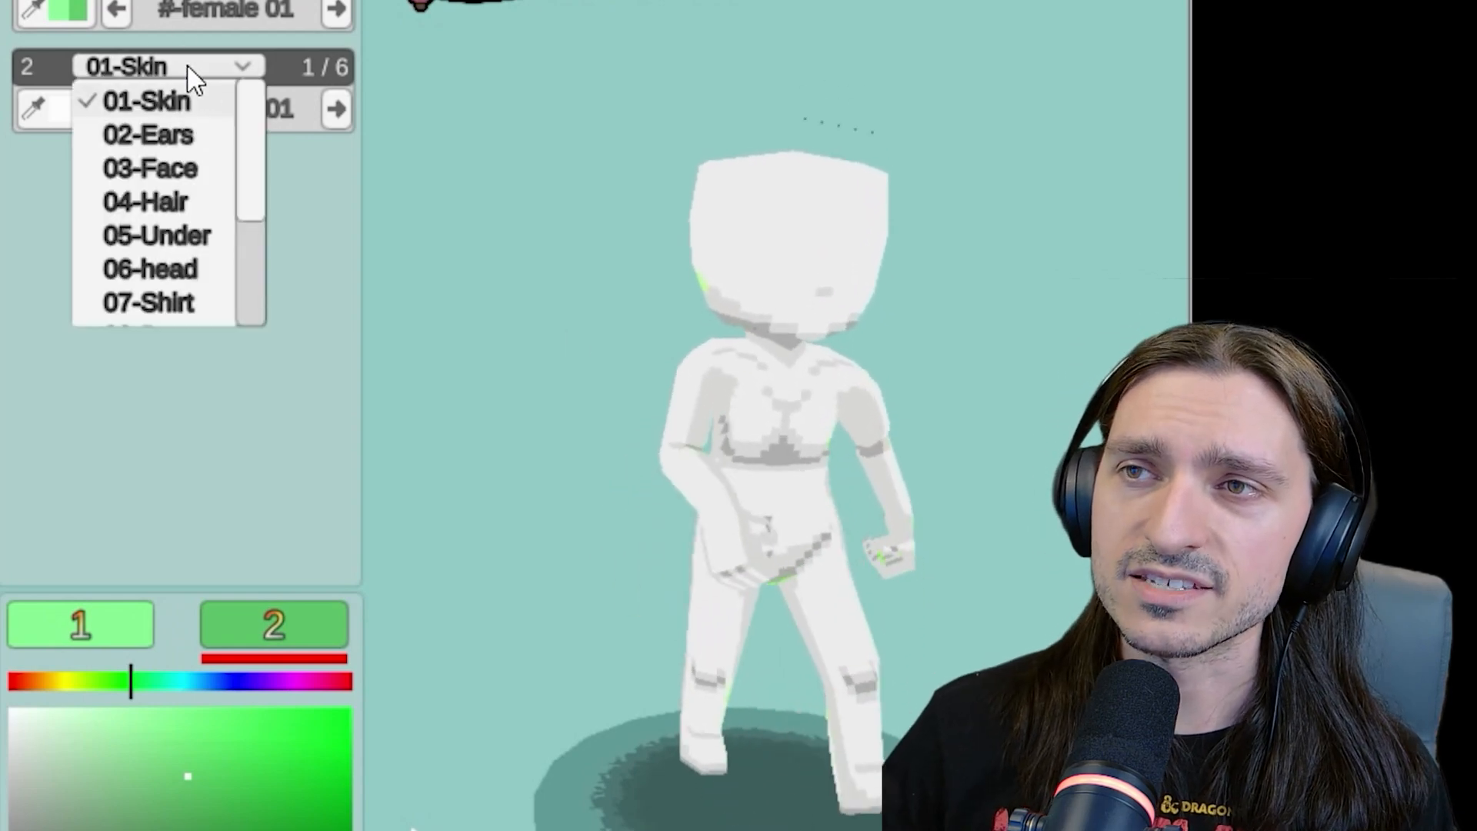
click(148, 134)
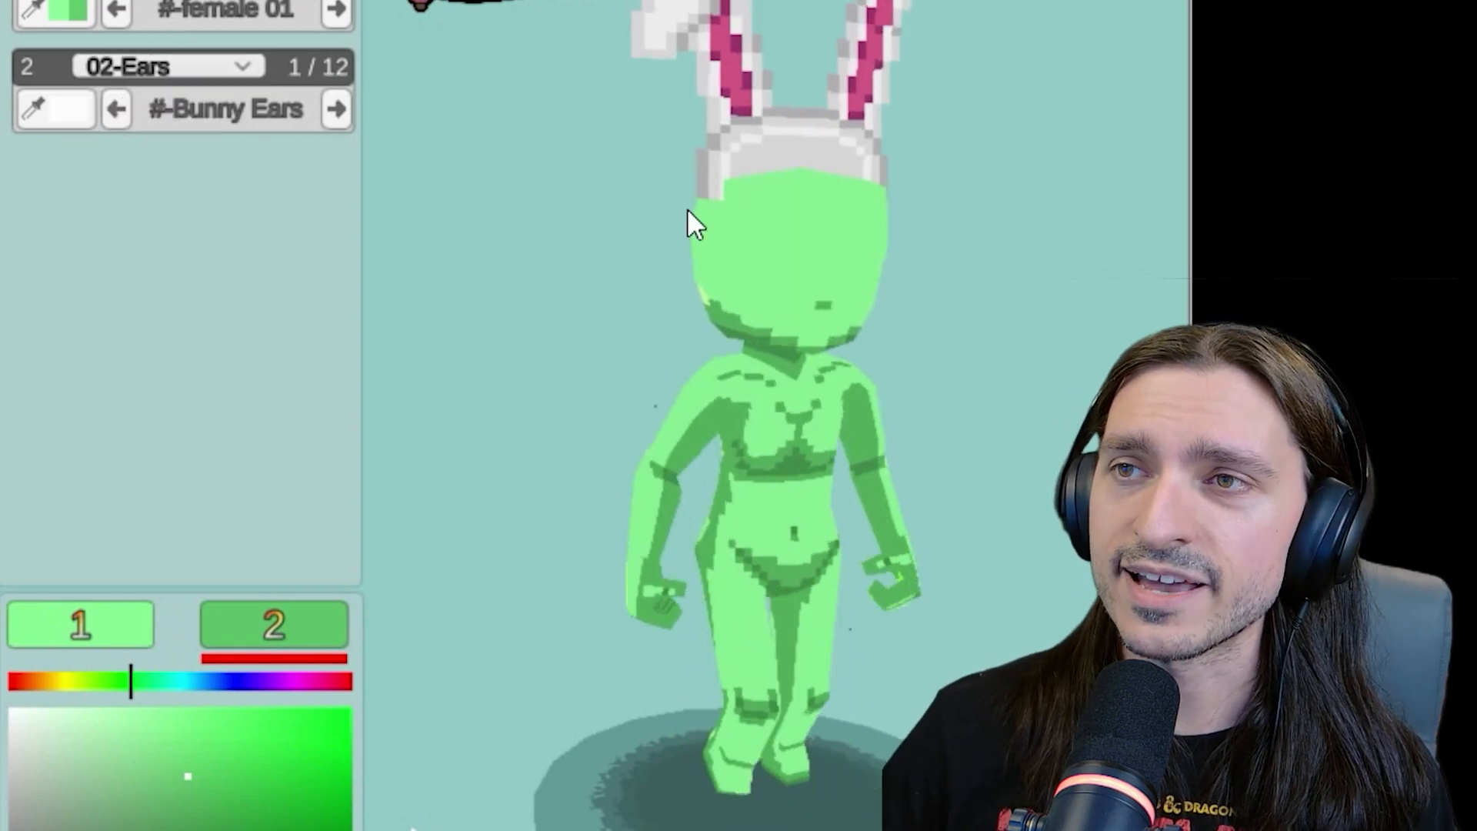
drag(693, 226, 862, 452)
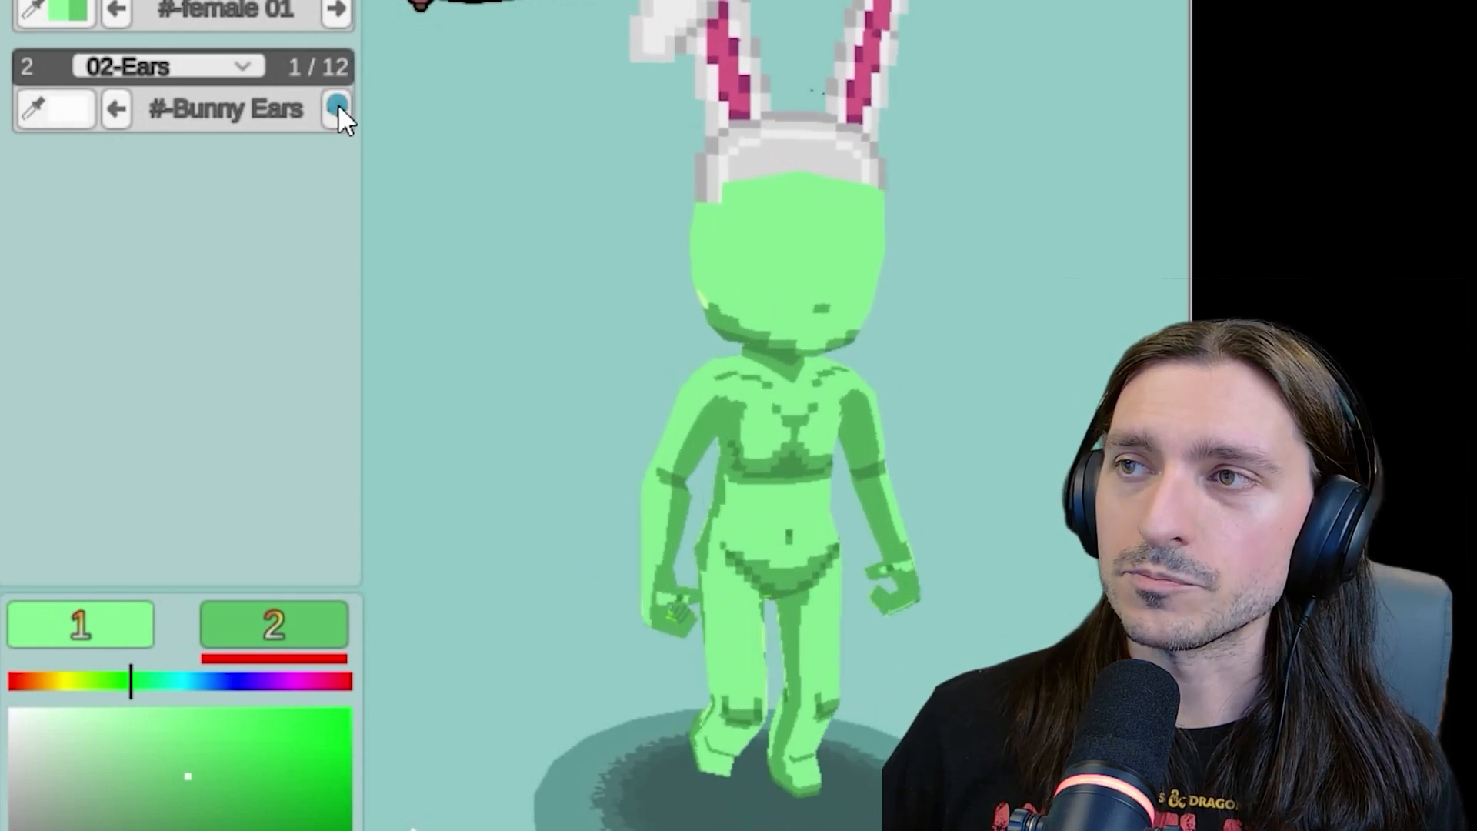
click(337, 107)
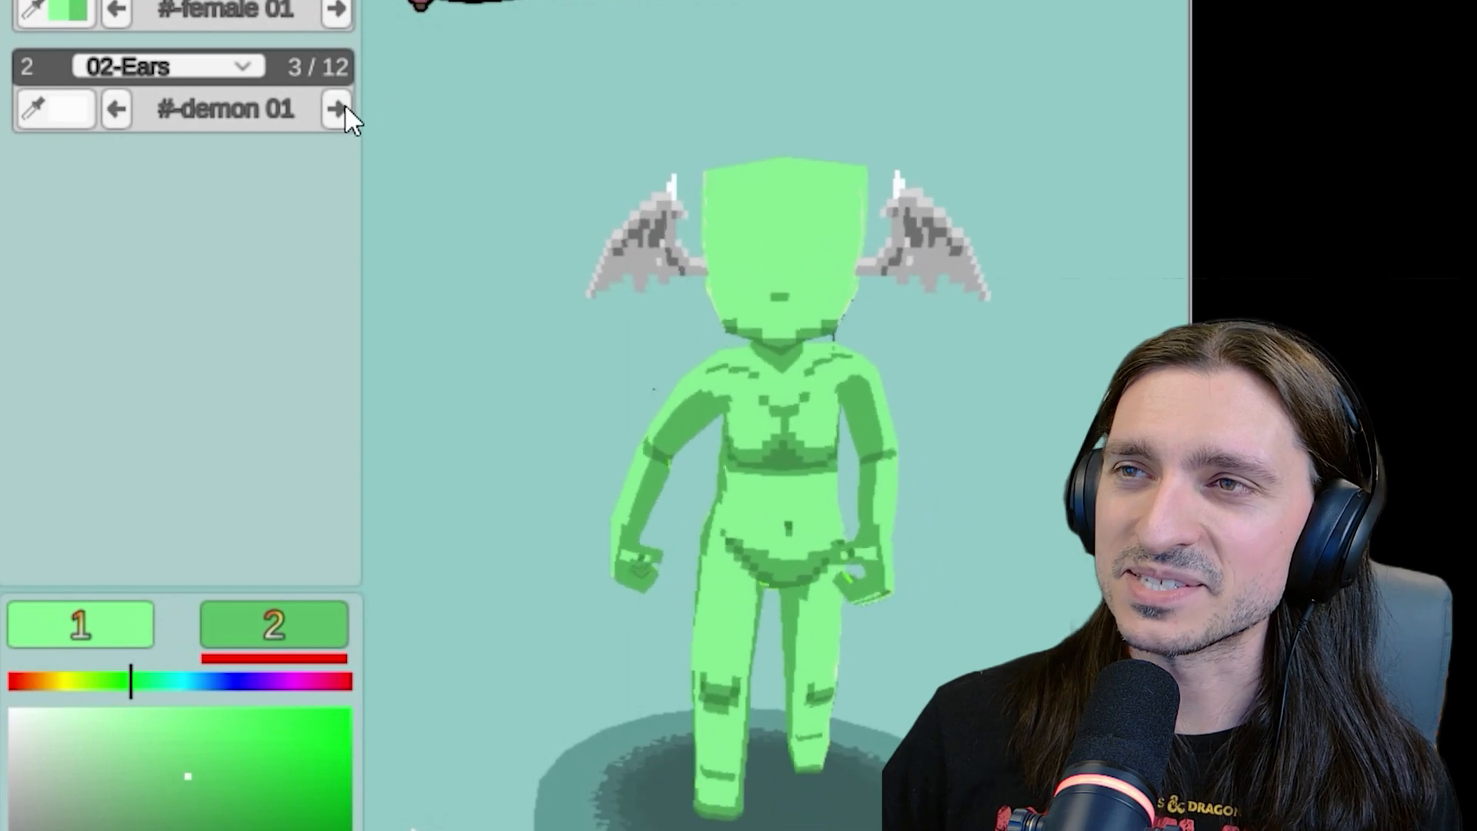
click(335, 108)
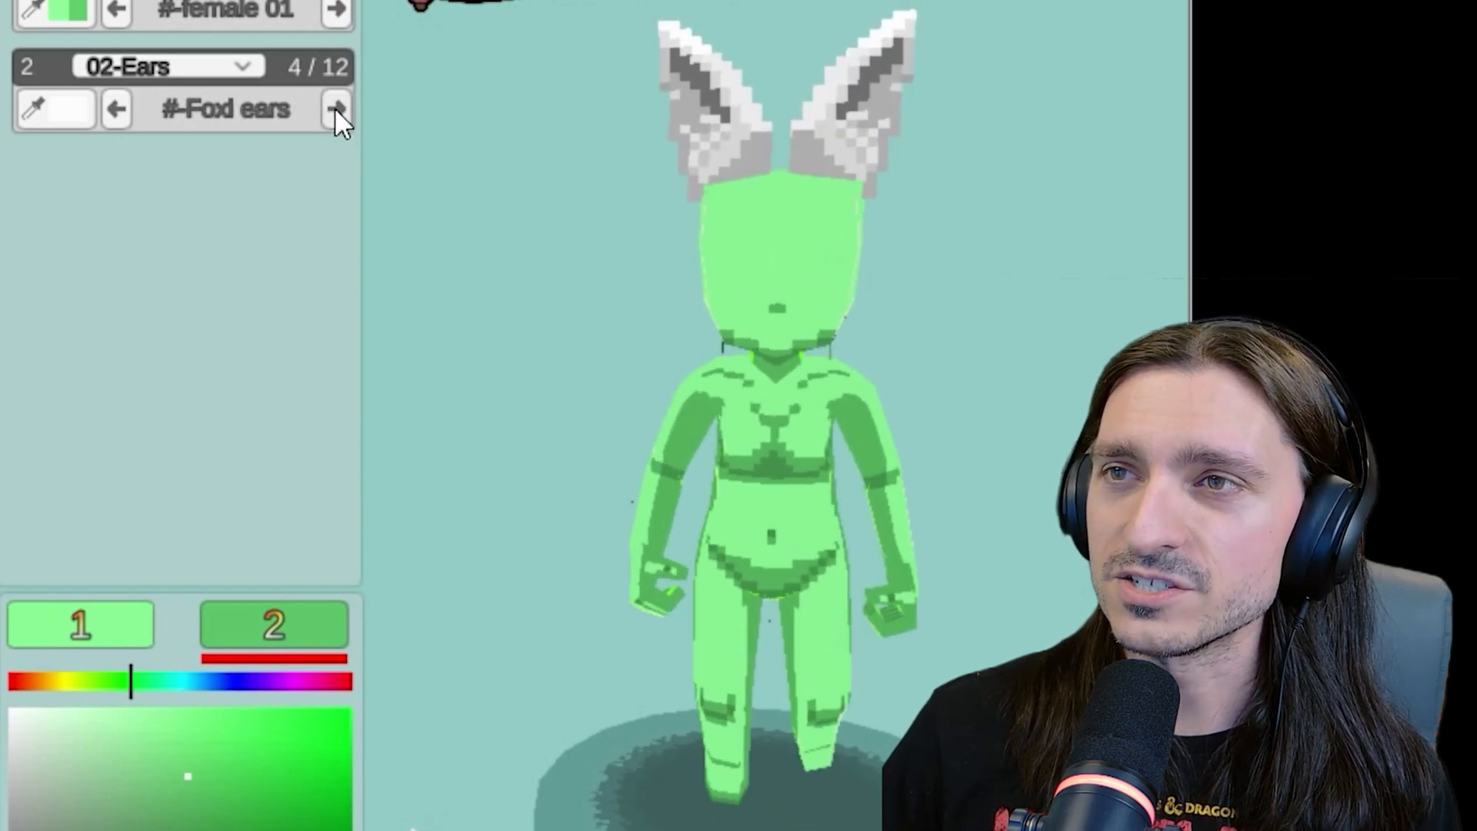
click(337, 108)
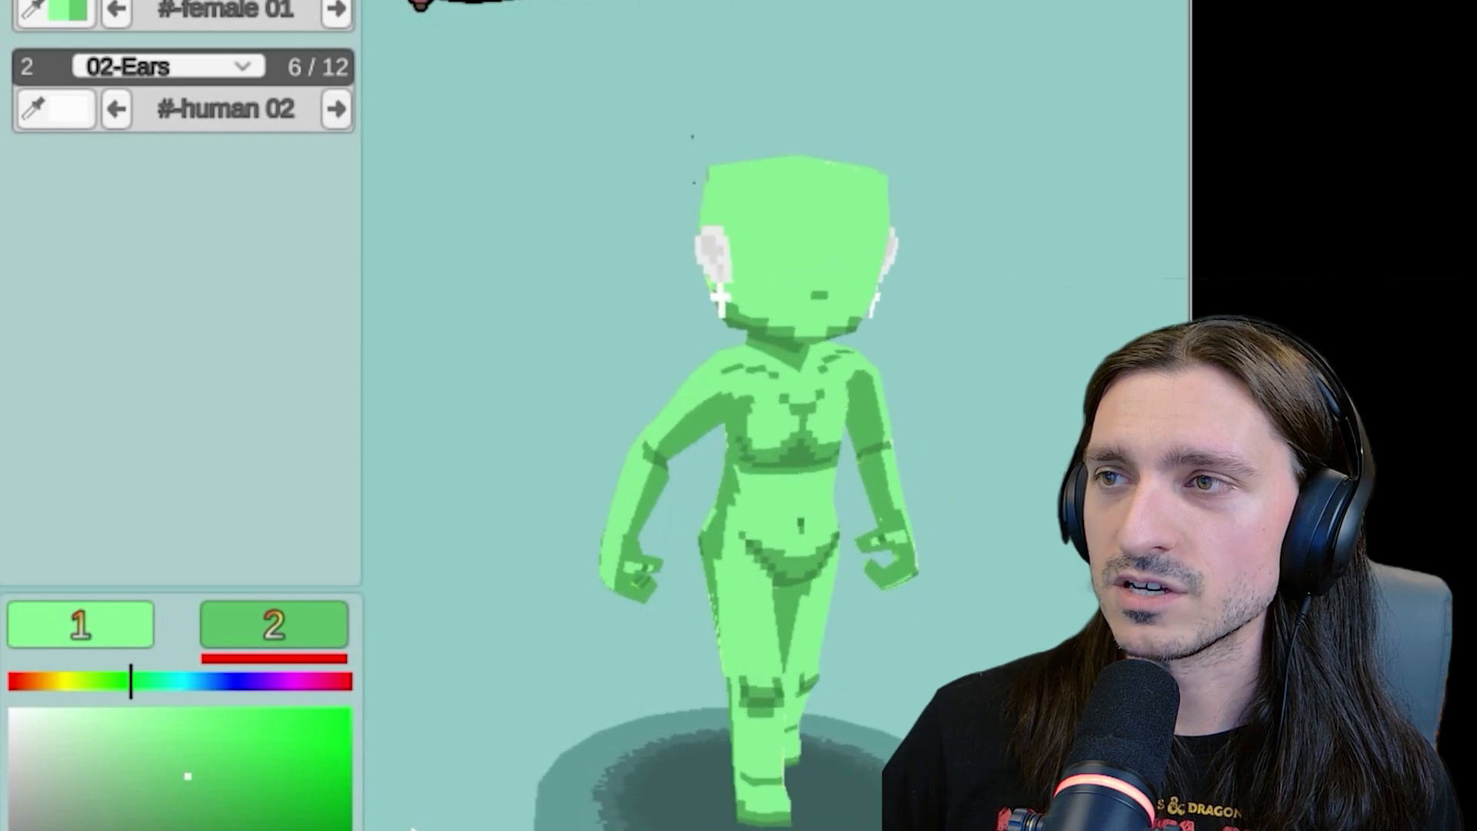
click(337, 107)
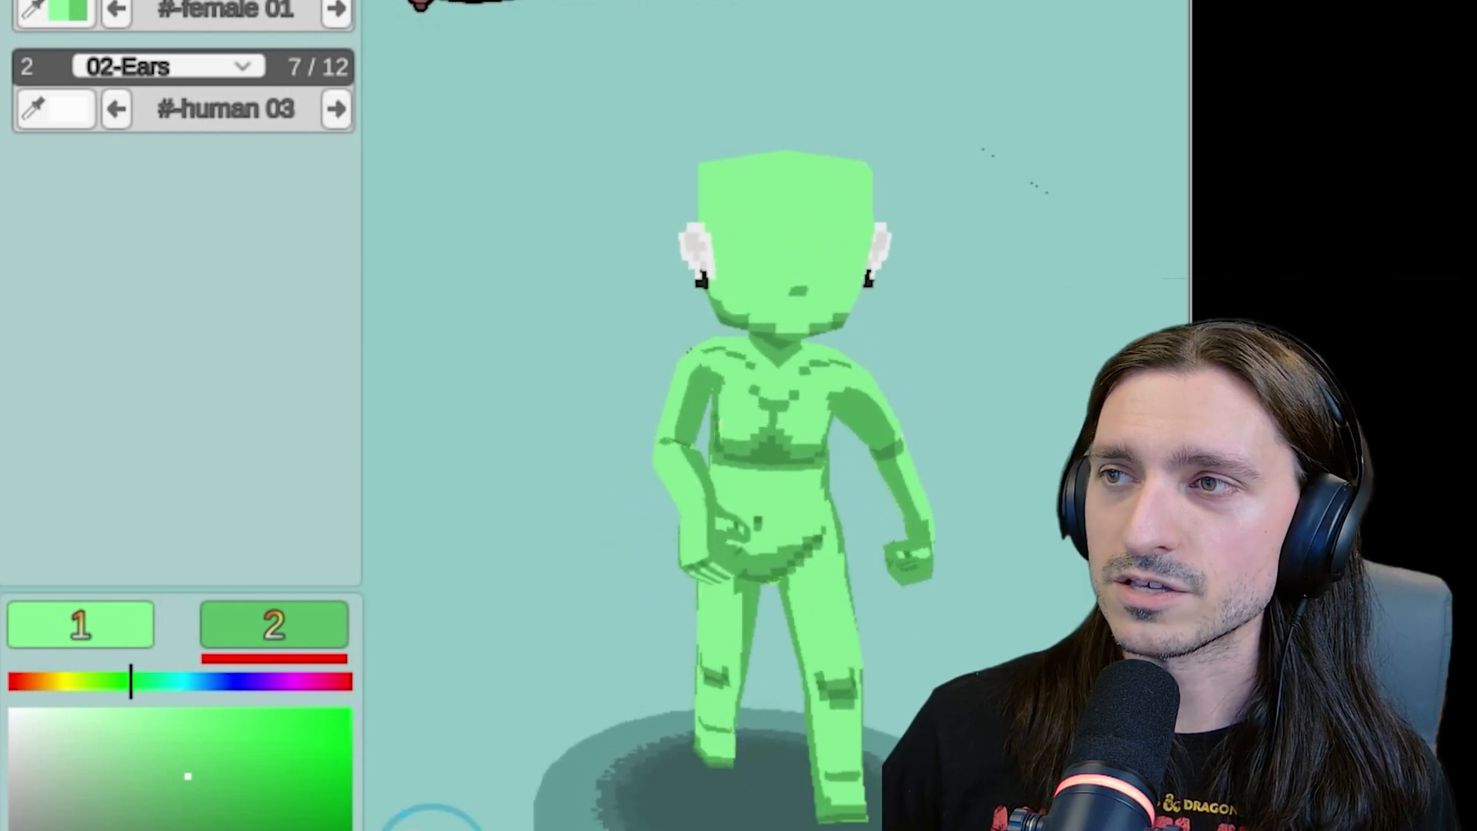
Settle on the long 02 ears with earrings and tint them green to match the skin
click(335, 108)
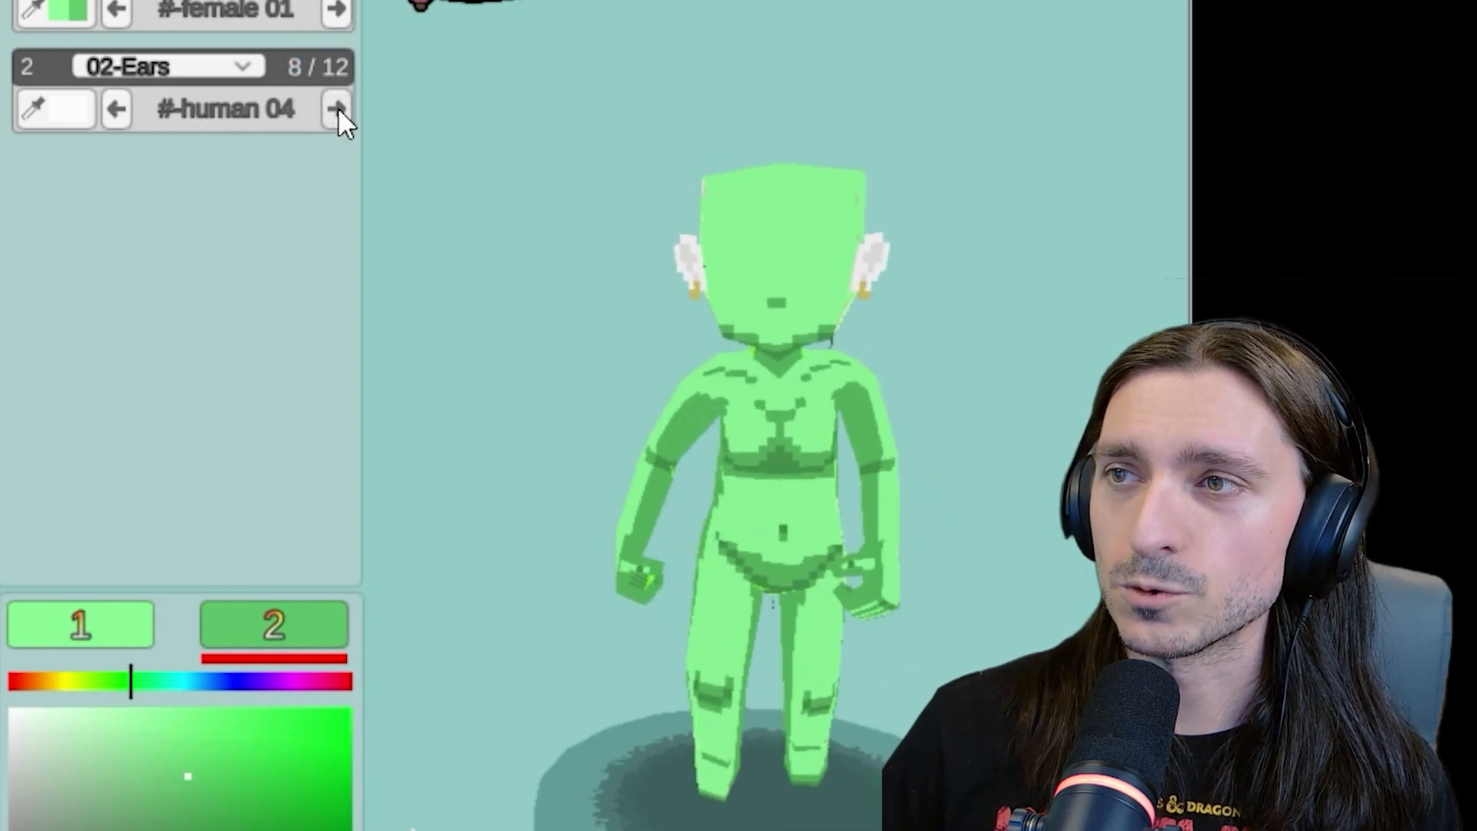
click(337, 108)
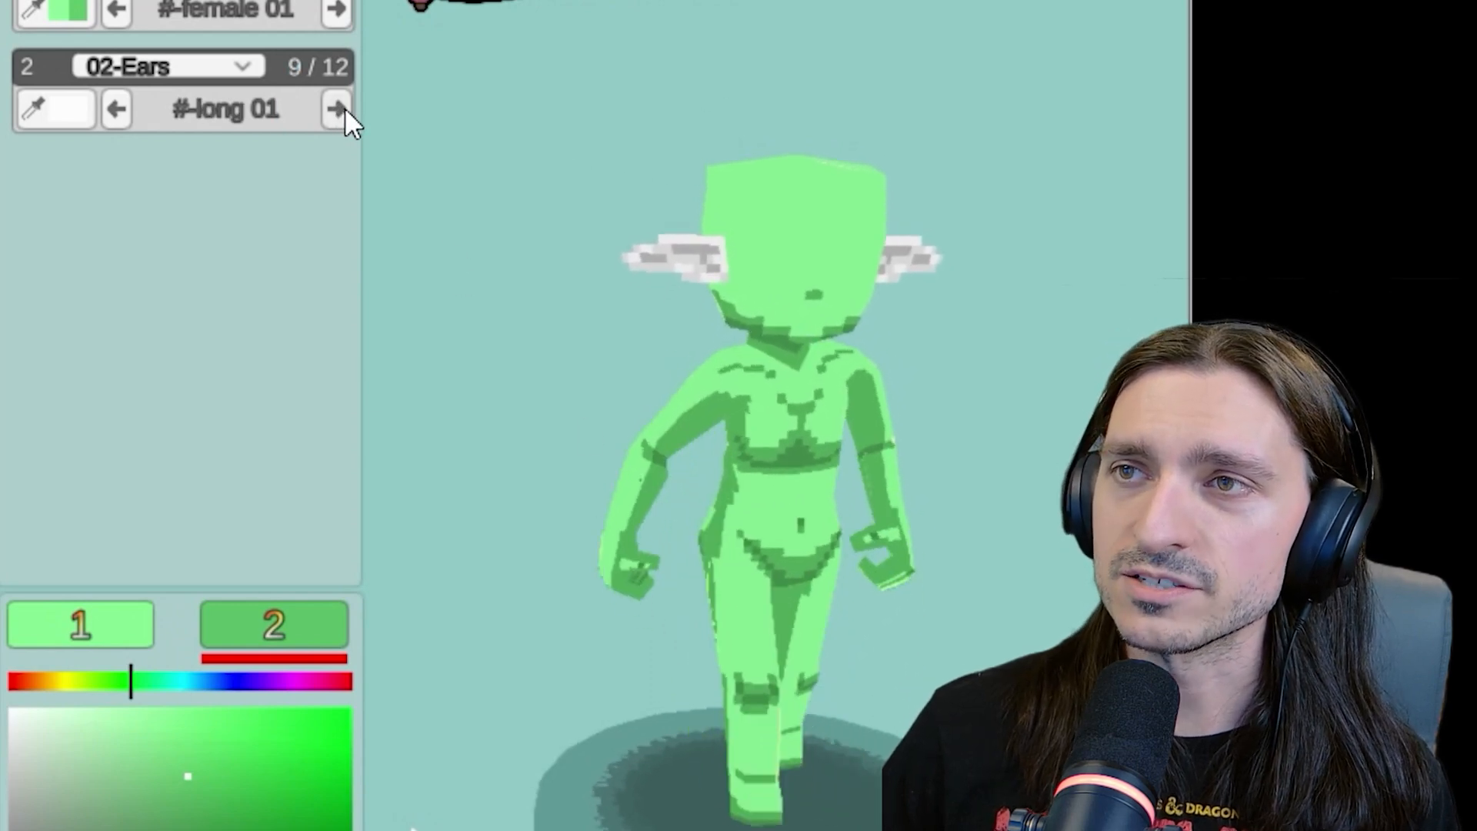
click(336, 108)
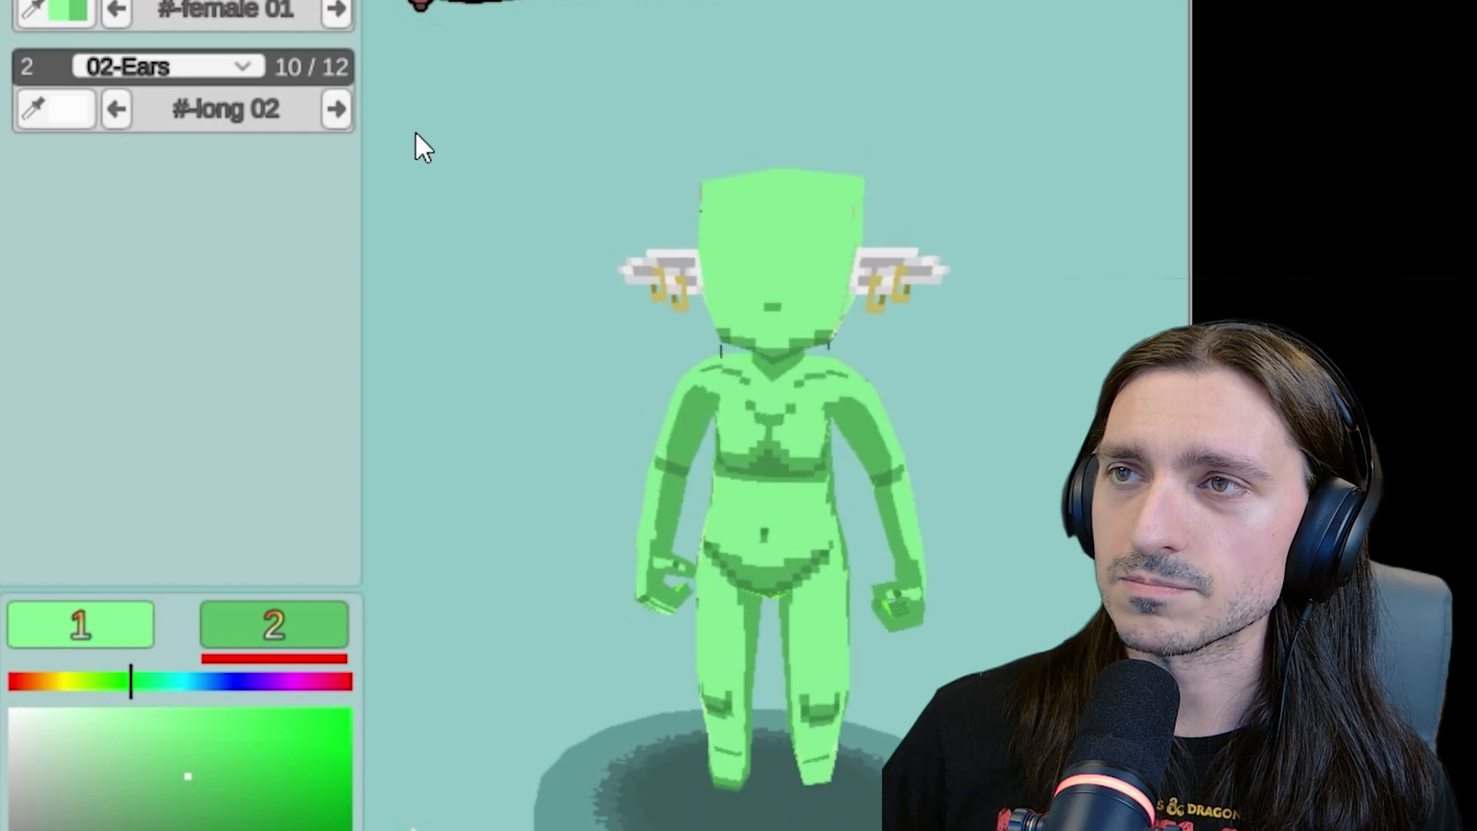
click(335, 107)
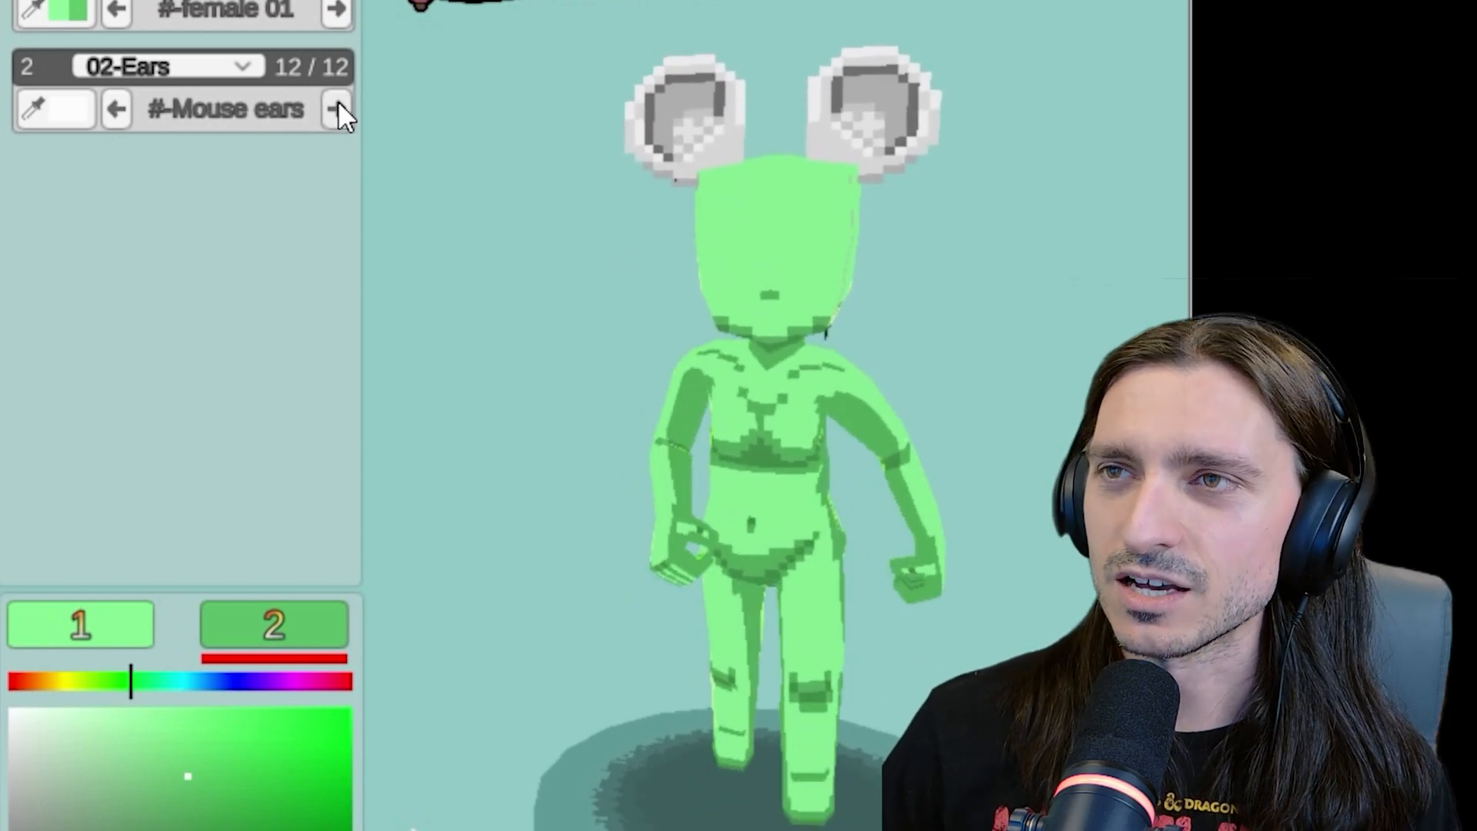
click(116, 108)
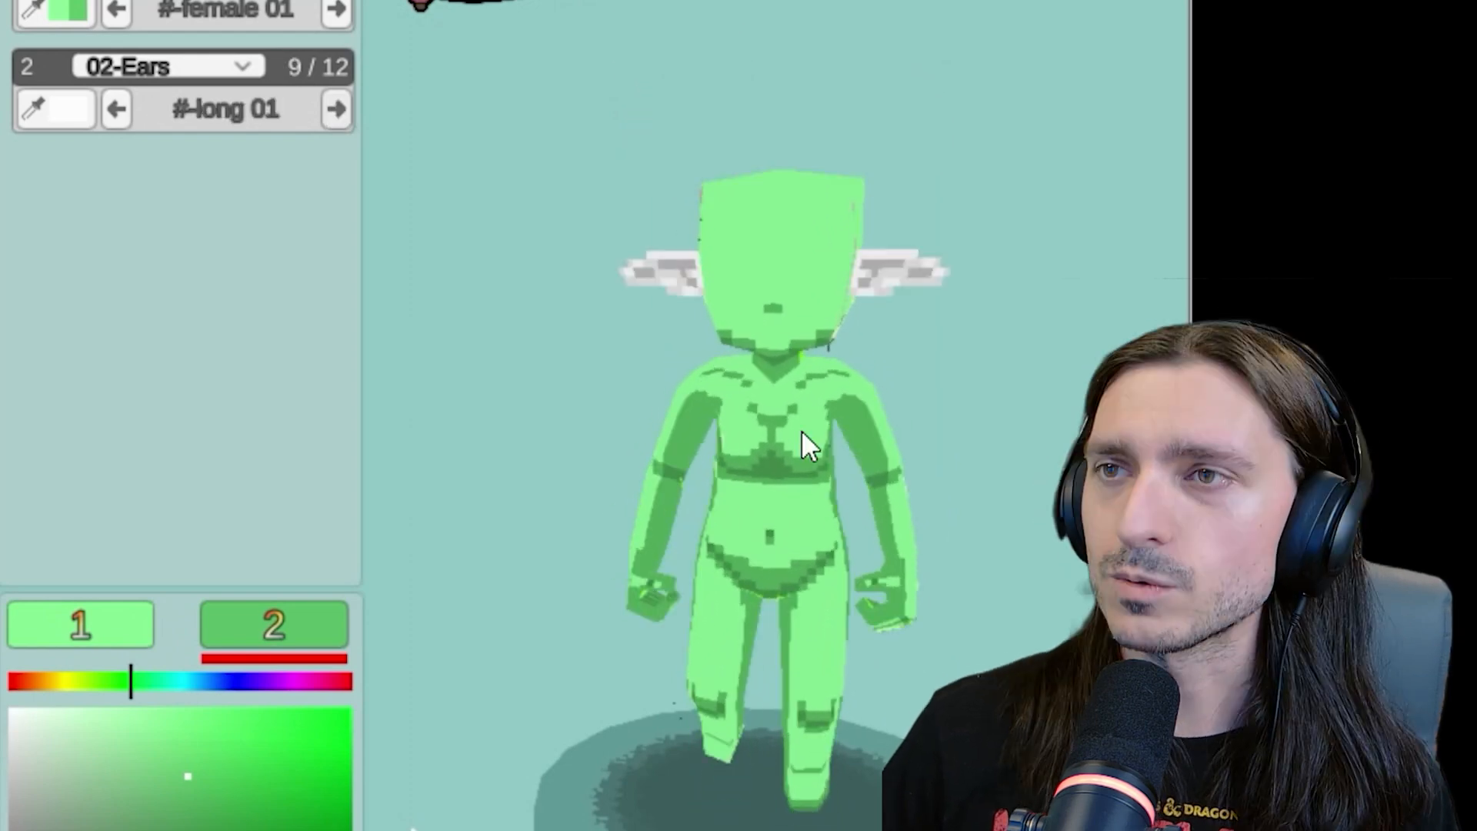
click(336, 108)
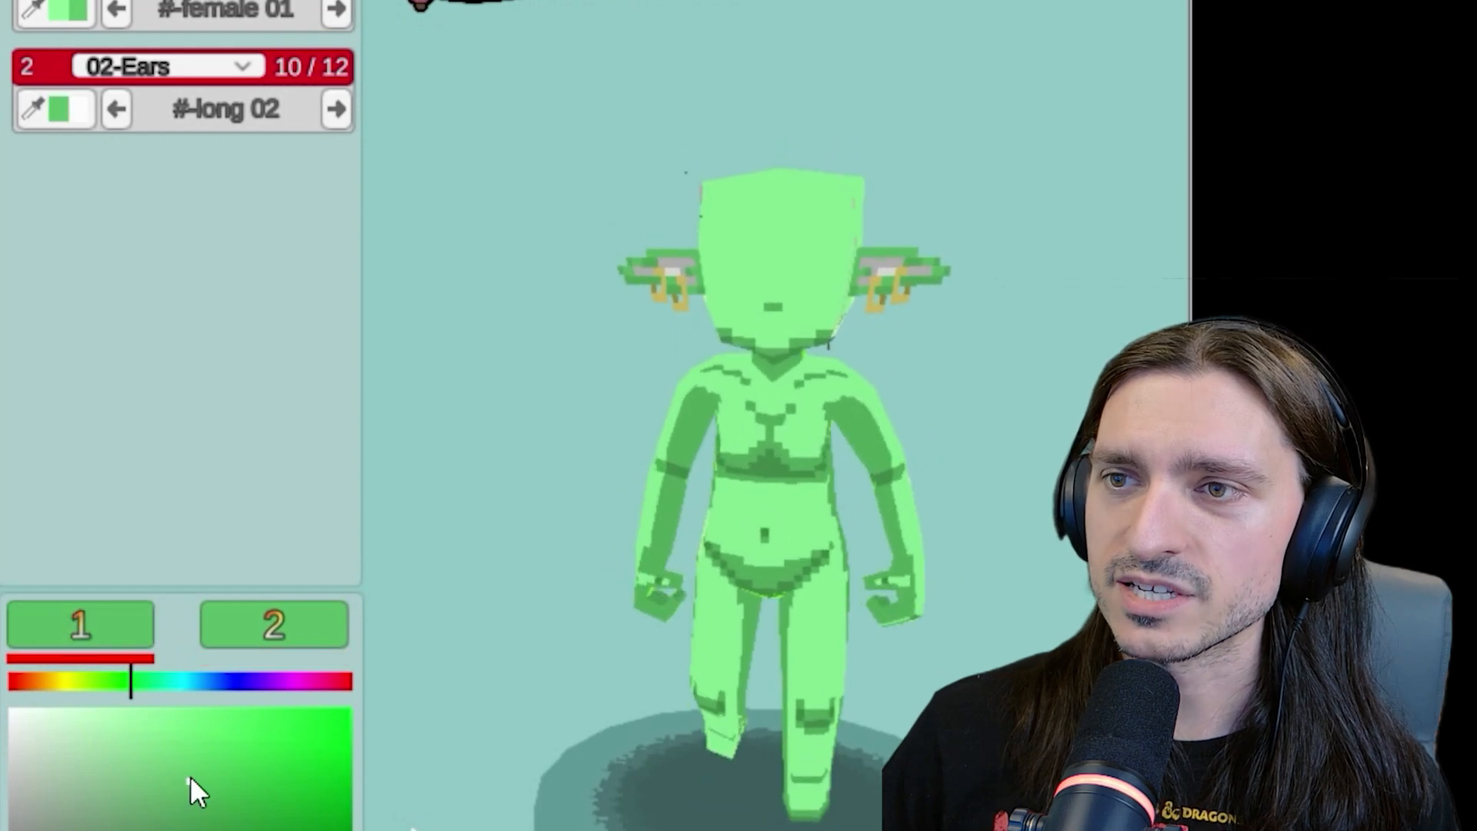
click(274, 625)
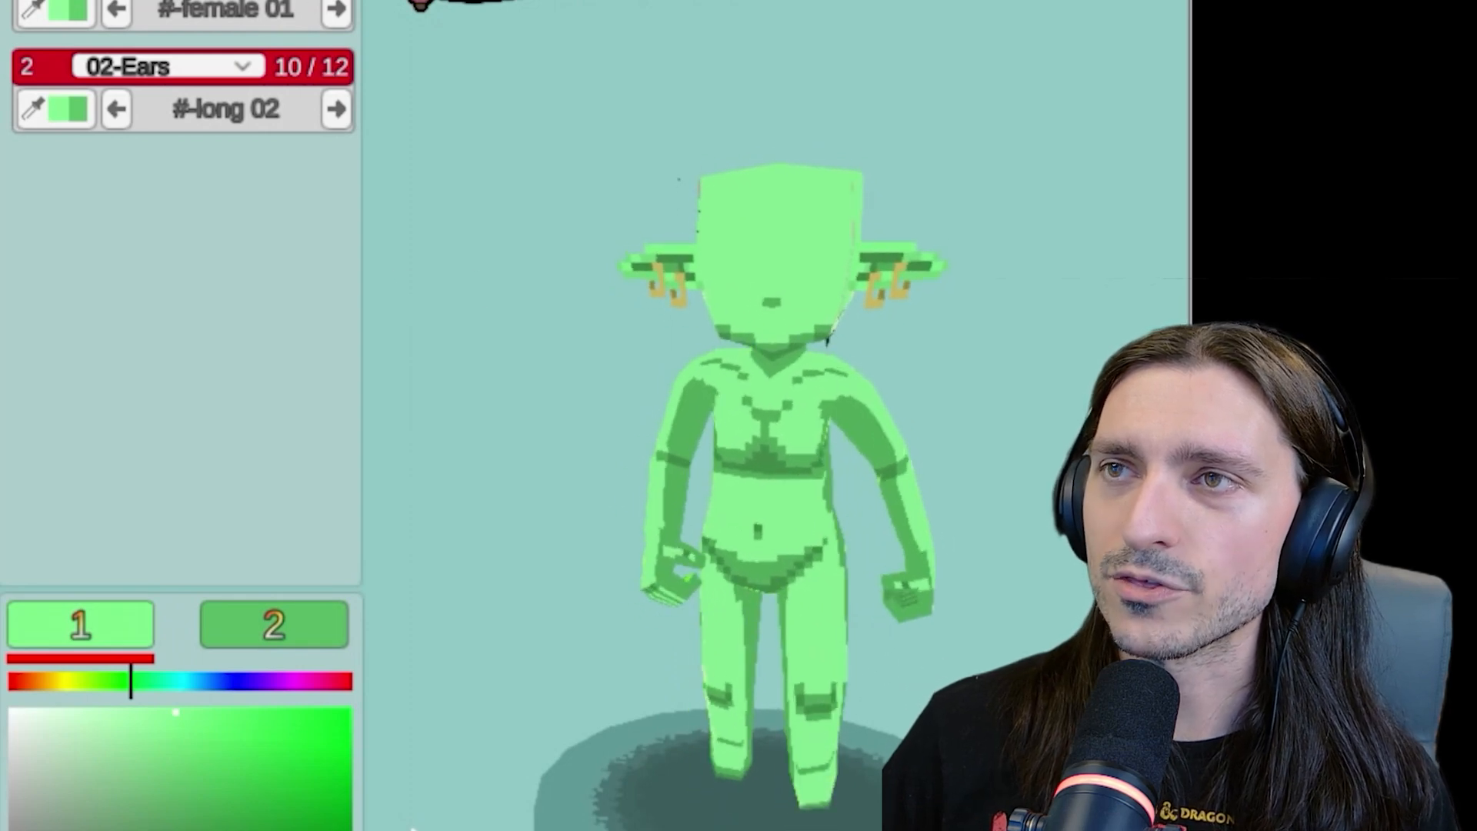
Add a third layer as a Face part and preview face styles 02 through 06
click(170, 166)
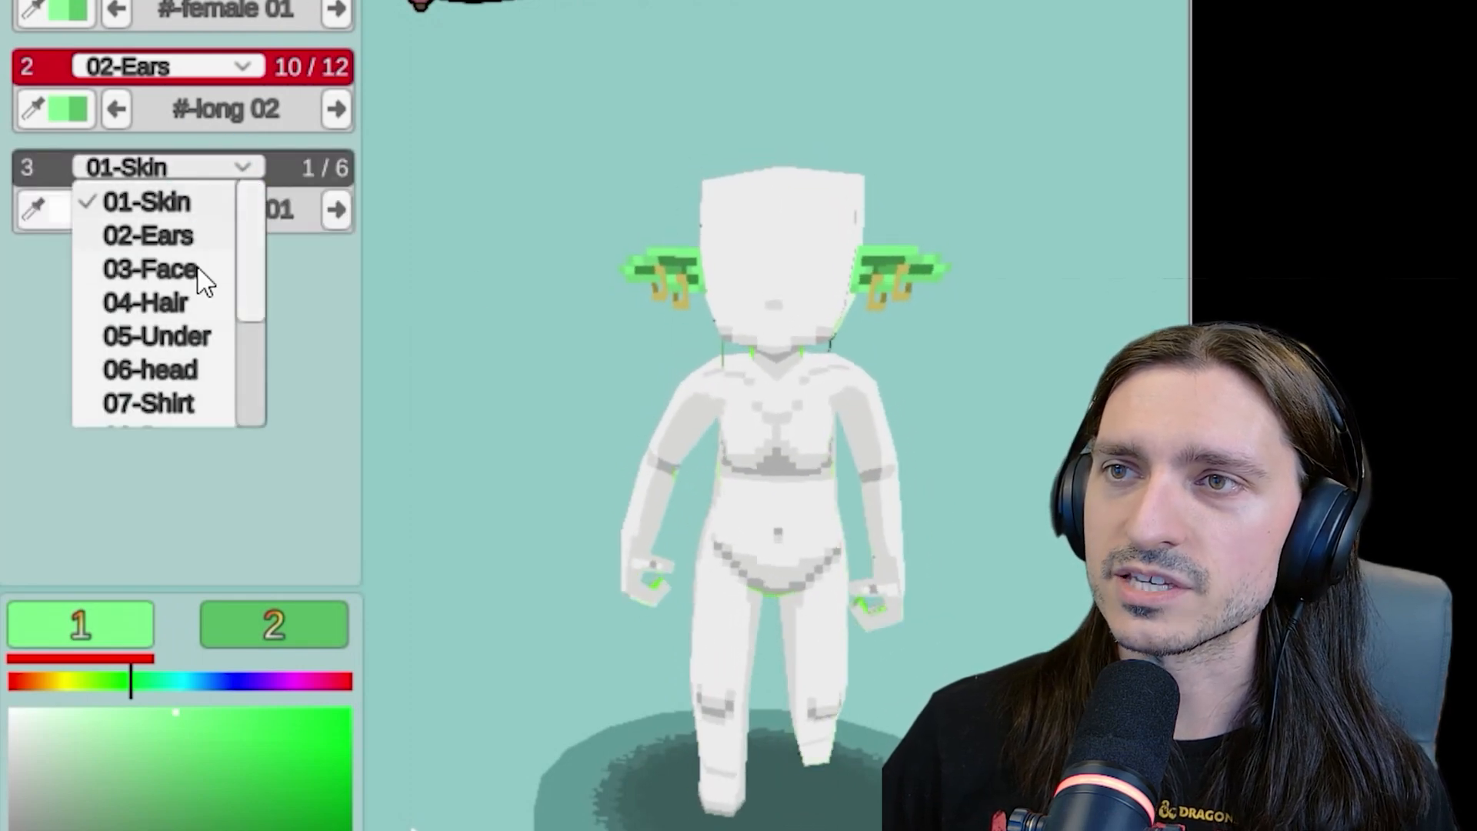
click(149, 268)
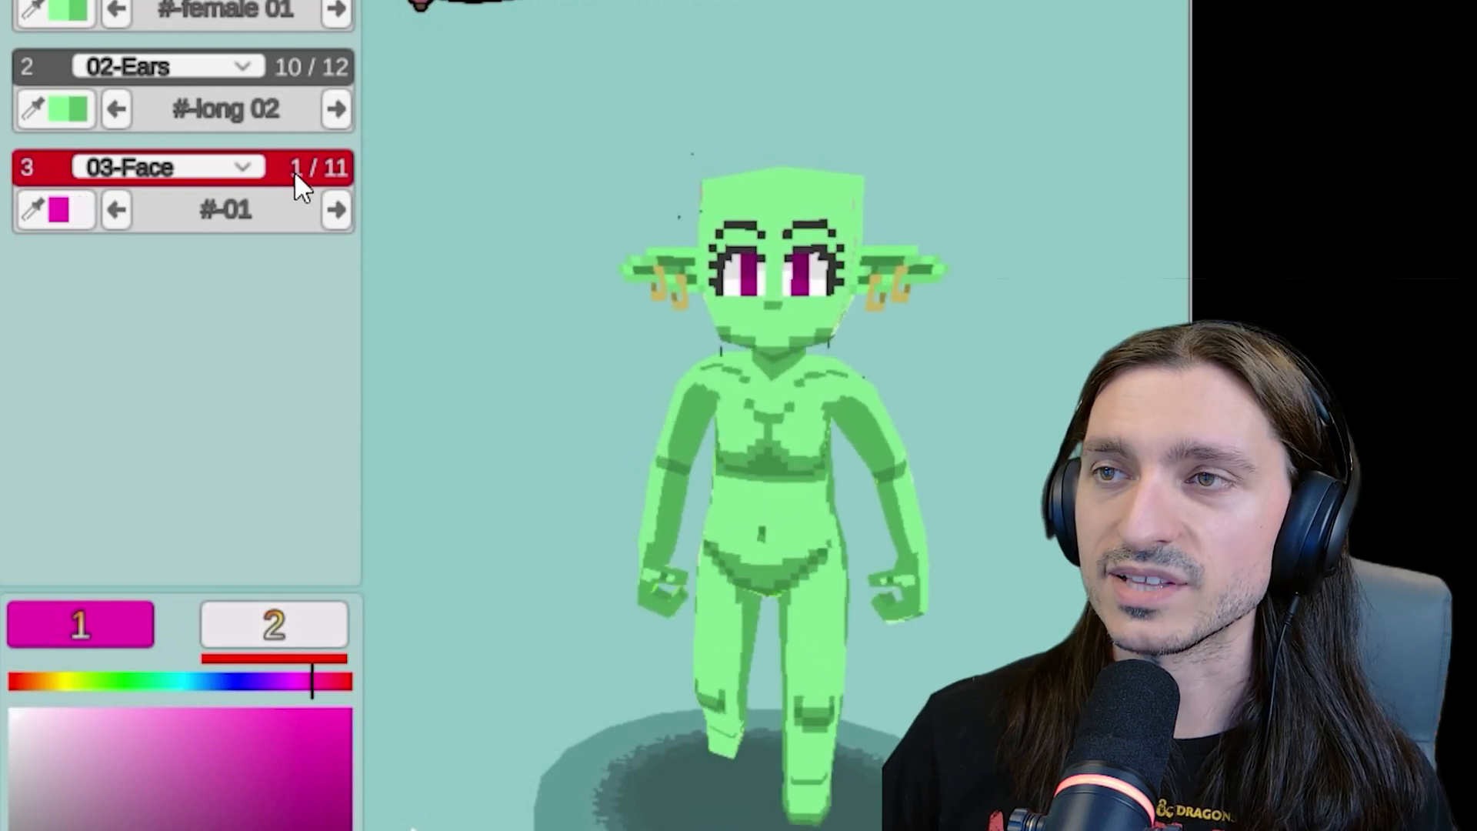
click(335, 209)
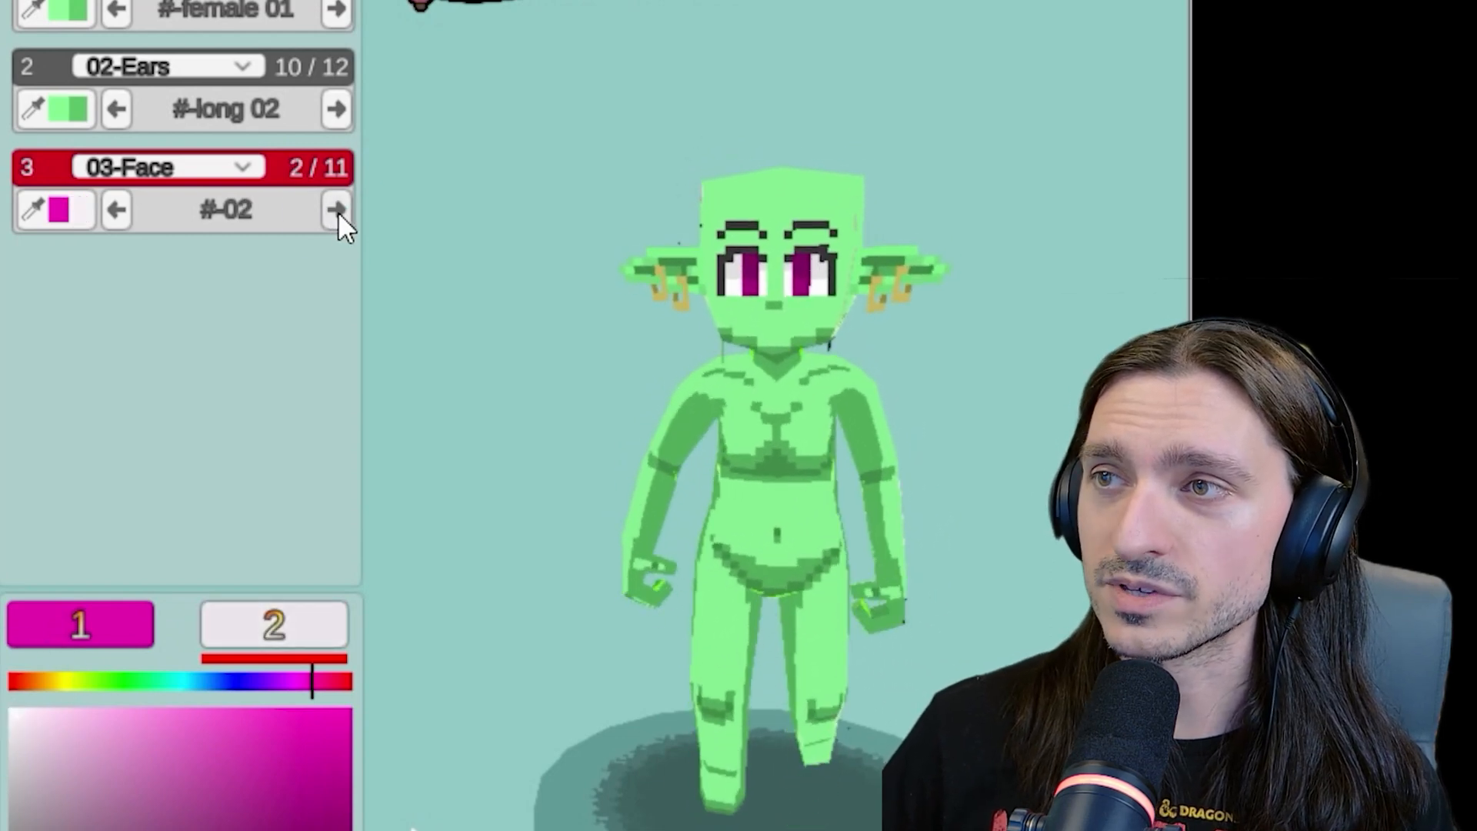
click(337, 211)
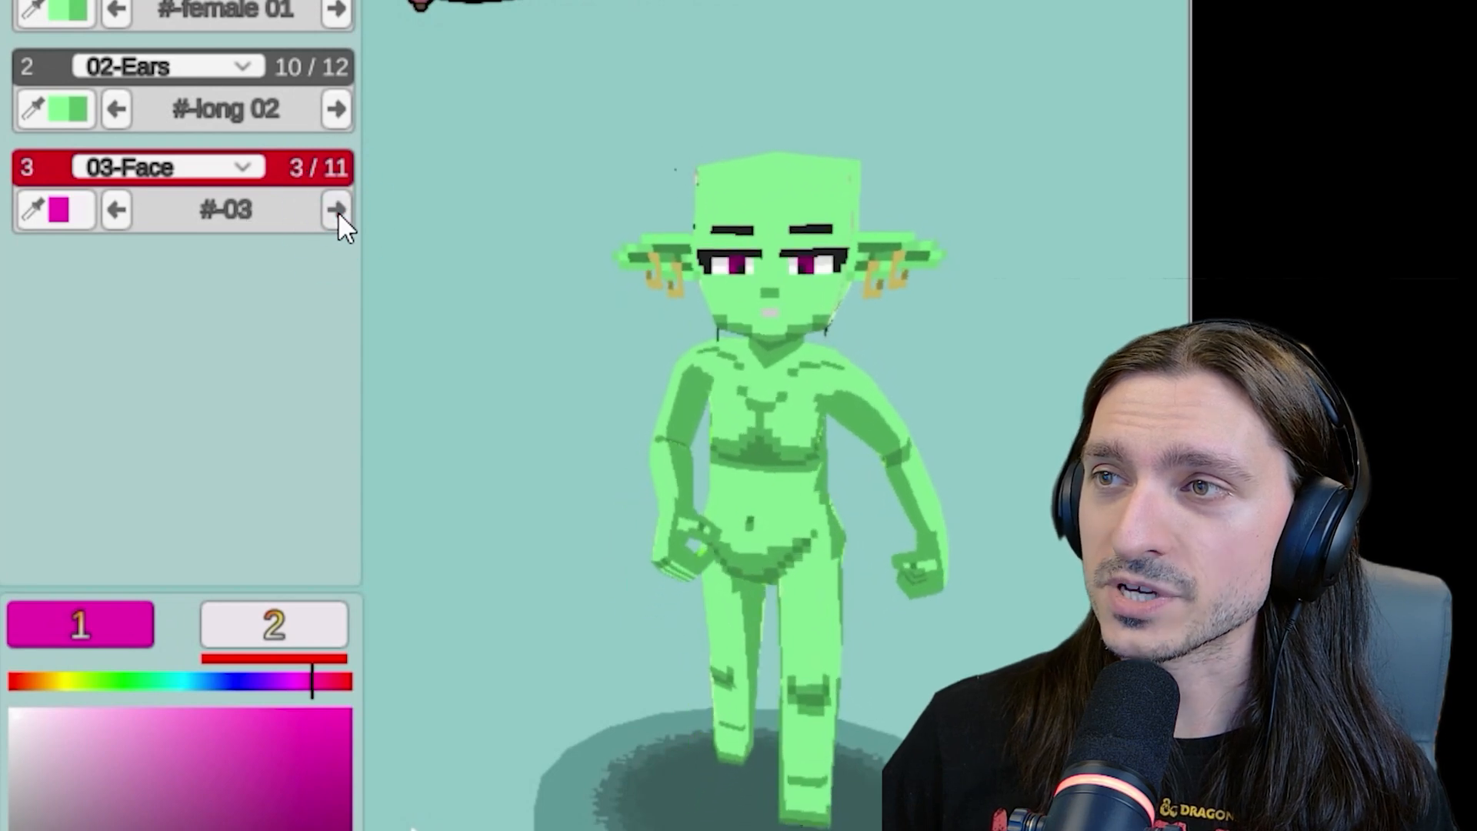
click(337, 209)
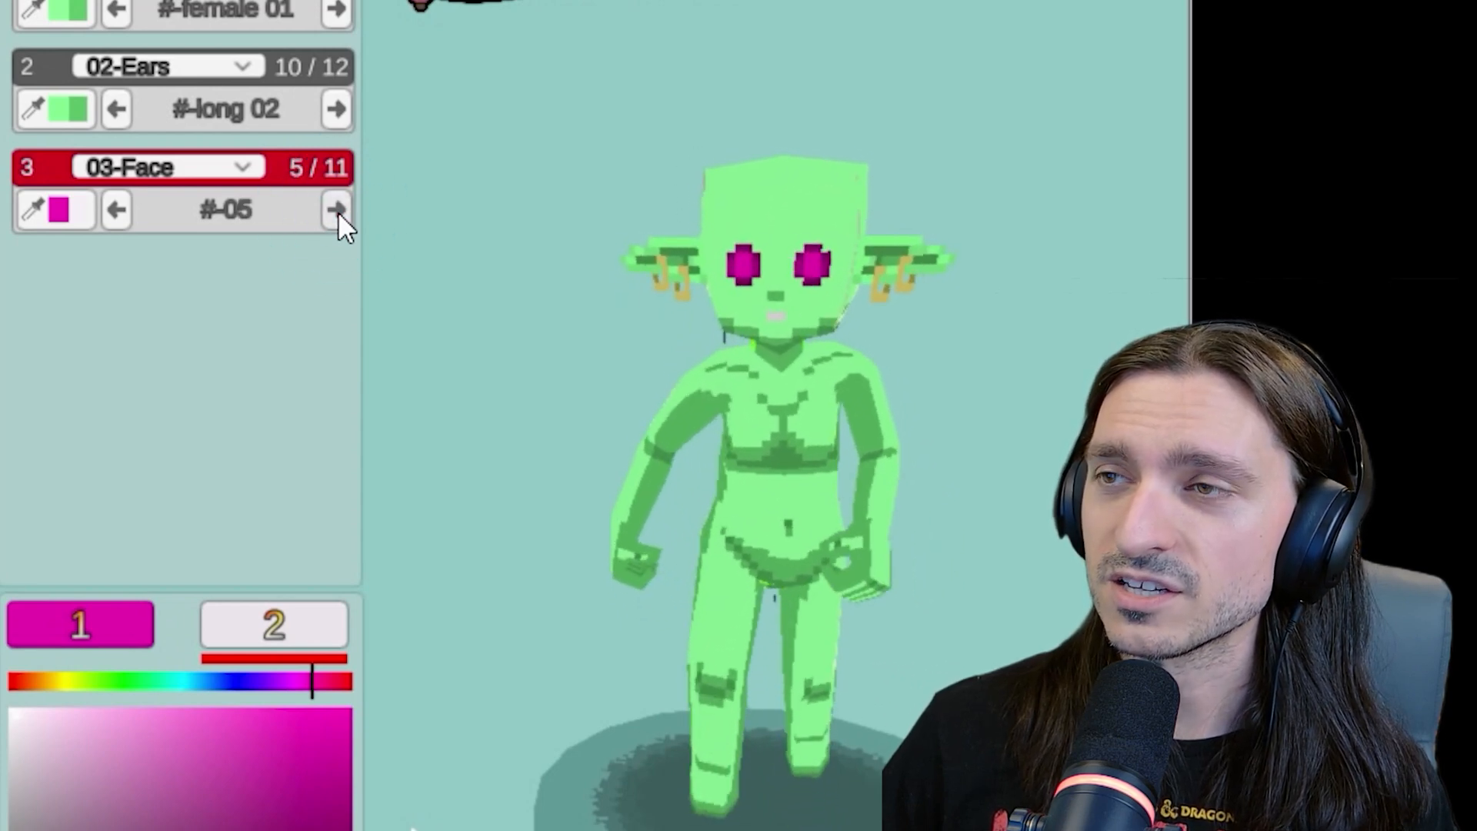
click(336, 210)
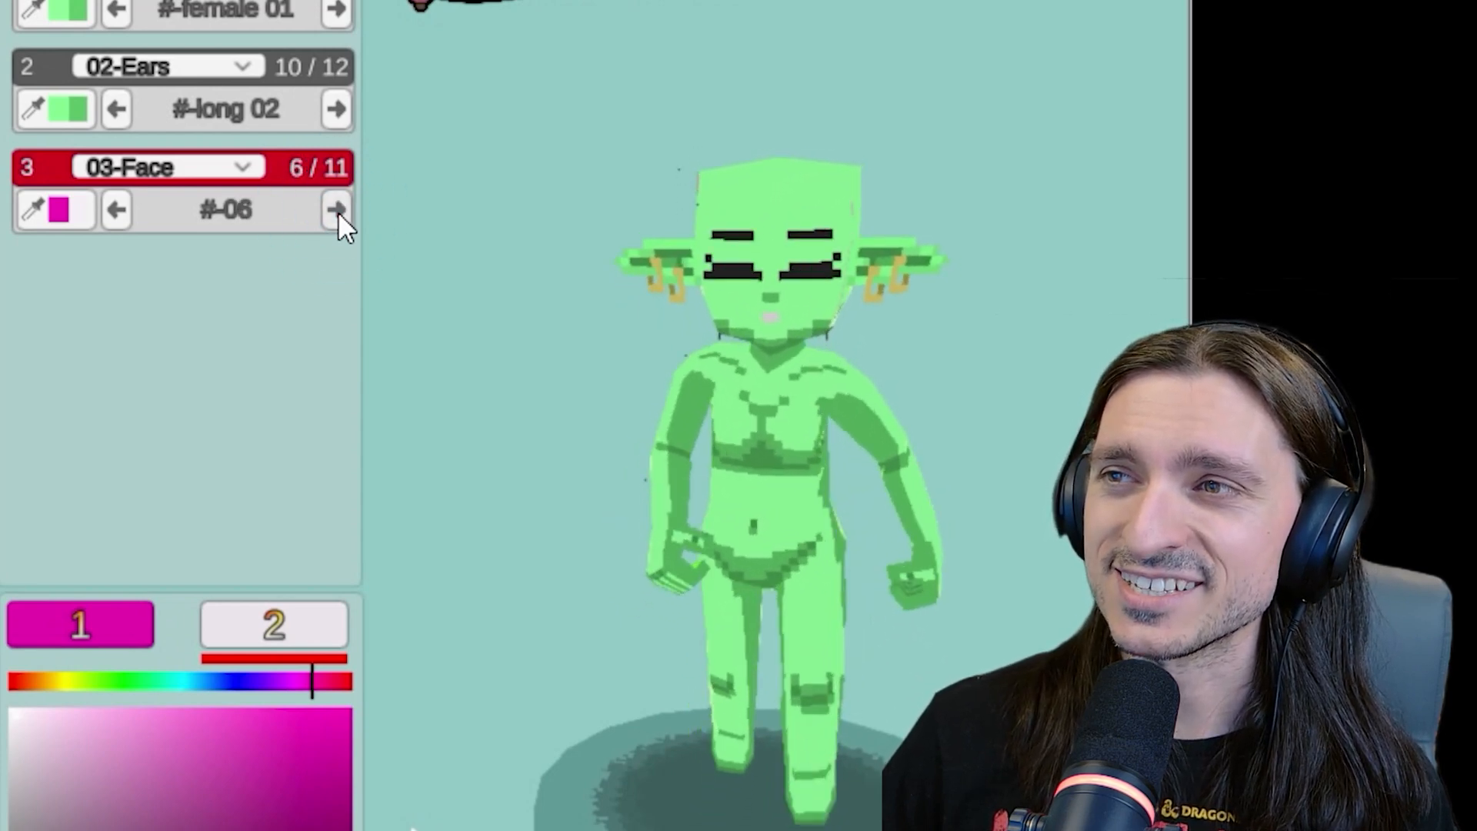
Browse the remaining face styles, then step back to face style 01
click(337, 210)
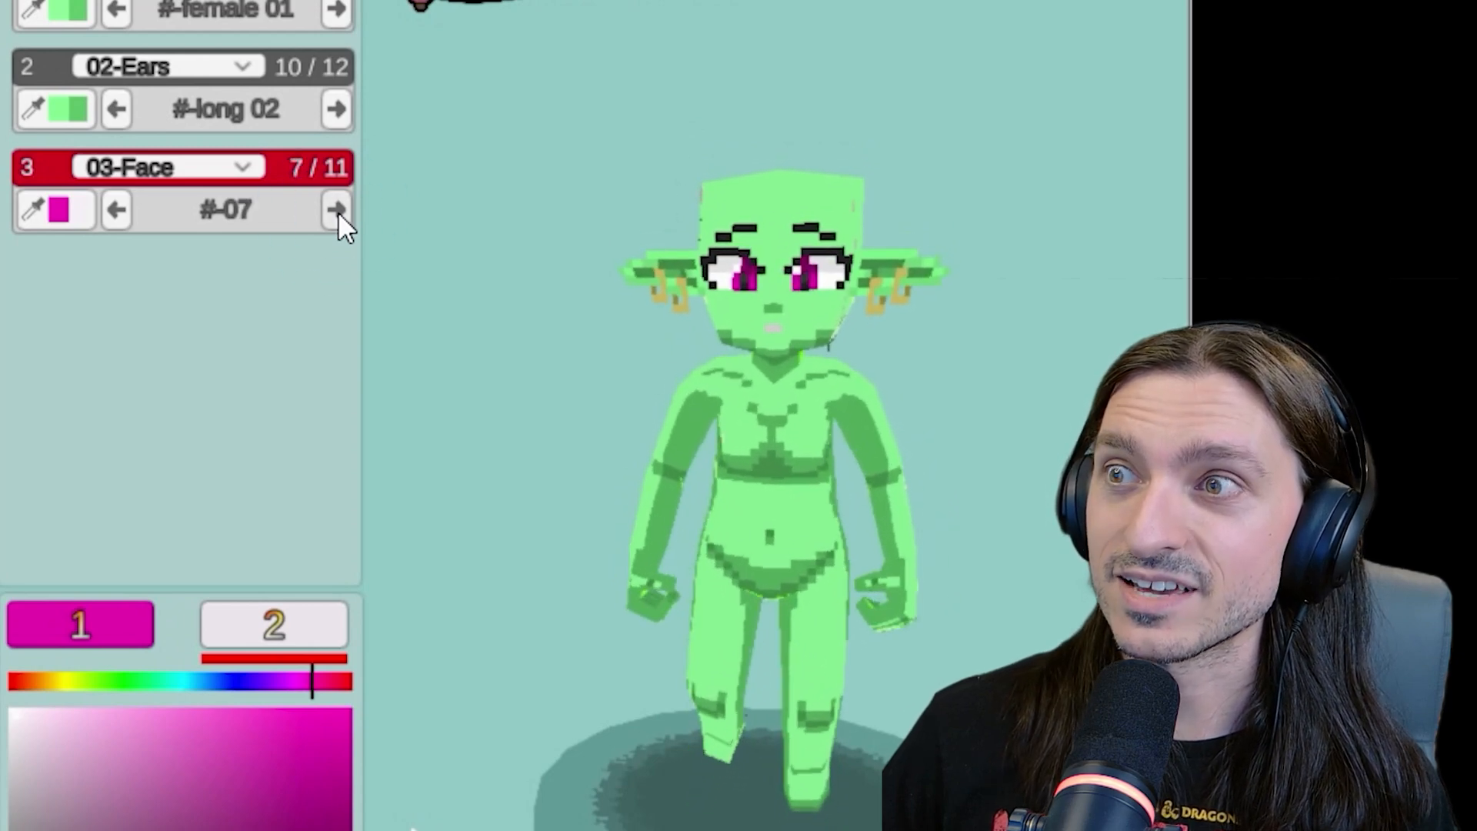
click(337, 209)
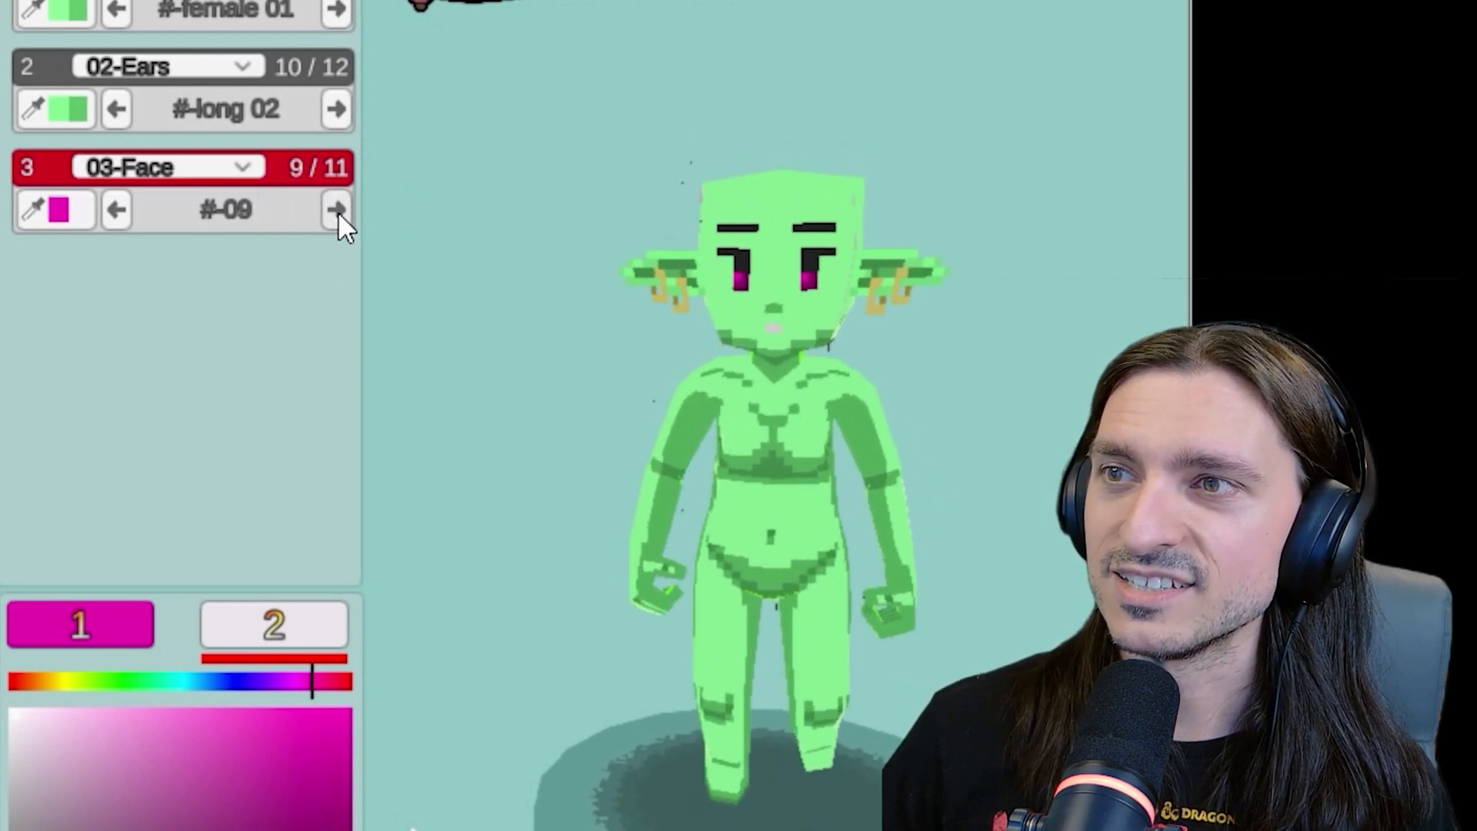
click(336, 209)
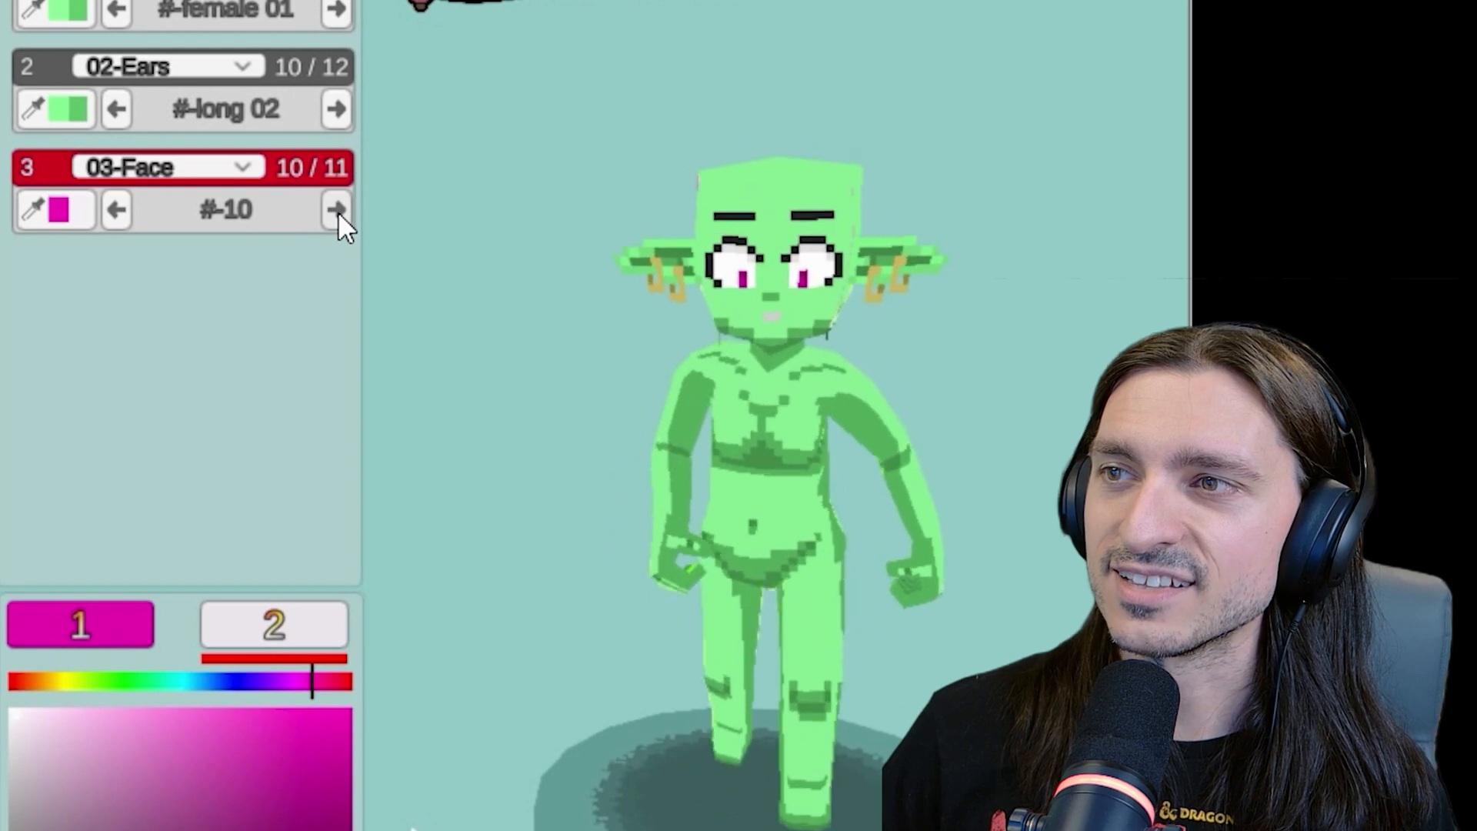
click(335, 209)
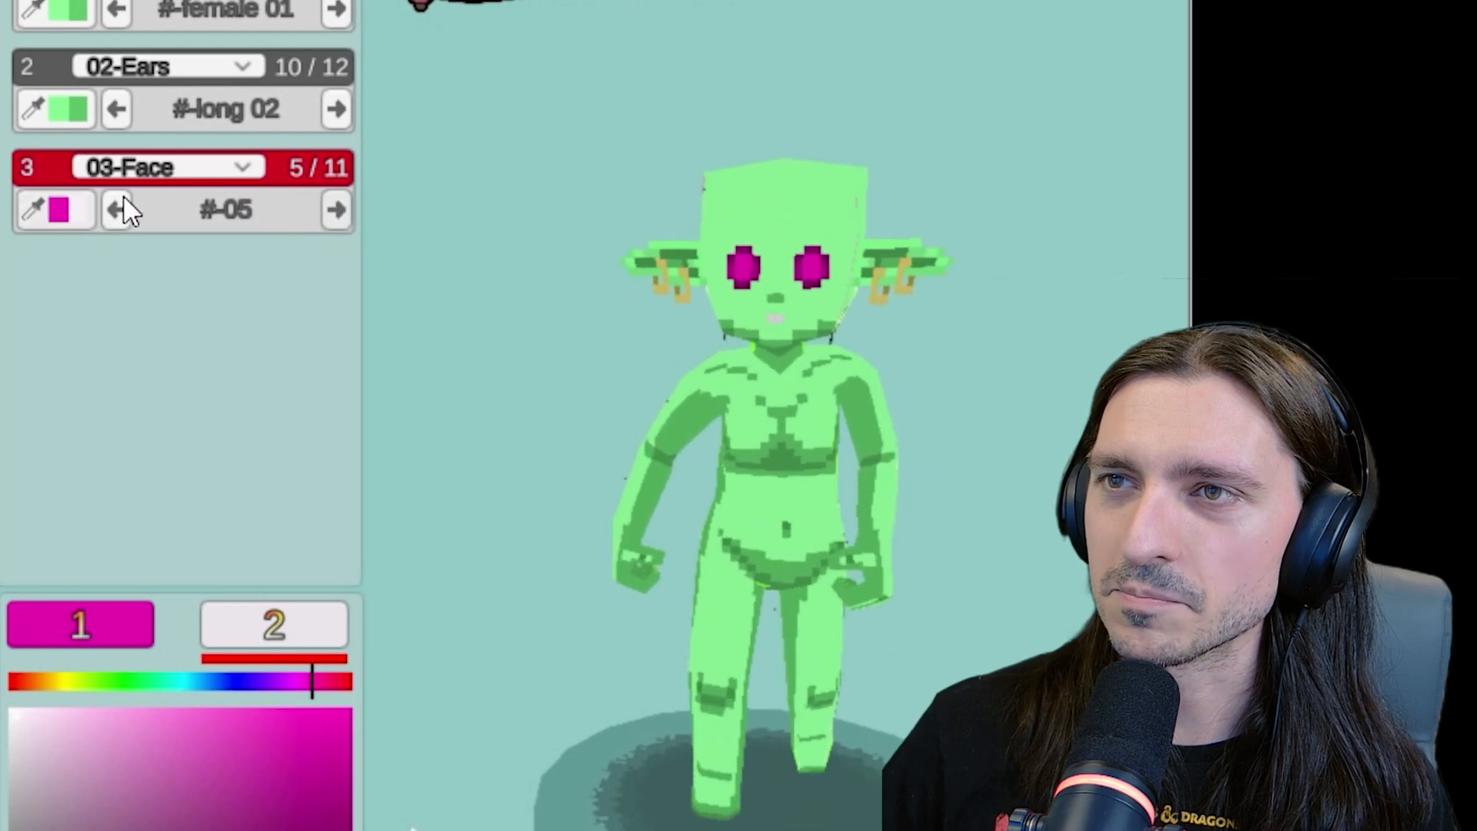
click(115, 210)
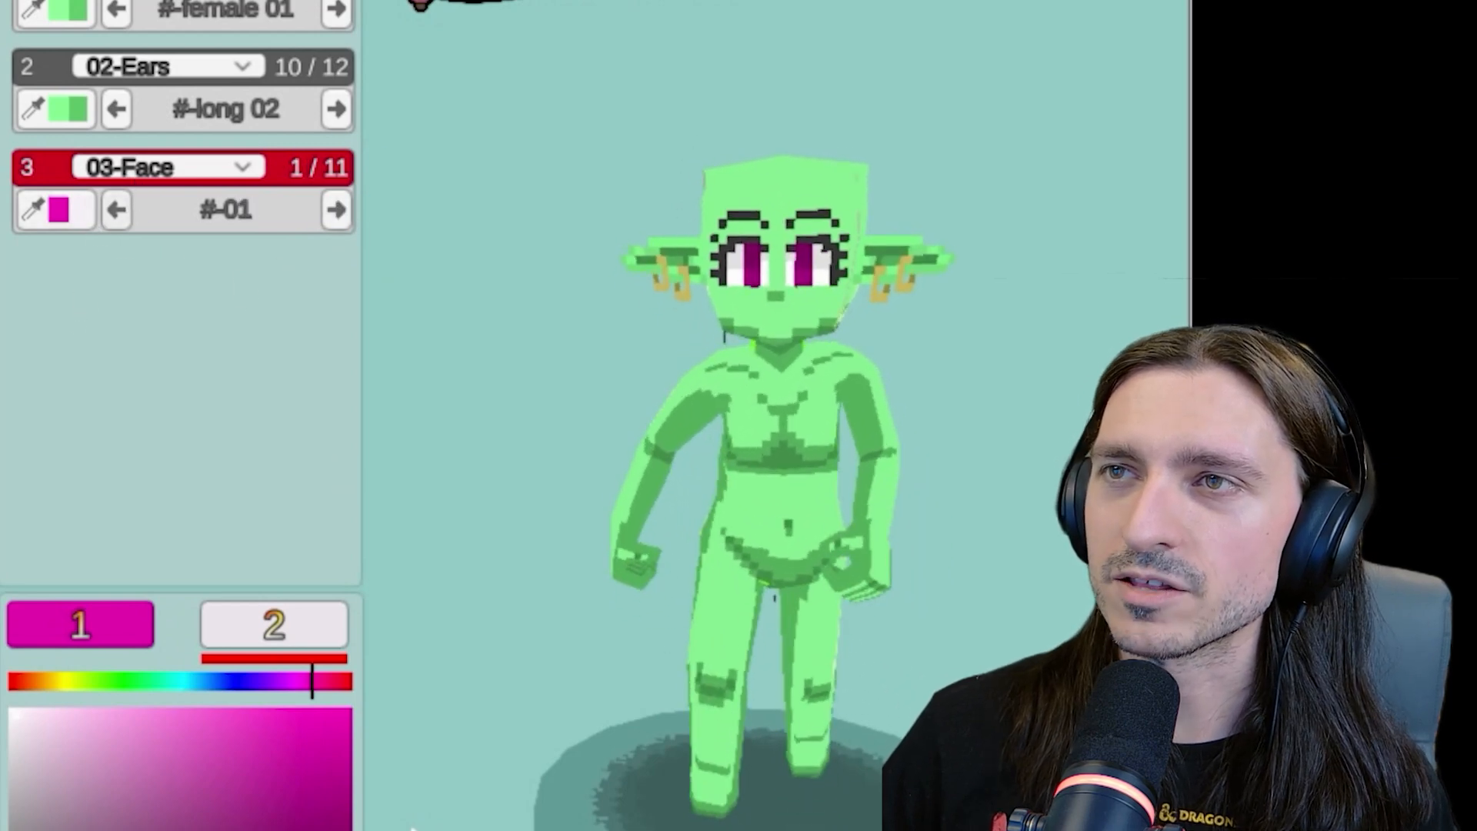
click(336, 311)
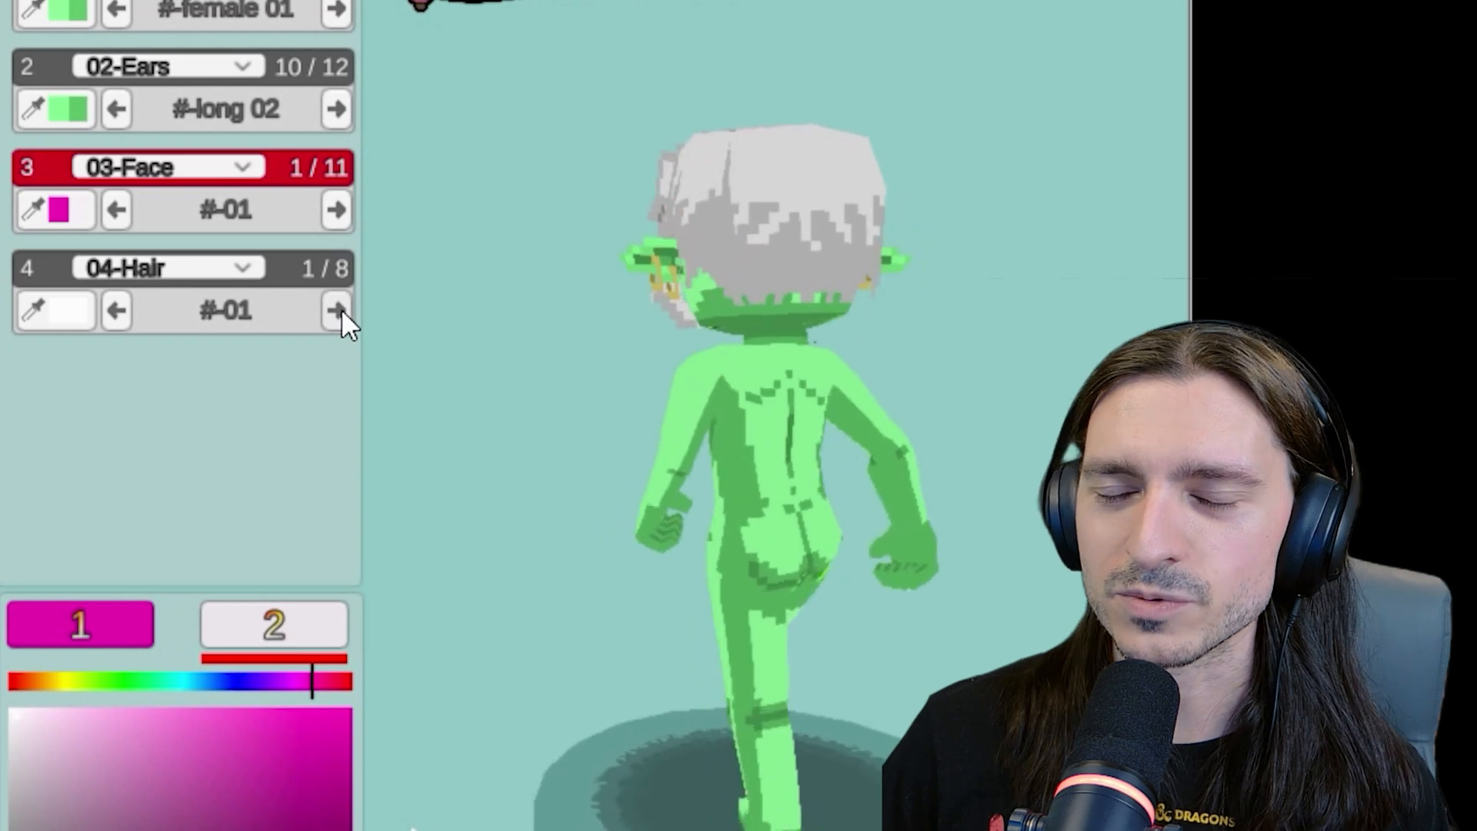
Cycle the Hair layer through hairstyles 01 to 08 on the goblin
click(337, 311)
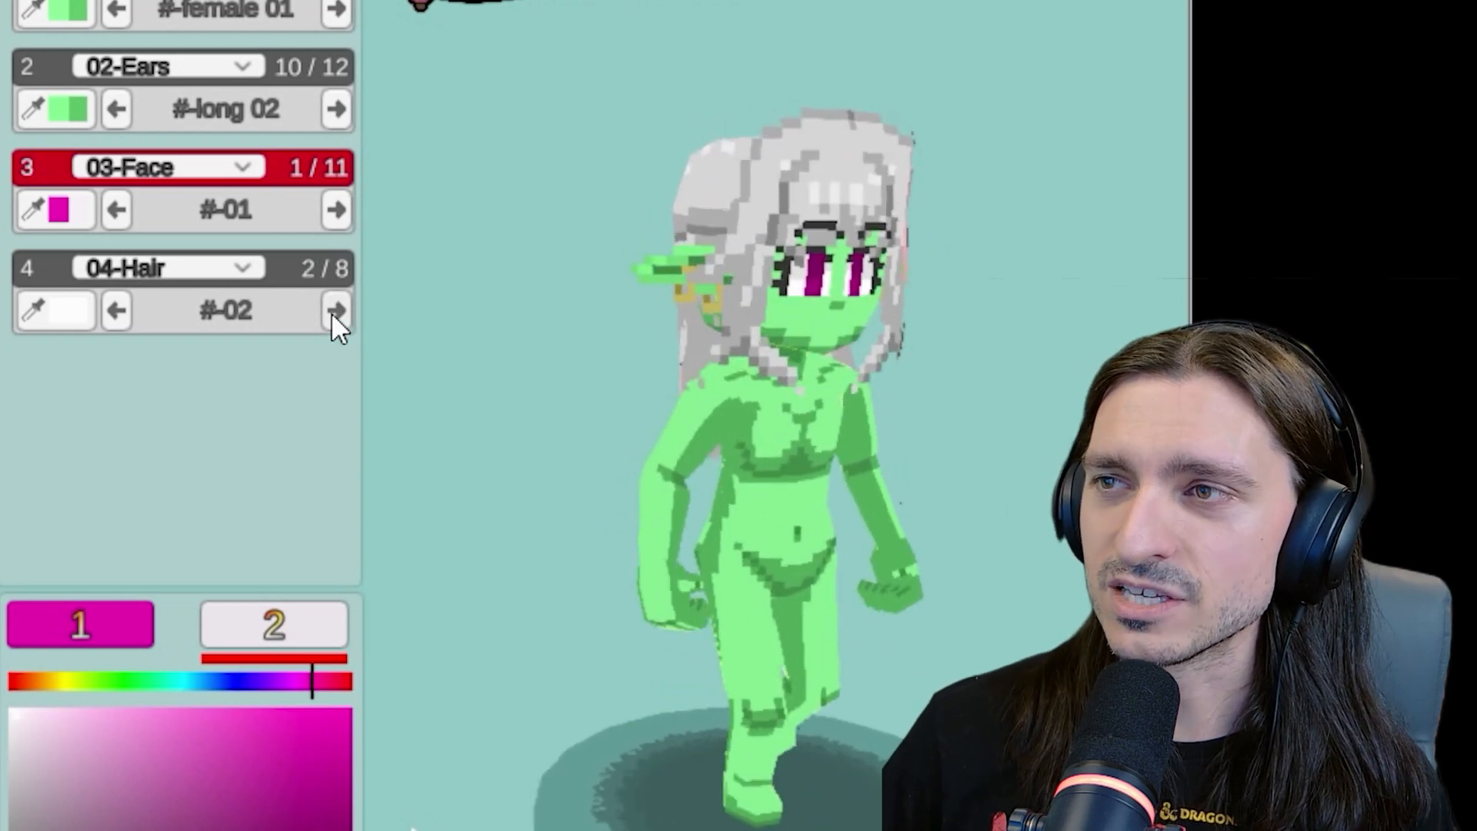
click(335, 310)
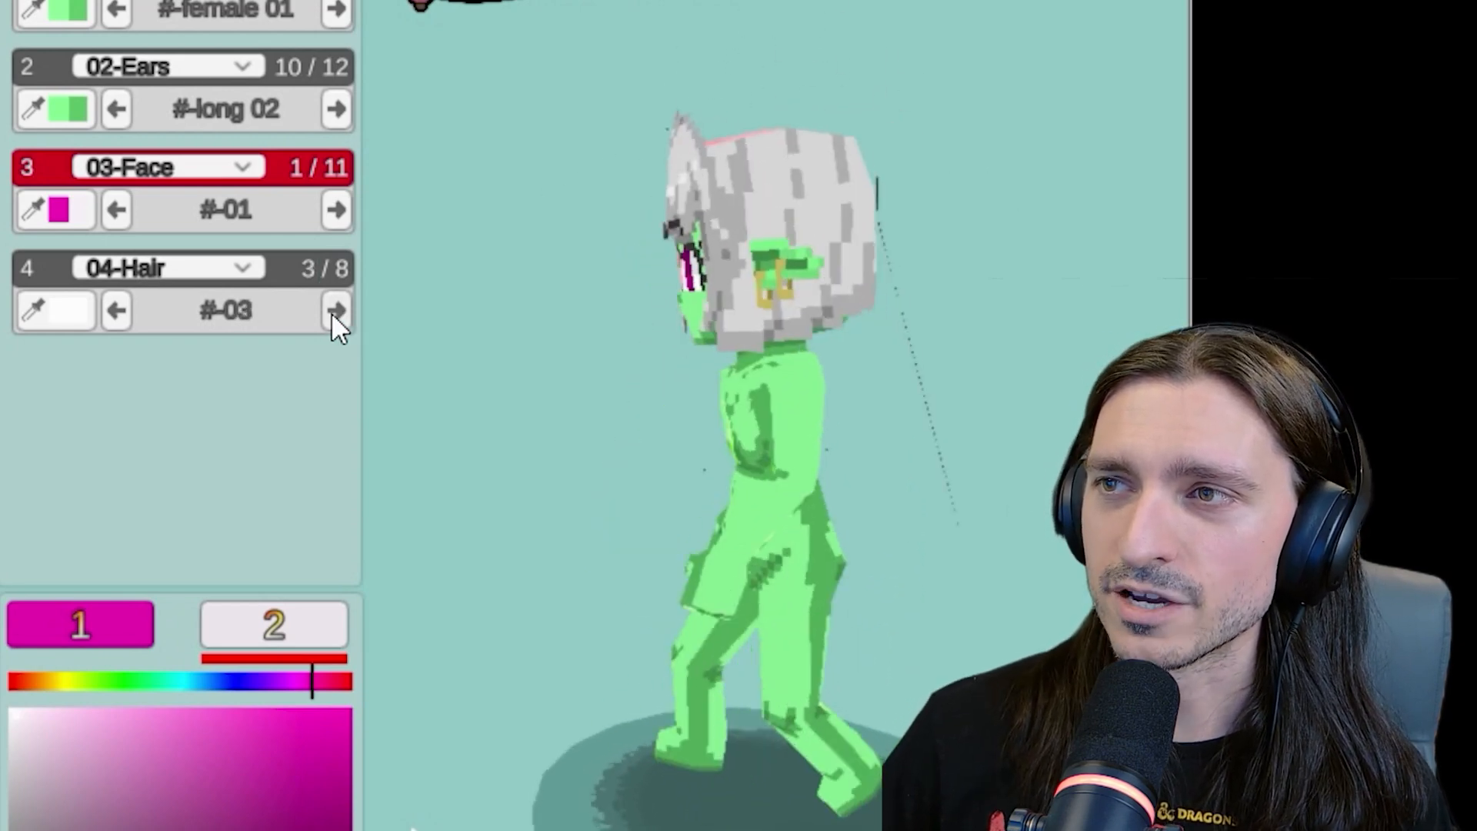
click(337, 310)
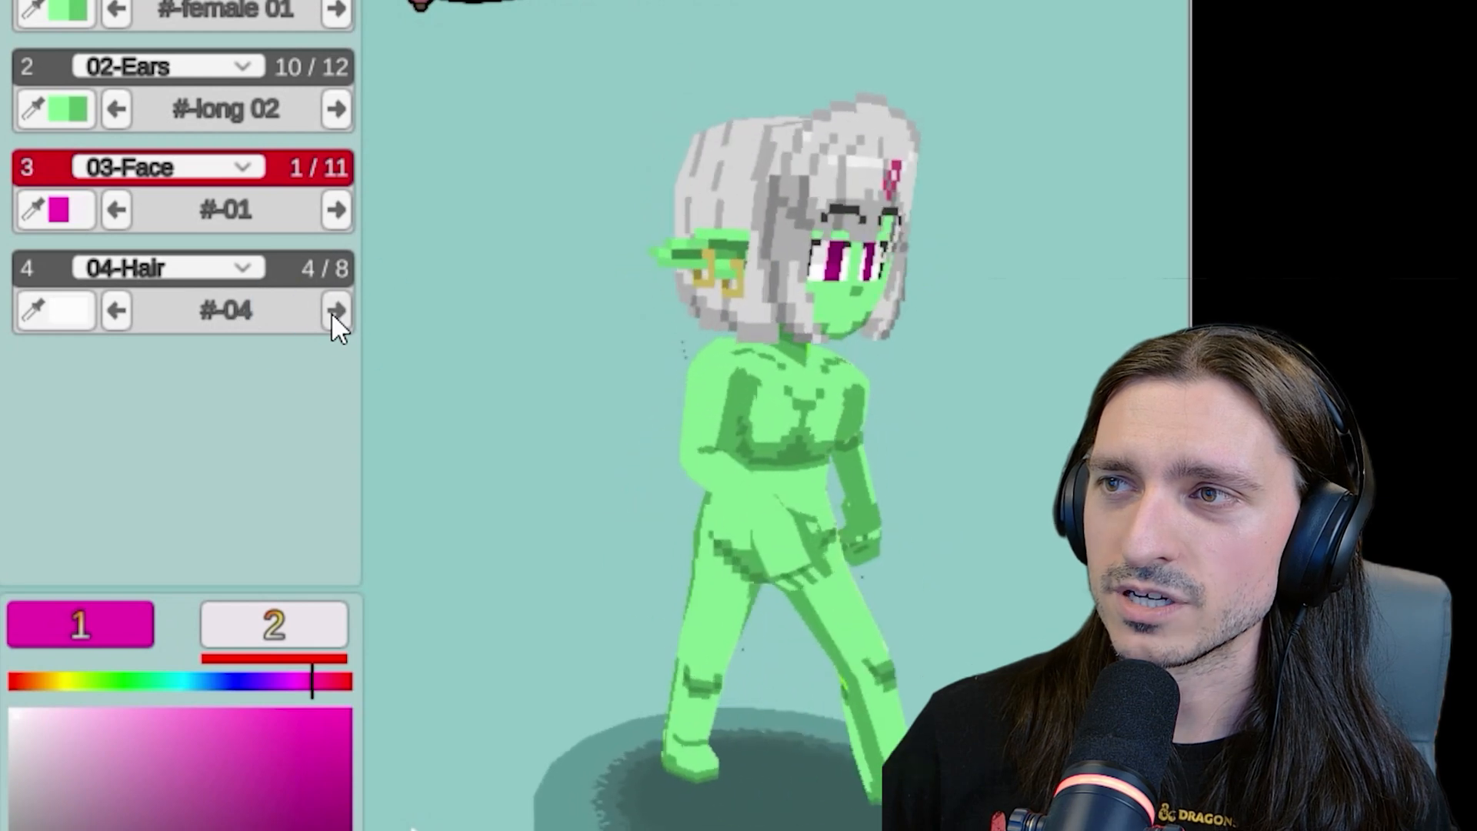
click(336, 309)
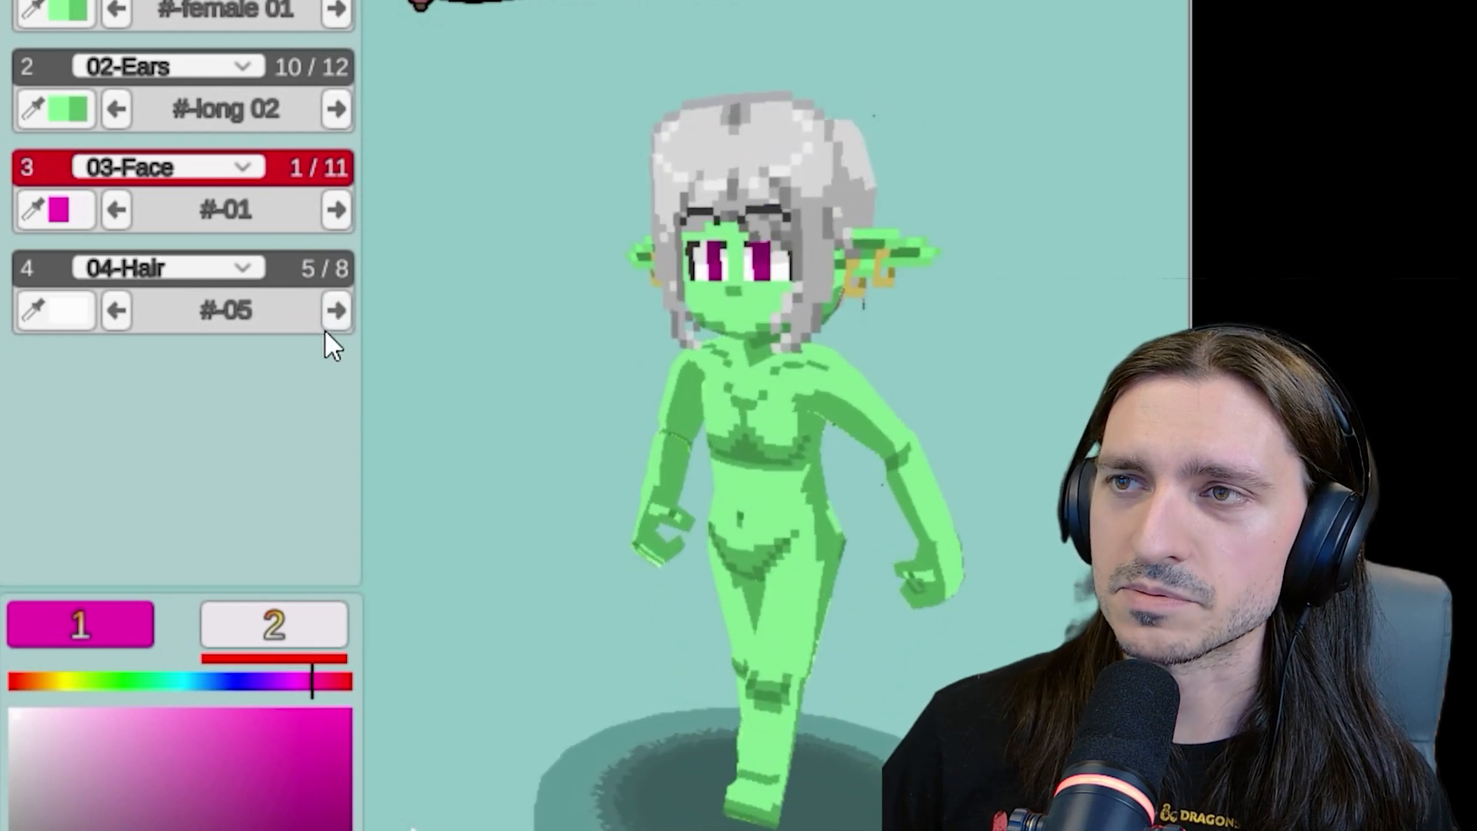
click(335, 310)
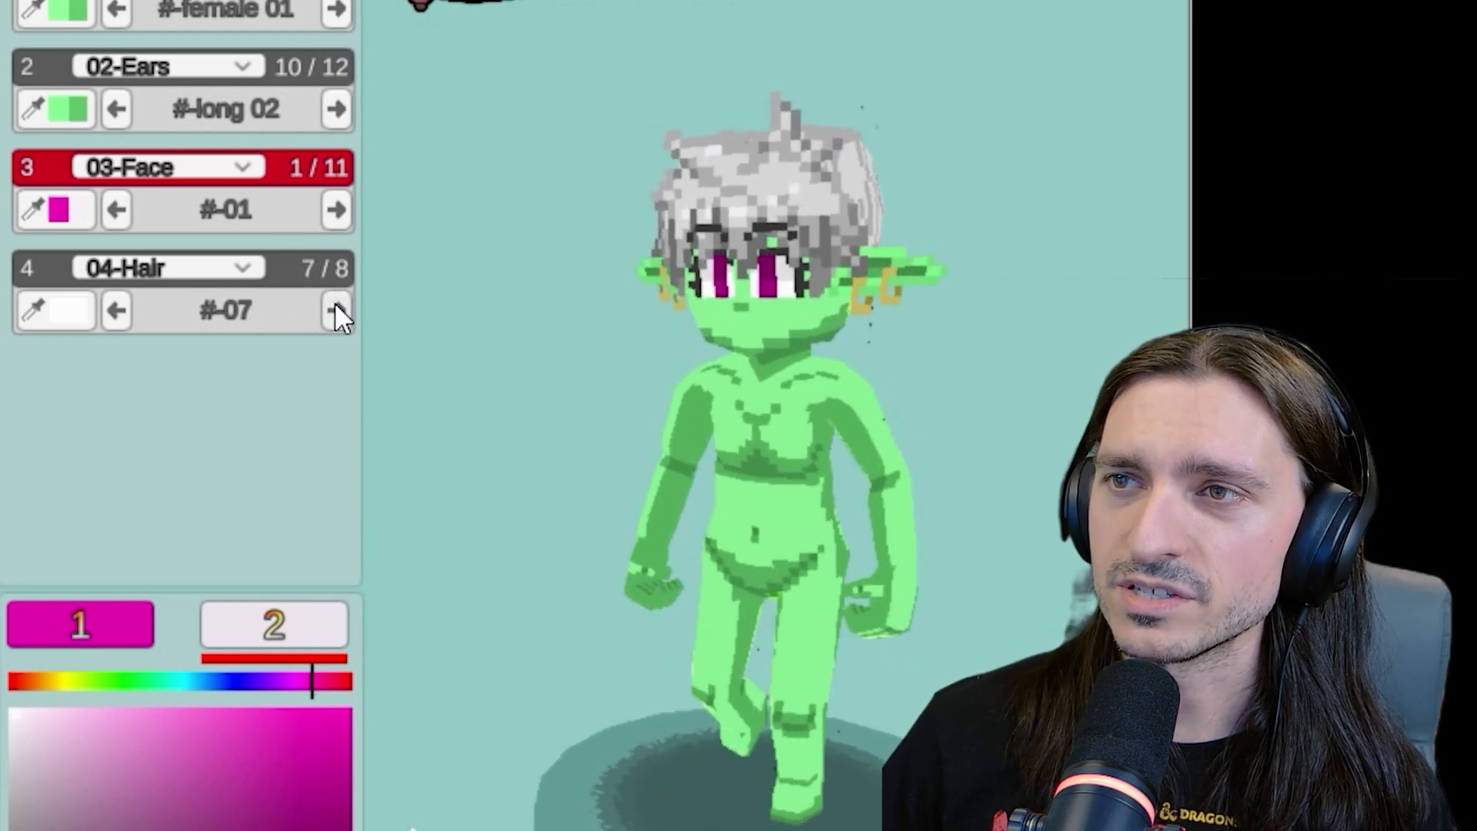
click(337, 311)
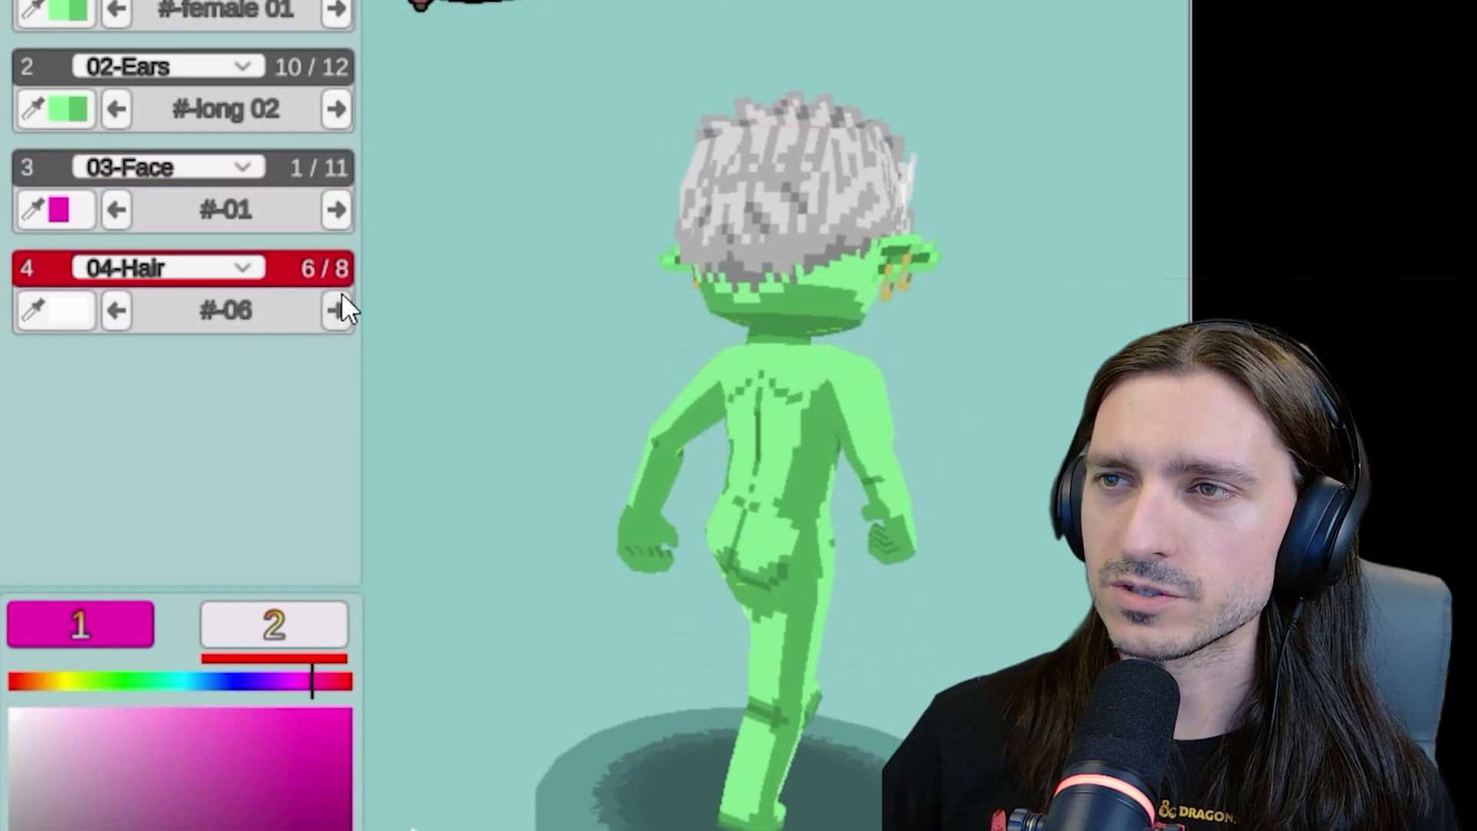
click(337, 311)
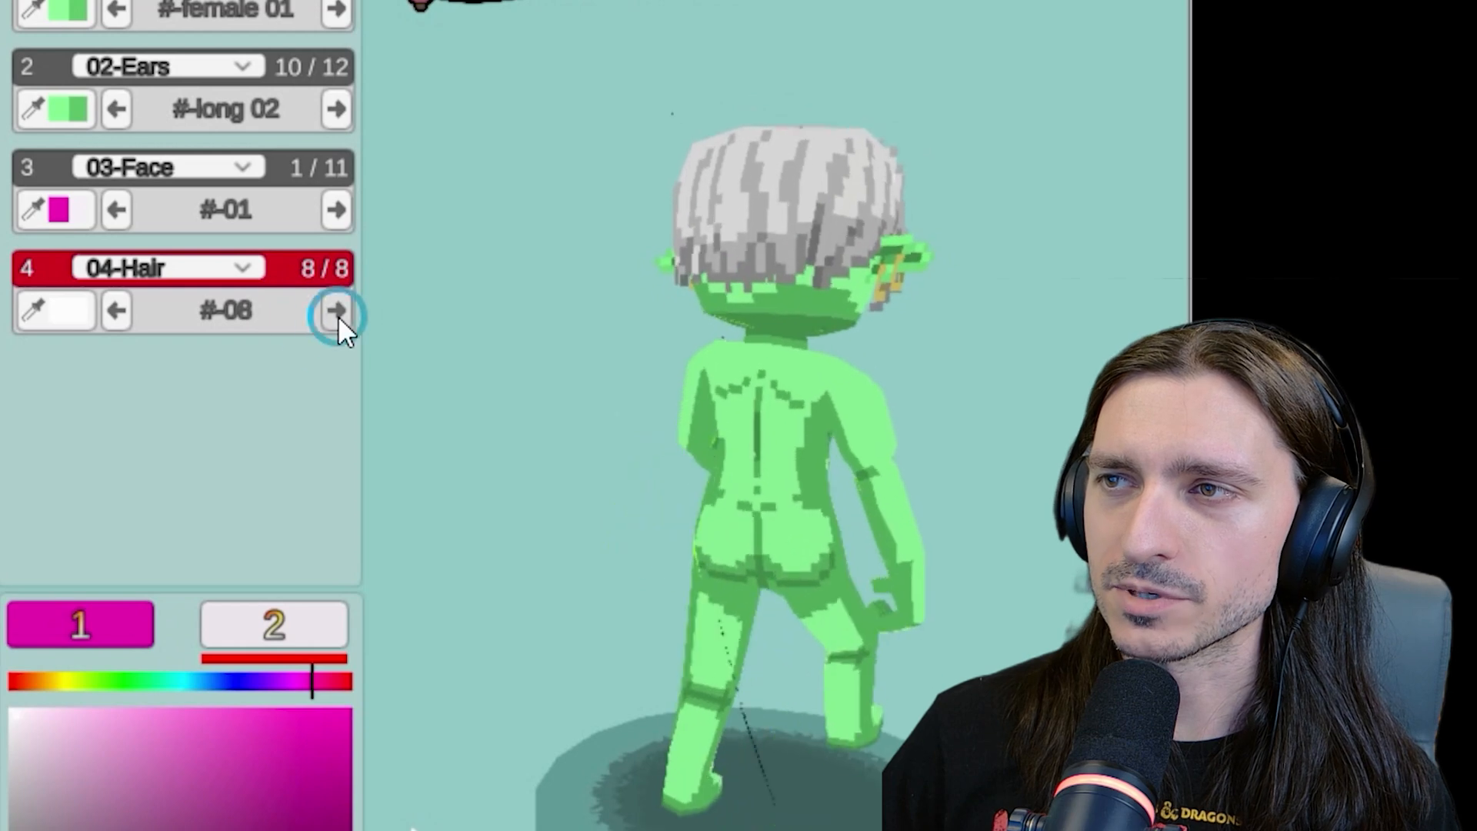
click(335, 310)
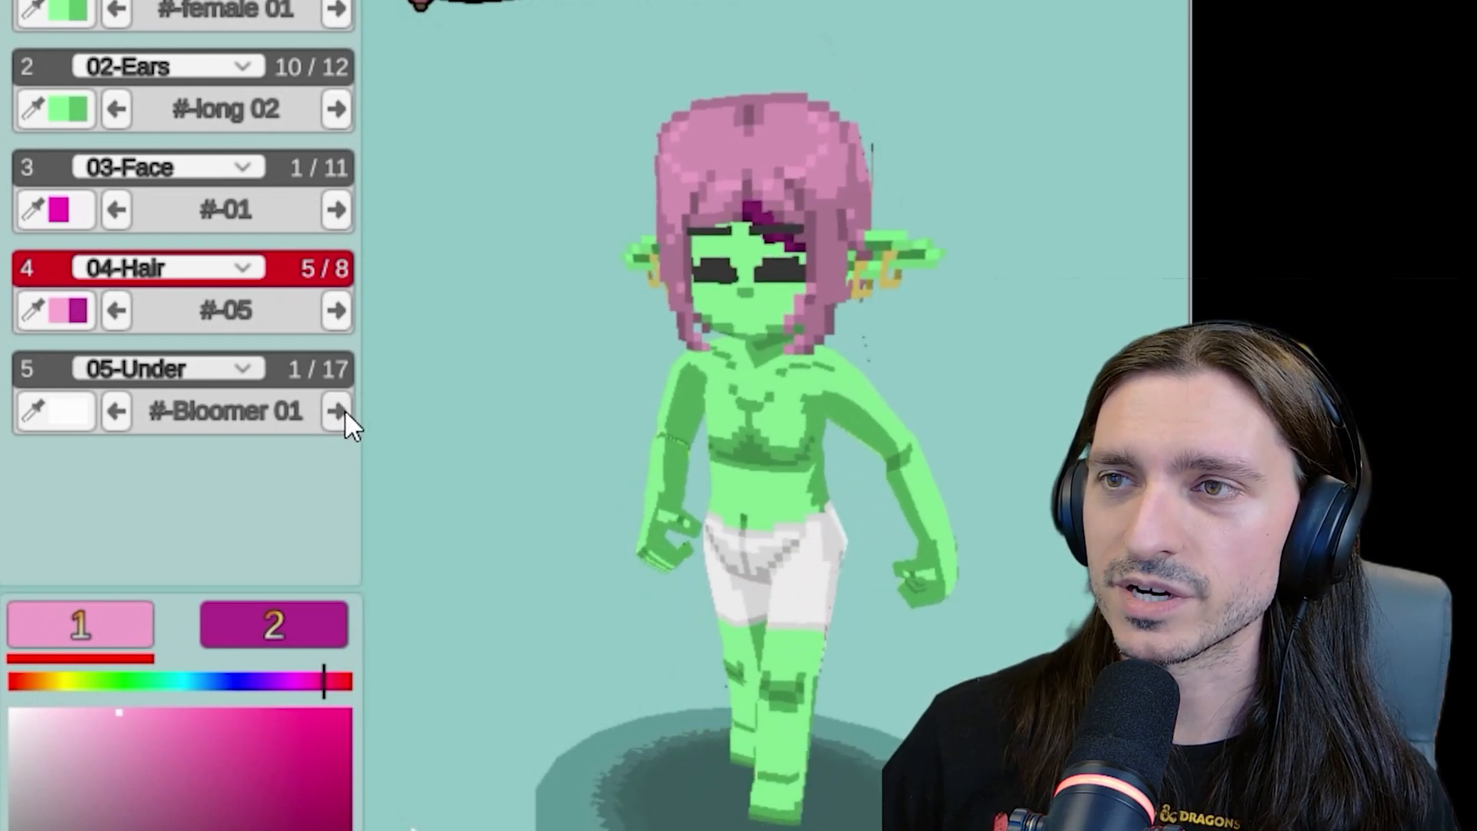
Cycle the Under layer through briefs, bras, bikini, long socks and pantyhose options
click(337, 410)
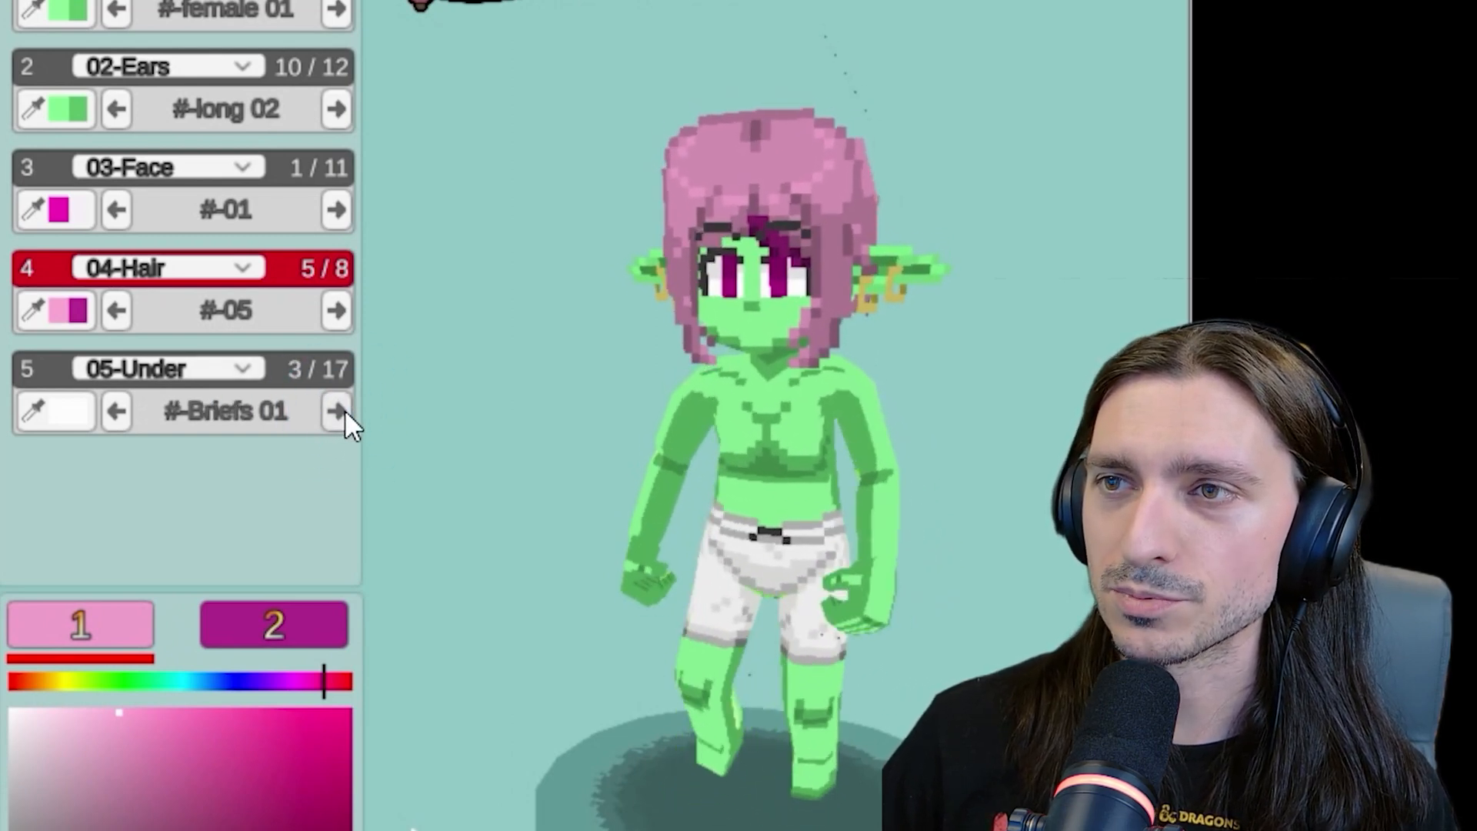
click(336, 409)
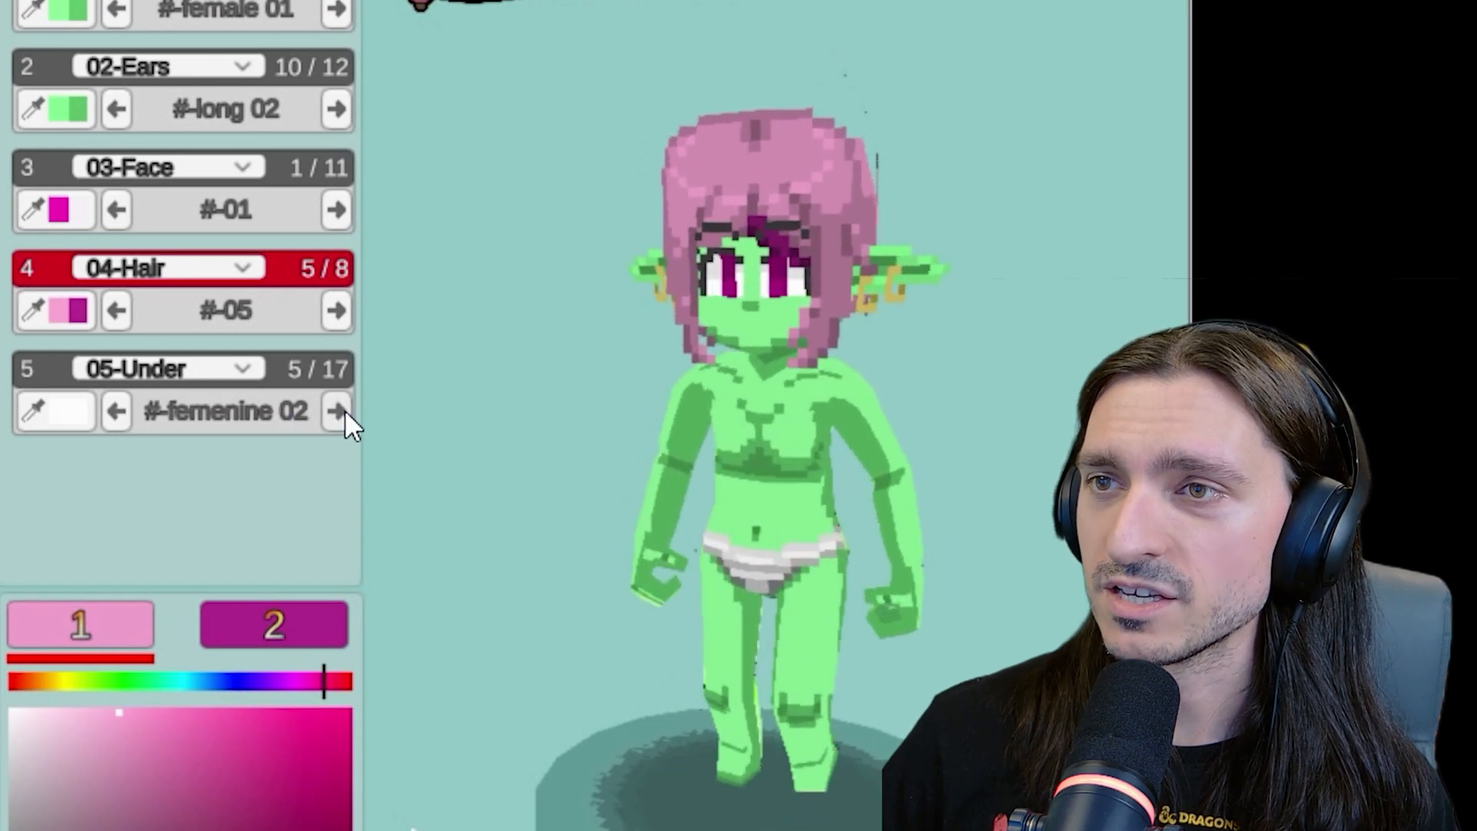
click(337, 409)
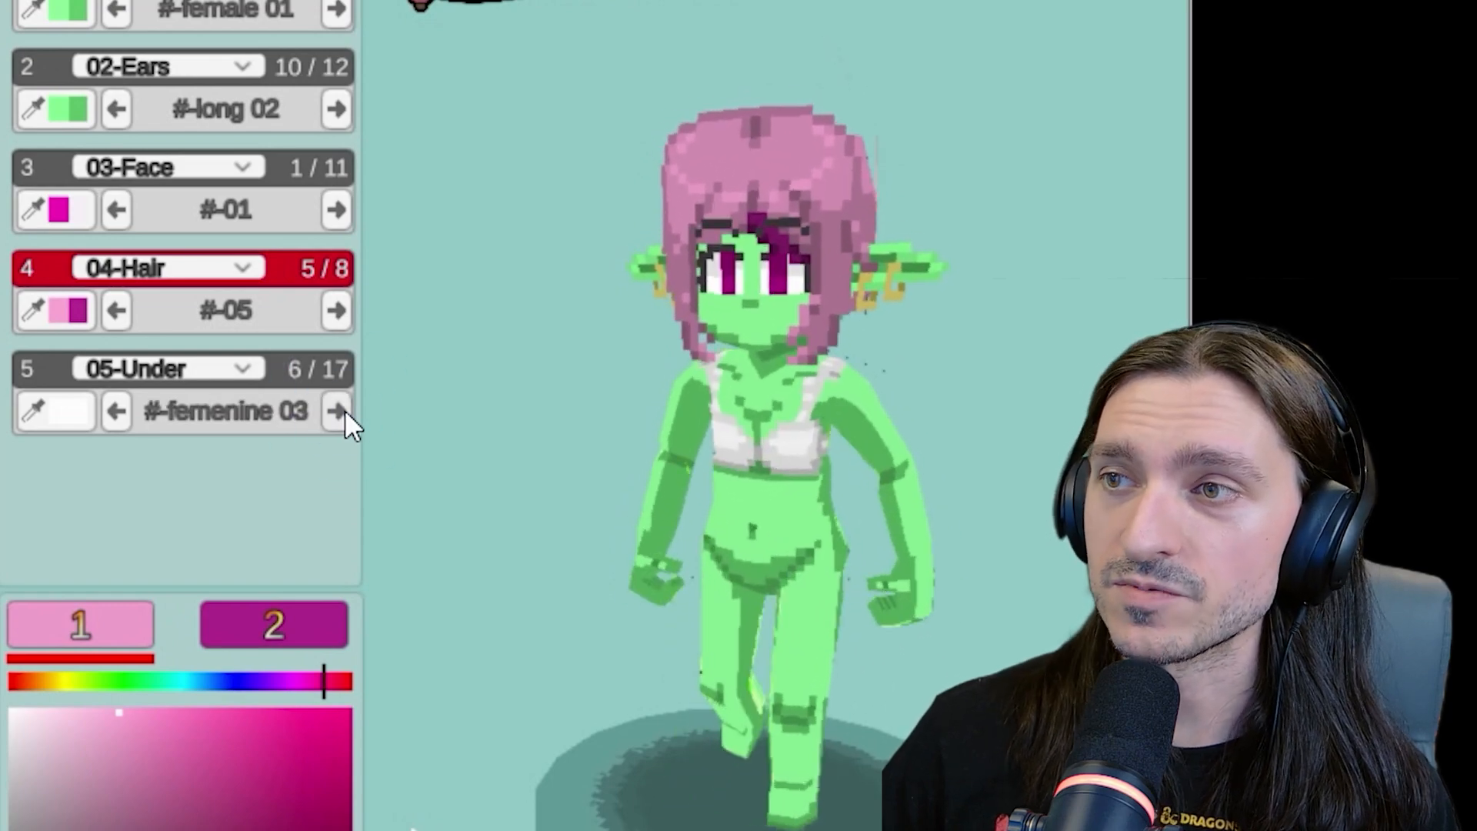
click(337, 409)
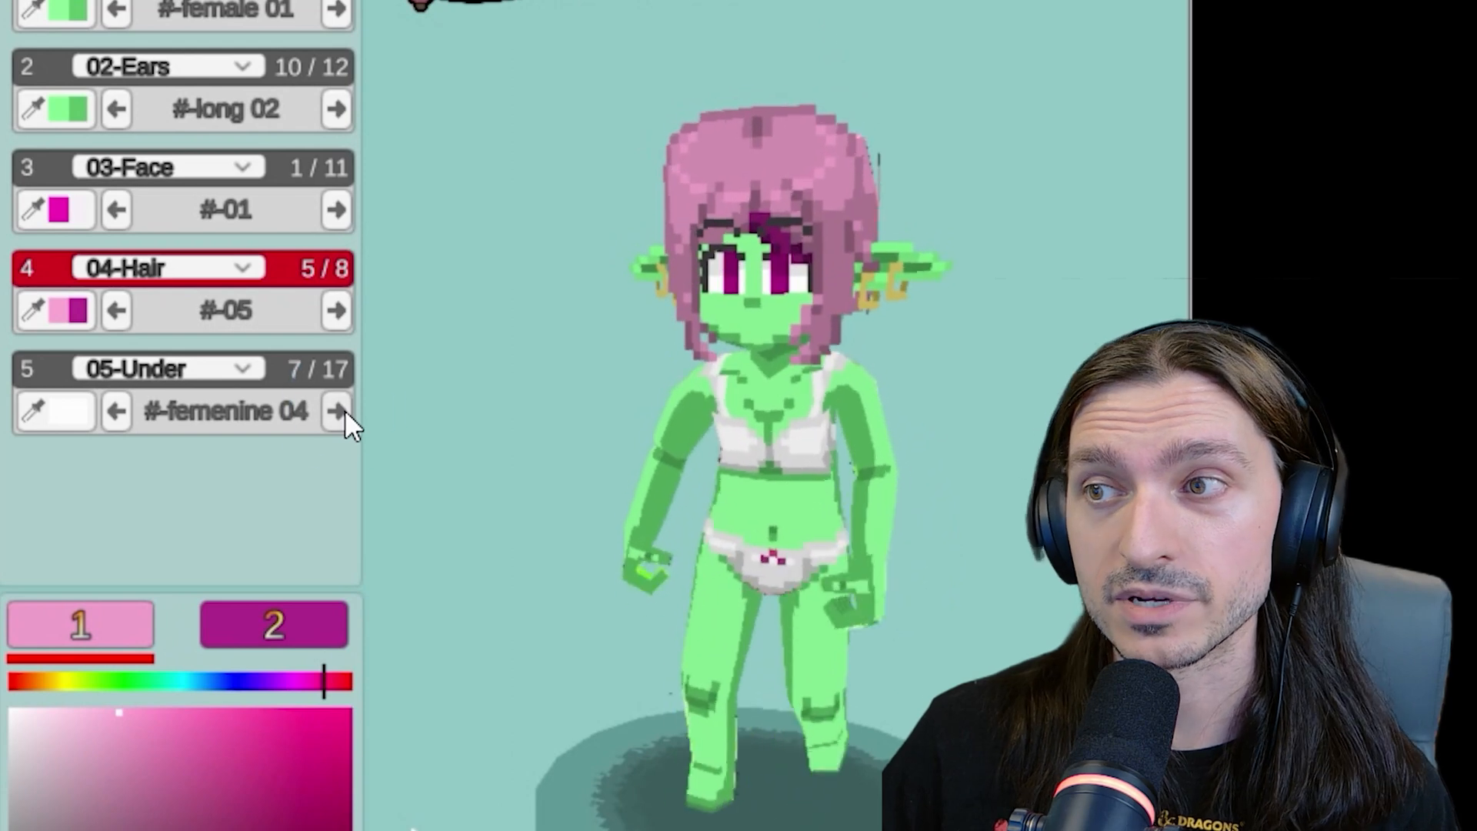
click(337, 411)
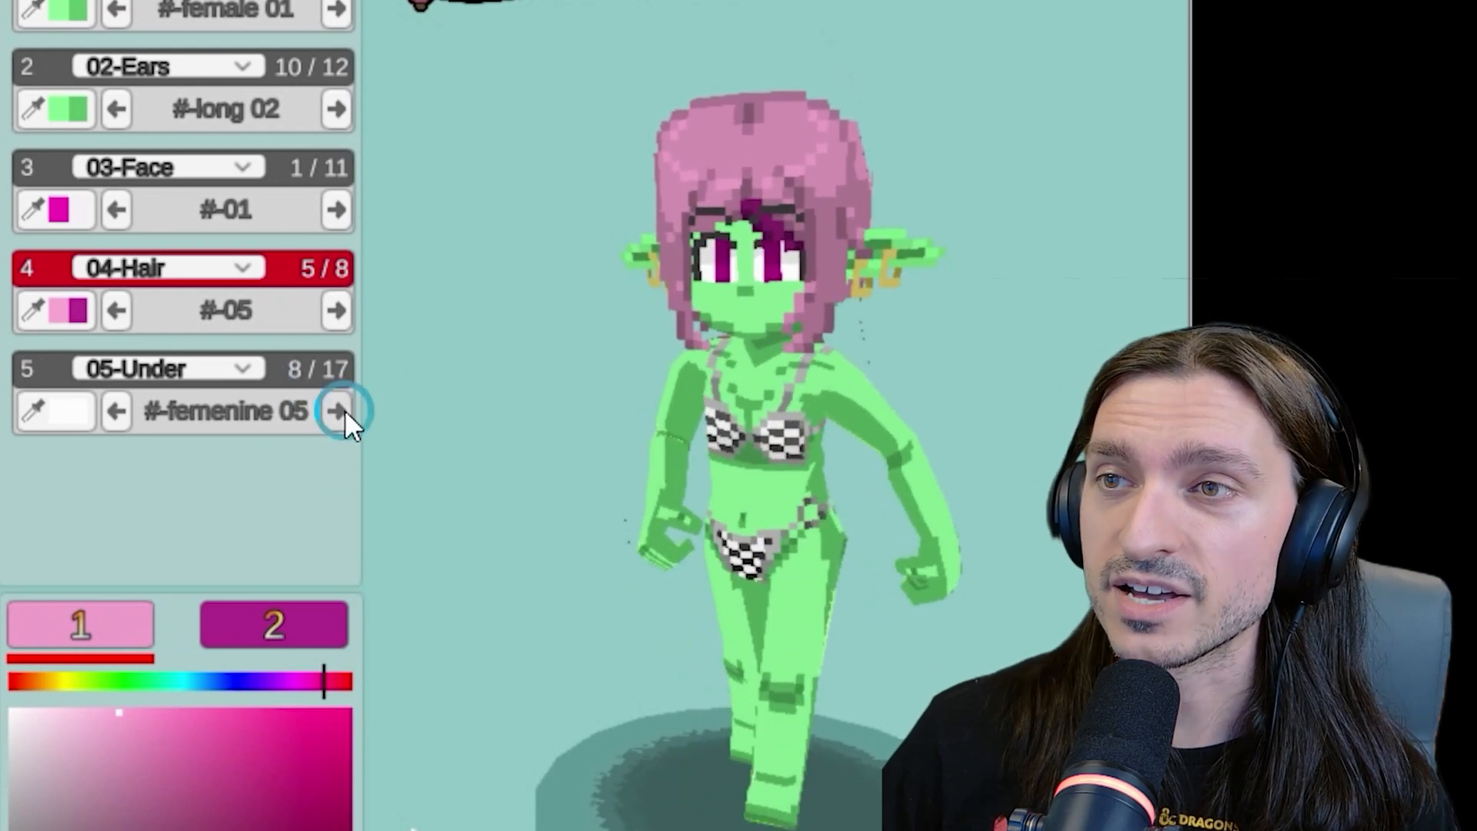
click(336, 410)
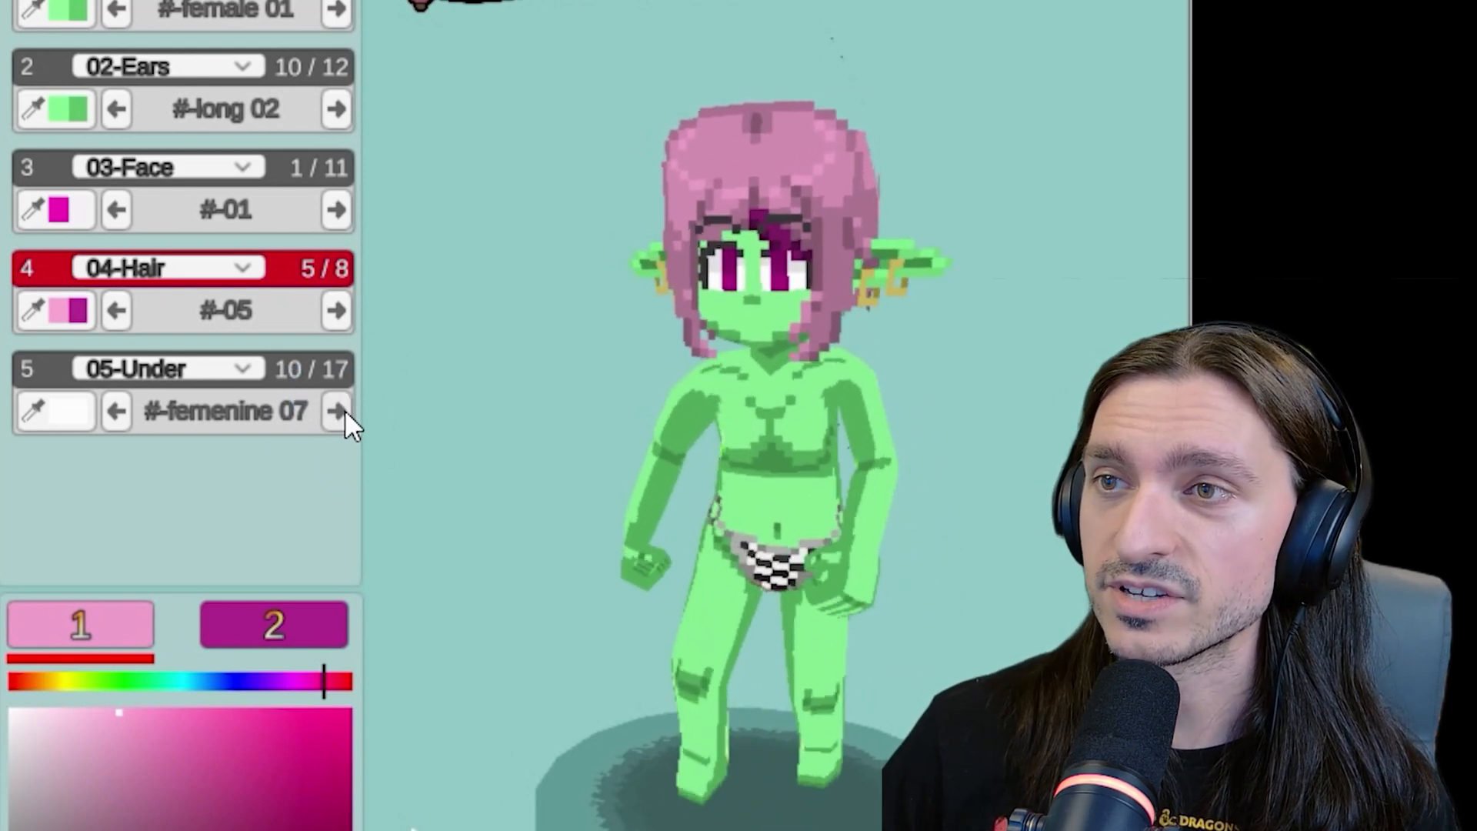
click(336, 409)
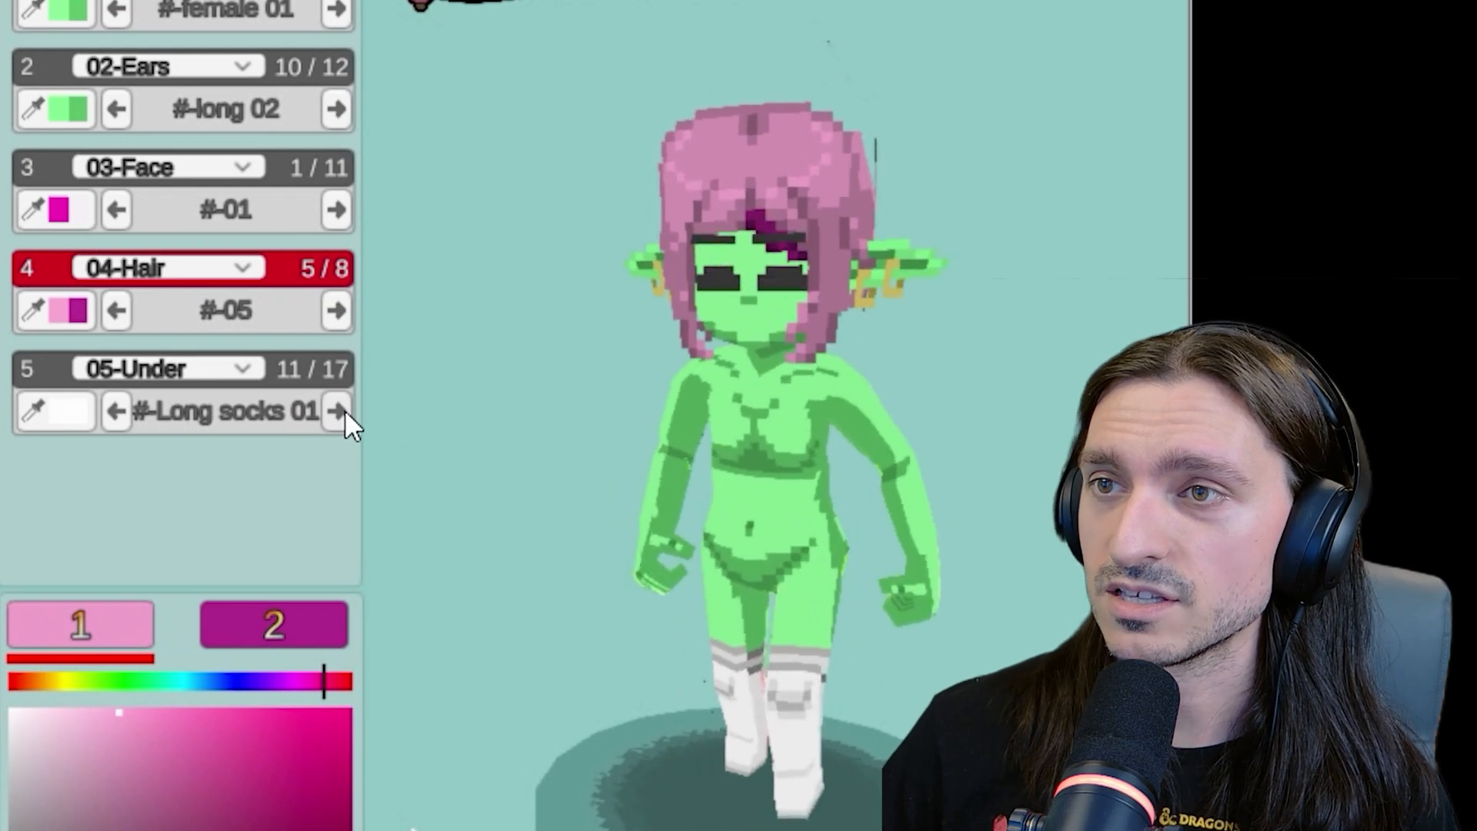
click(336, 409)
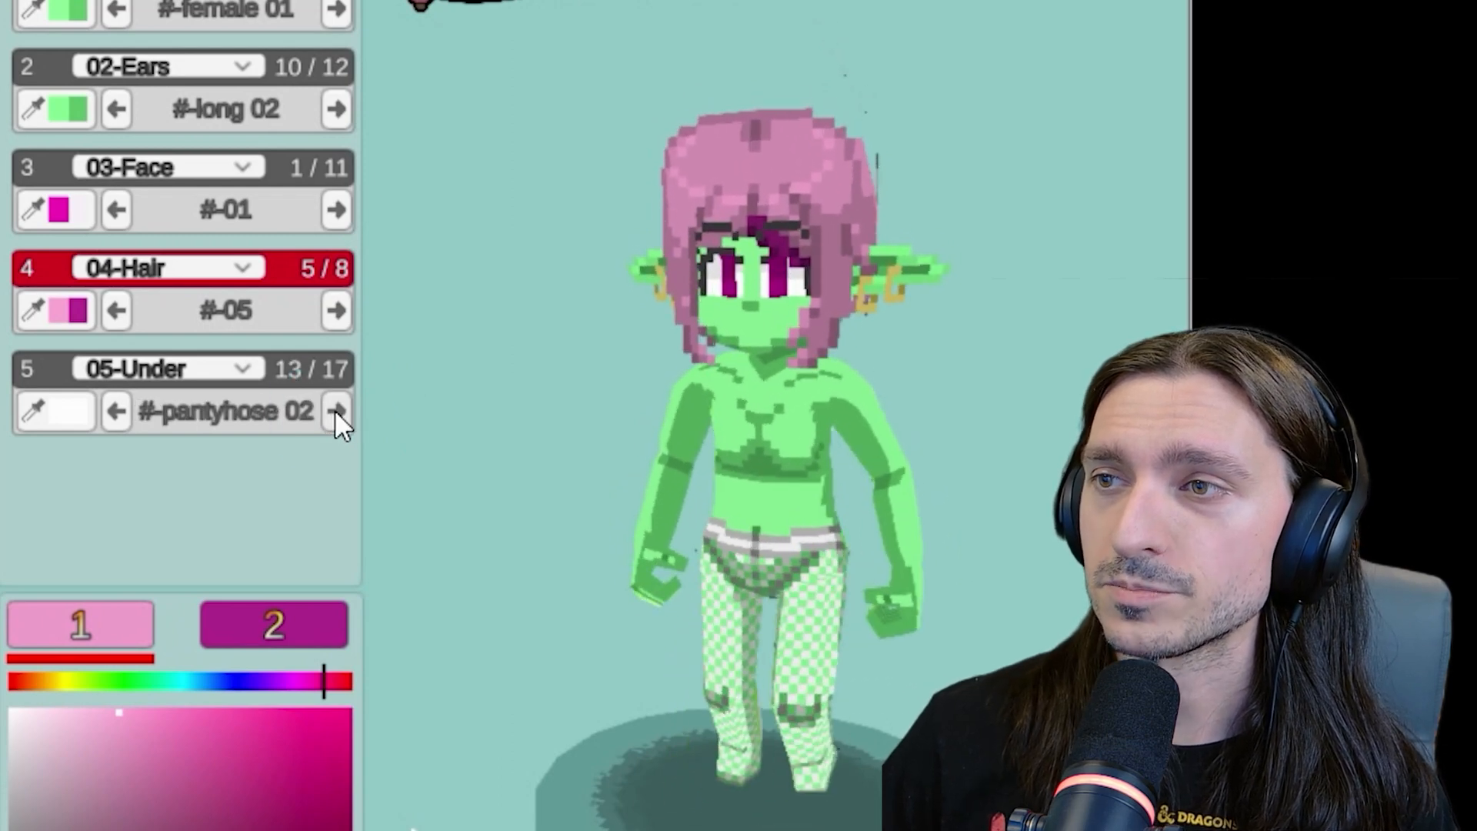
click(337, 409)
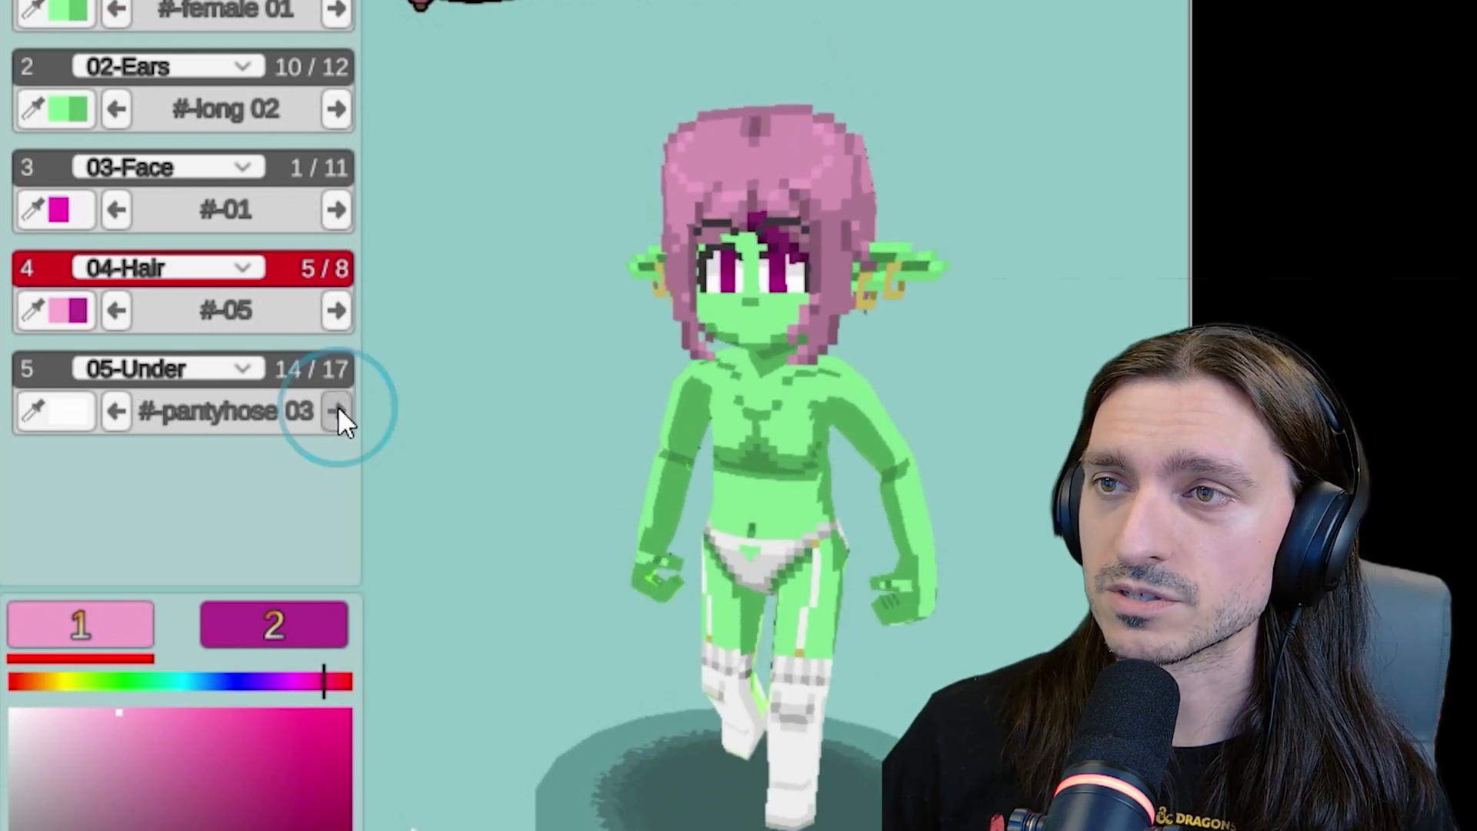
click(336, 410)
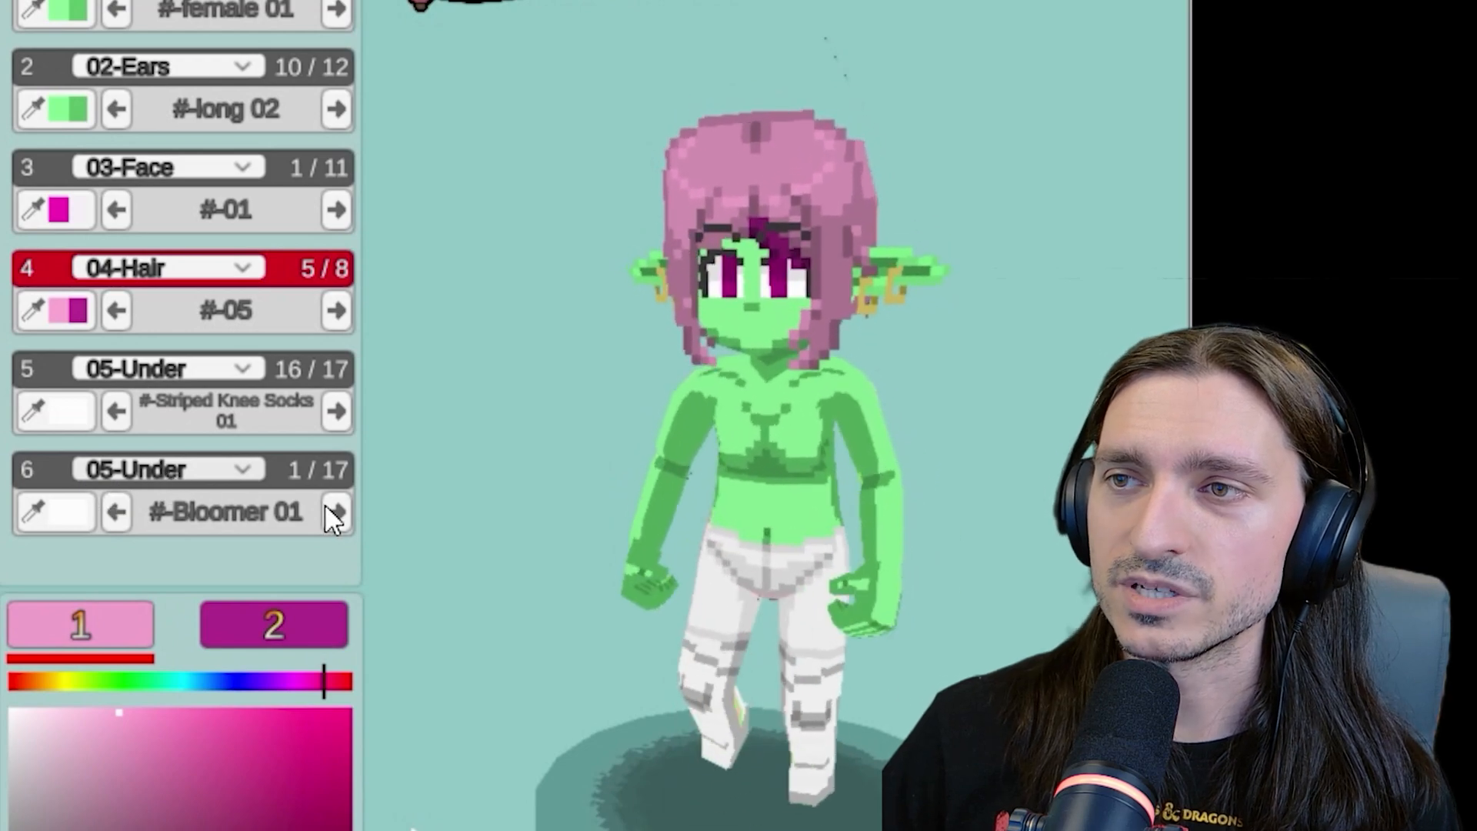
Advance the sixth layer's preset from Bloomer 01 to the next option
click(337, 511)
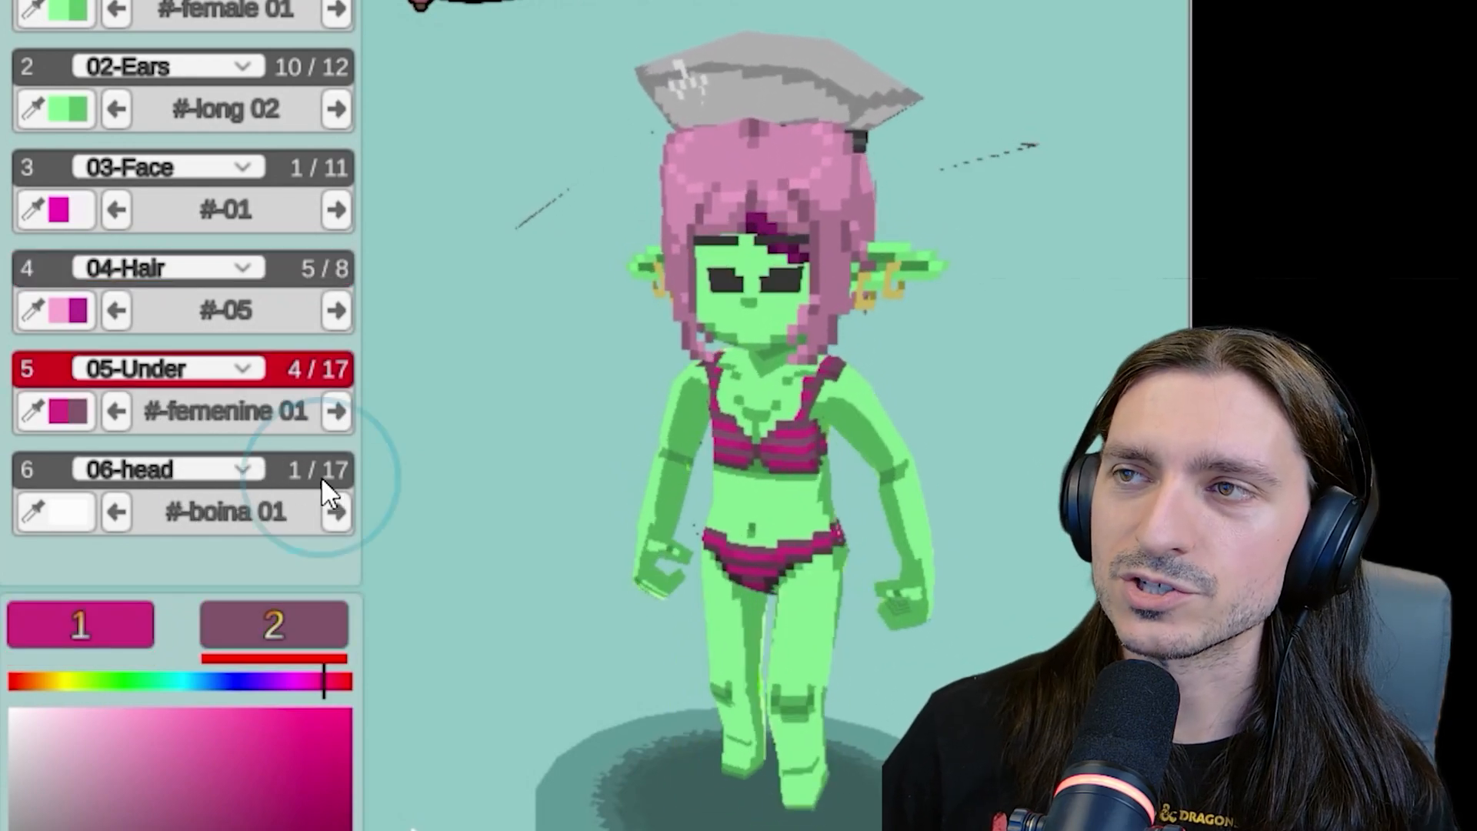
Browse the head layer through caps, maid and face mask accessories
click(335, 511)
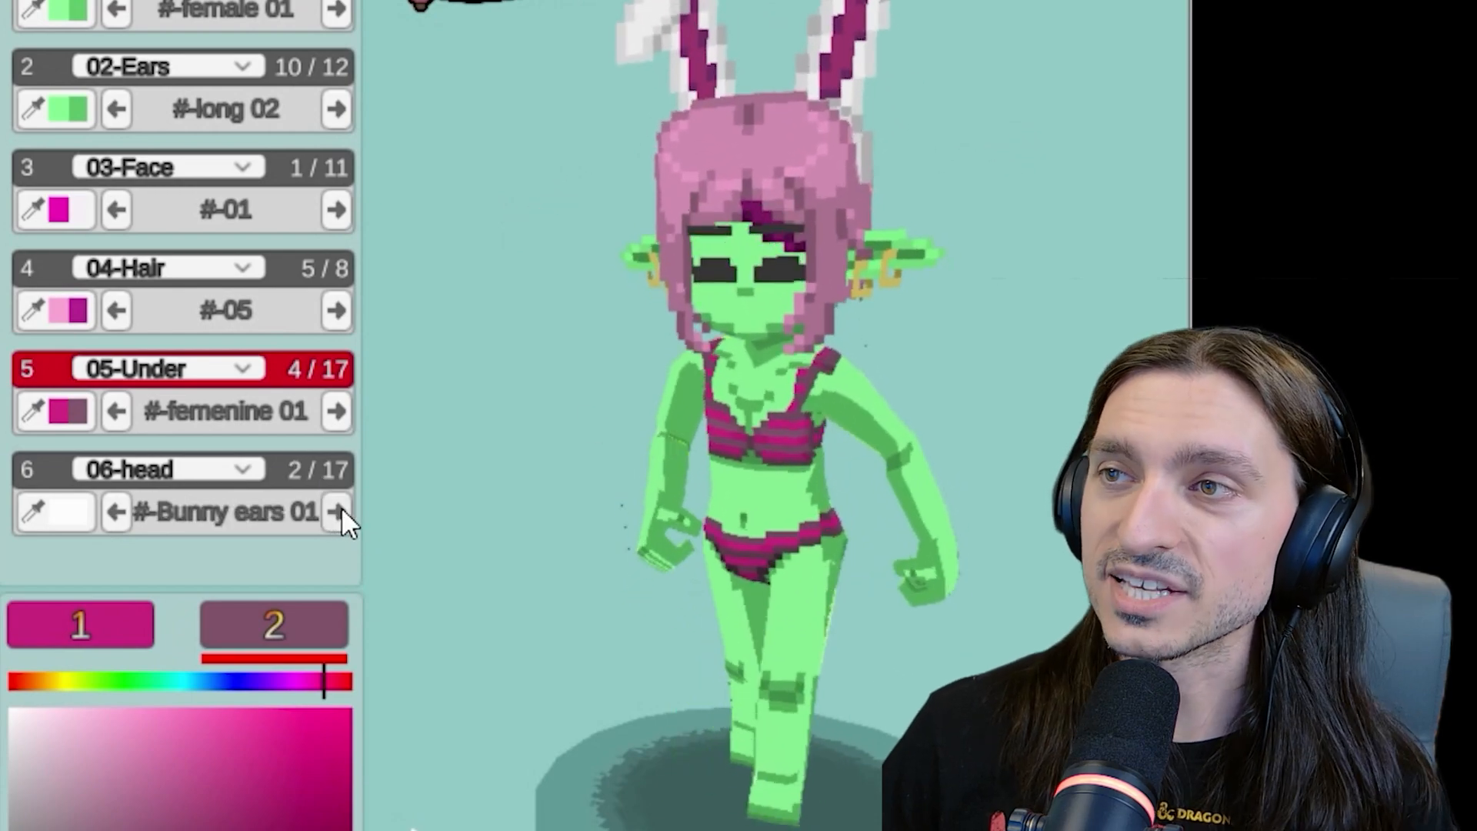
click(335, 510)
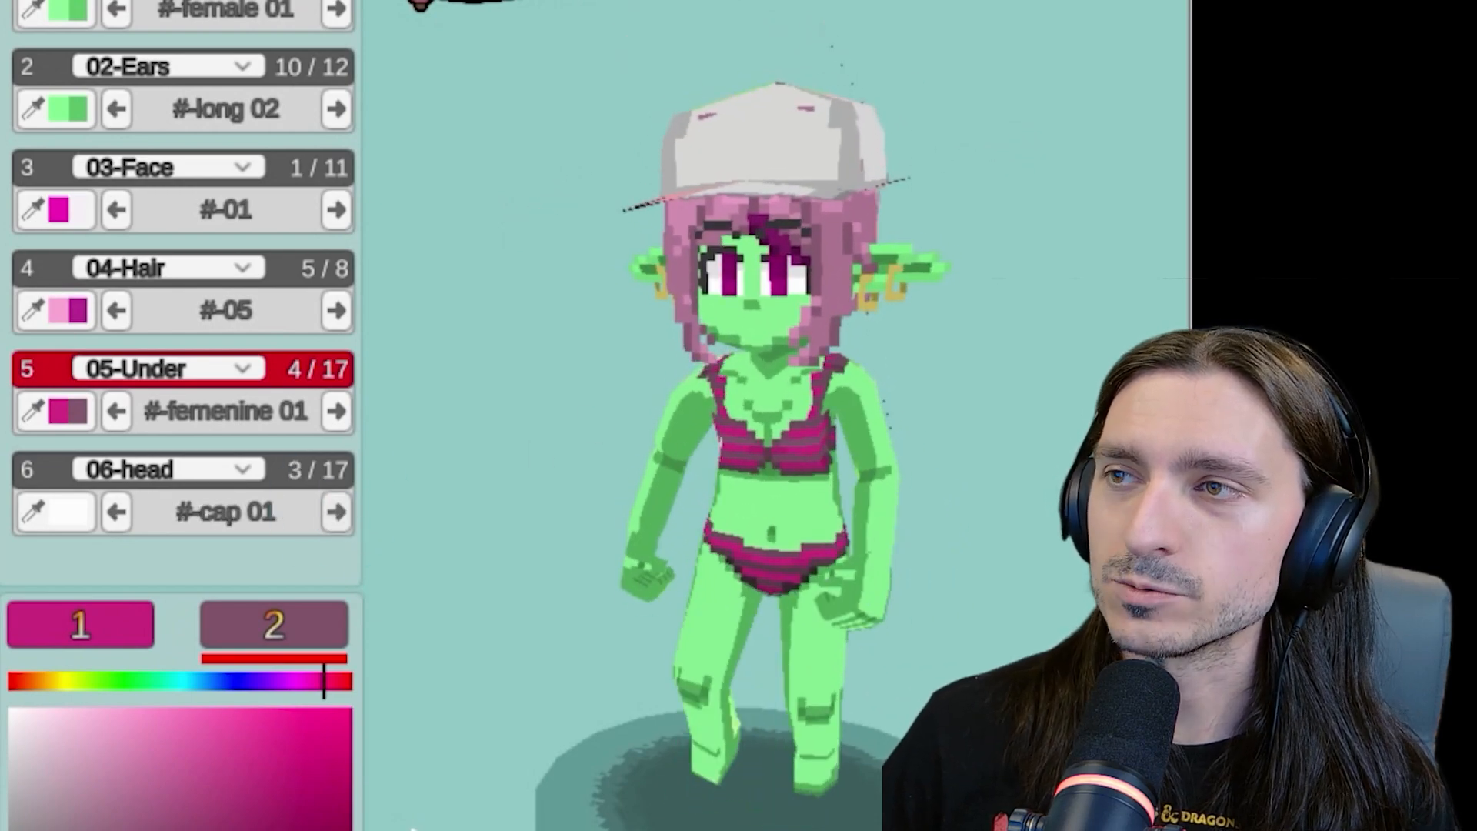
click(337, 510)
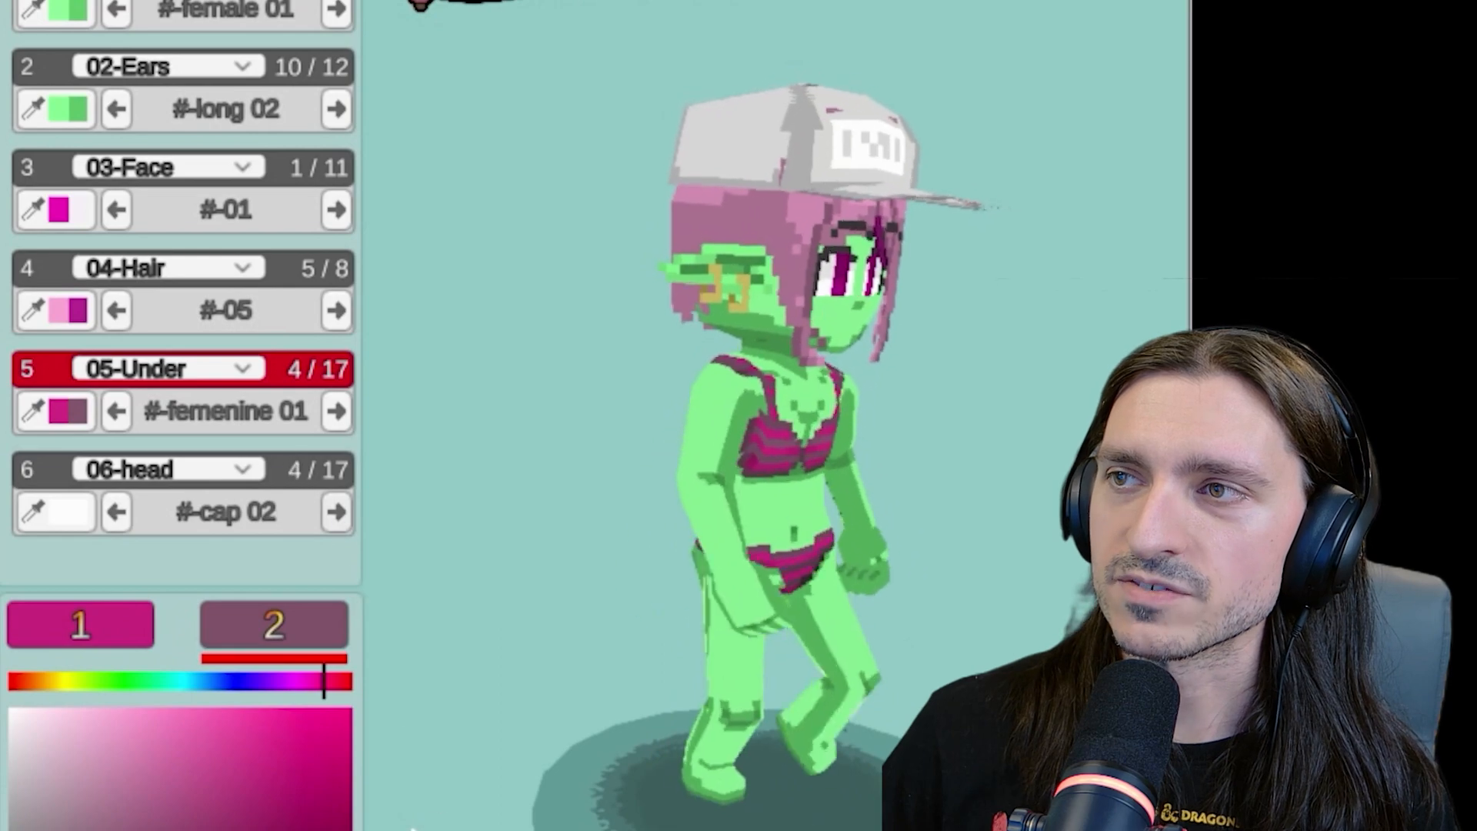
click(335, 511)
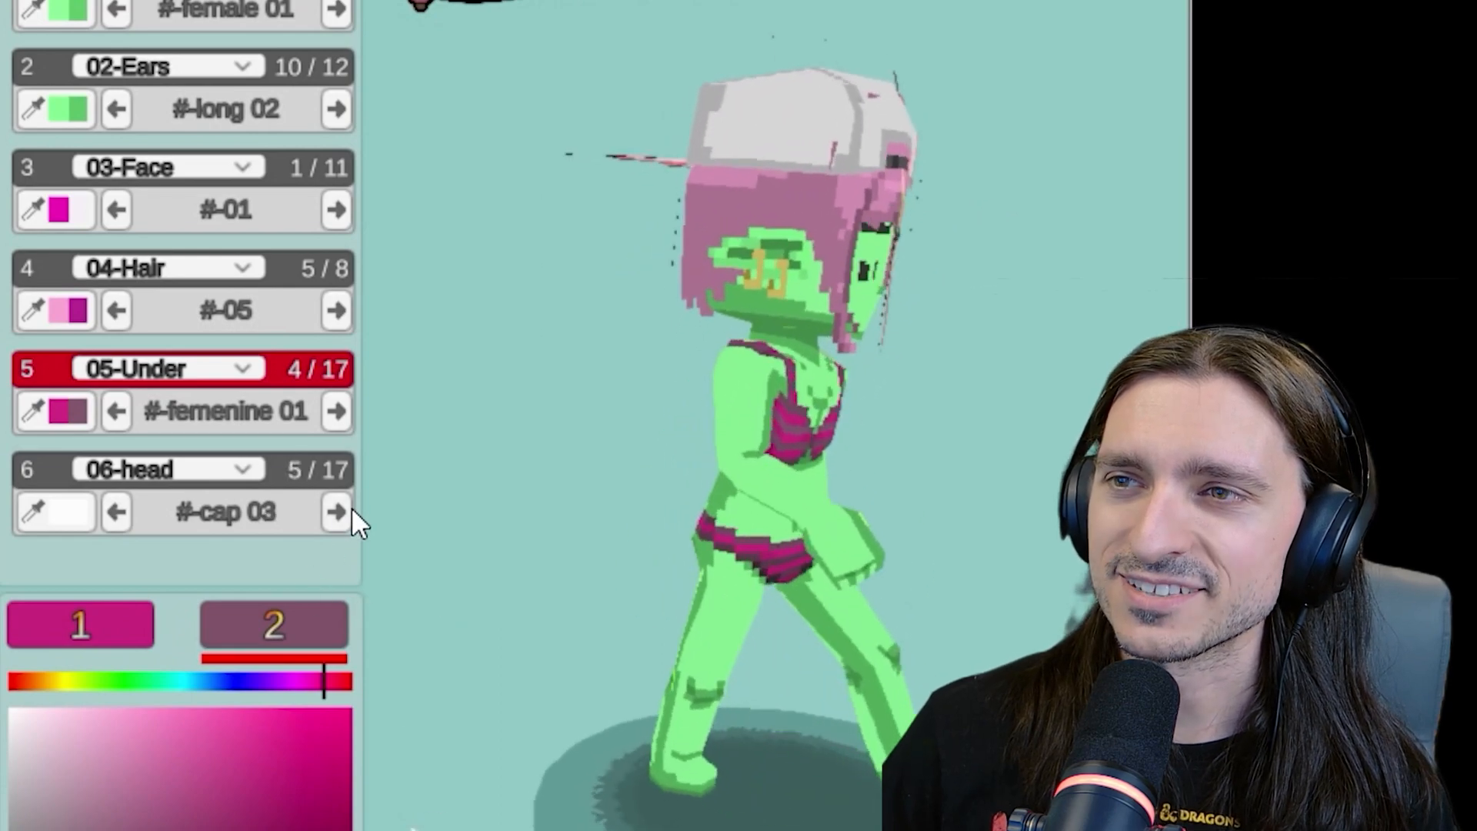
click(335, 511)
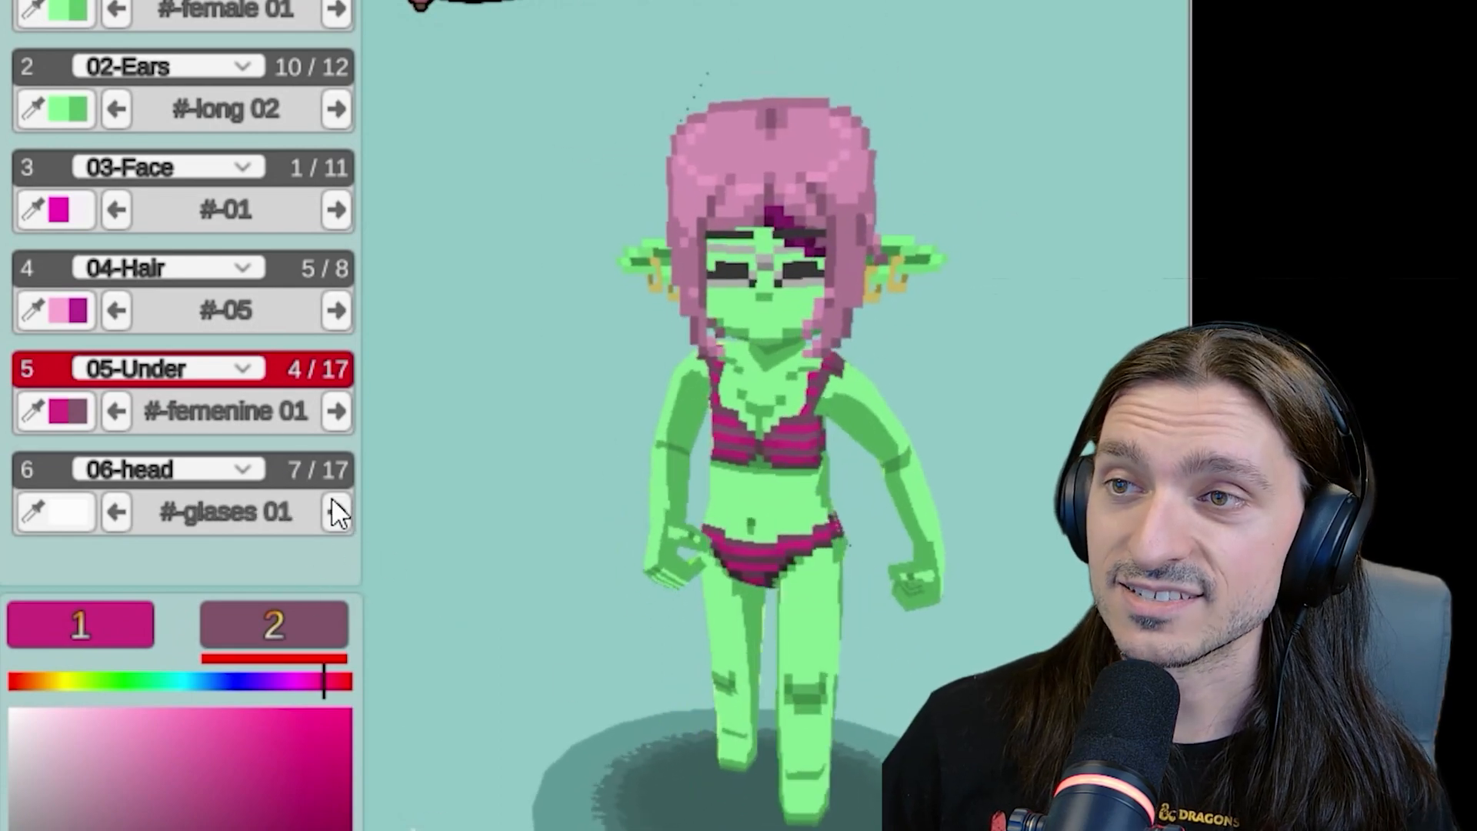
click(336, 511)
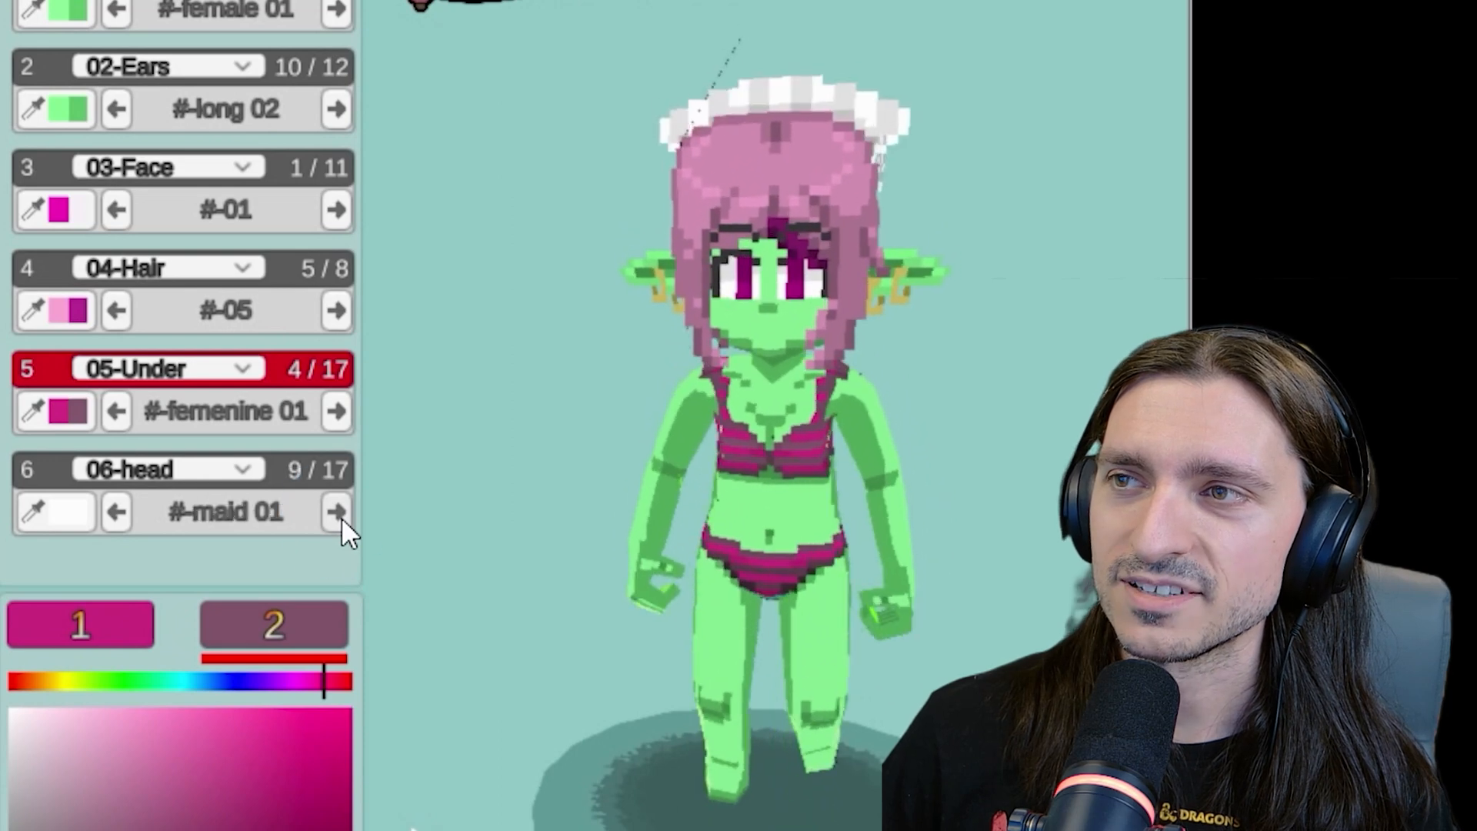
click(335, 511)
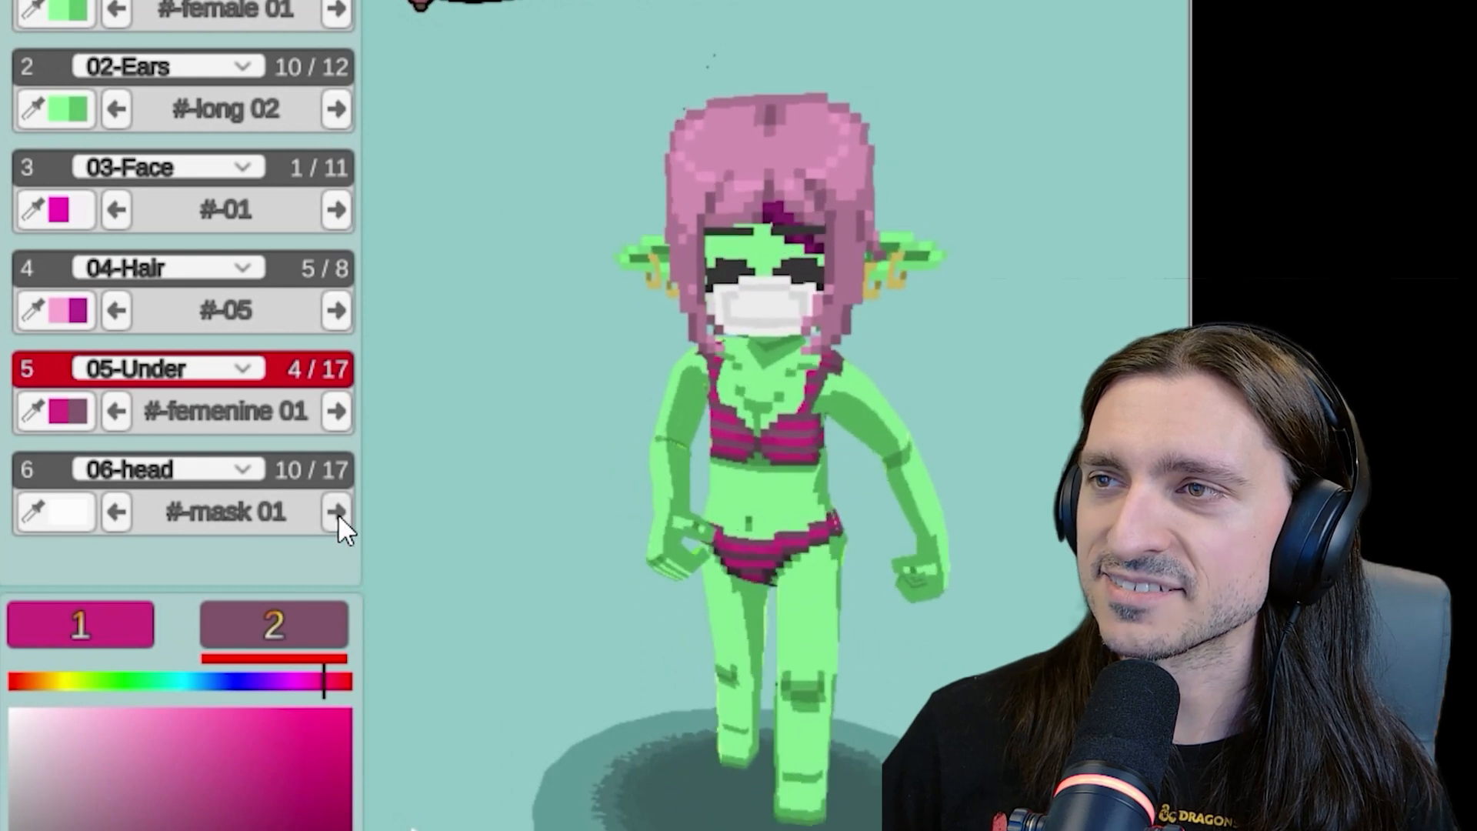
Try mask, nun and straw hat options, settle on straw hat 01 and tint it tan
click(335, 510)
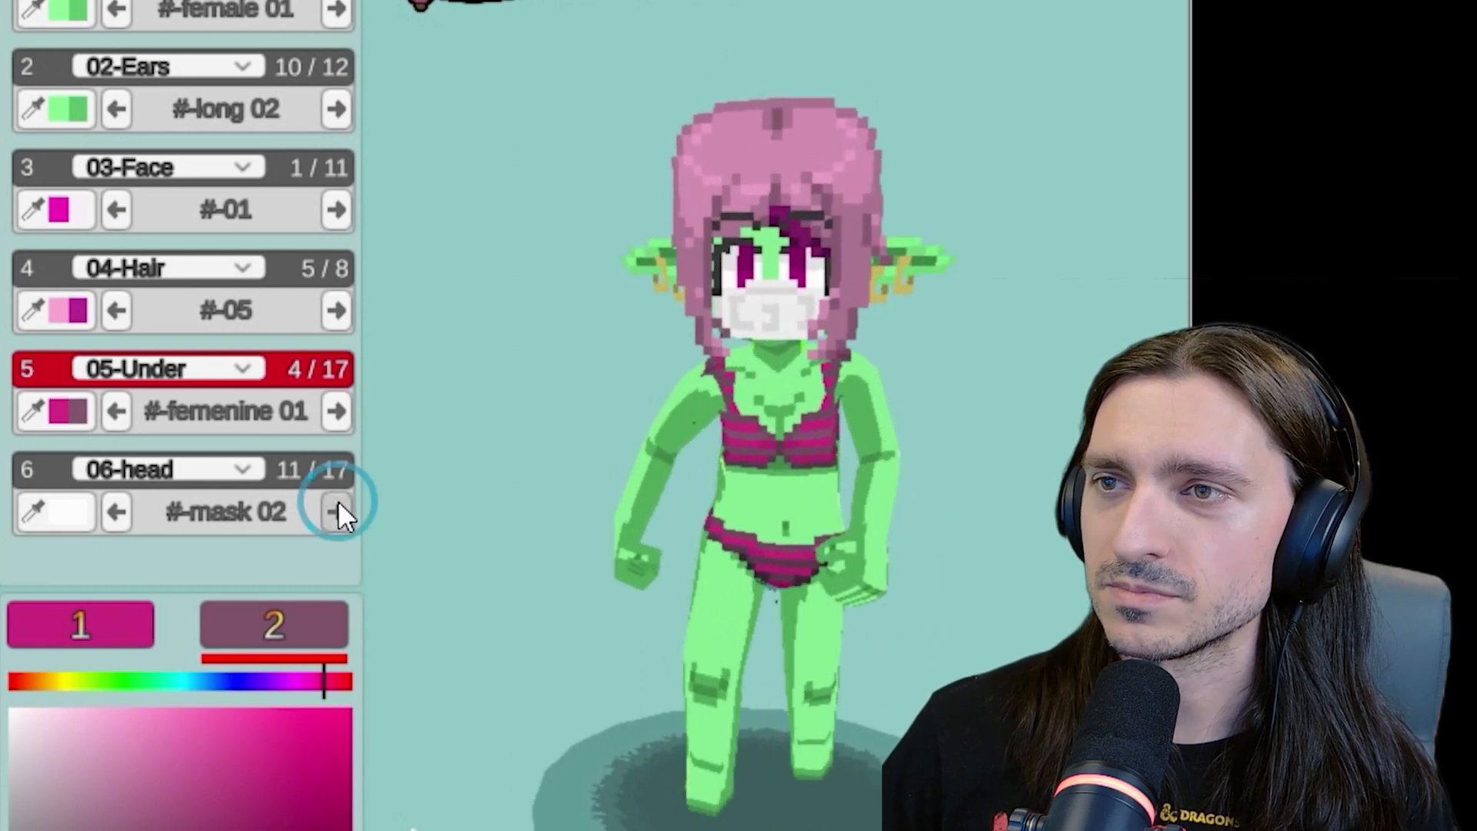
click(337, 511)
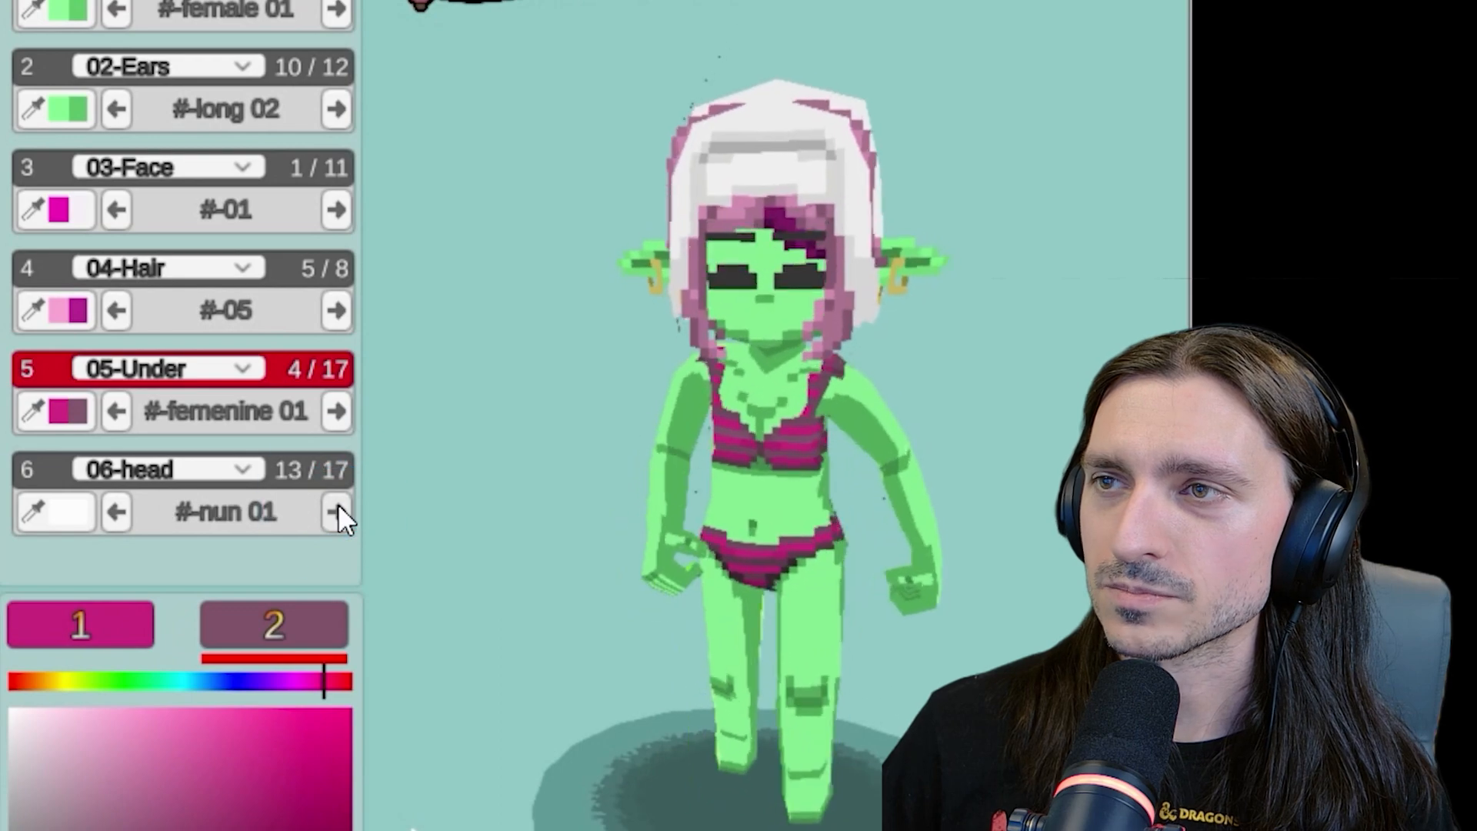
click(335, 510)
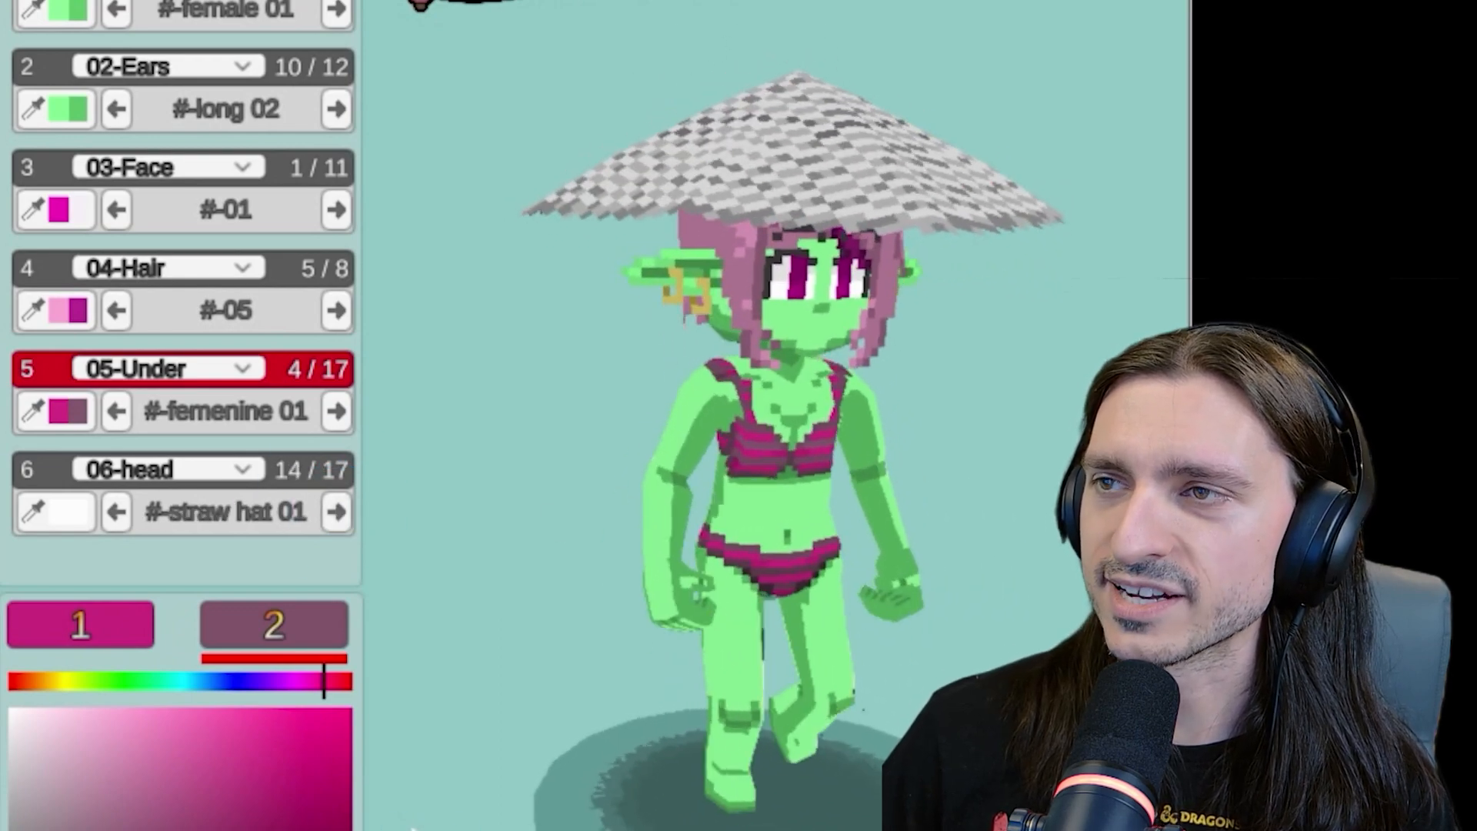
click(335, 511)
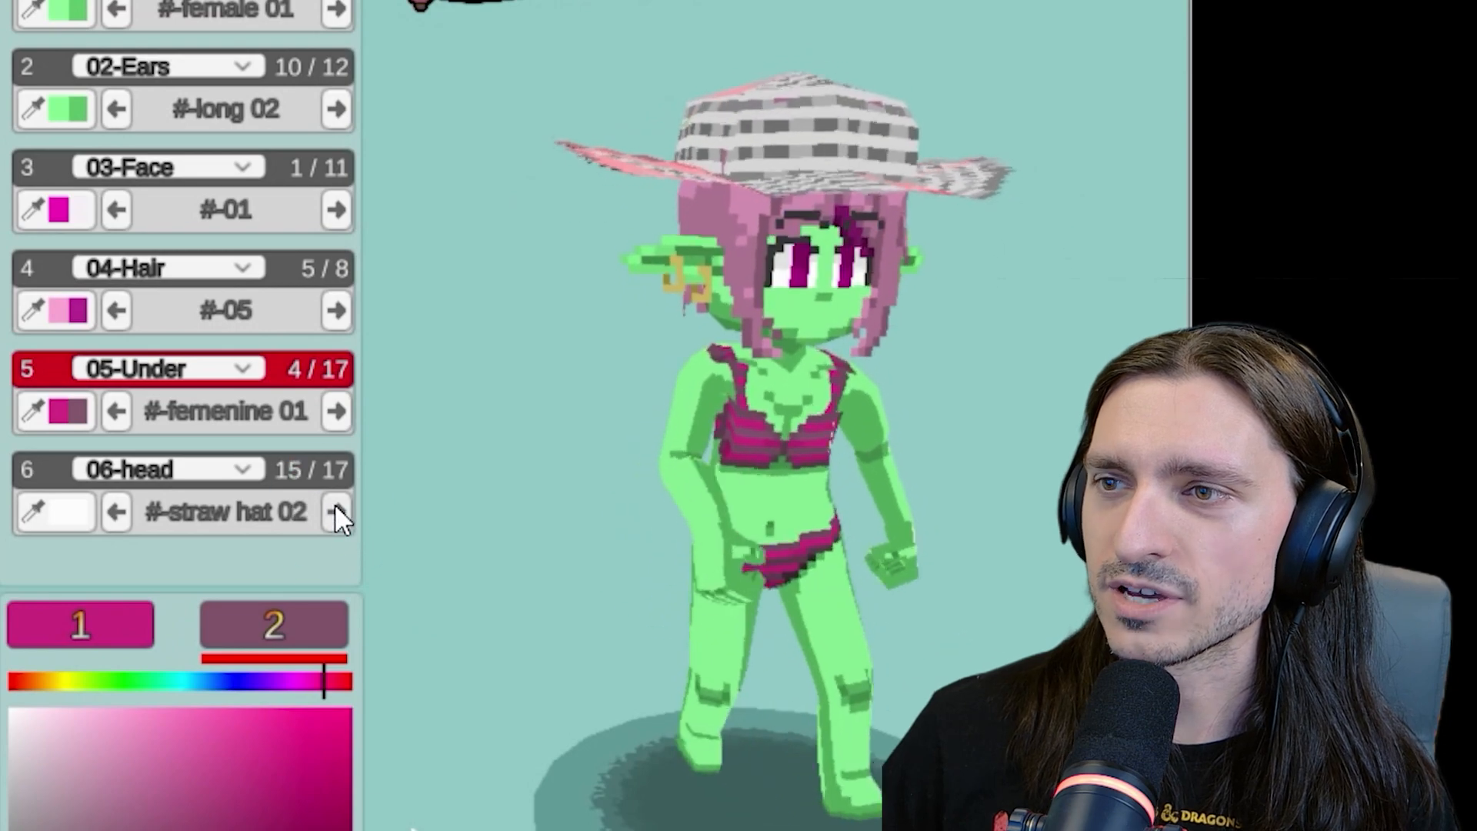
click(337, 511)
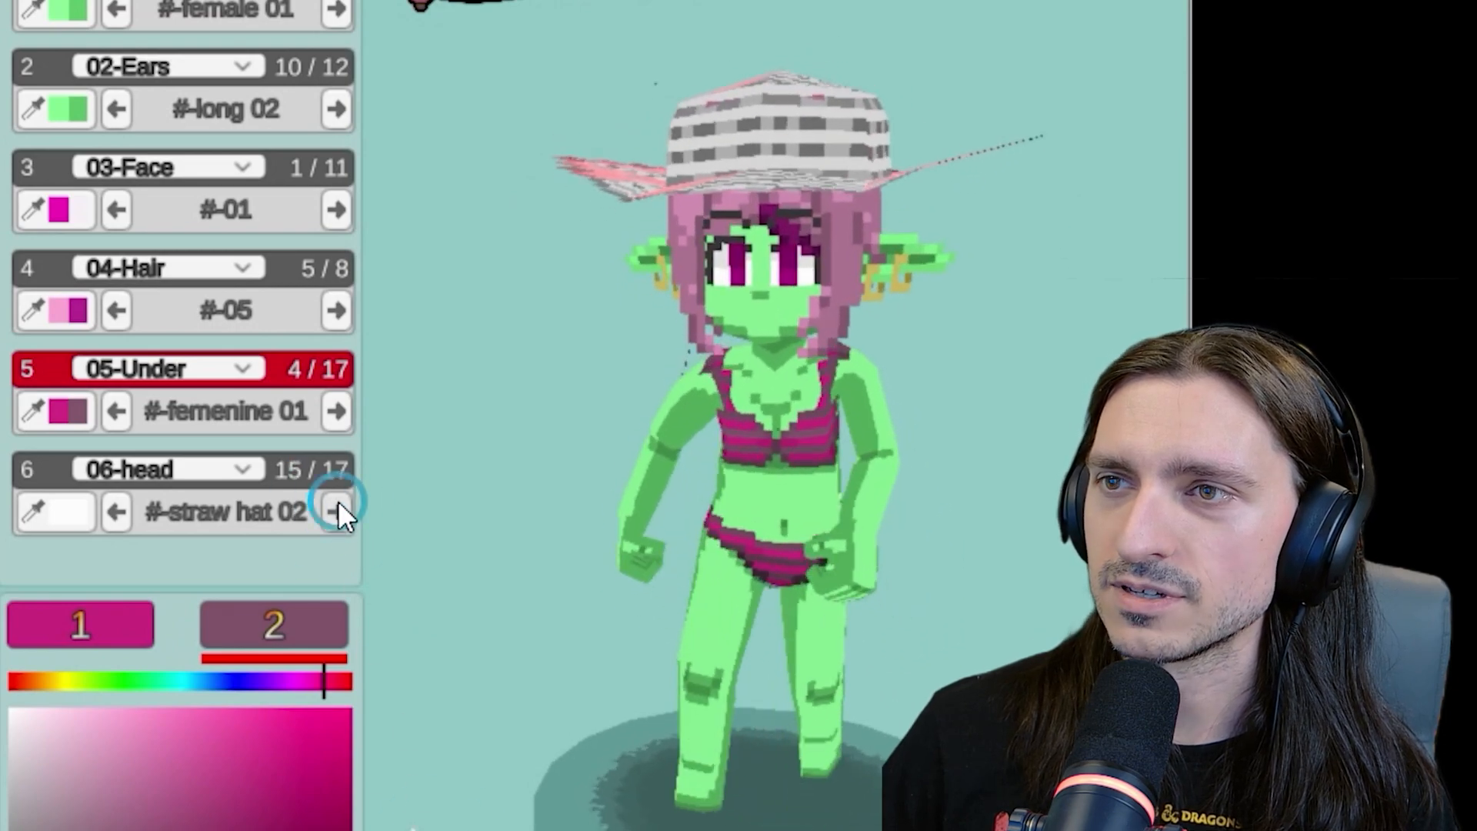
click(337, 511)
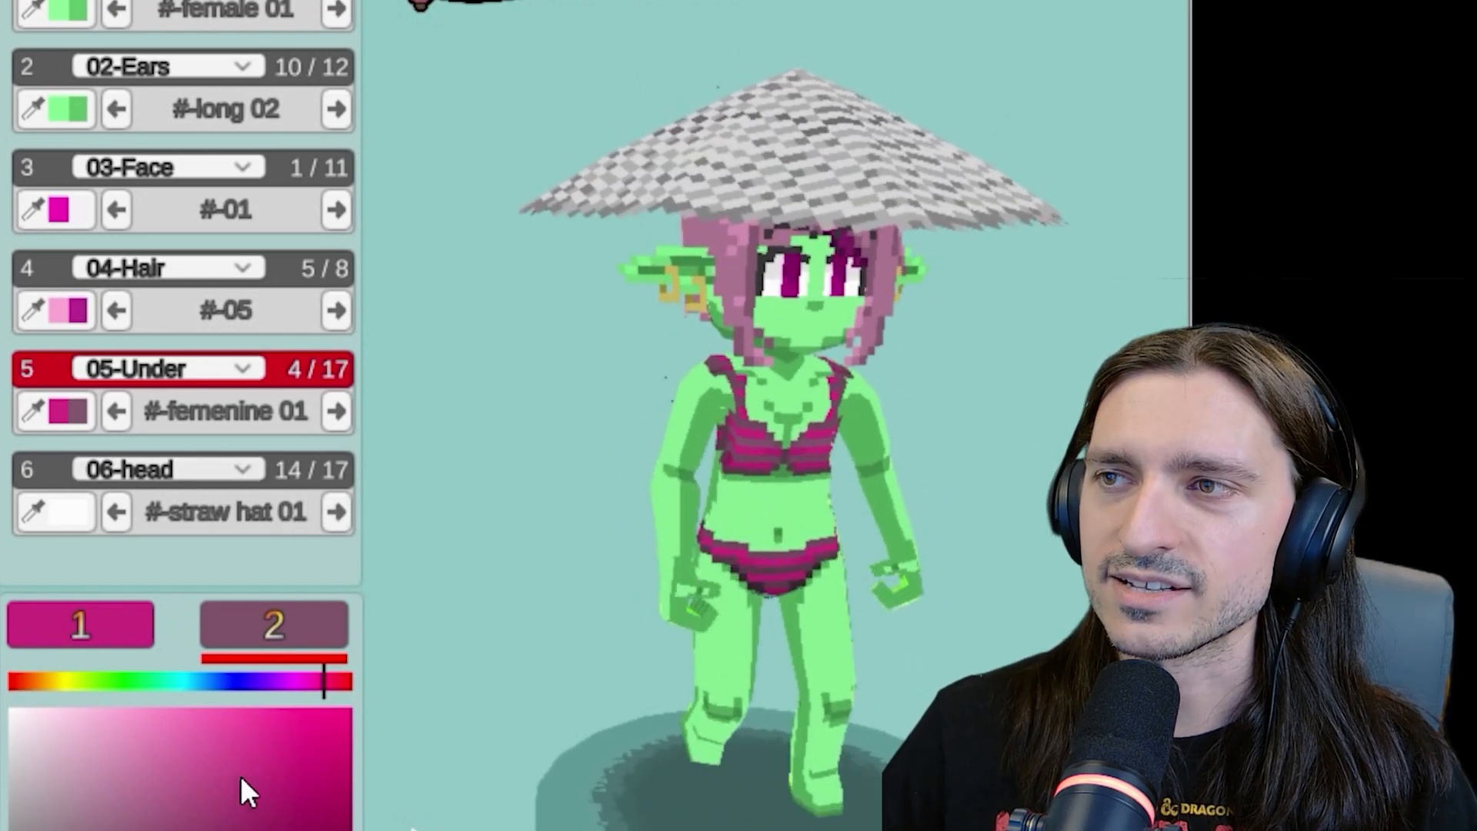
click(146, 772)
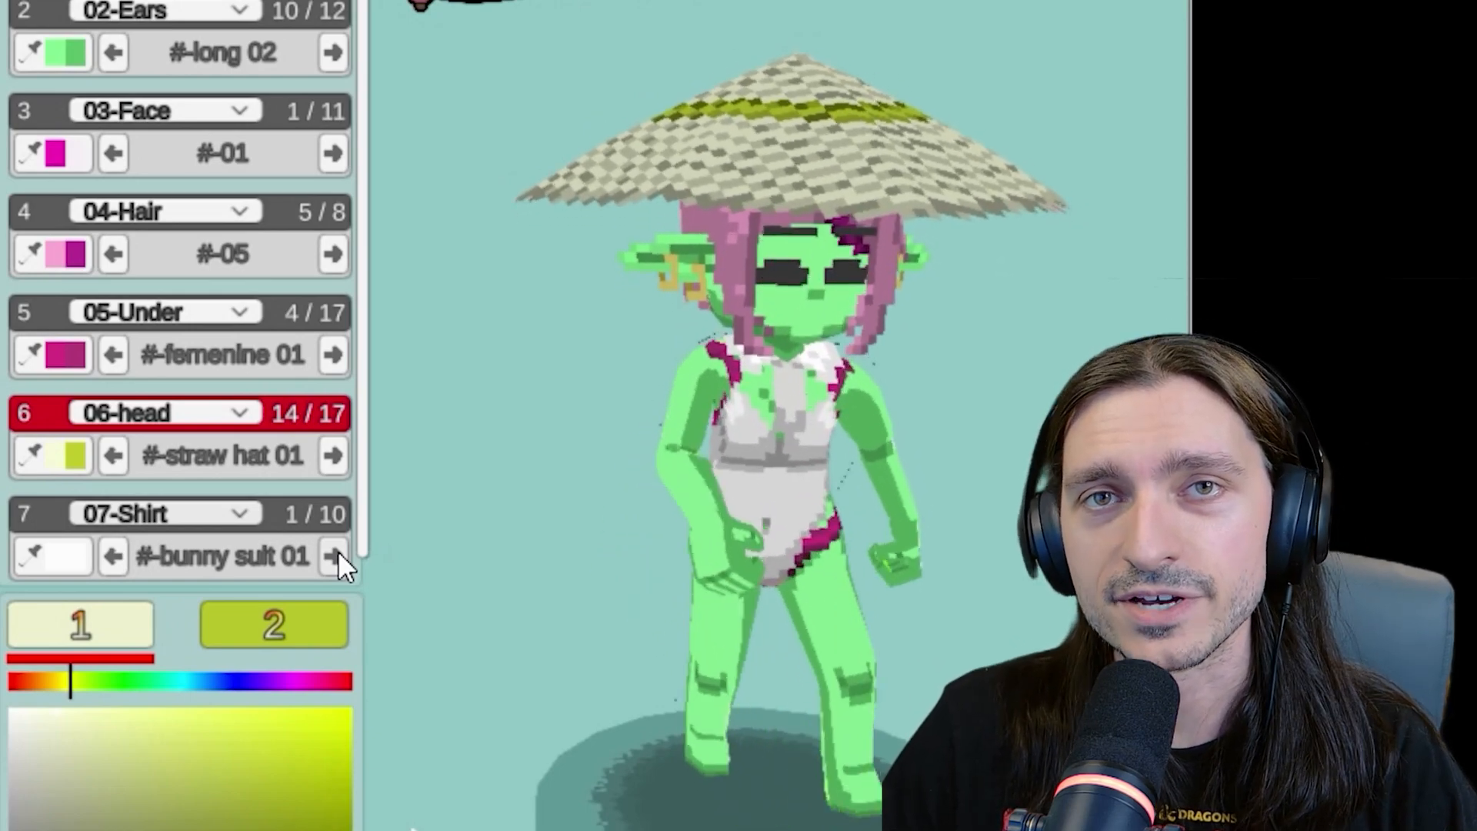
Cycle the Shirt layer through medieval, button, checkered, striped and plaid shirts to the red T-shirt 02
click(331, 555)
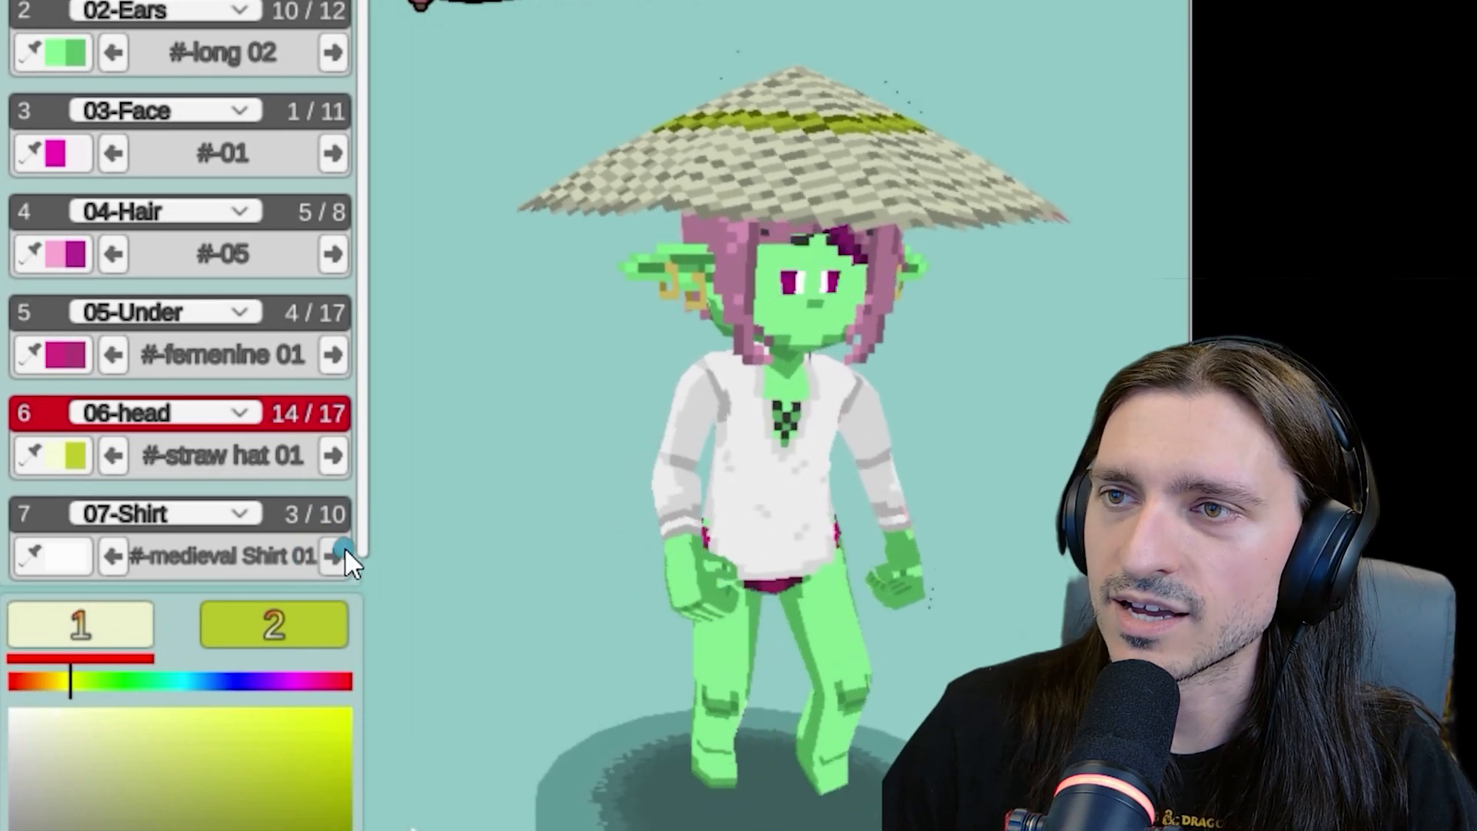
click(331, 555)
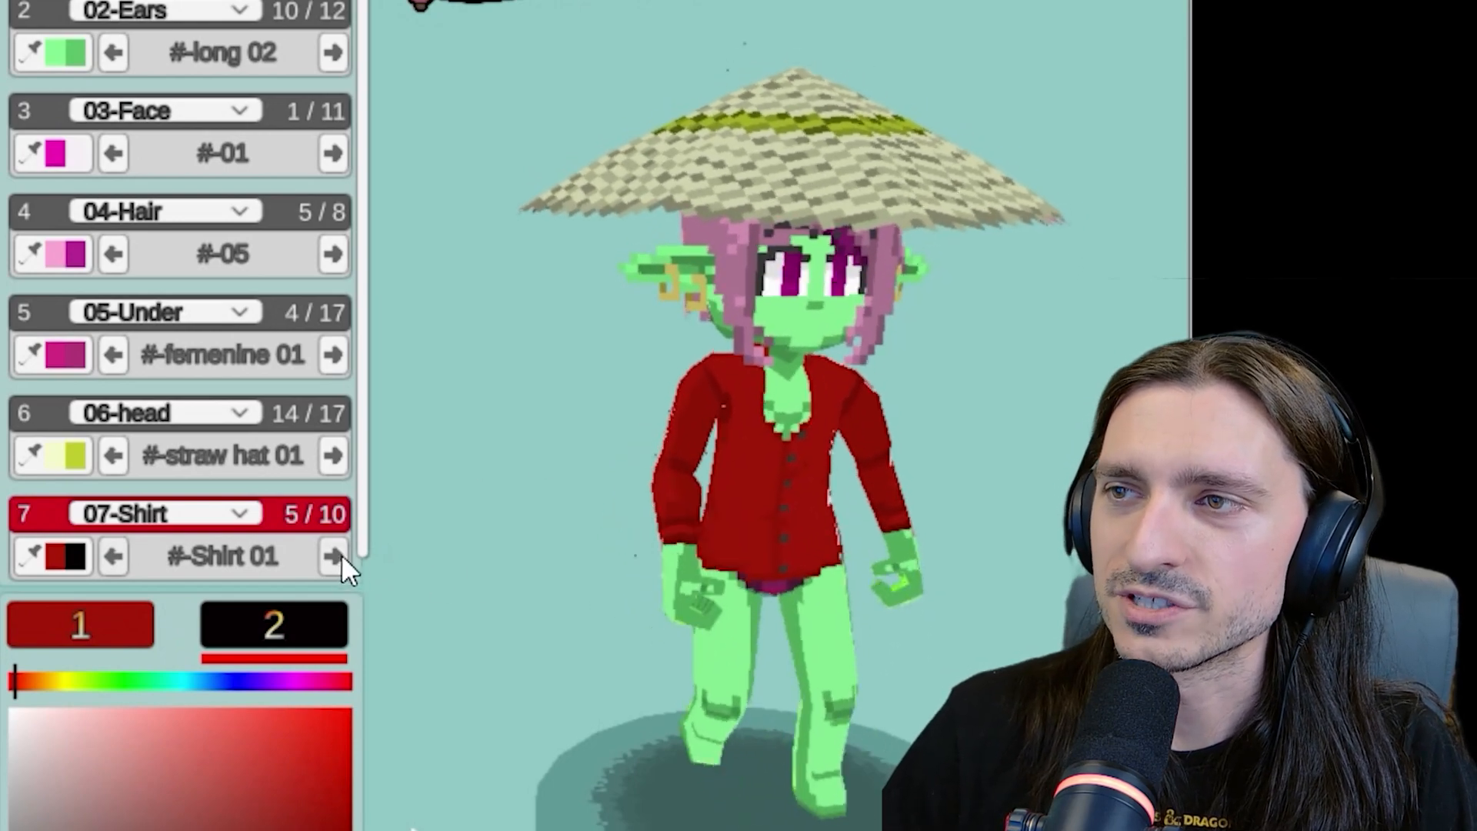
click(331, 555)
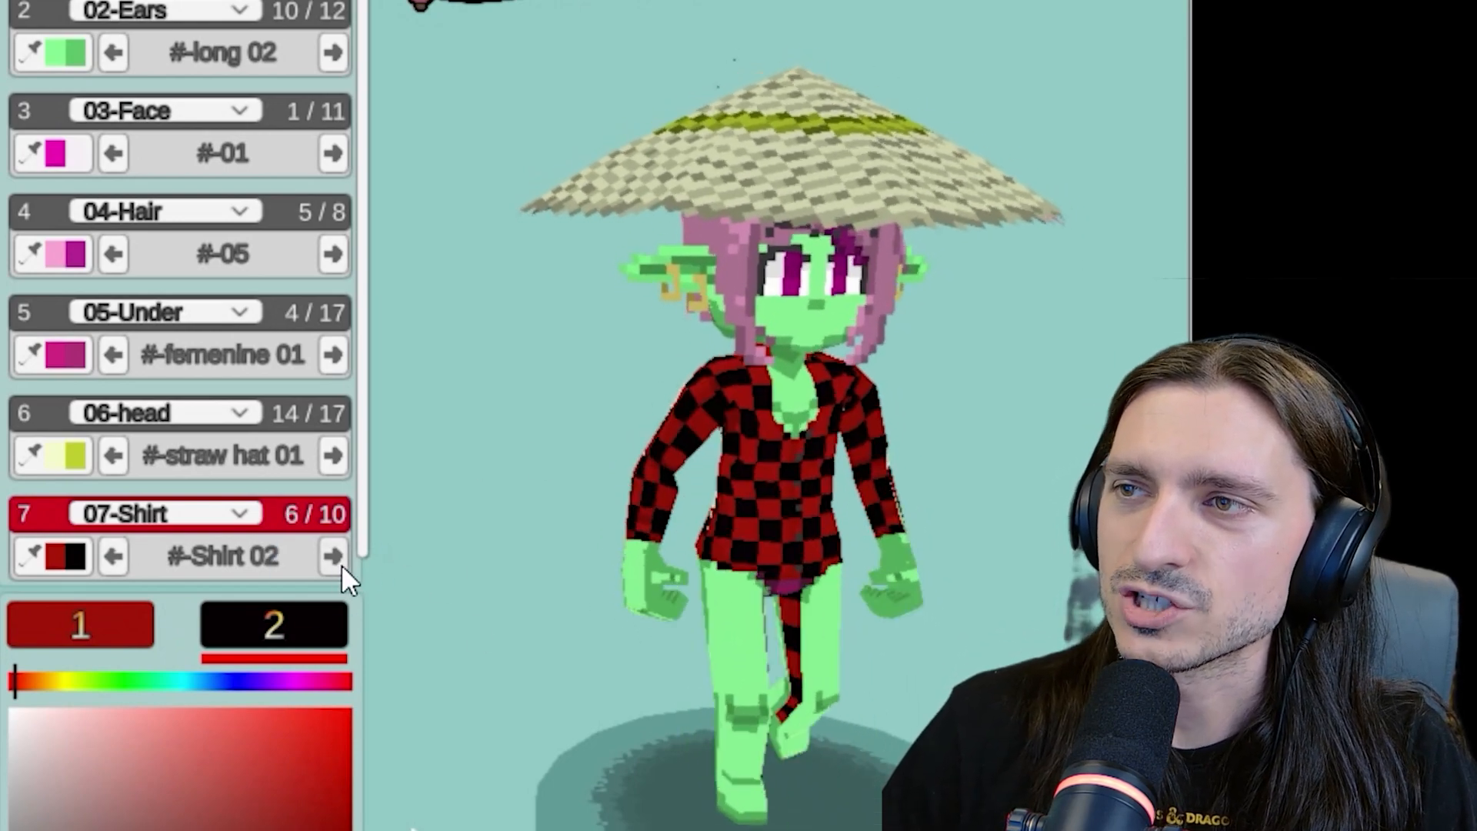
click(333, 556)
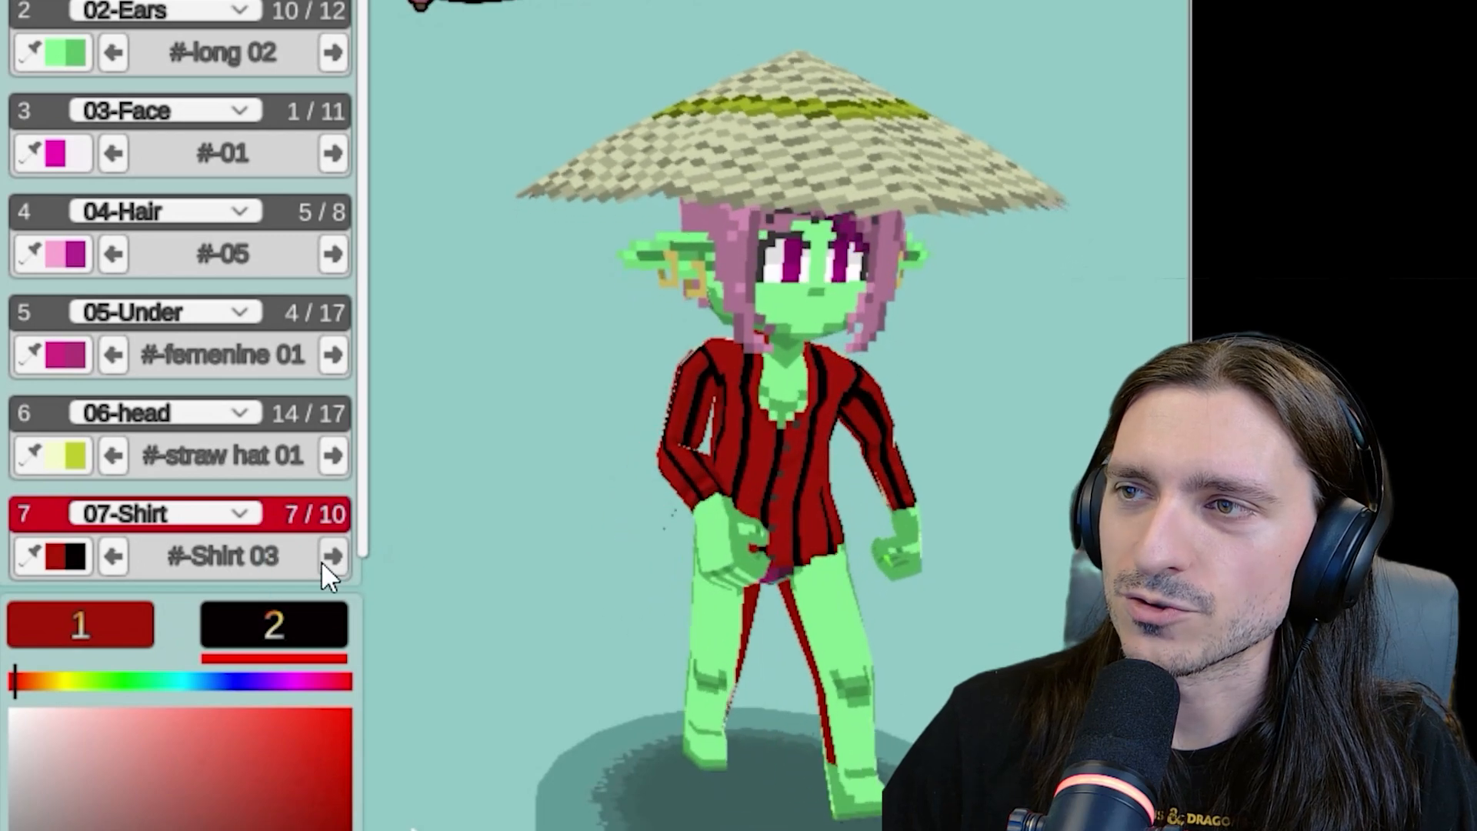
click(331, 555)
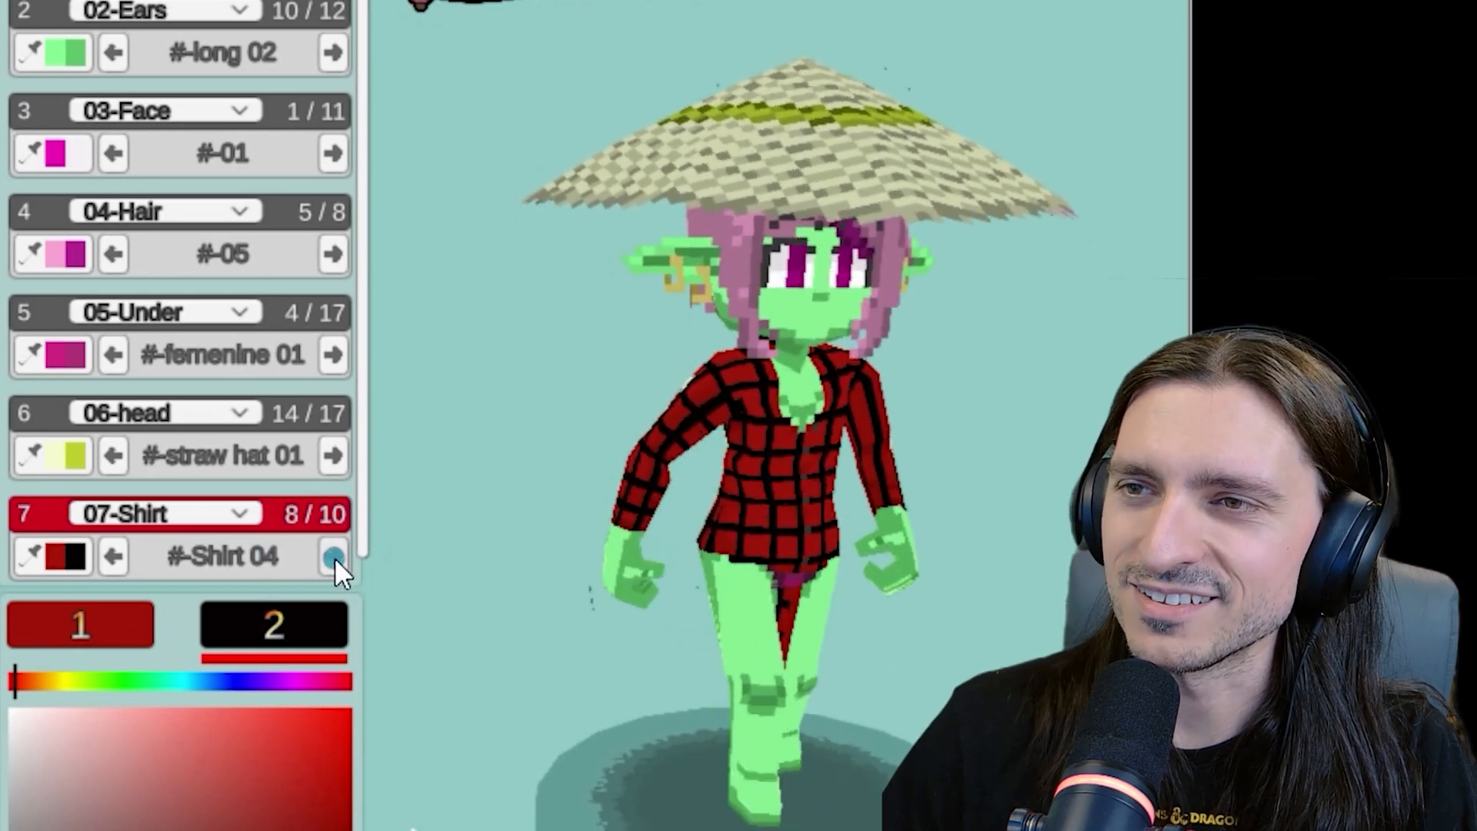
click(333, 555)
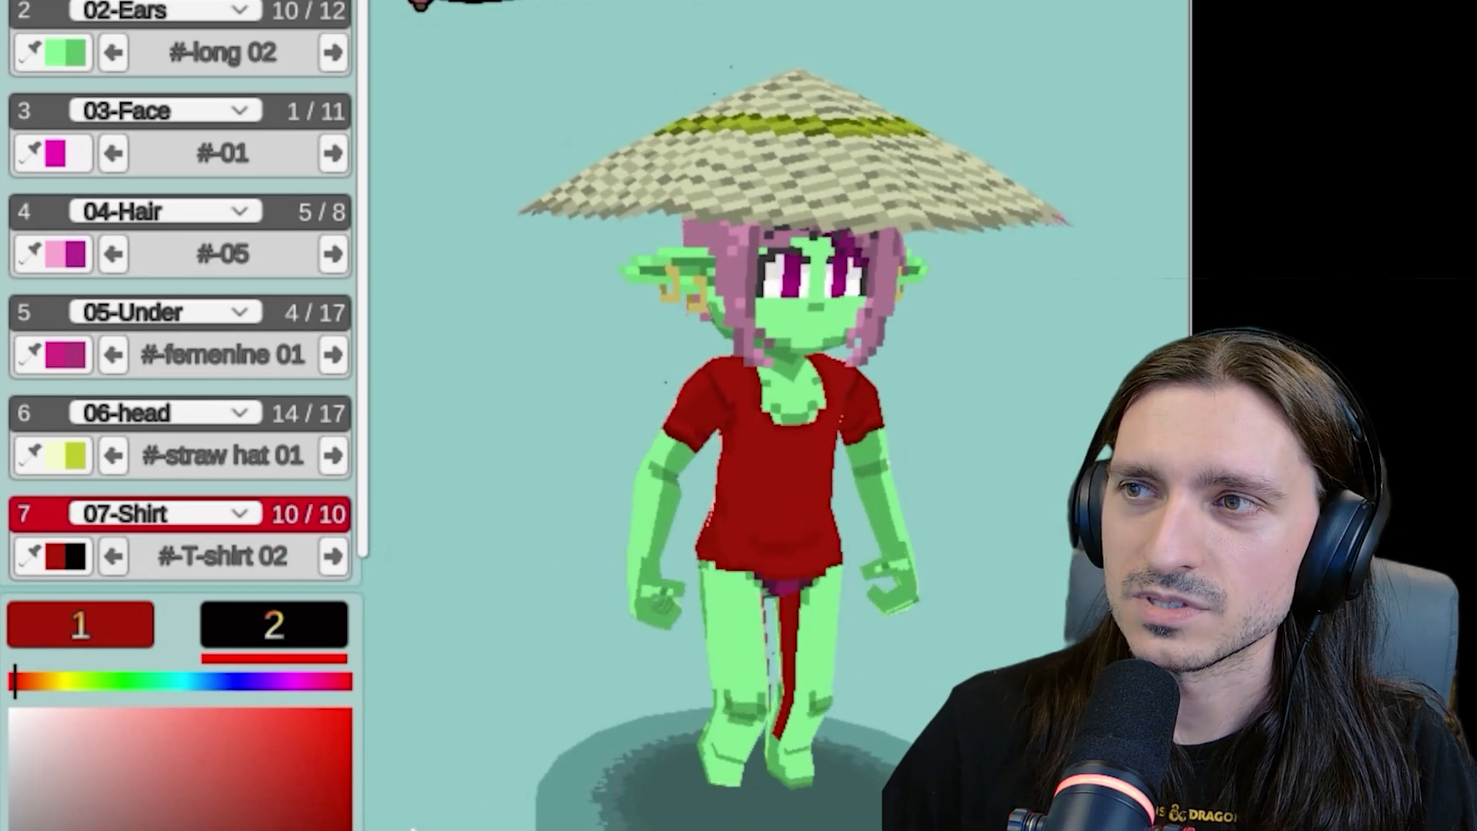
Make the new layer a 08-Pants layer and start cycling through skirts and medieval pants
click(164, 514)
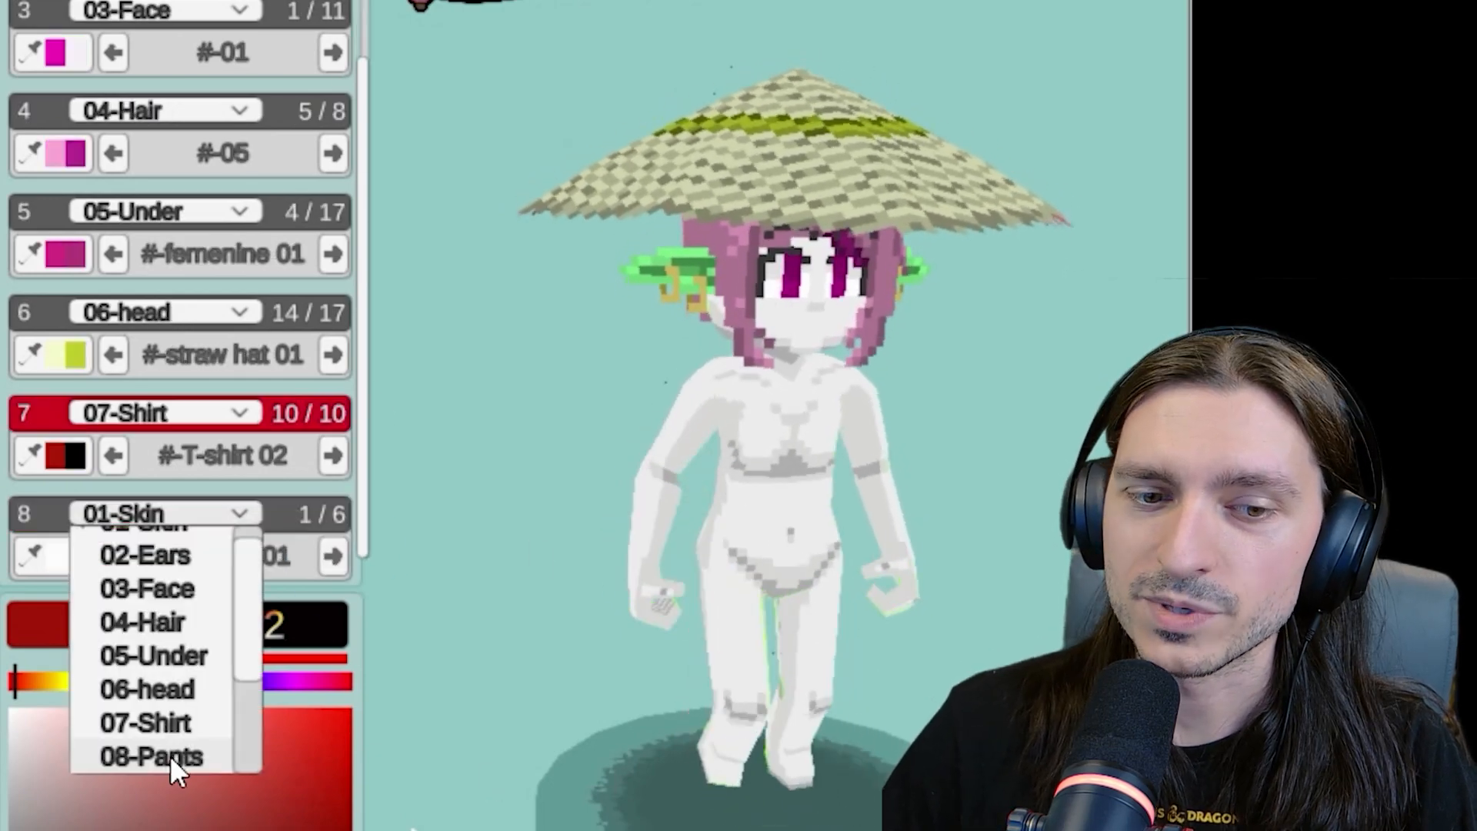
click(151, 755)
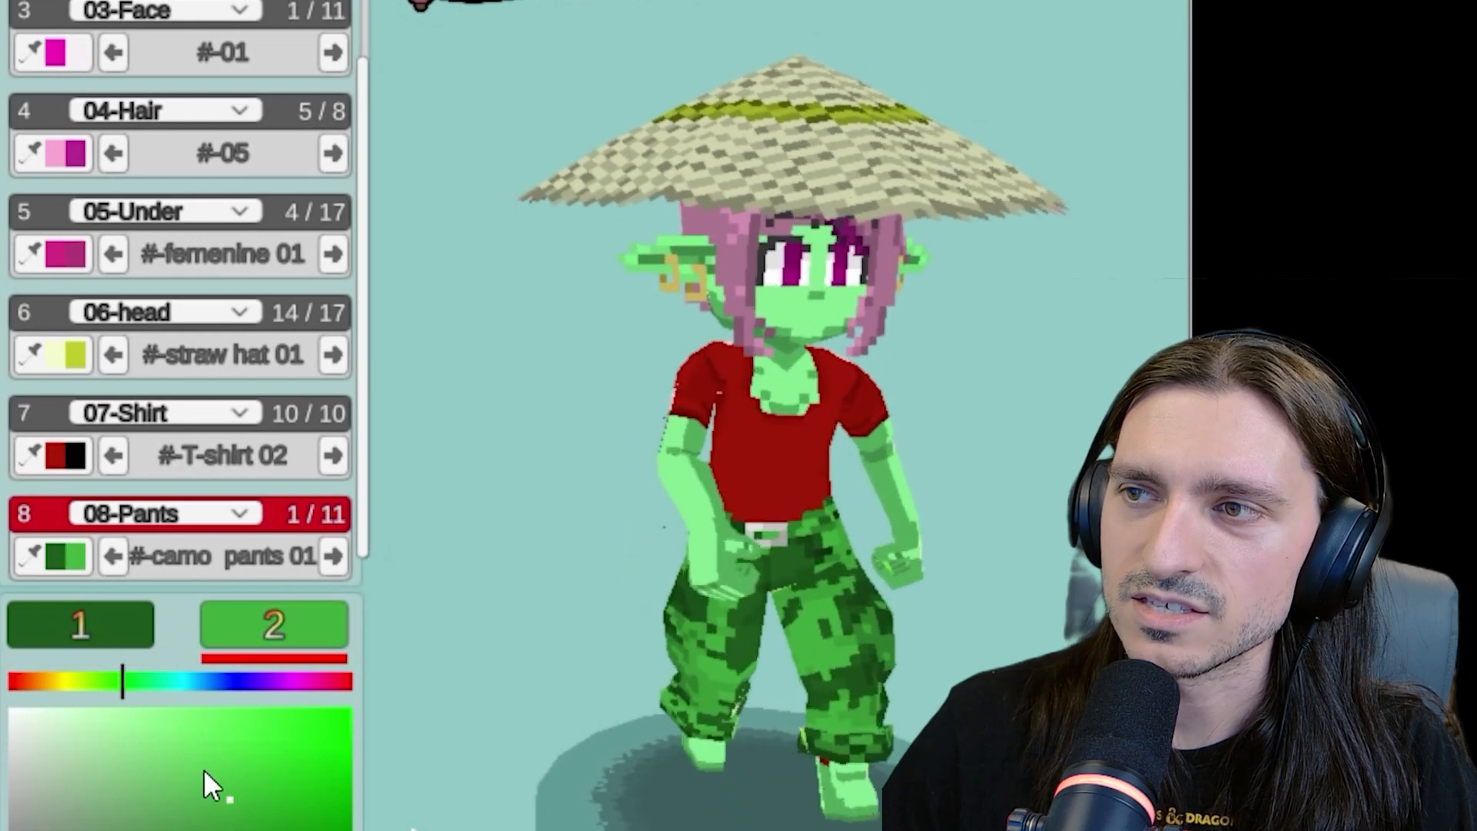
click(332, 555)
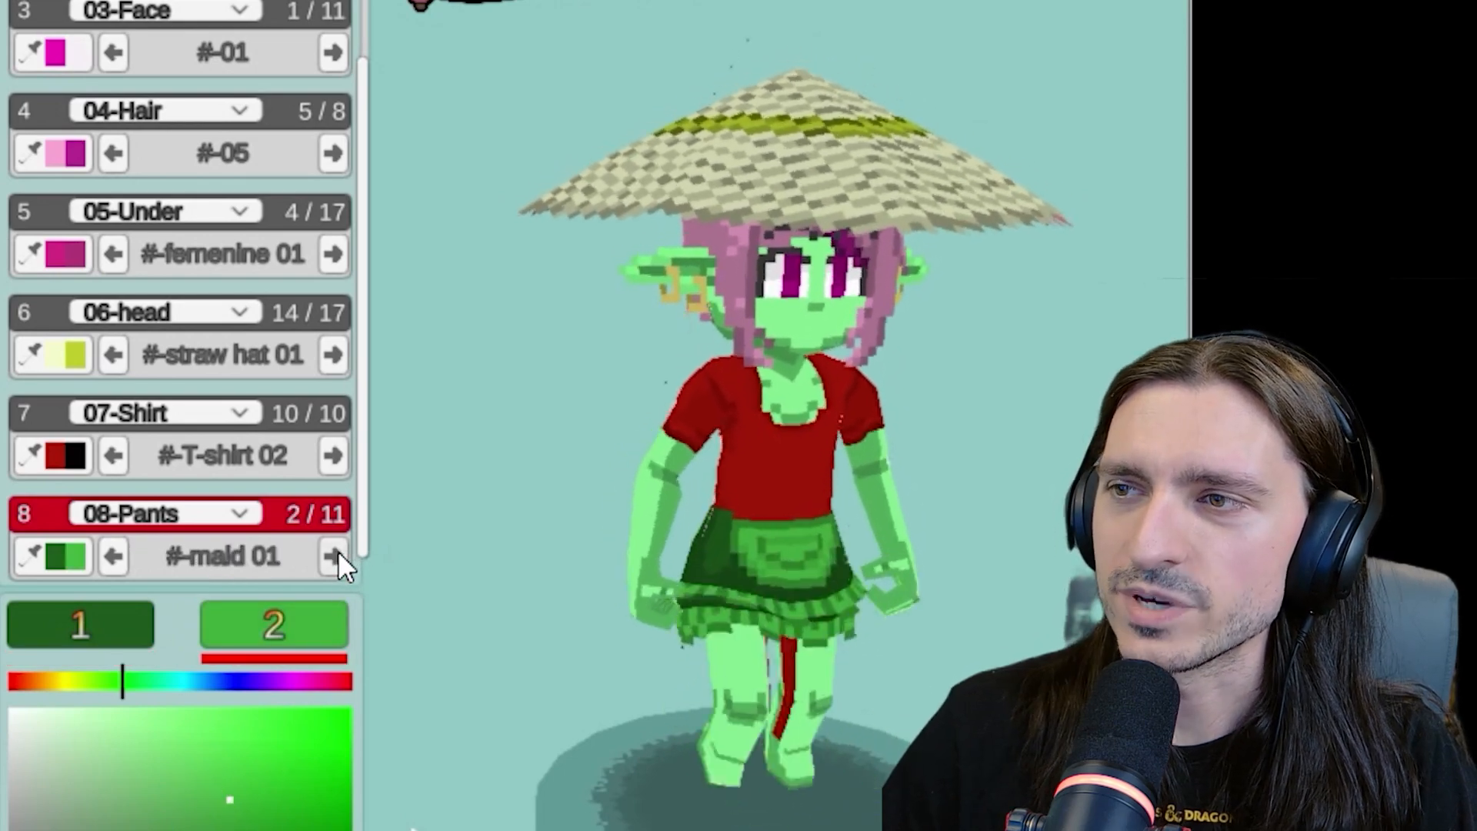
click(331, 555)
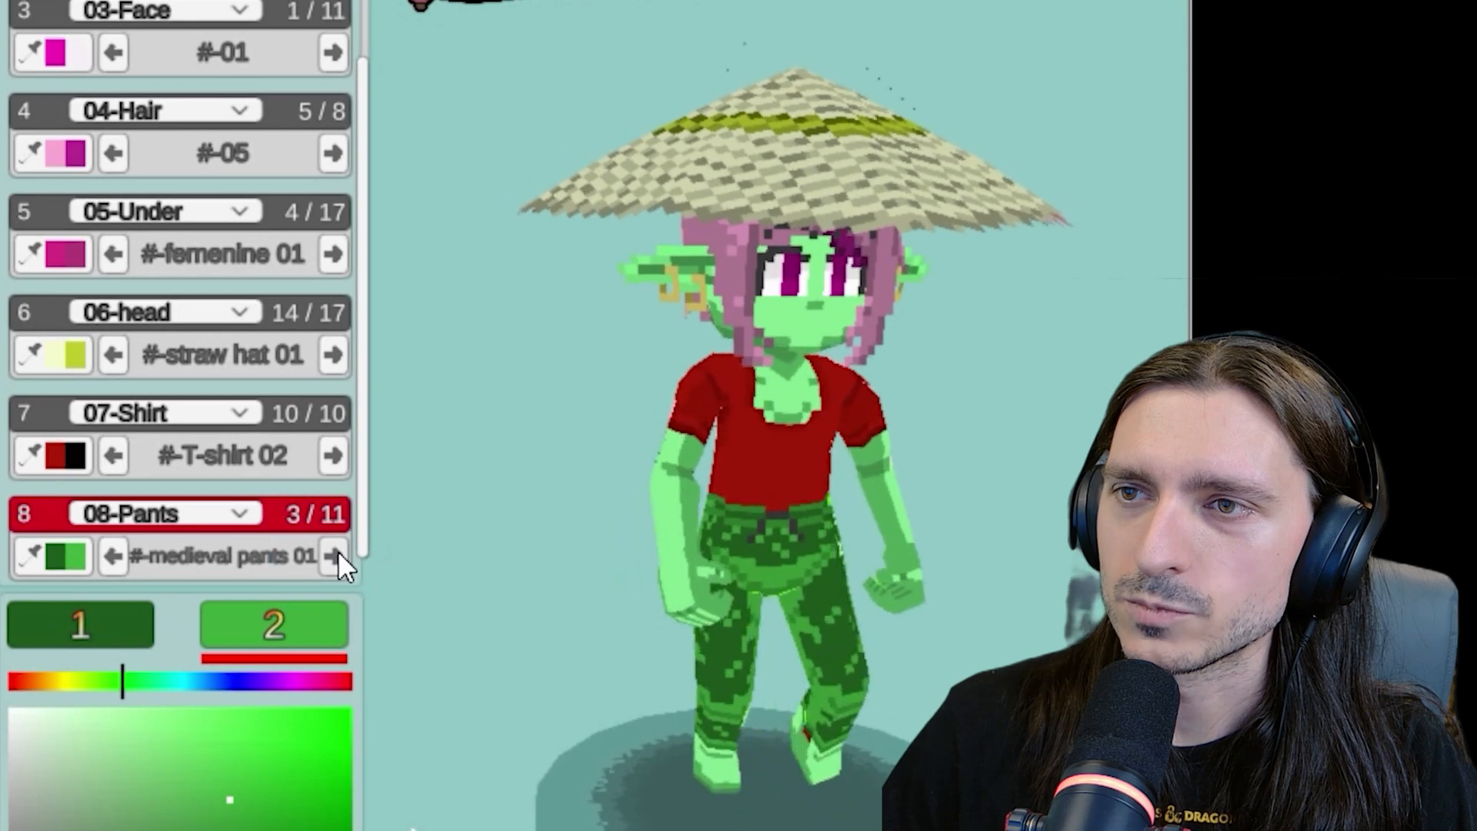
click(330, 556)
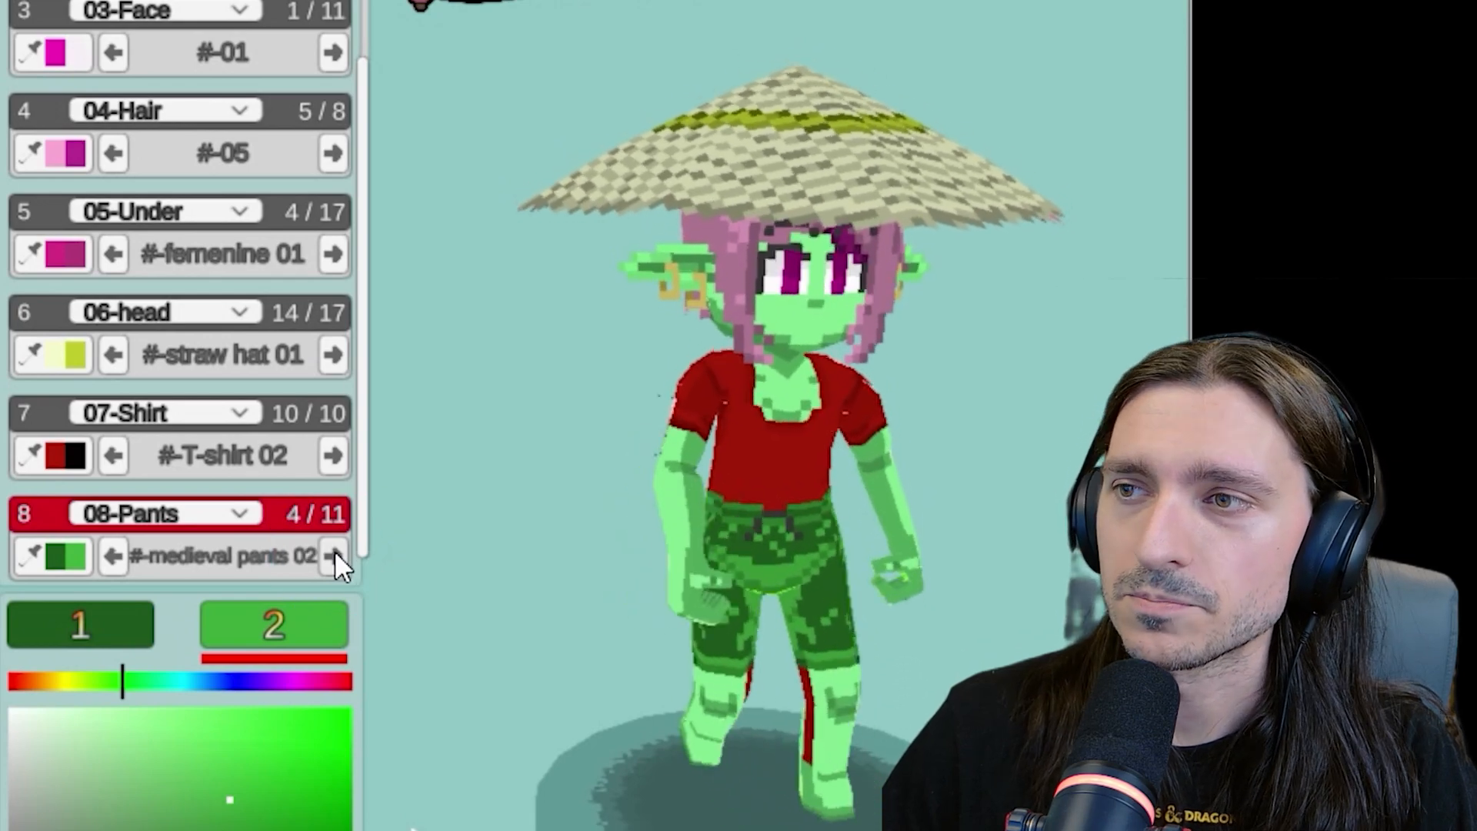
click(333, 555)
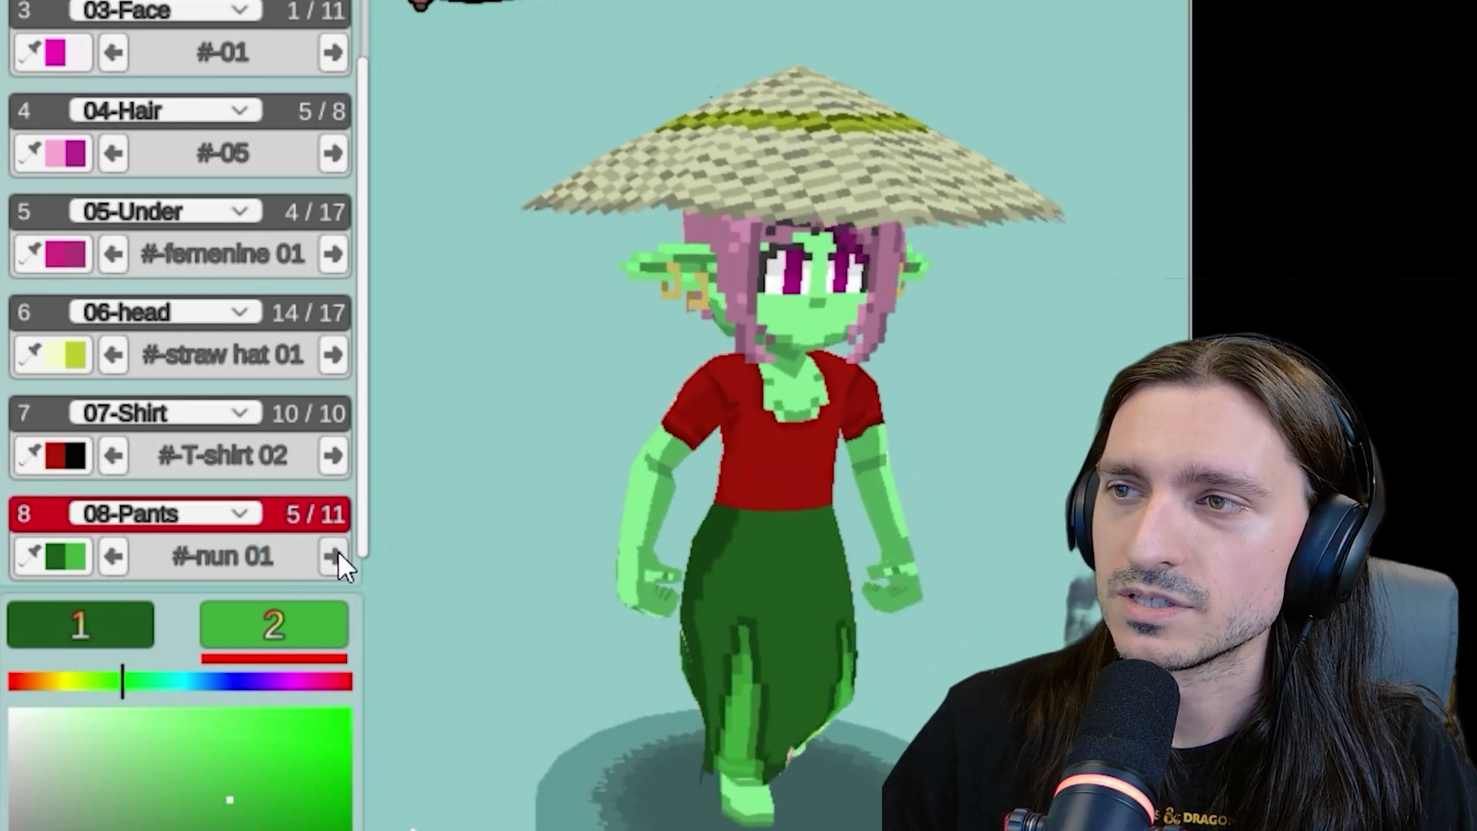
Cycle past one-leg pants and the sailor skirt to settle on the green shorts pants 01
click(332, 555)
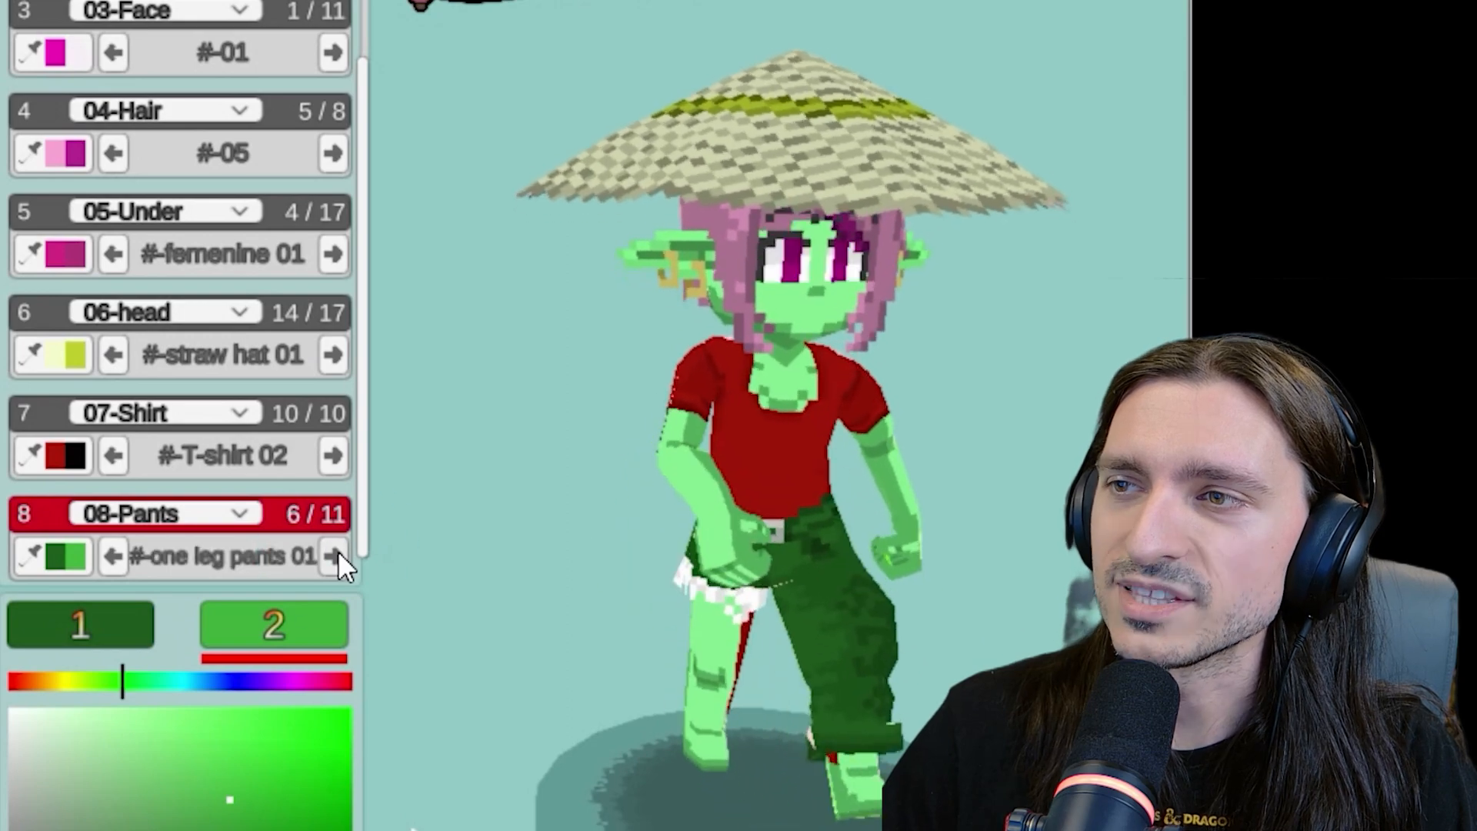
click(330, 555)
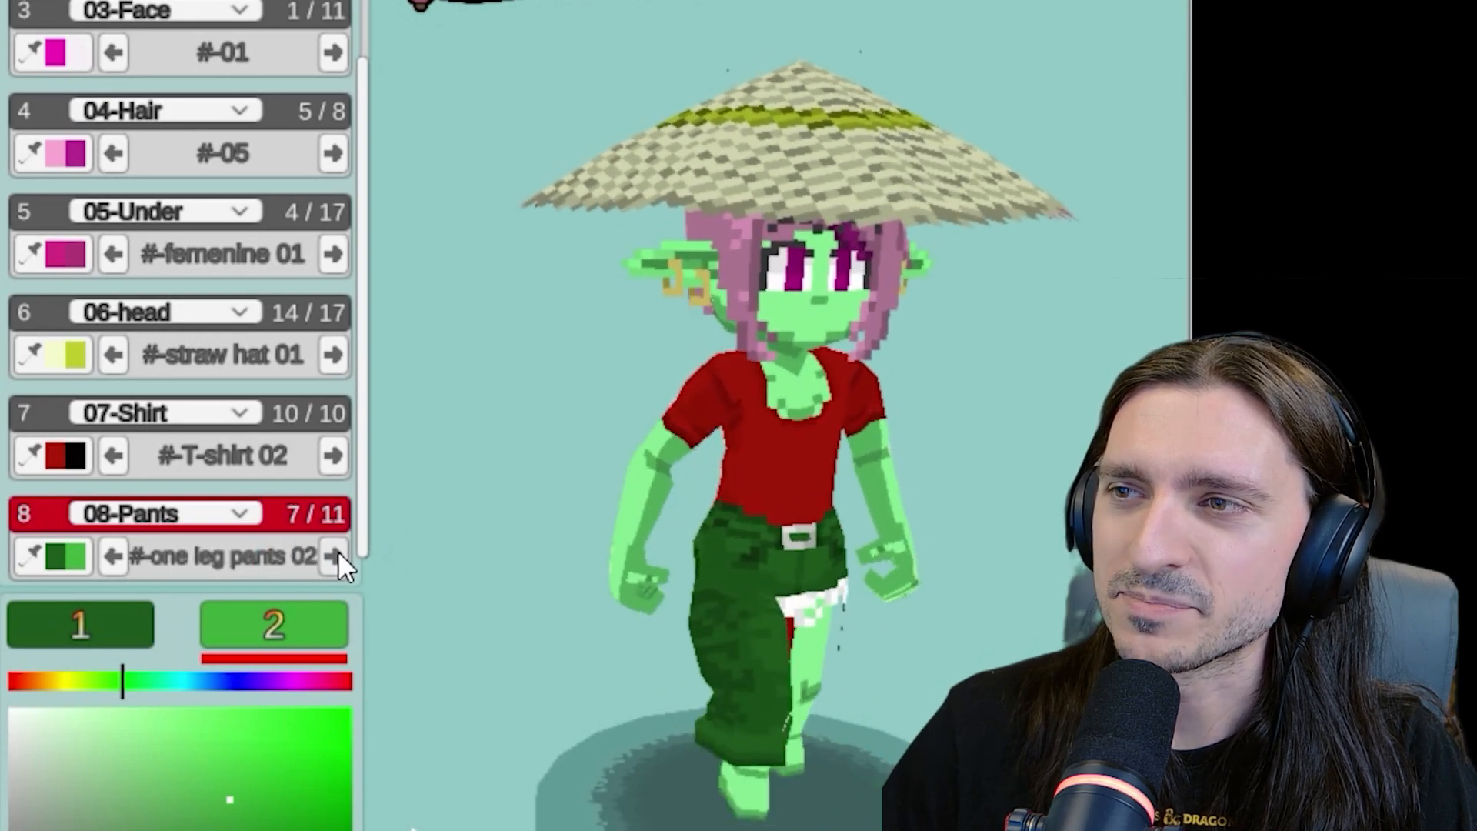
click(332, 556)
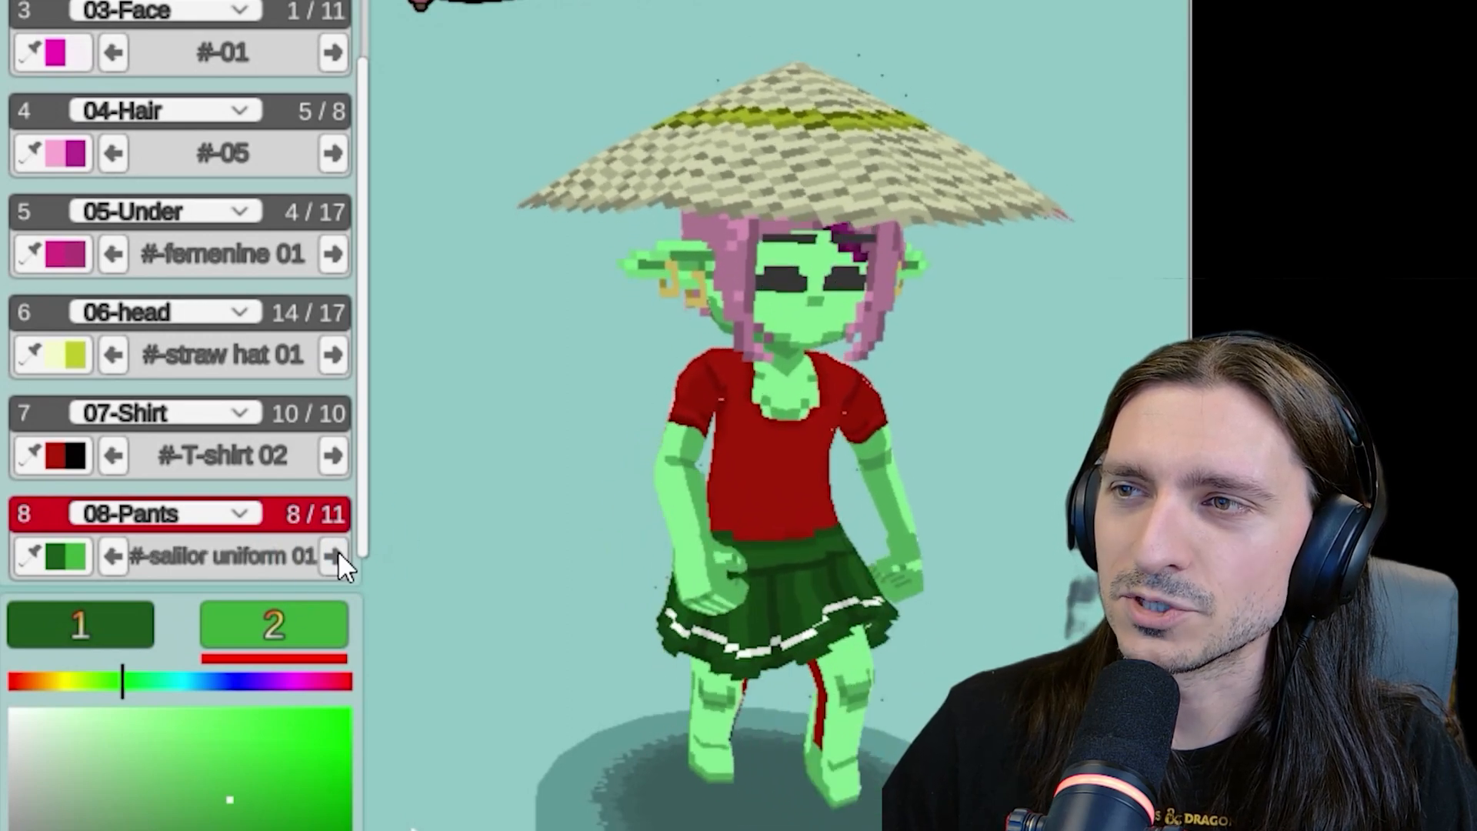
click(332, 556)
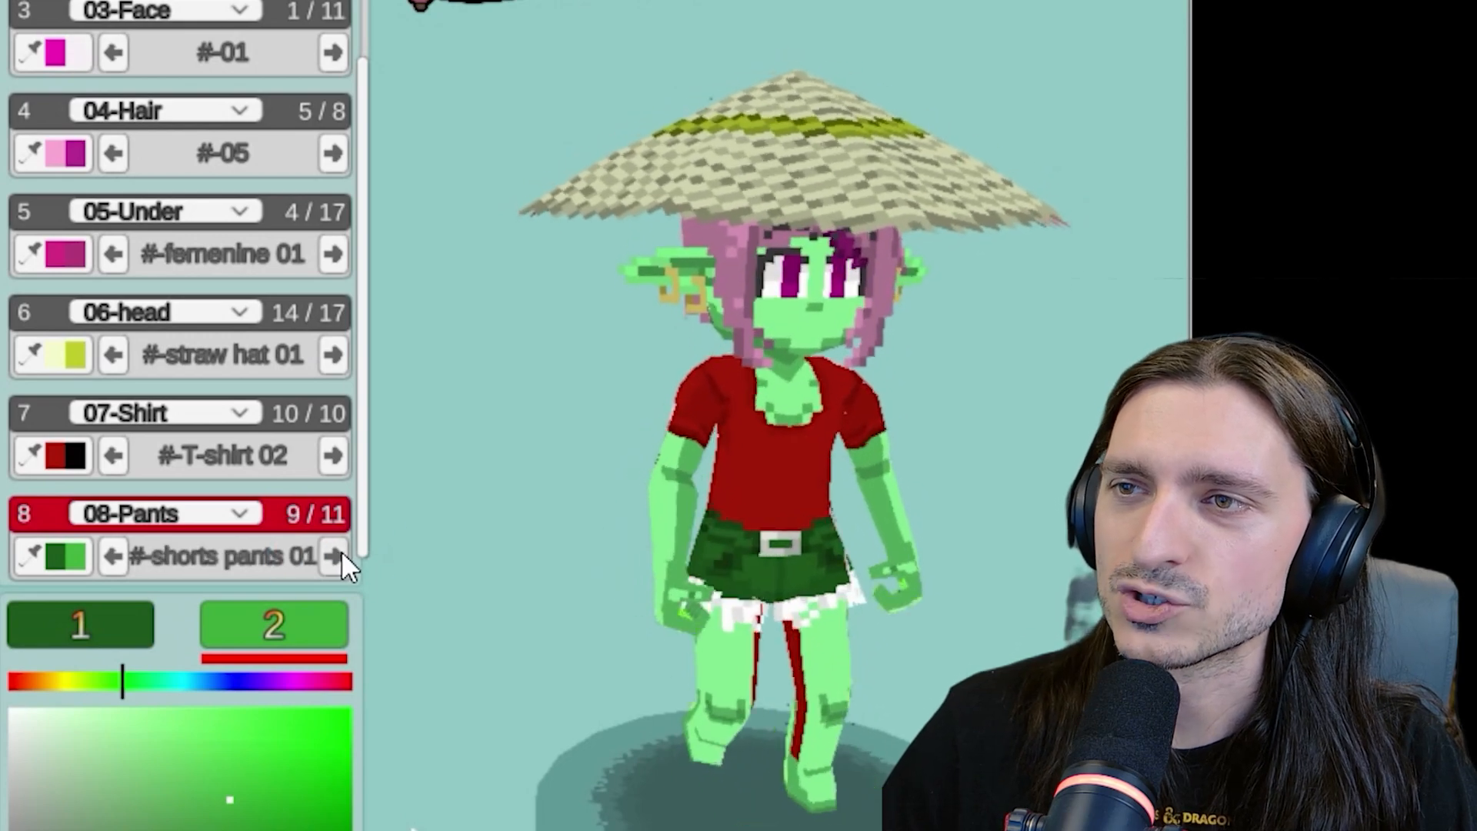
click(332, 555)
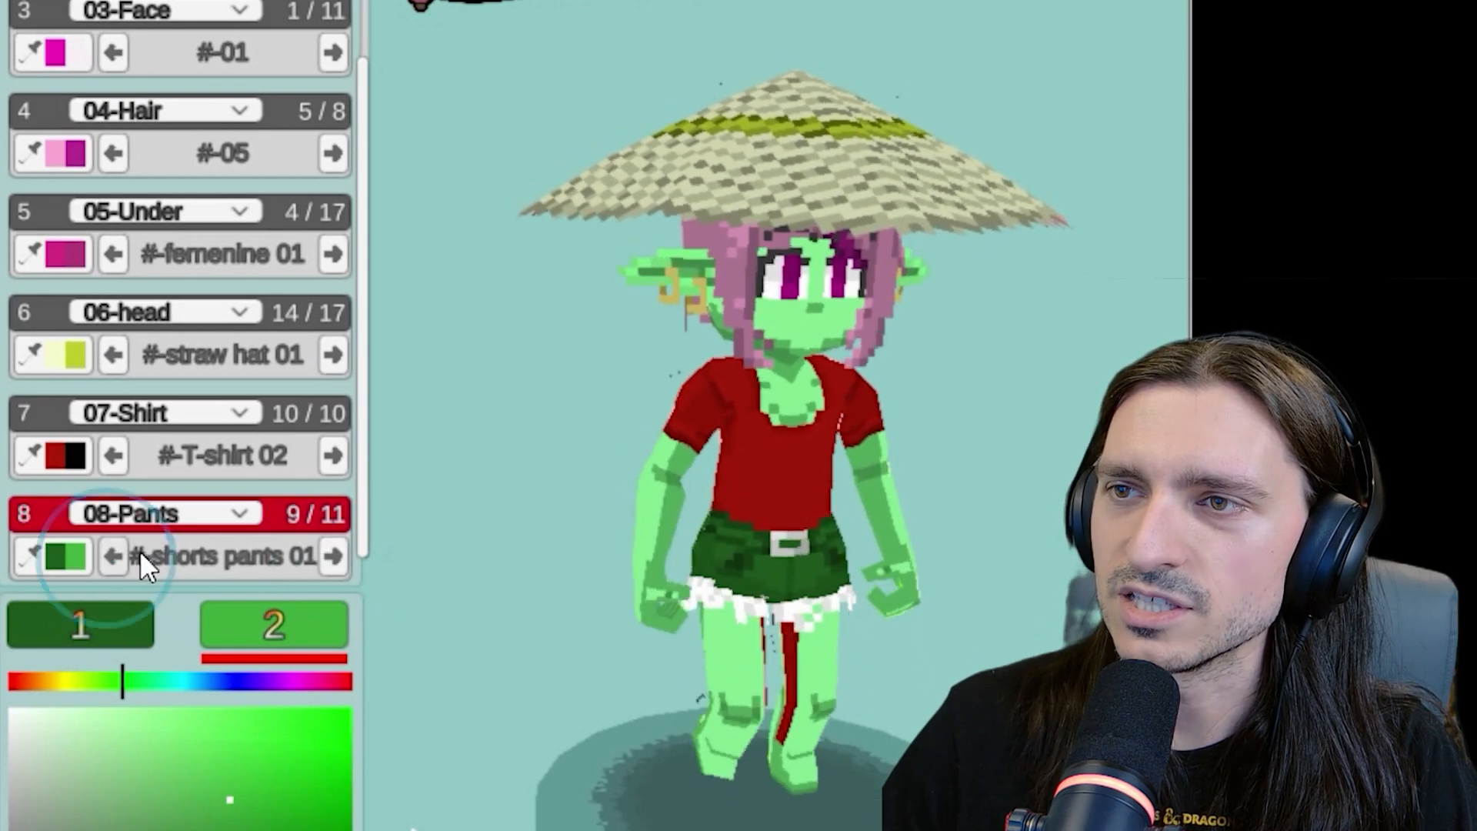
click(332, 555)
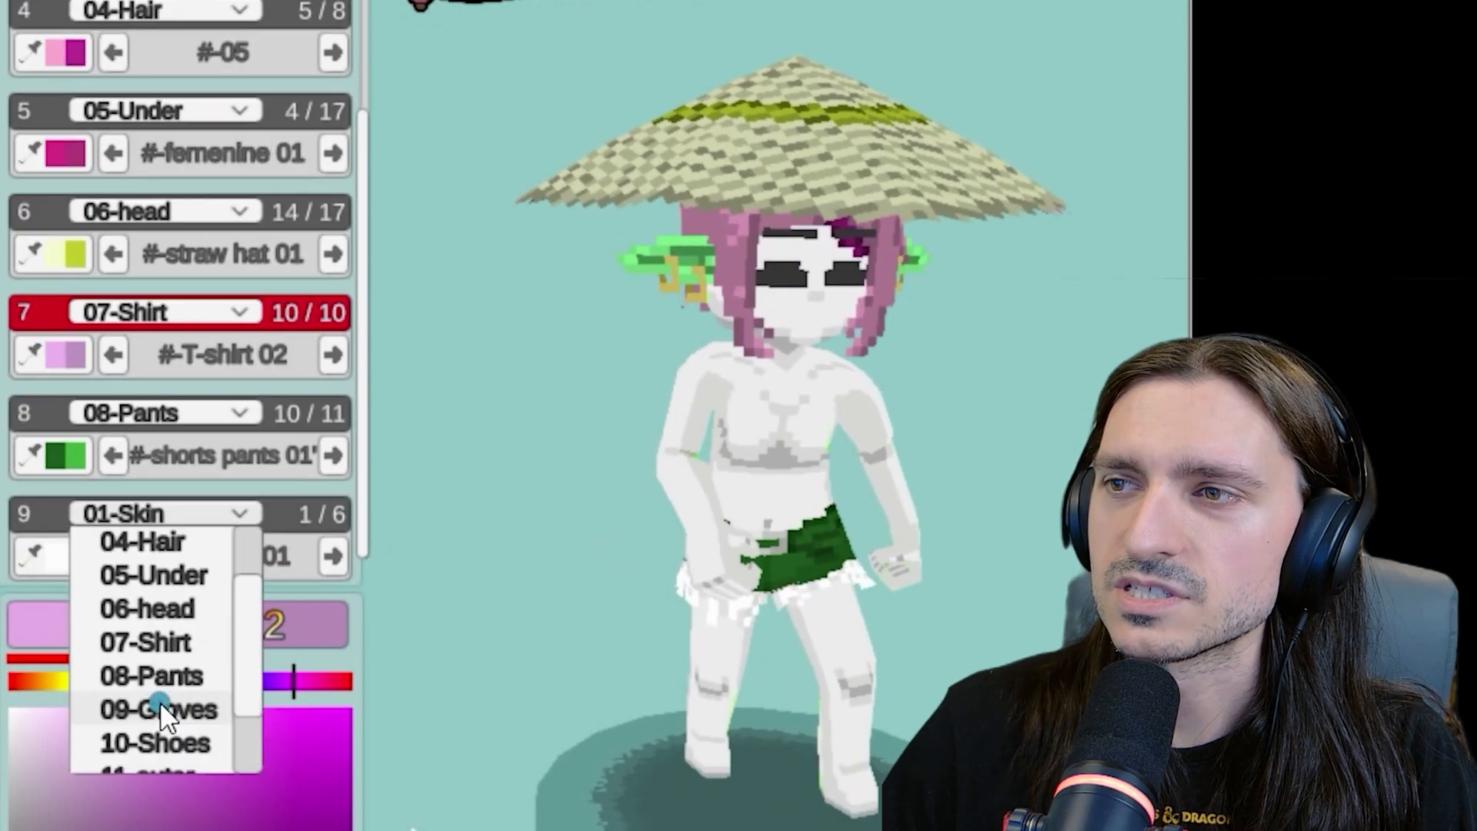
Make the ninth layer a 09-Gloves layer and cycle from Bunny Girl 01 to gloves 02
click(157, 708)
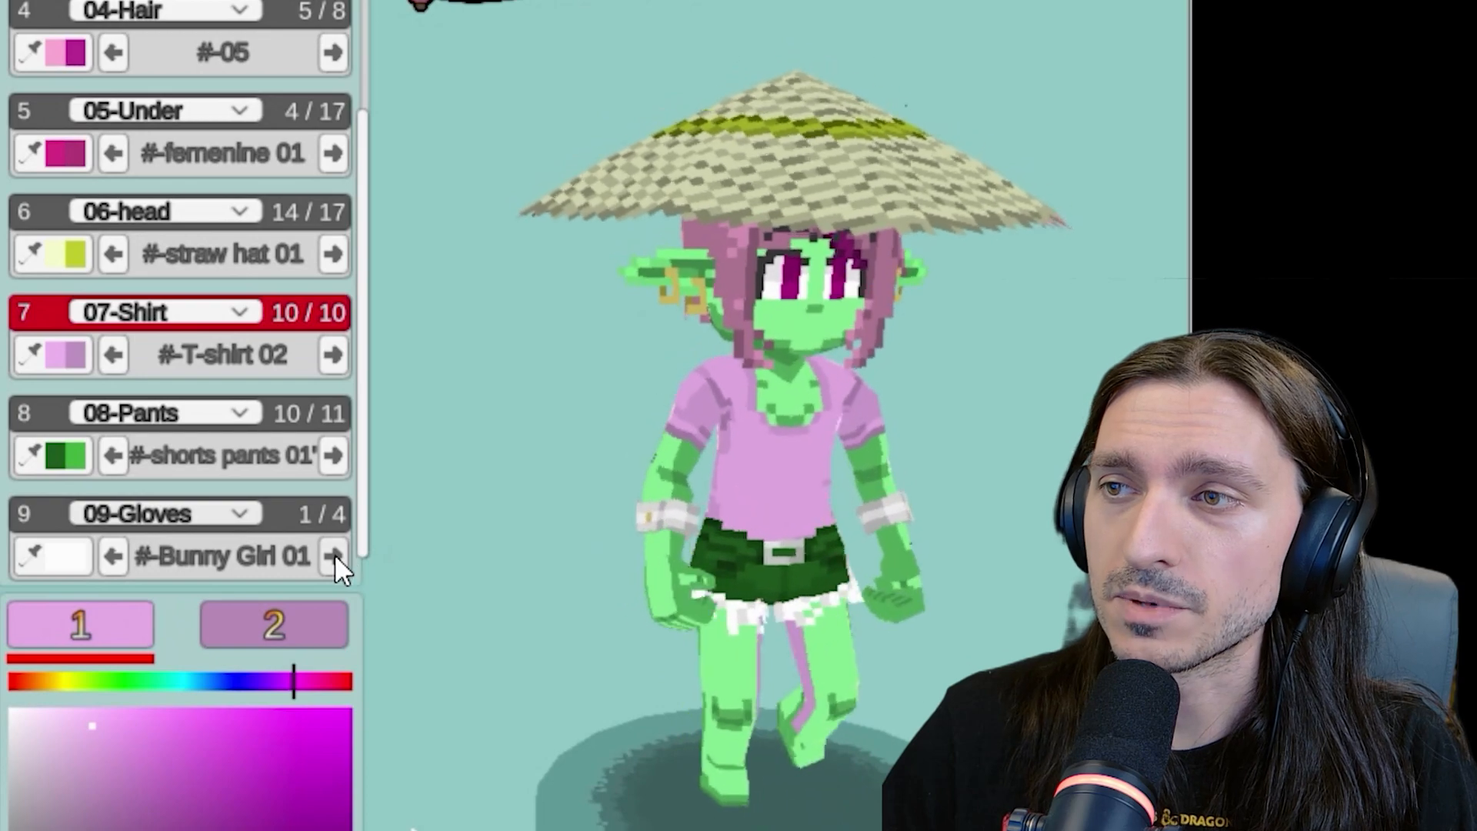
click(333, 554)
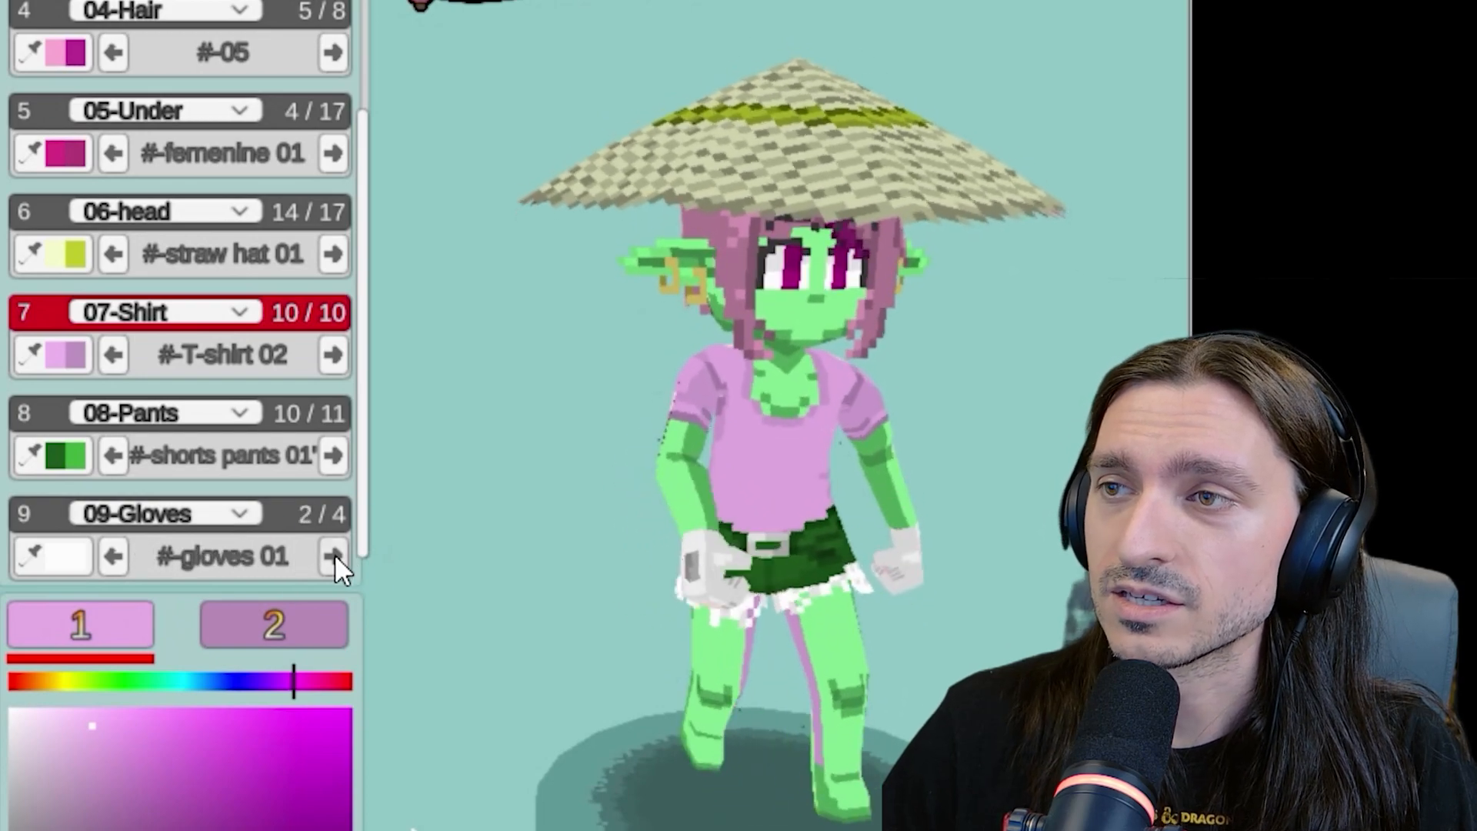
click(332, 555)
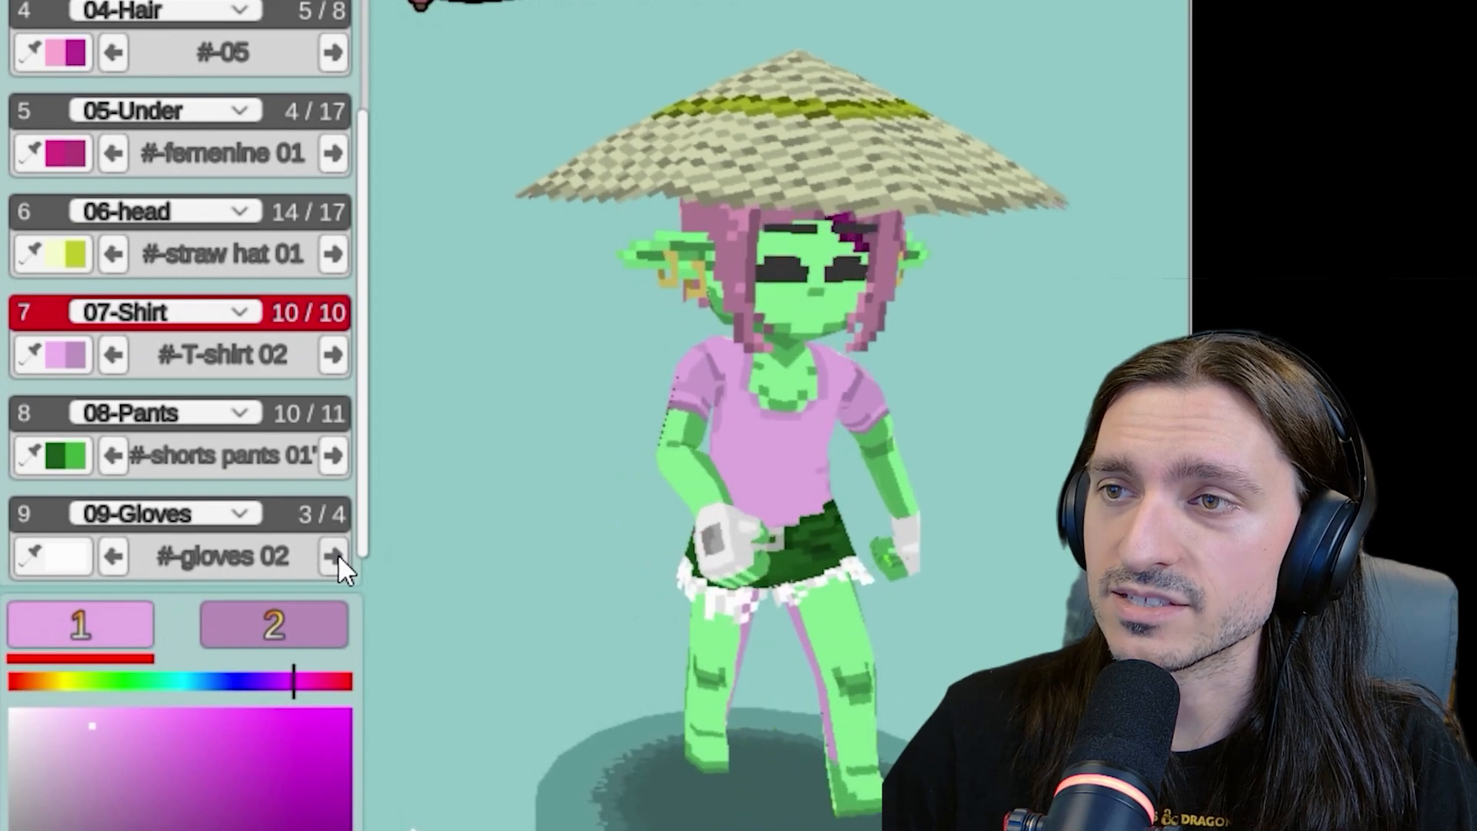
click(332, 556)
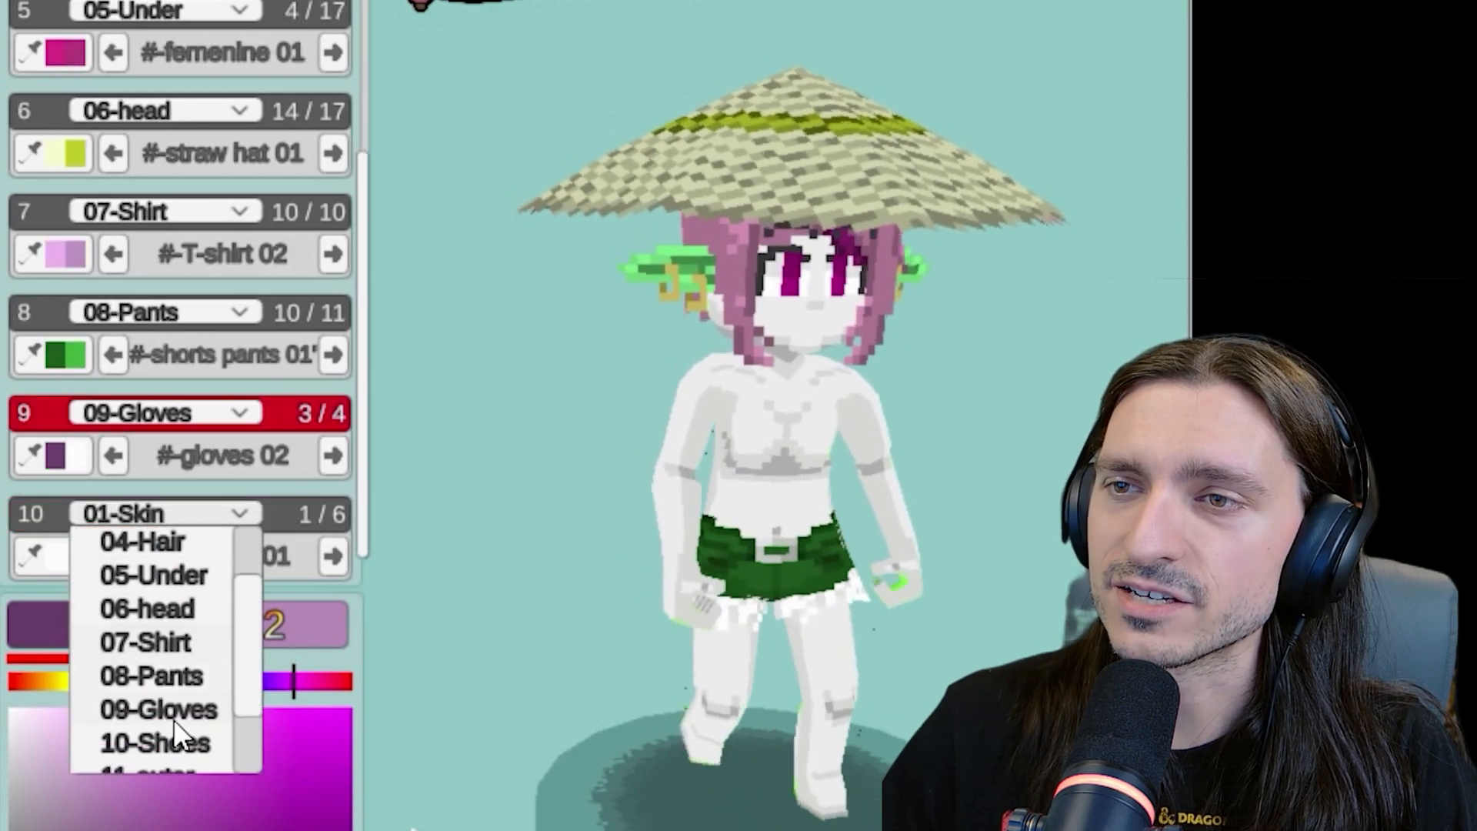
Make the tenth layer 10-Shoes and cycle through femenine shoe 01 and Sandals 01 to boots
click(154, 742)
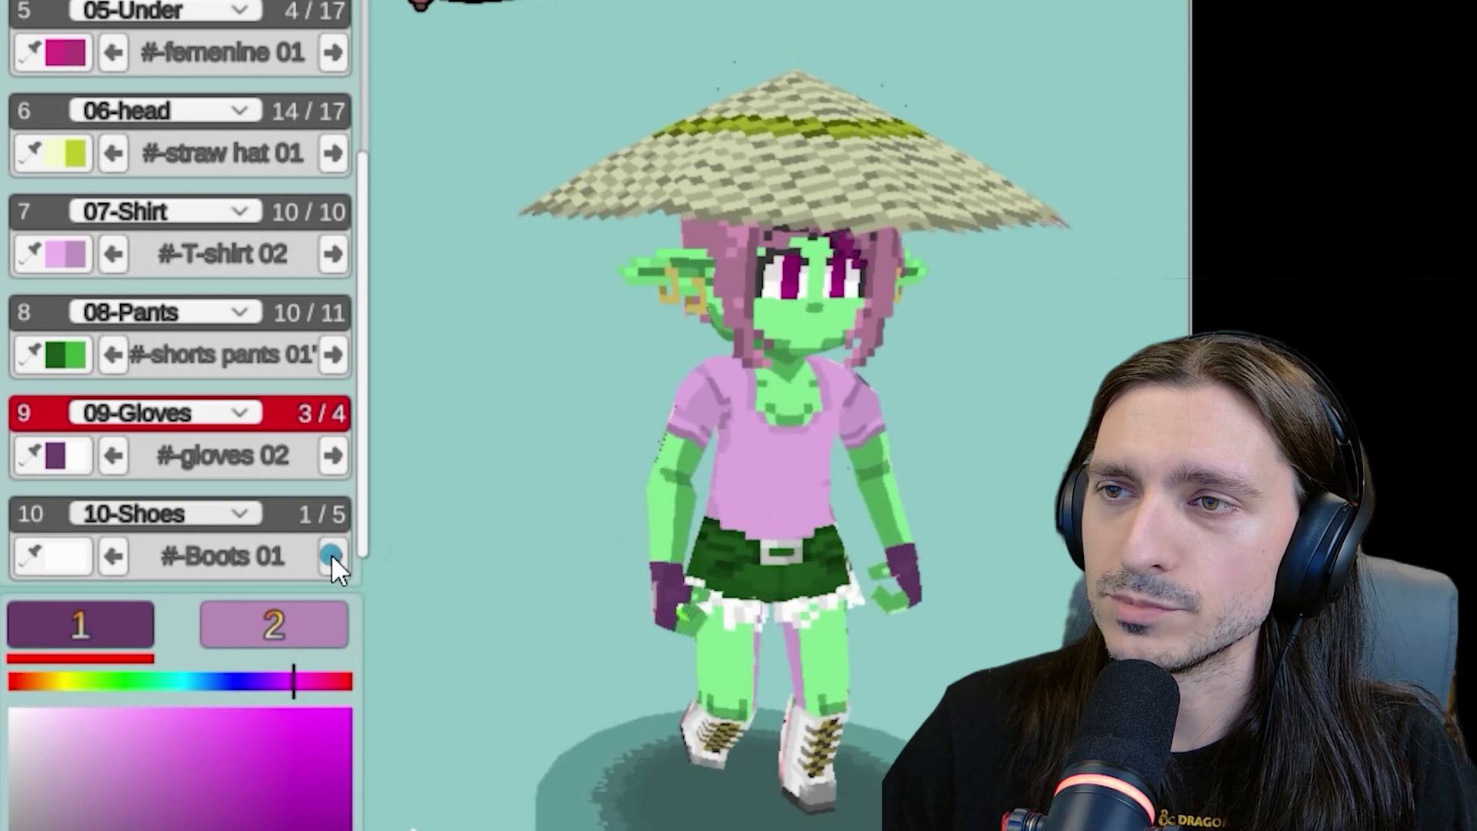
click(332, 556)
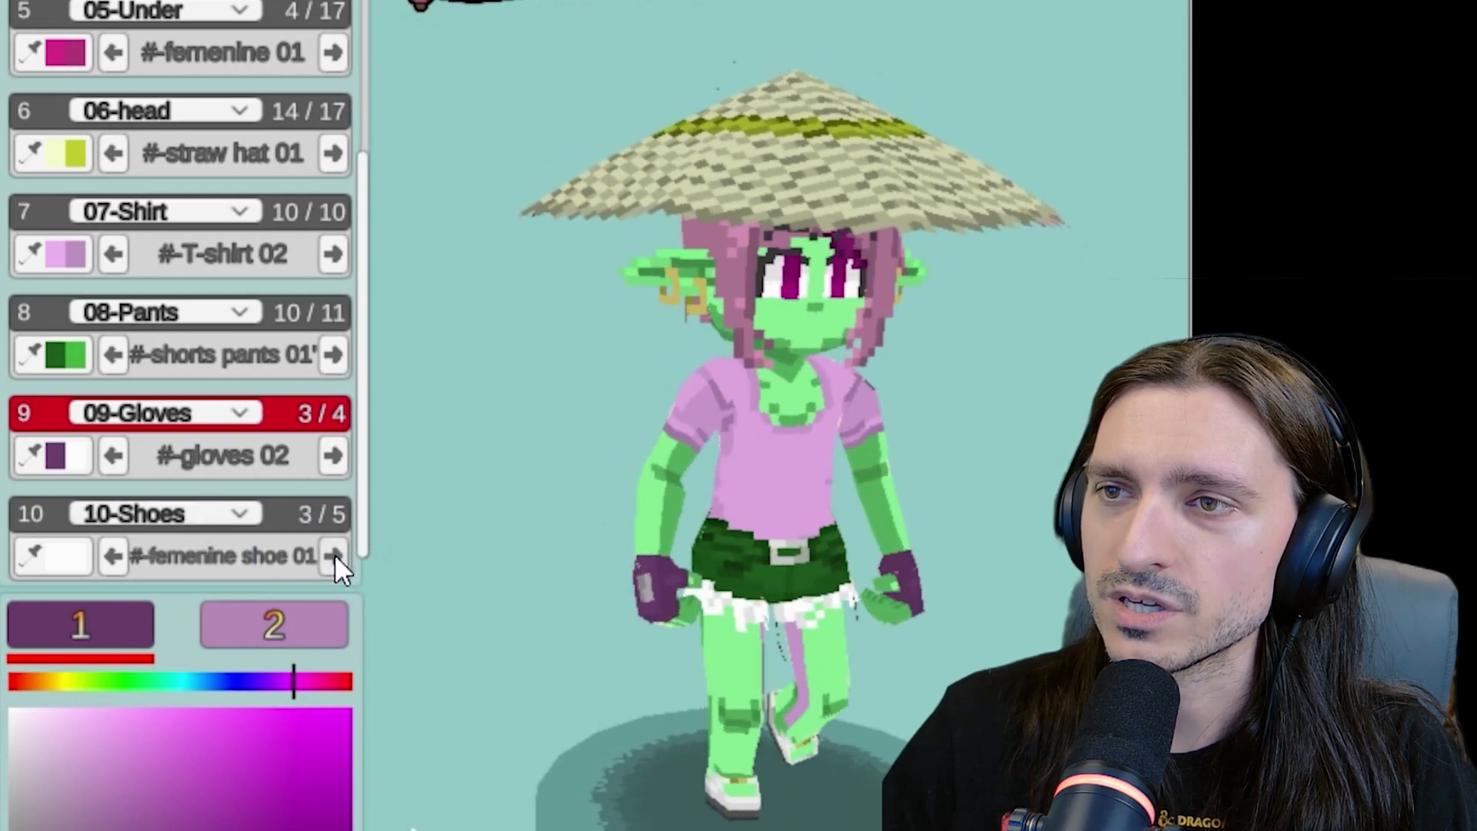
click(333, 555)
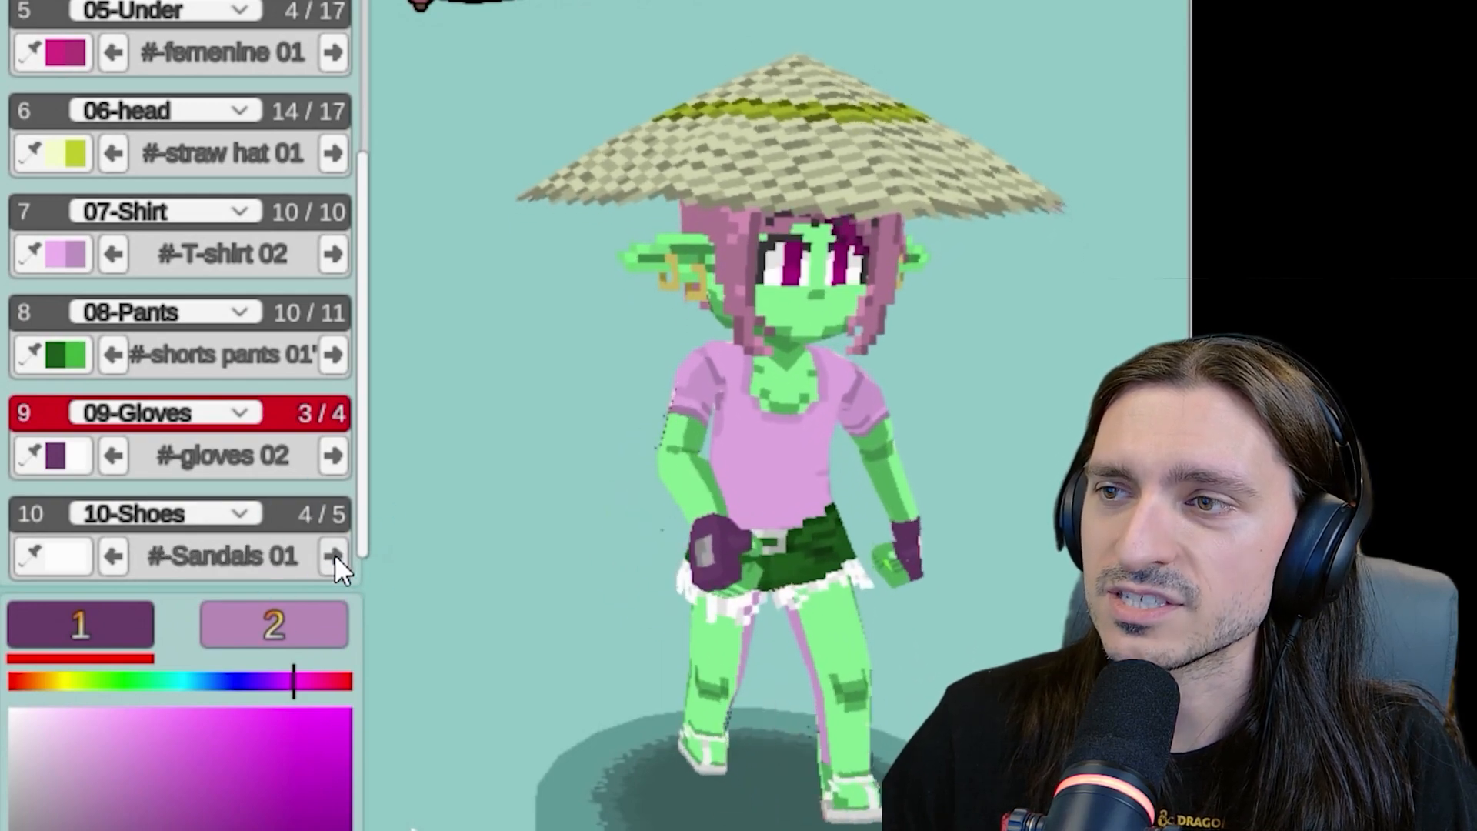
click(331, 555)
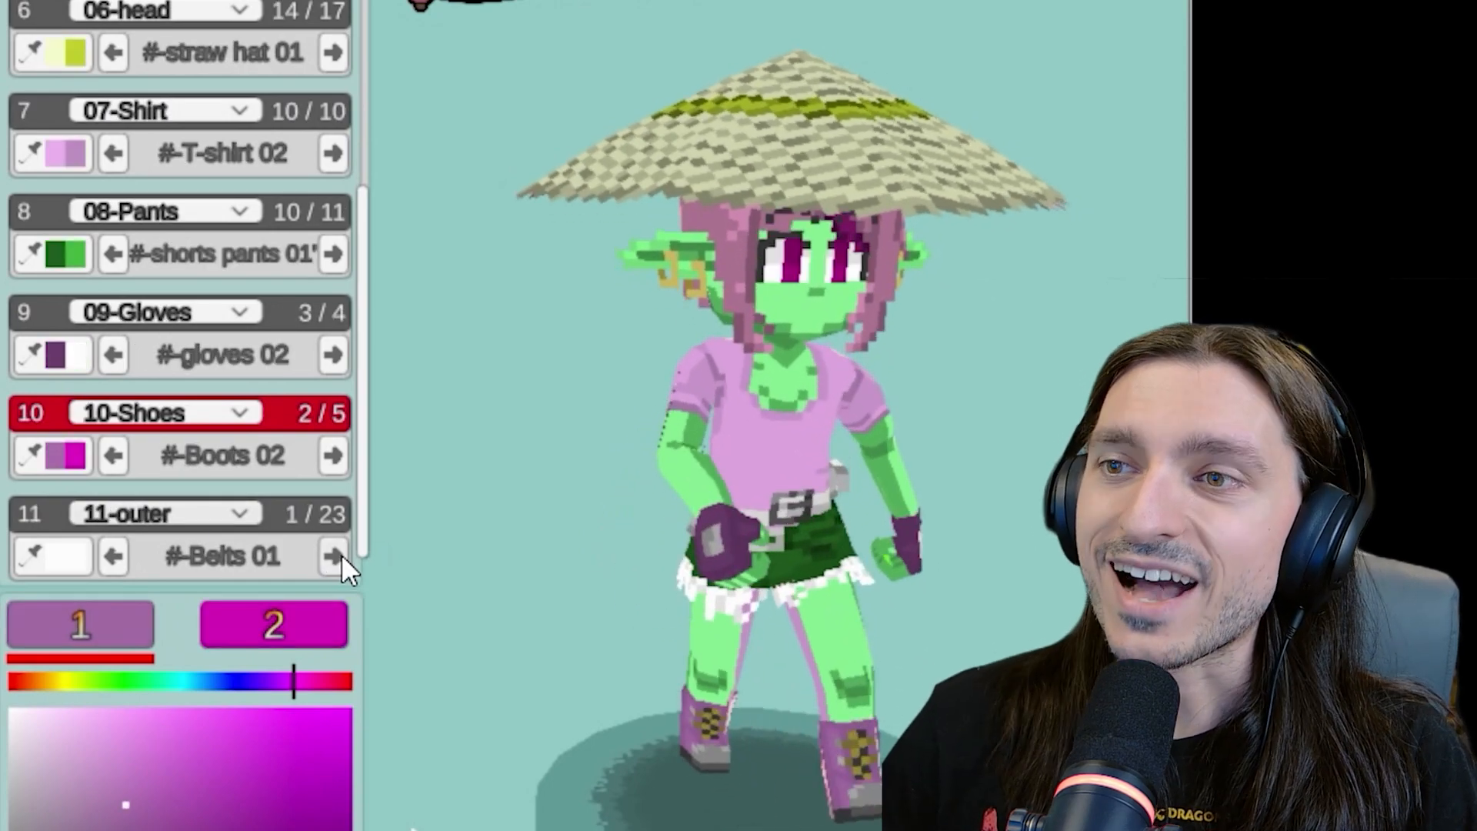
Cycle the 11-outer layer through the Cat Hoodie, flannels and hoodies 01-04
click(333, 555)
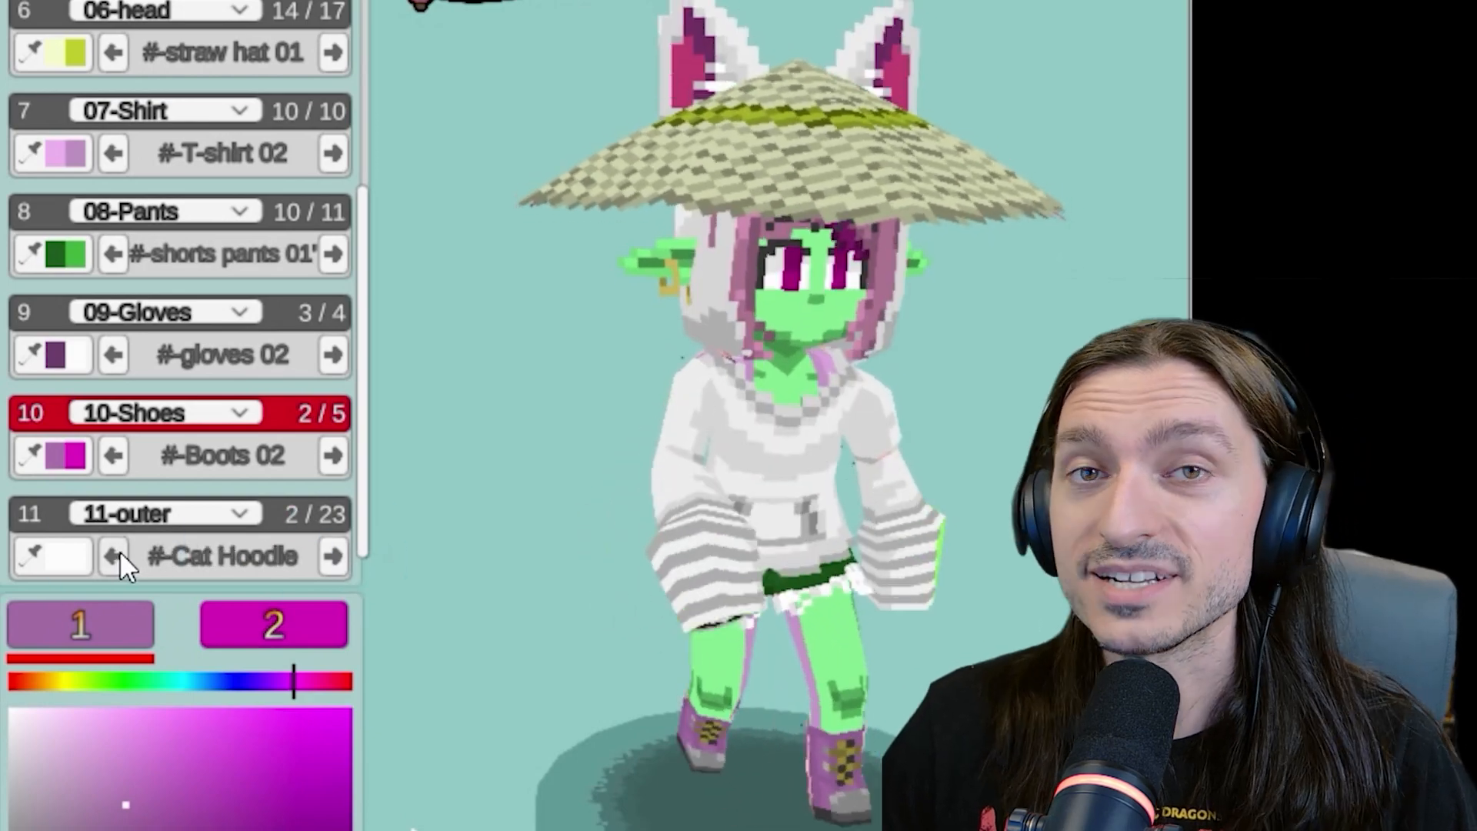
click(332, 556)
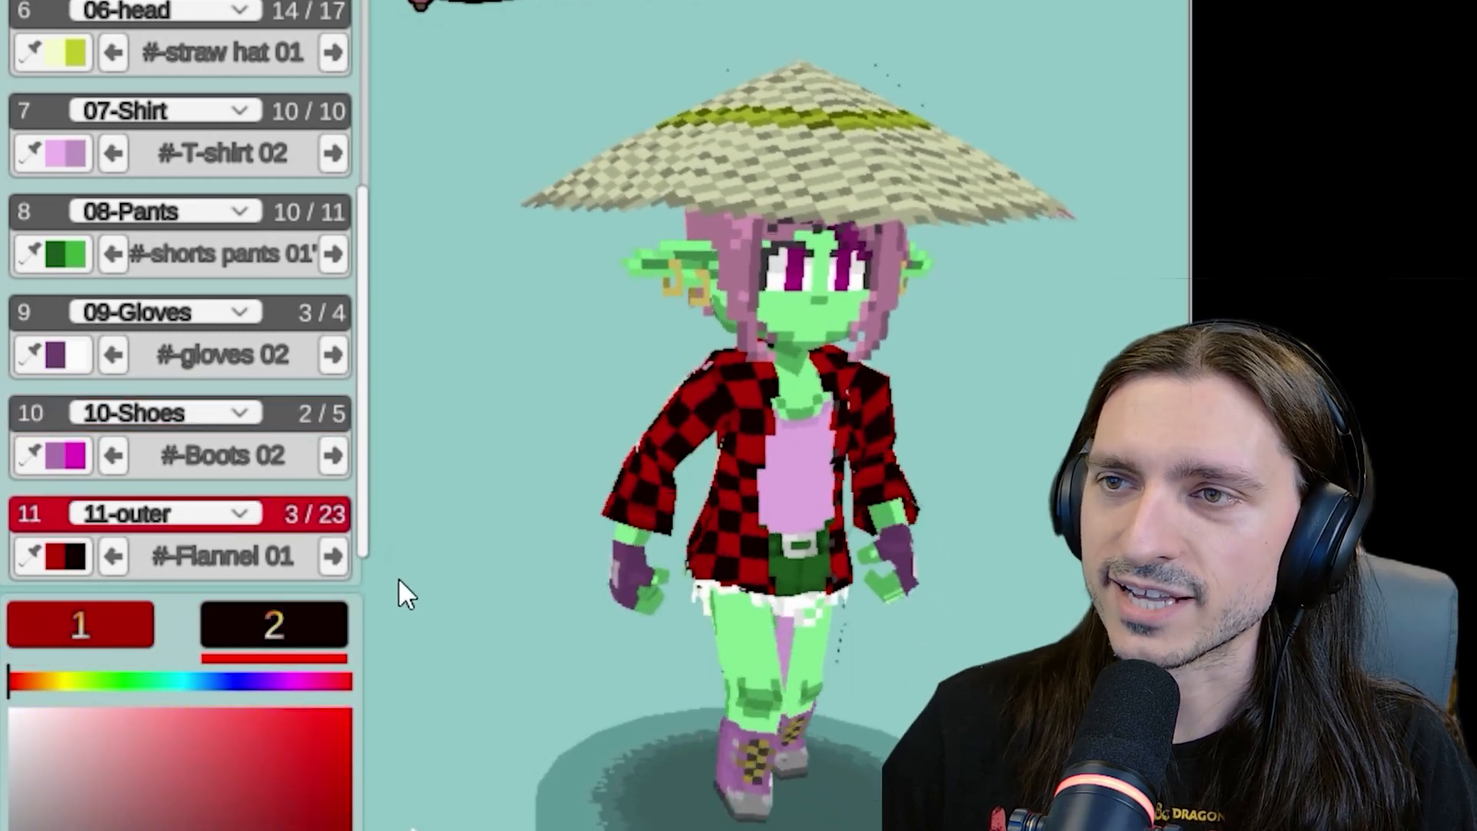
click(332, 555)
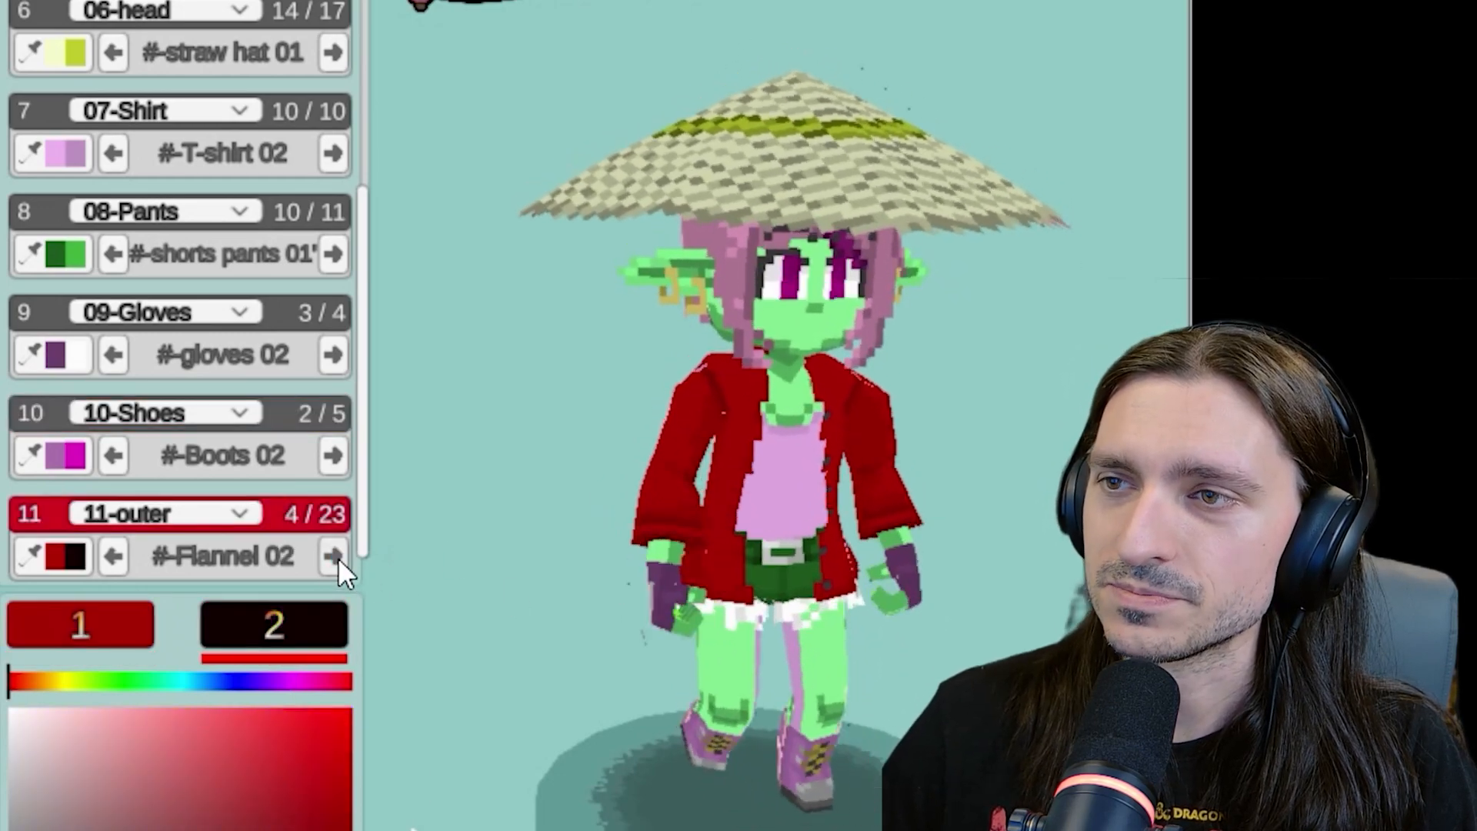
click(333, 556)
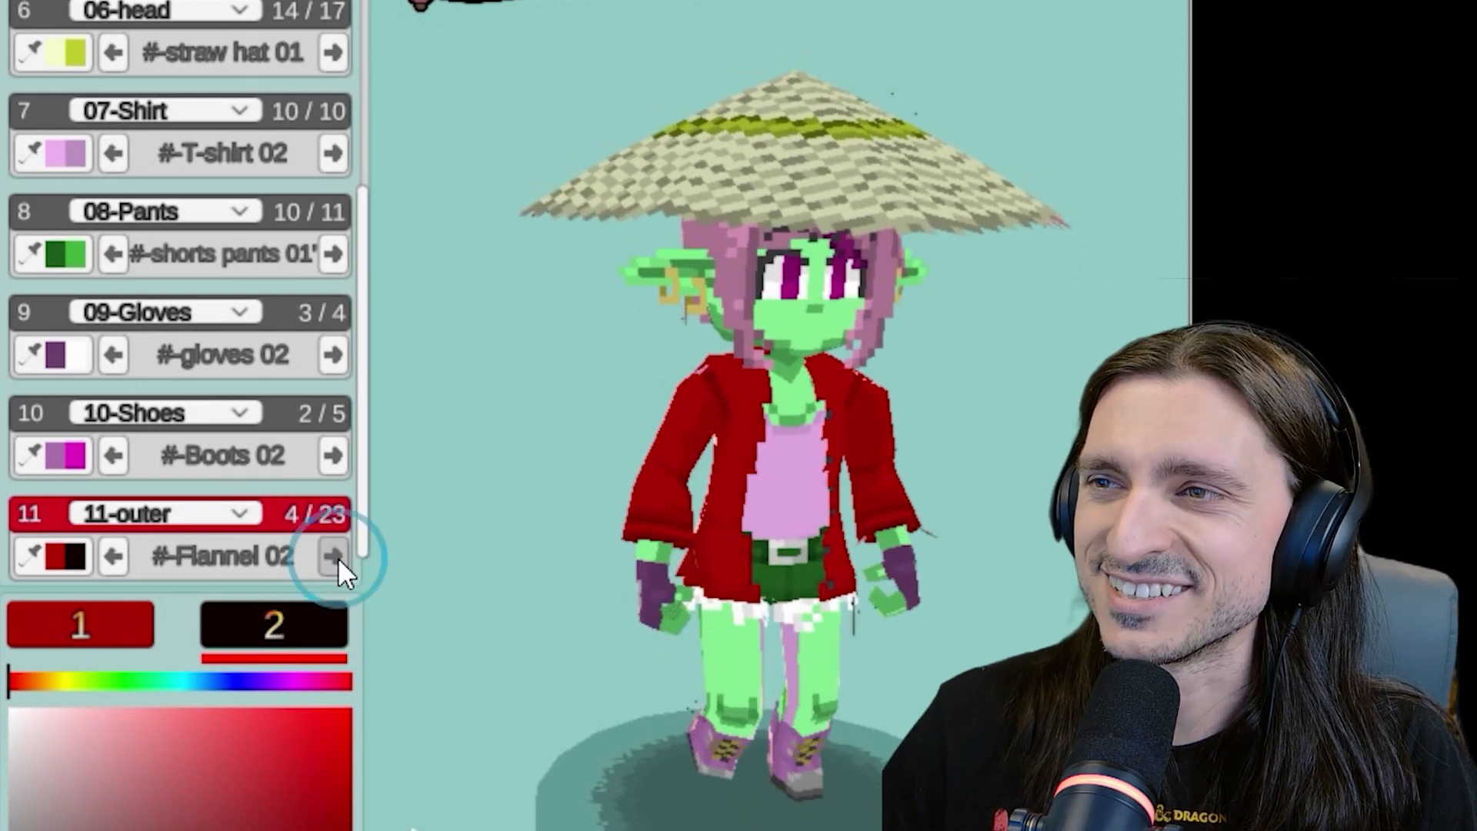
click(332, 556)
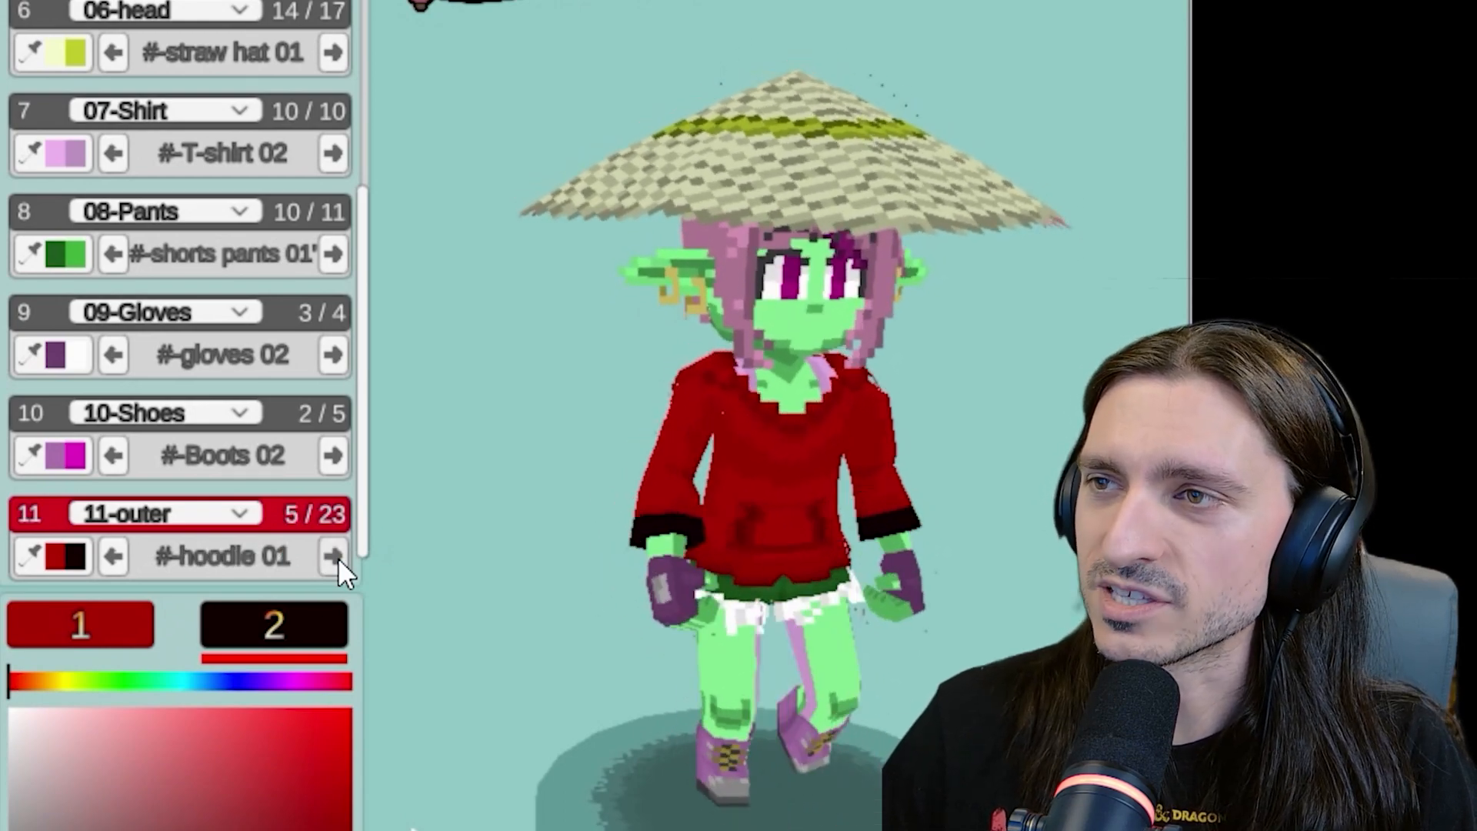
click(332, 555)
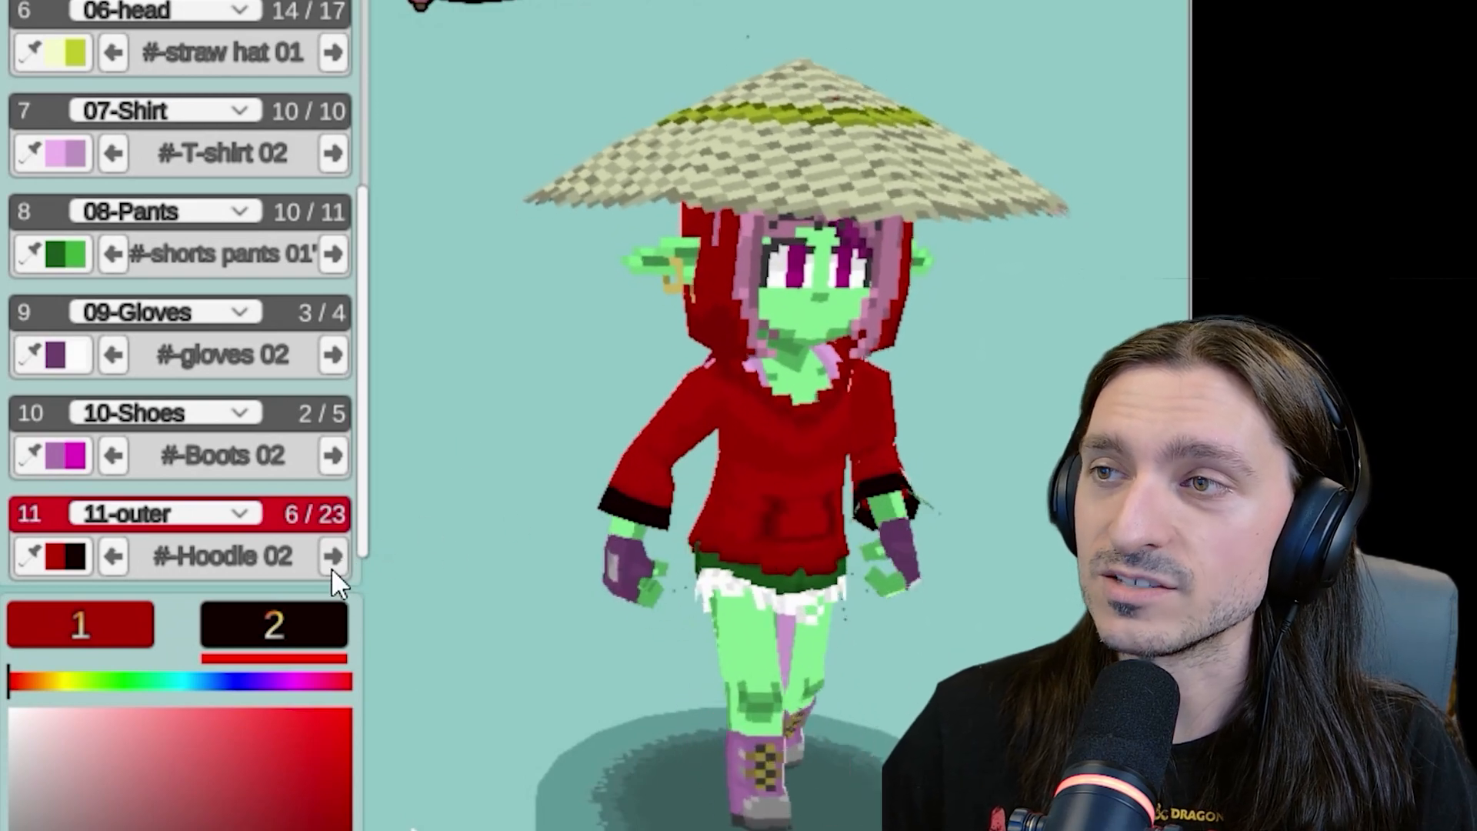
click(331, 556)
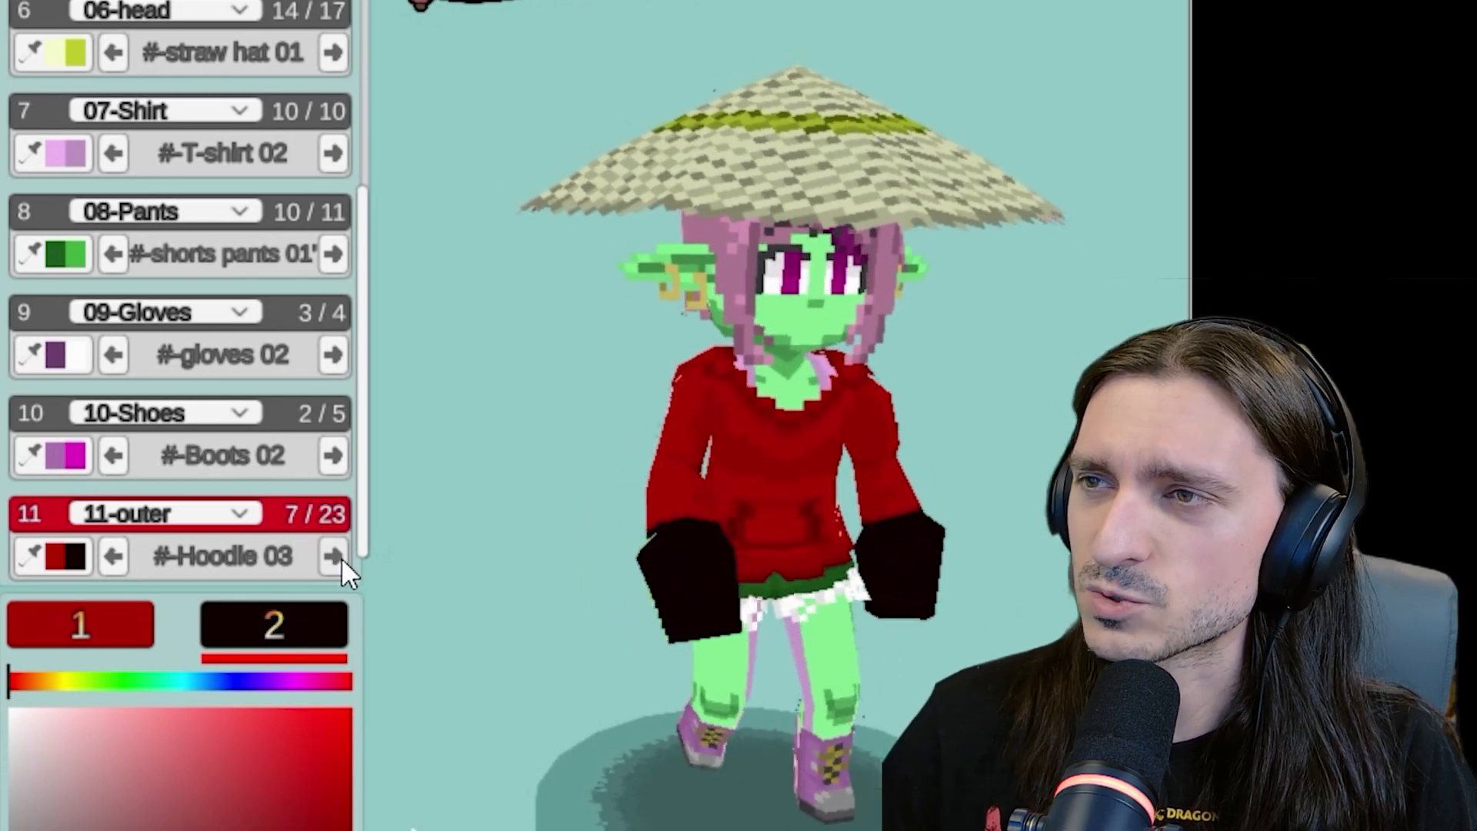
click(332, 555)
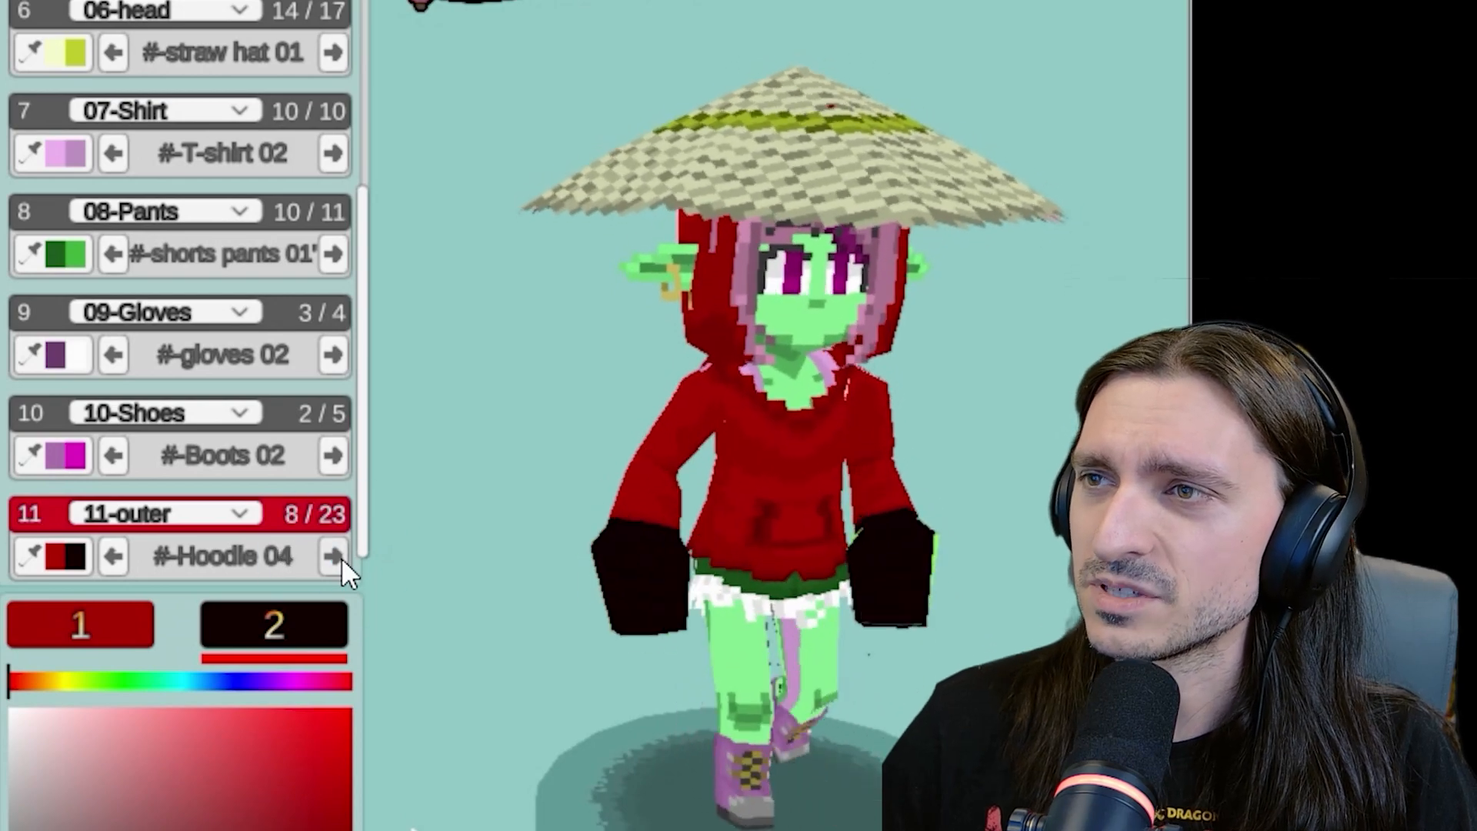
Continue through Jackets 01-06 and the two suit jackets
click(332, 556)
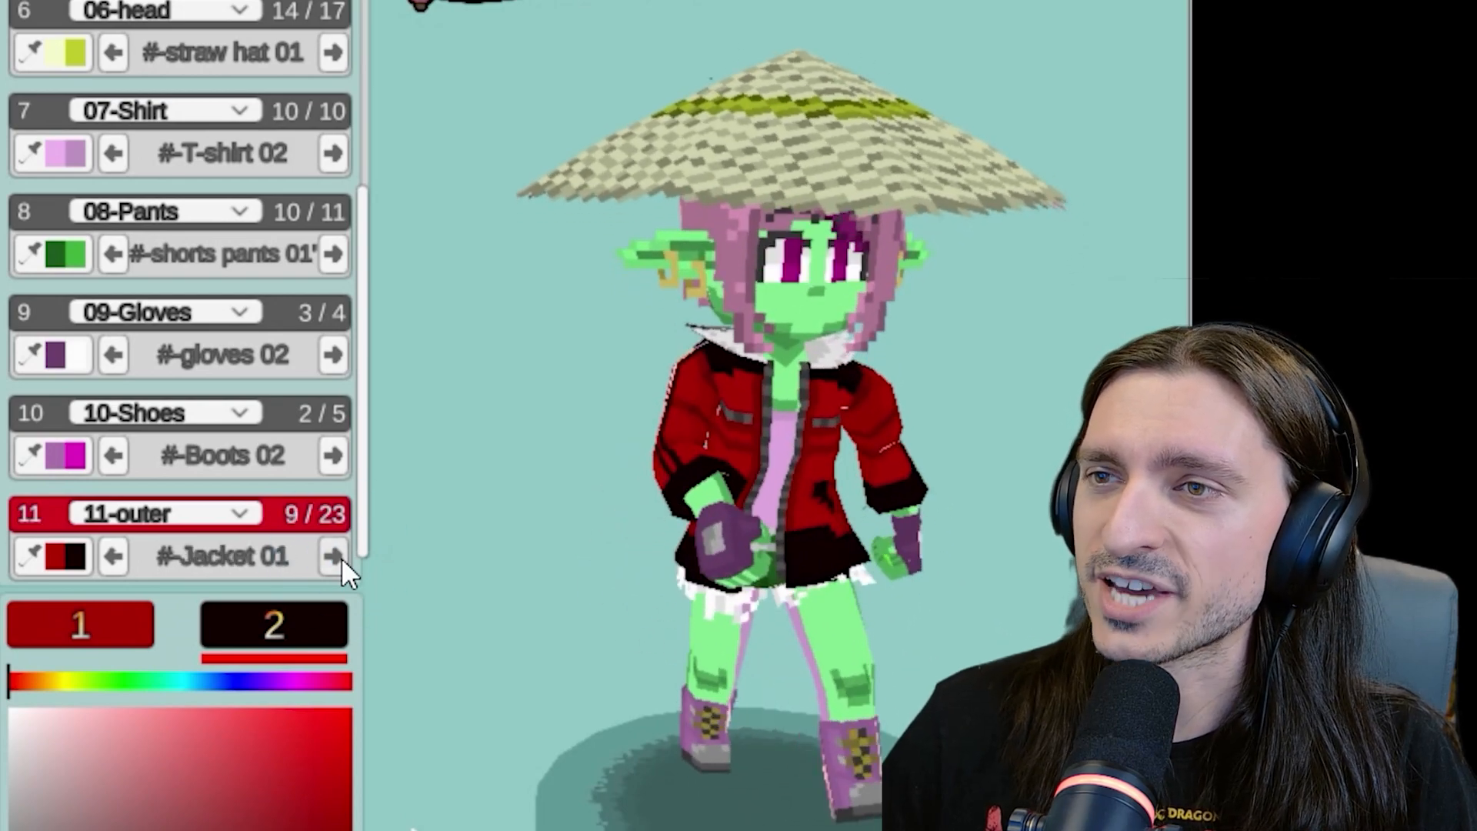
click(333, 556)
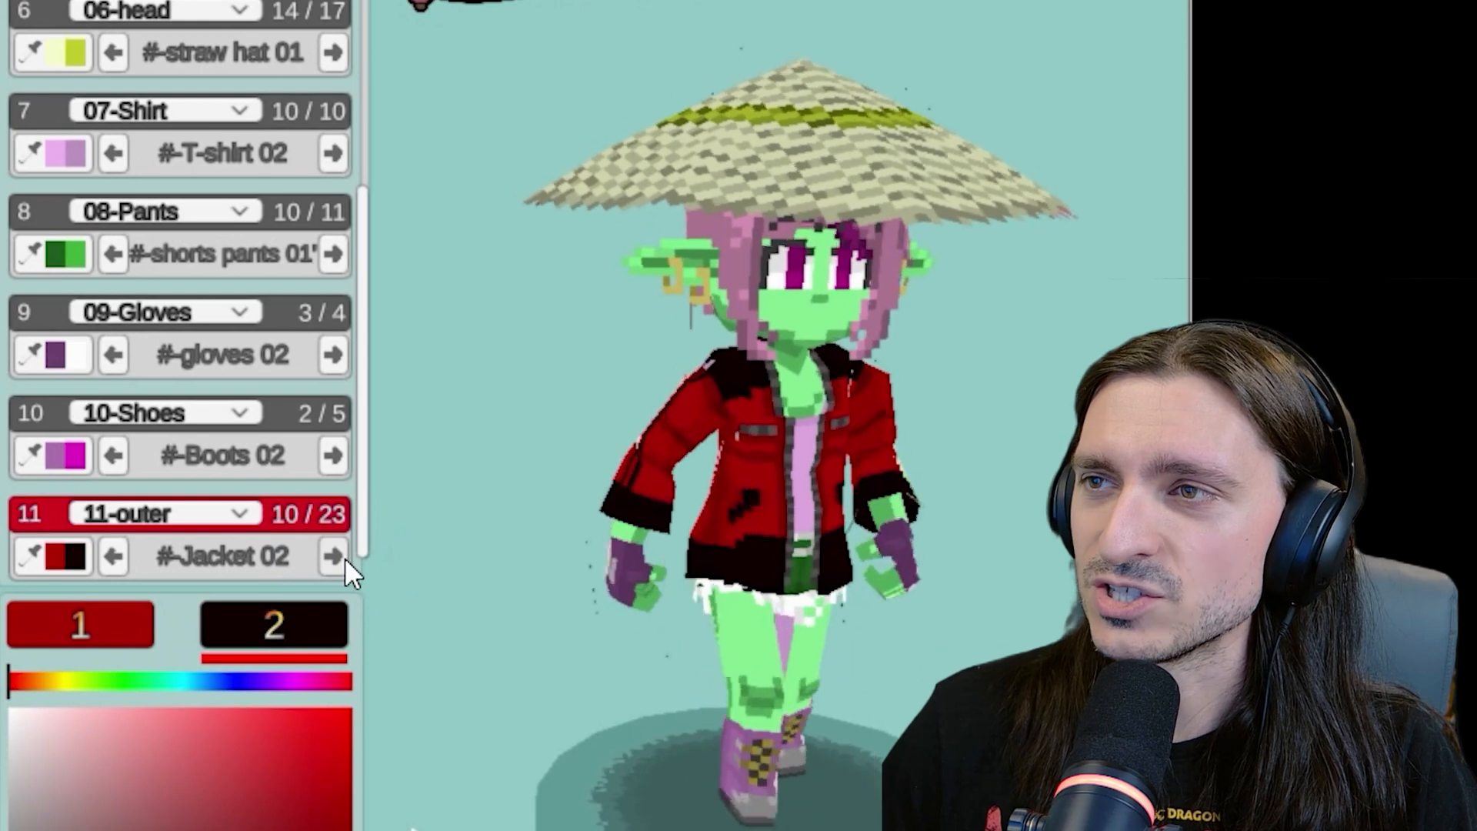
click(332, 556)
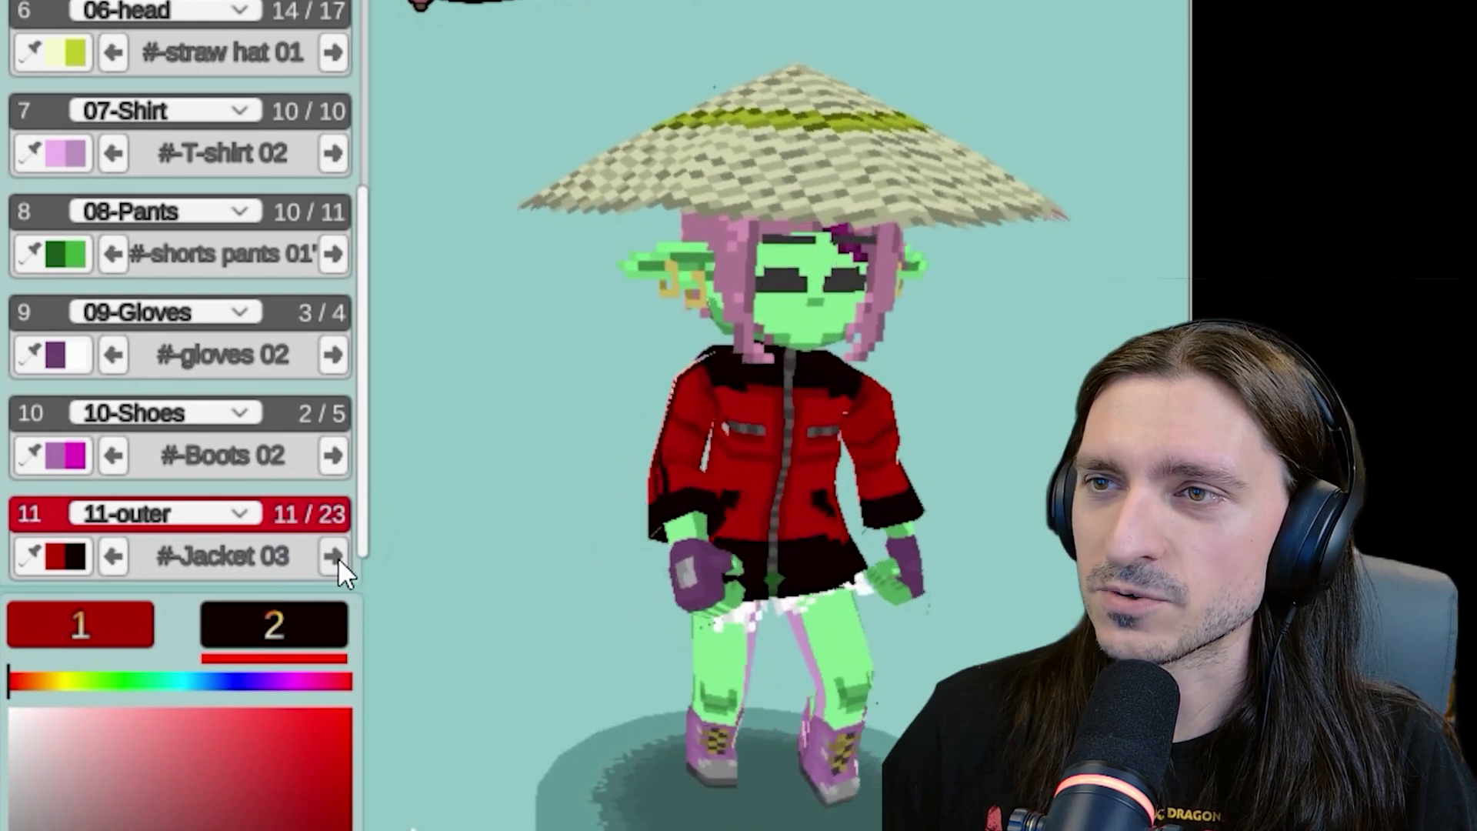
click(332, 556)
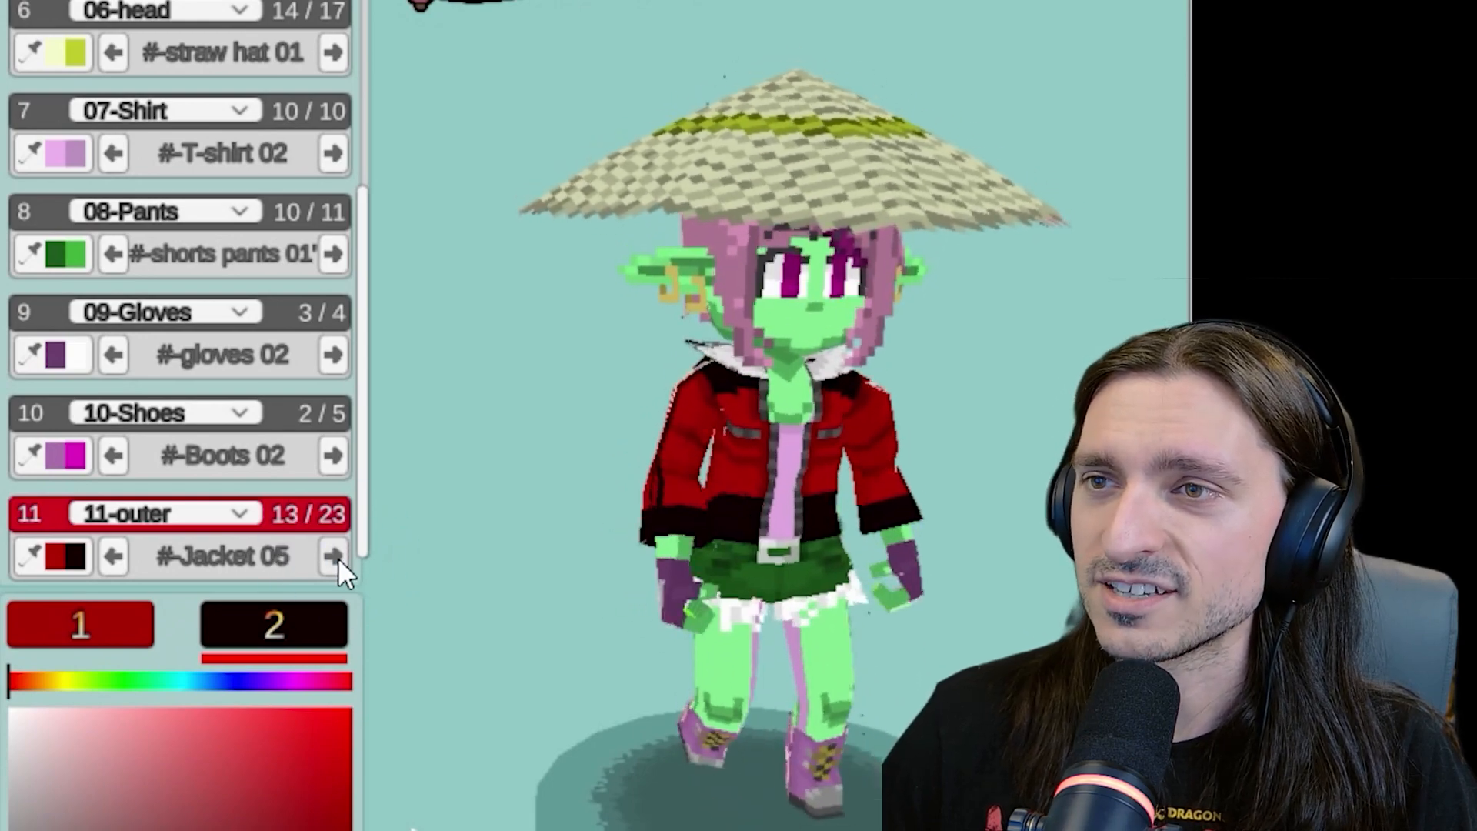
click(331, 556)
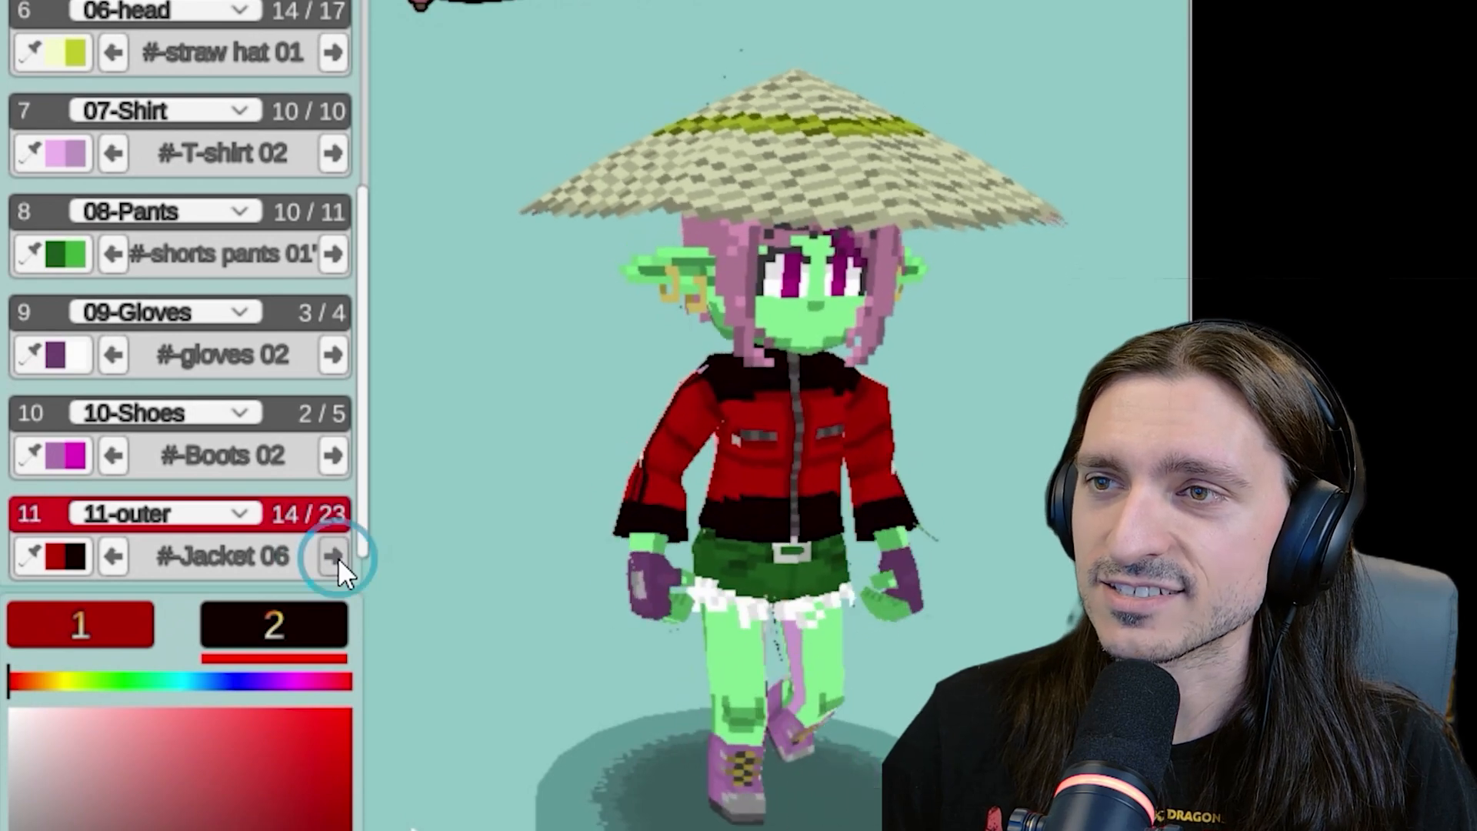
click(331, 556)
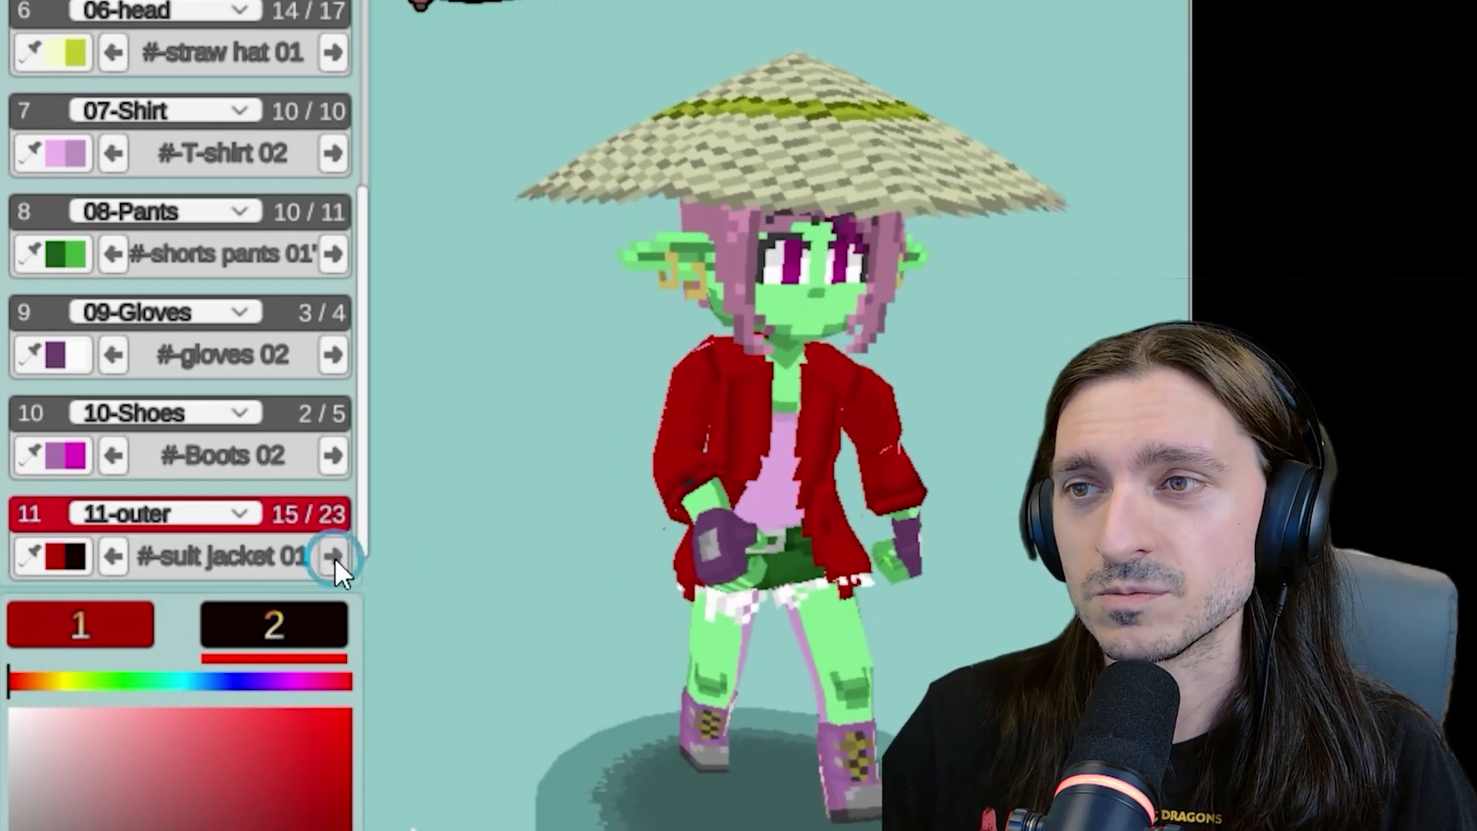
click(332, 556)
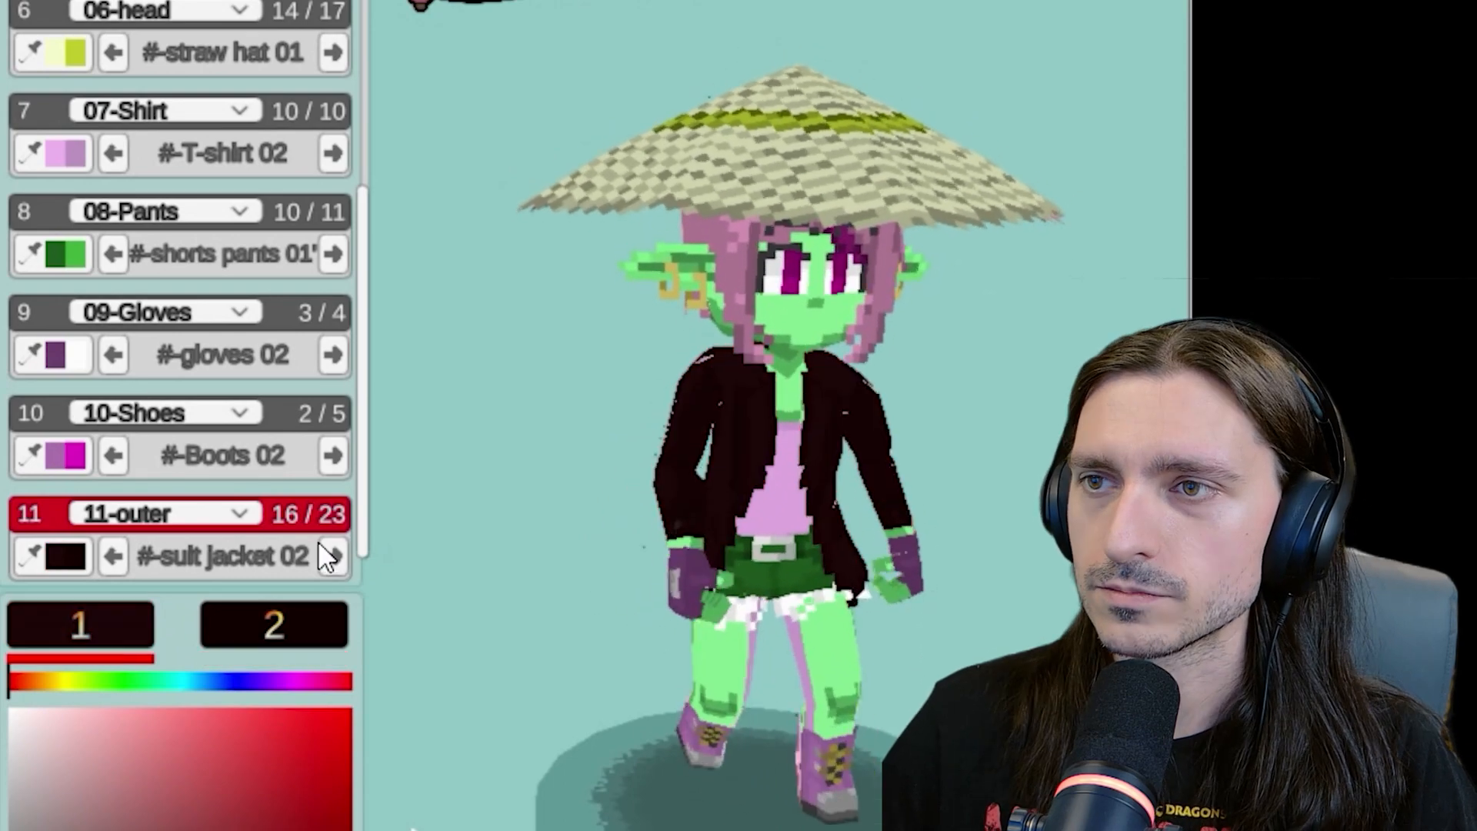
Try suspenders, Tactical Vests 01-02 and Vests 01-03 as the goblin's outerwear
click(332, 555)
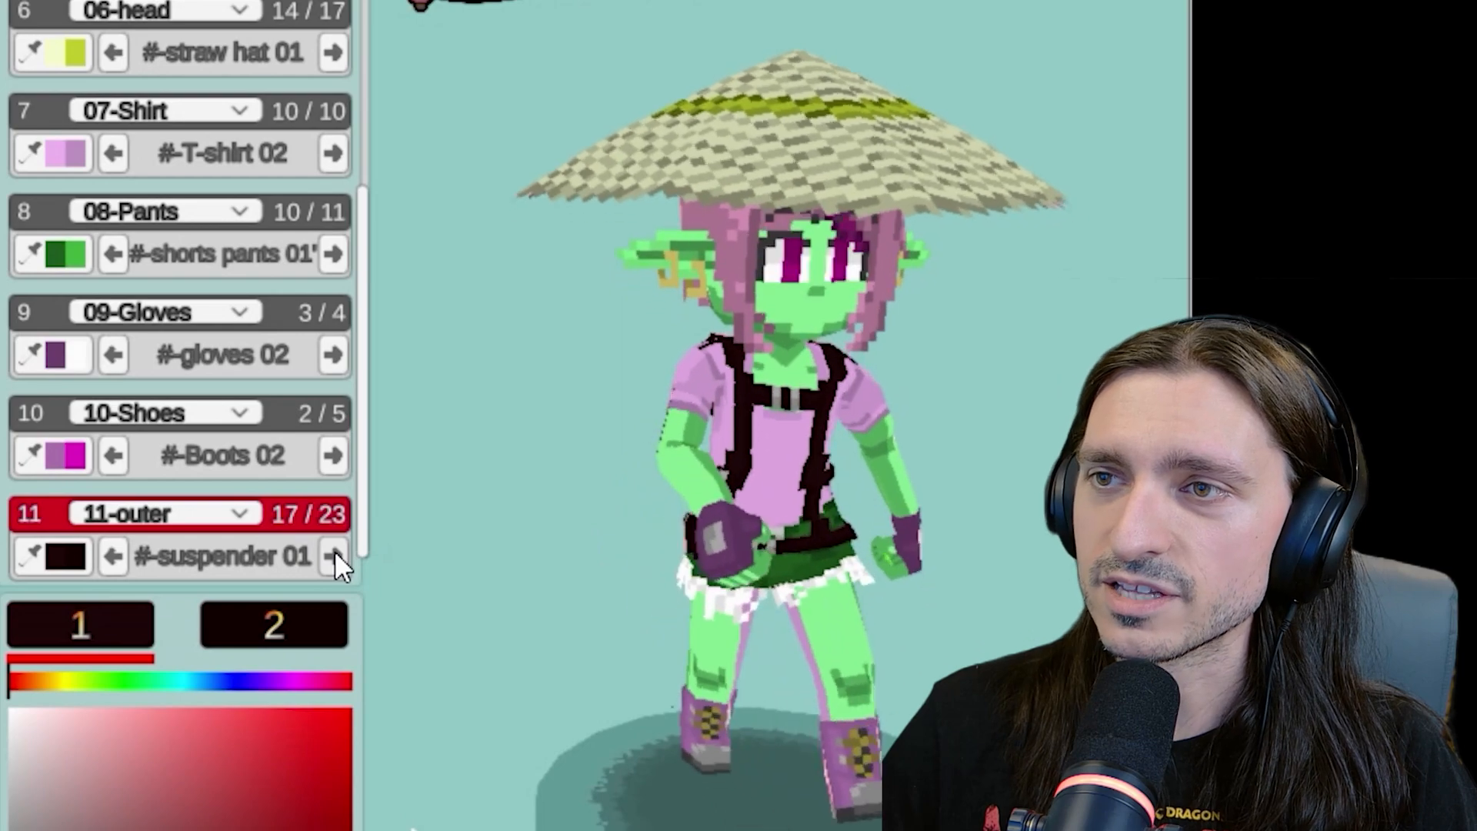
click(332, 555)
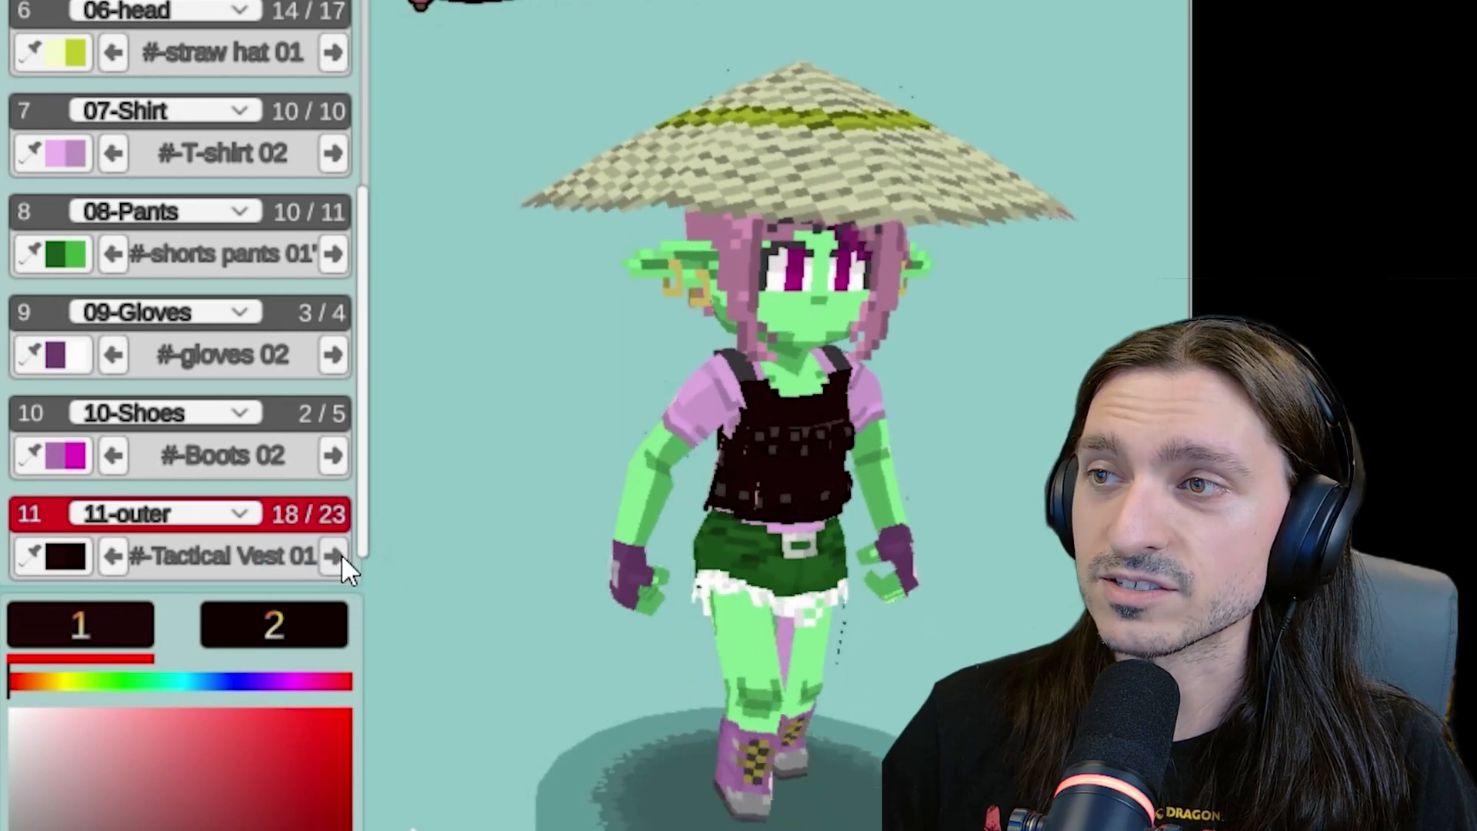
click(332, 555)
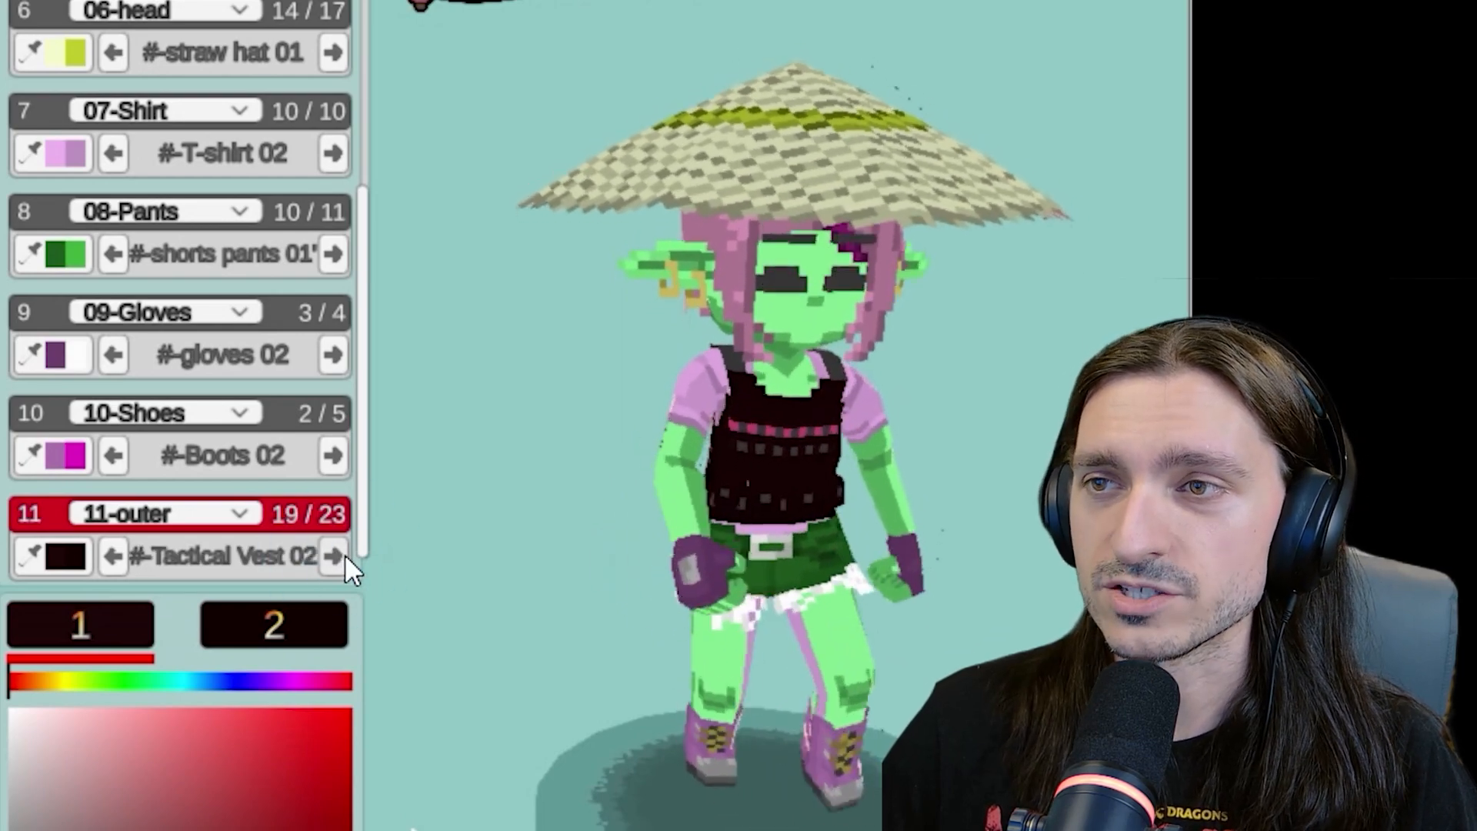
click(332, 555)
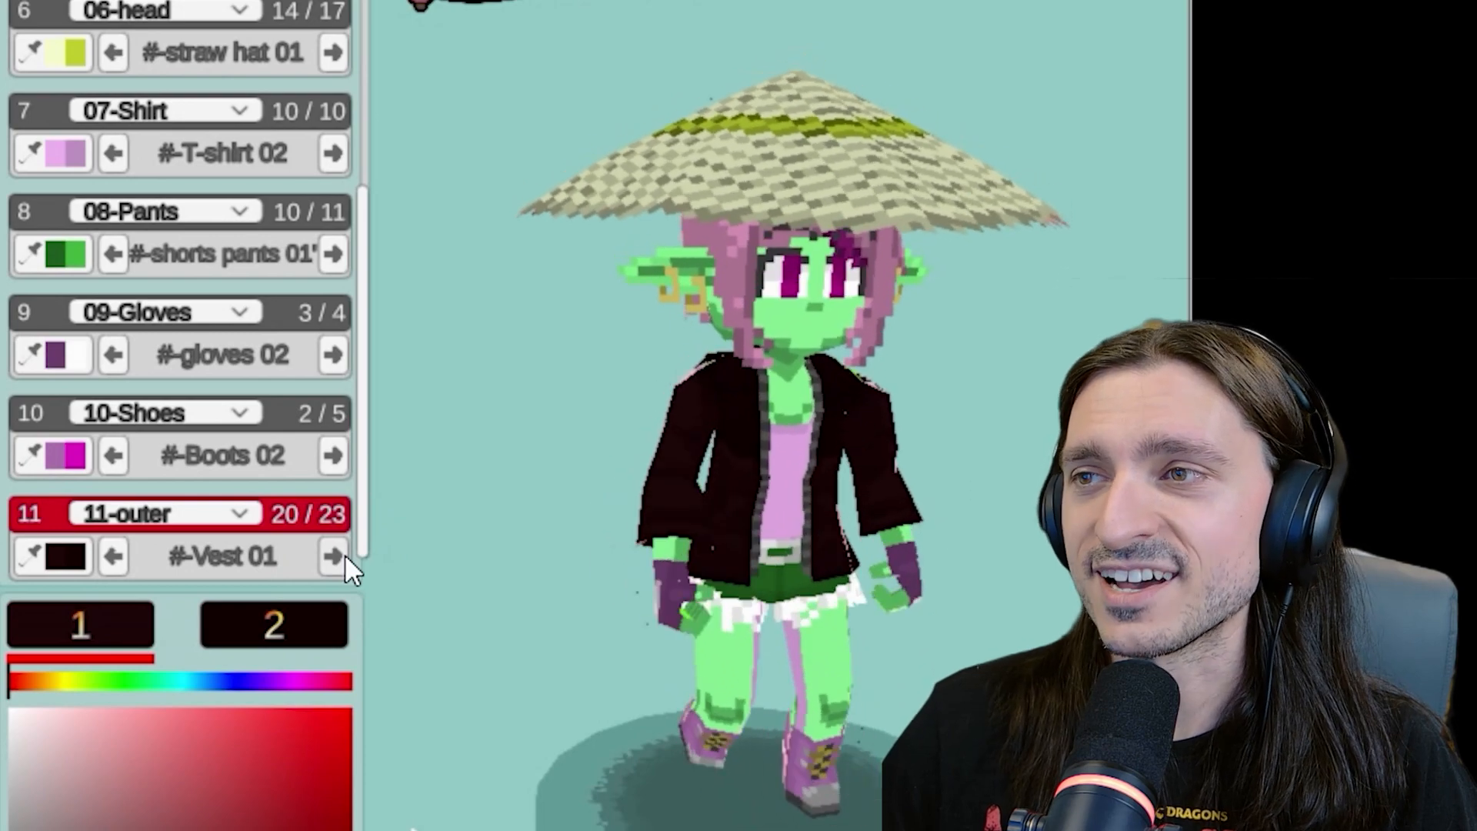
click(332, 556)
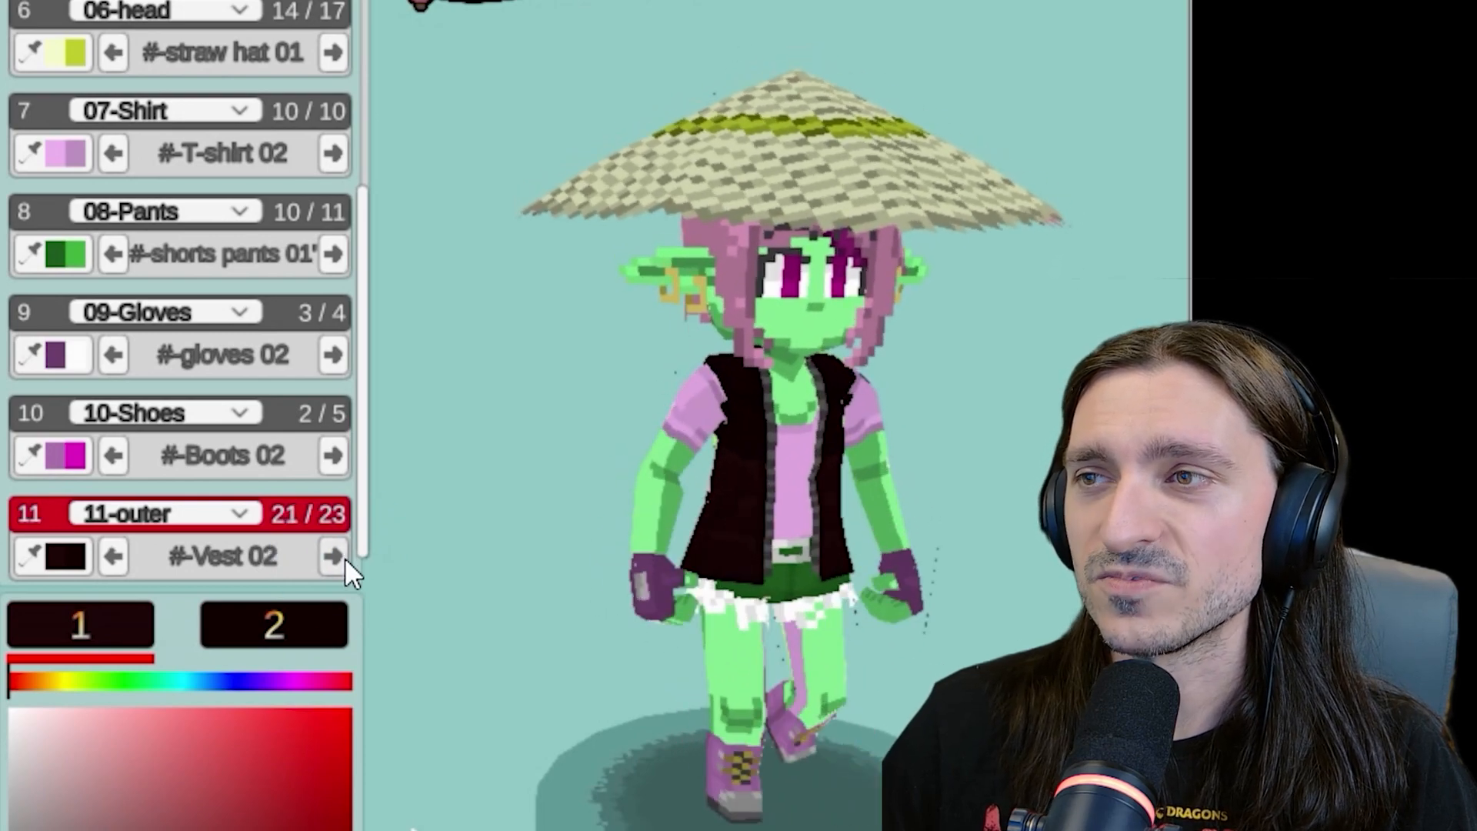
click(333, 556)
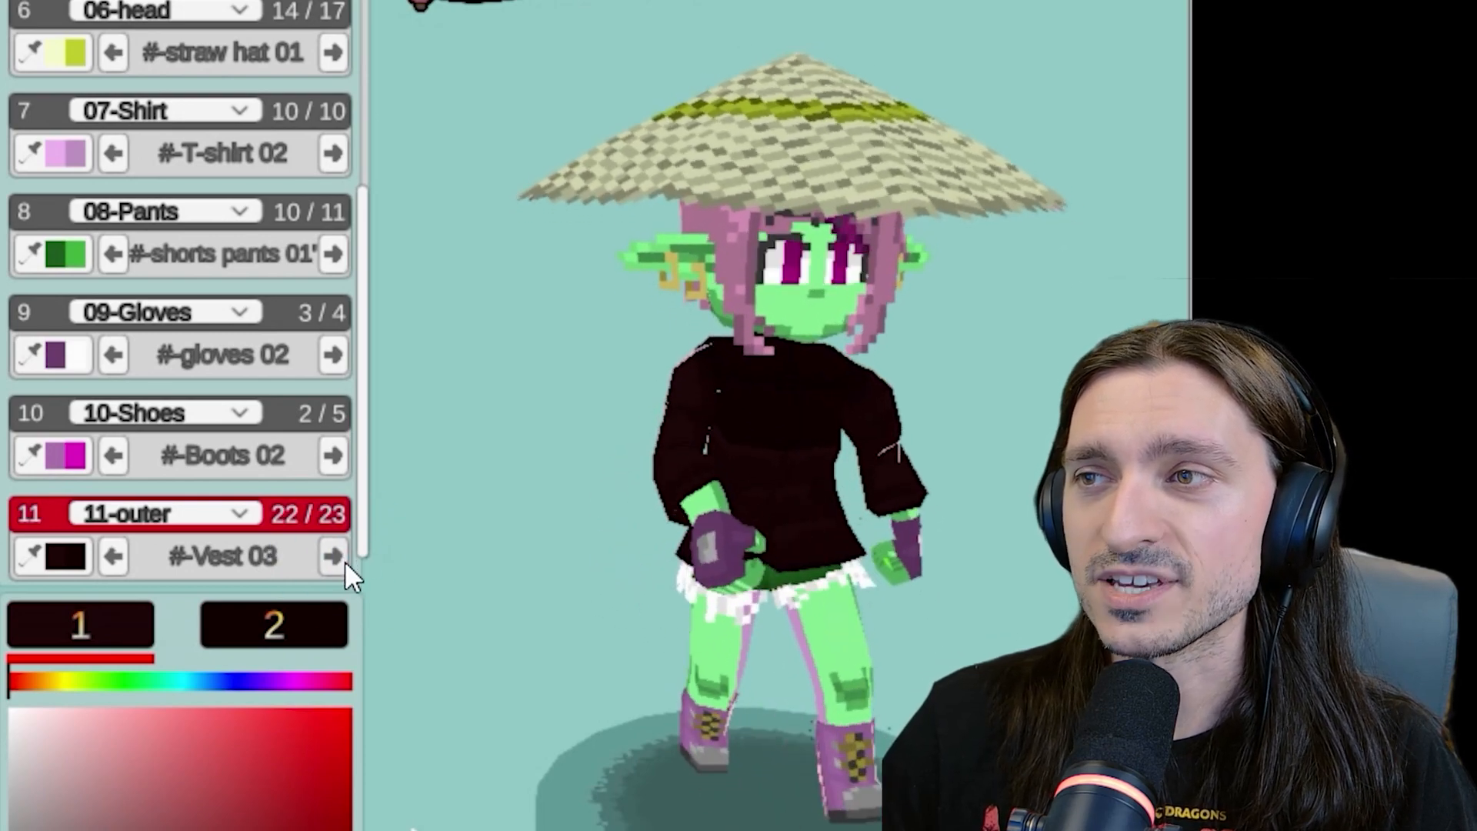
click(332, 555)
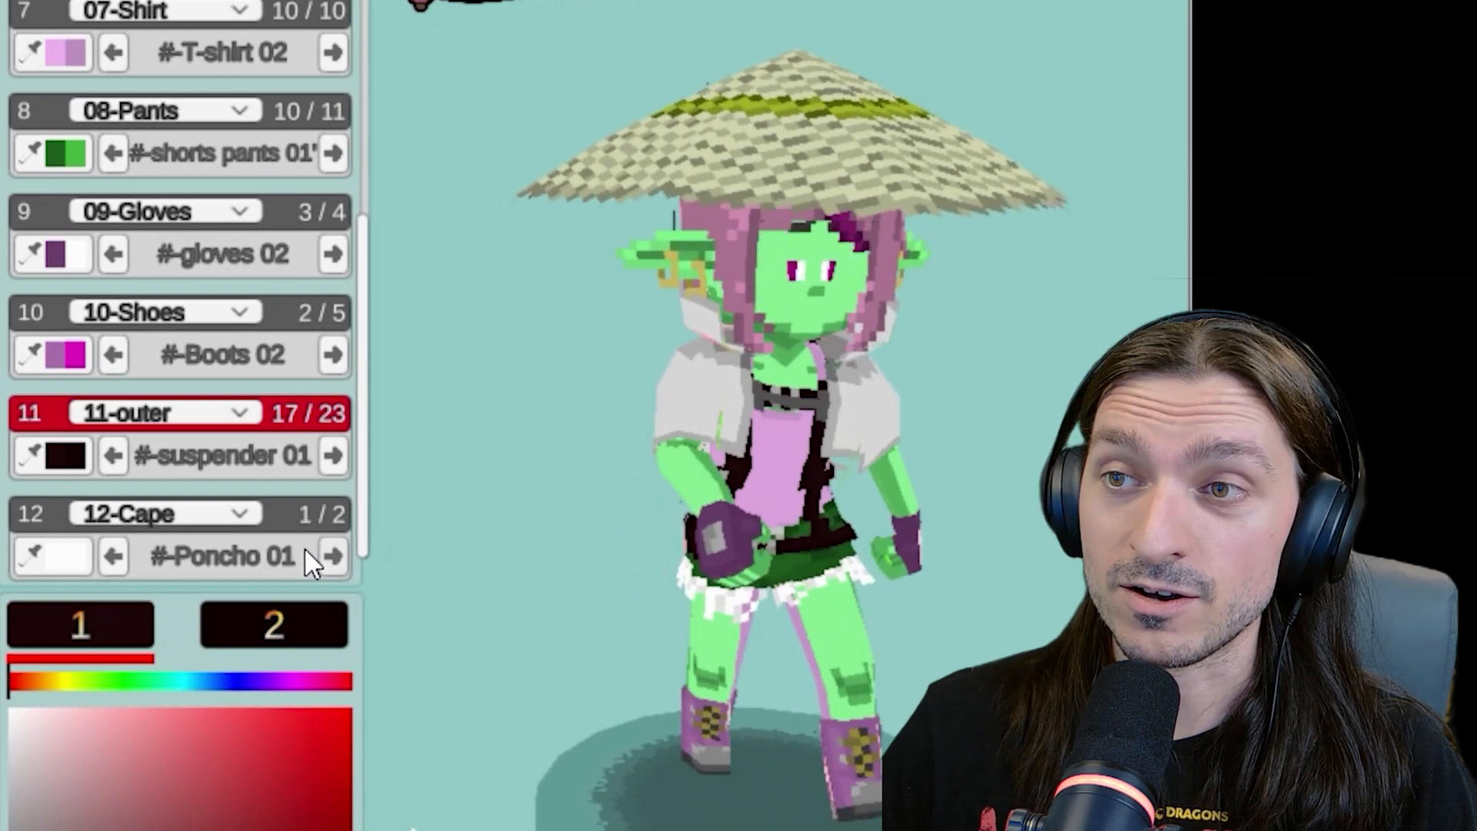
Cycle the extra layer from capes through tail styles to wings, ending on Angel 02
click(332, 555)
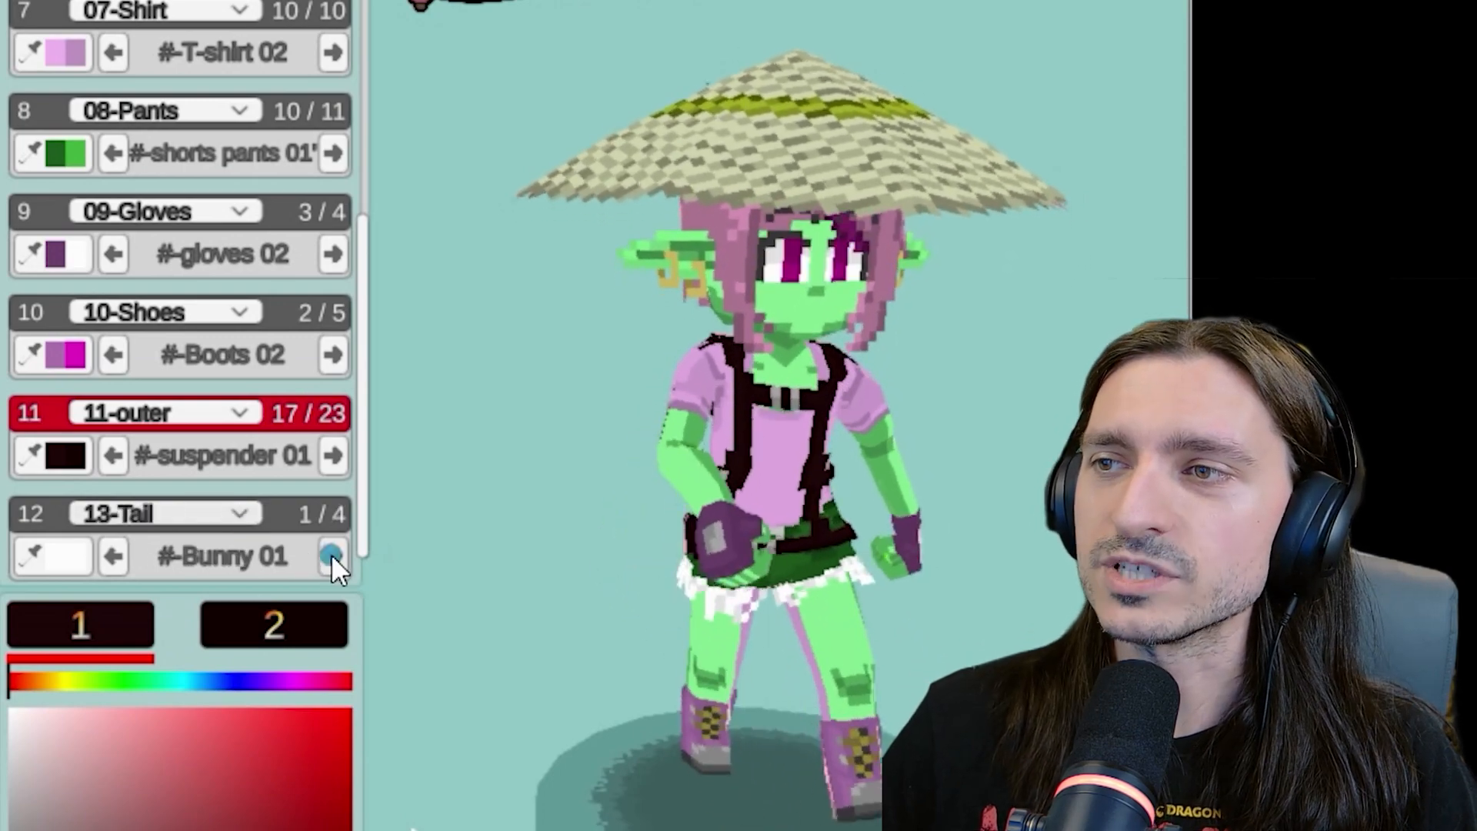
click(330, 555)
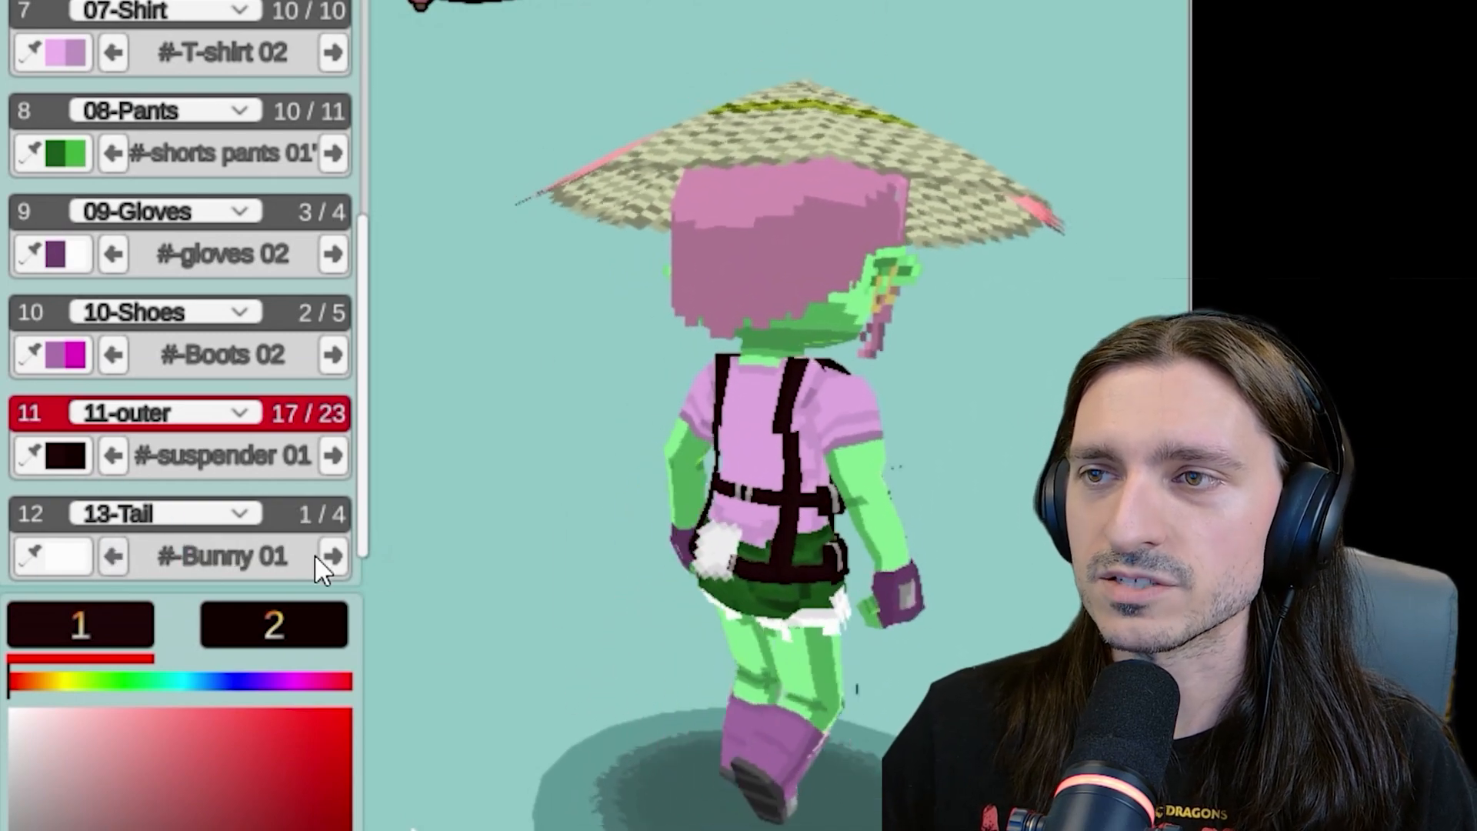
click(331, 555)
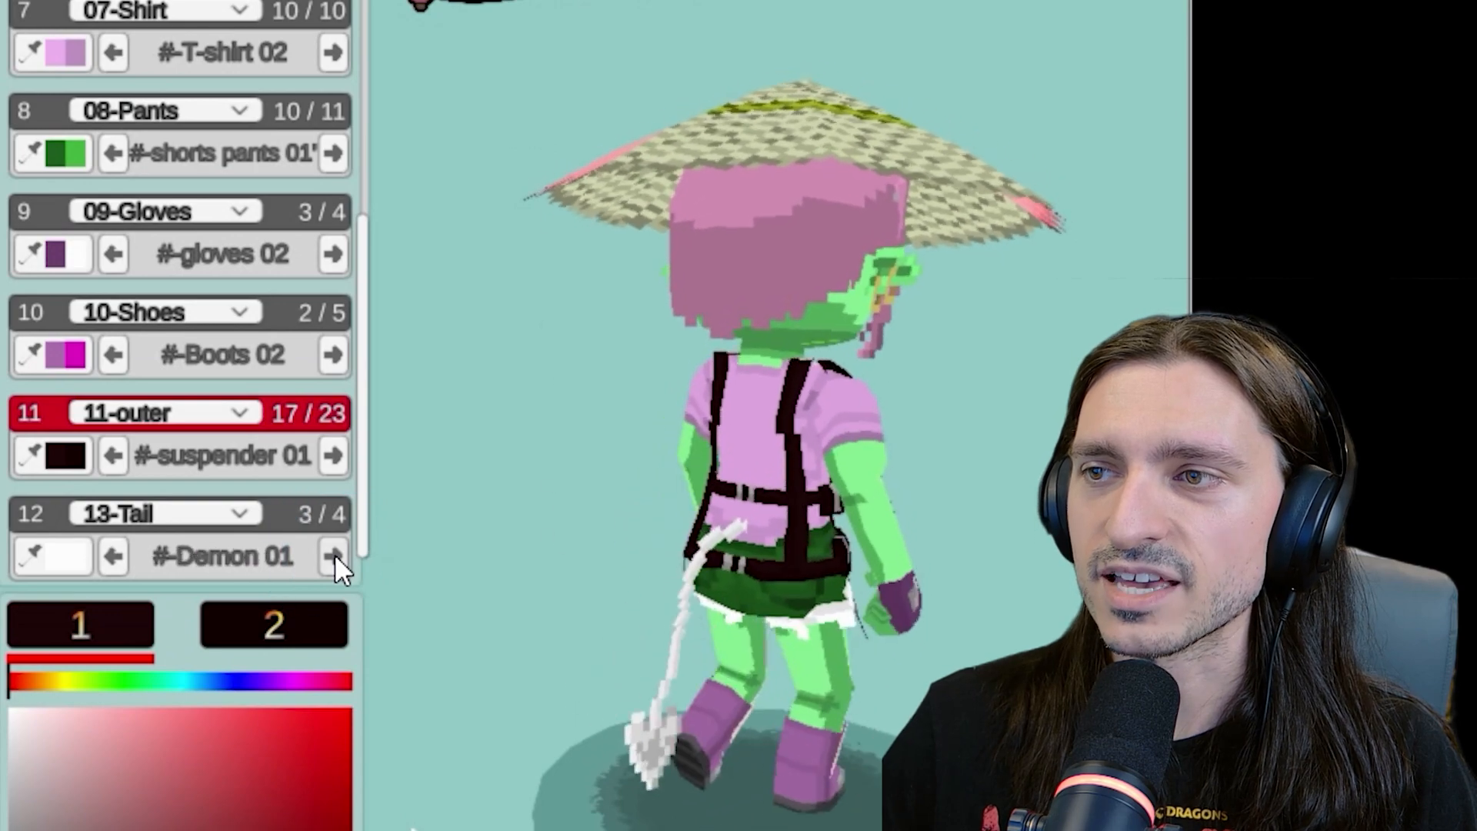
click(331, 555)
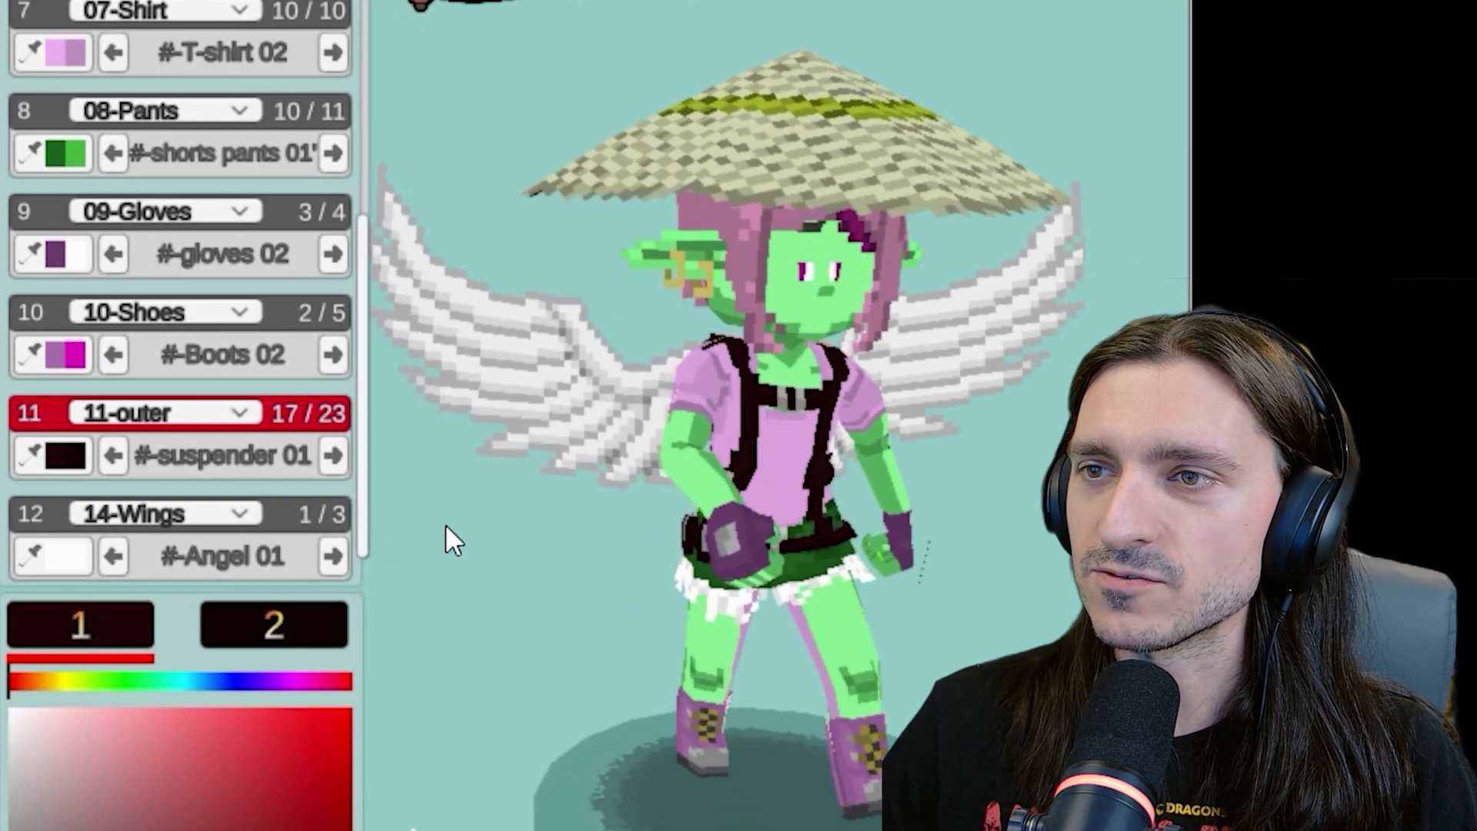
click(333, 555)
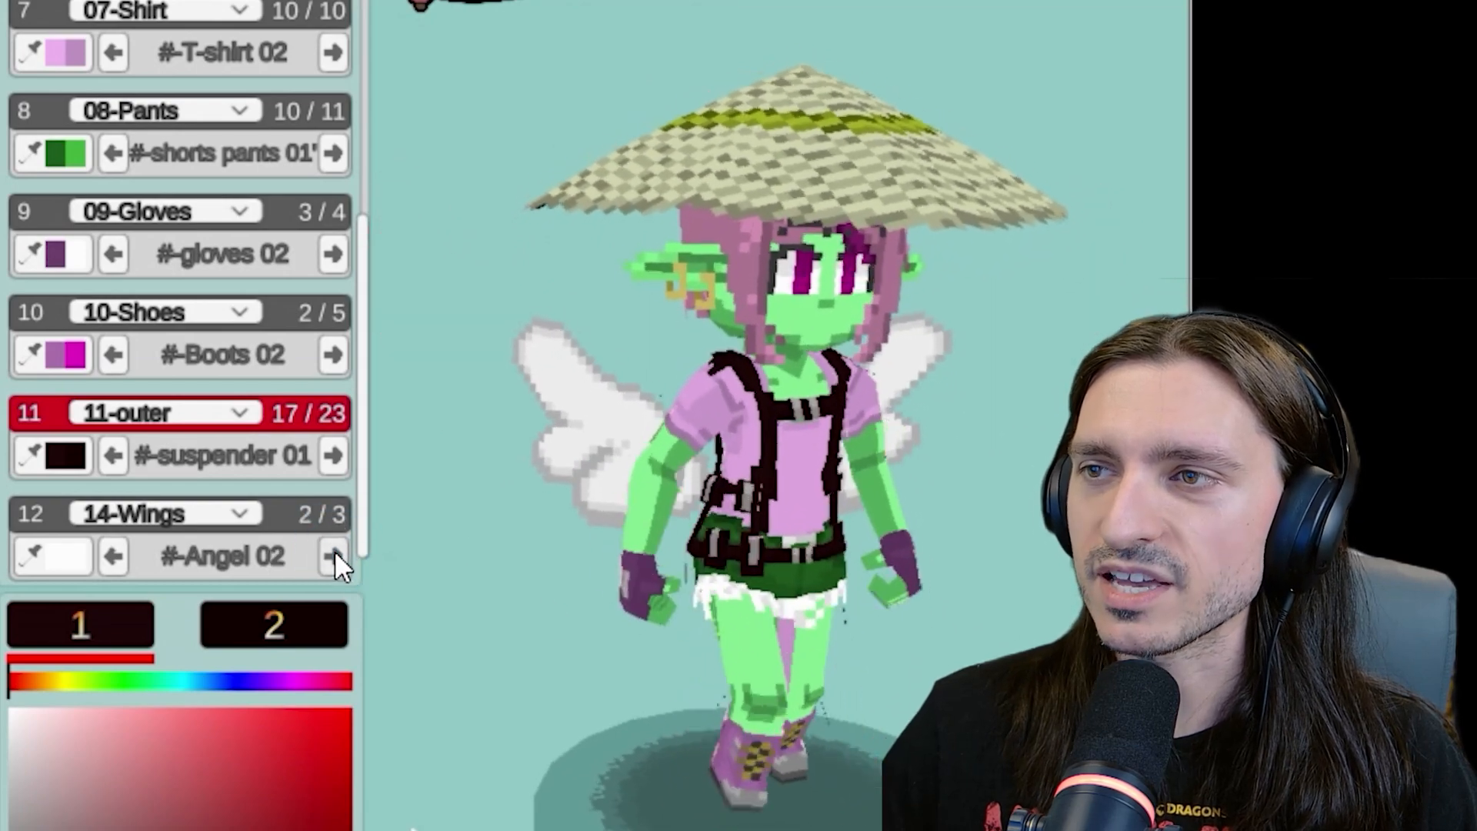
click(332, 556)
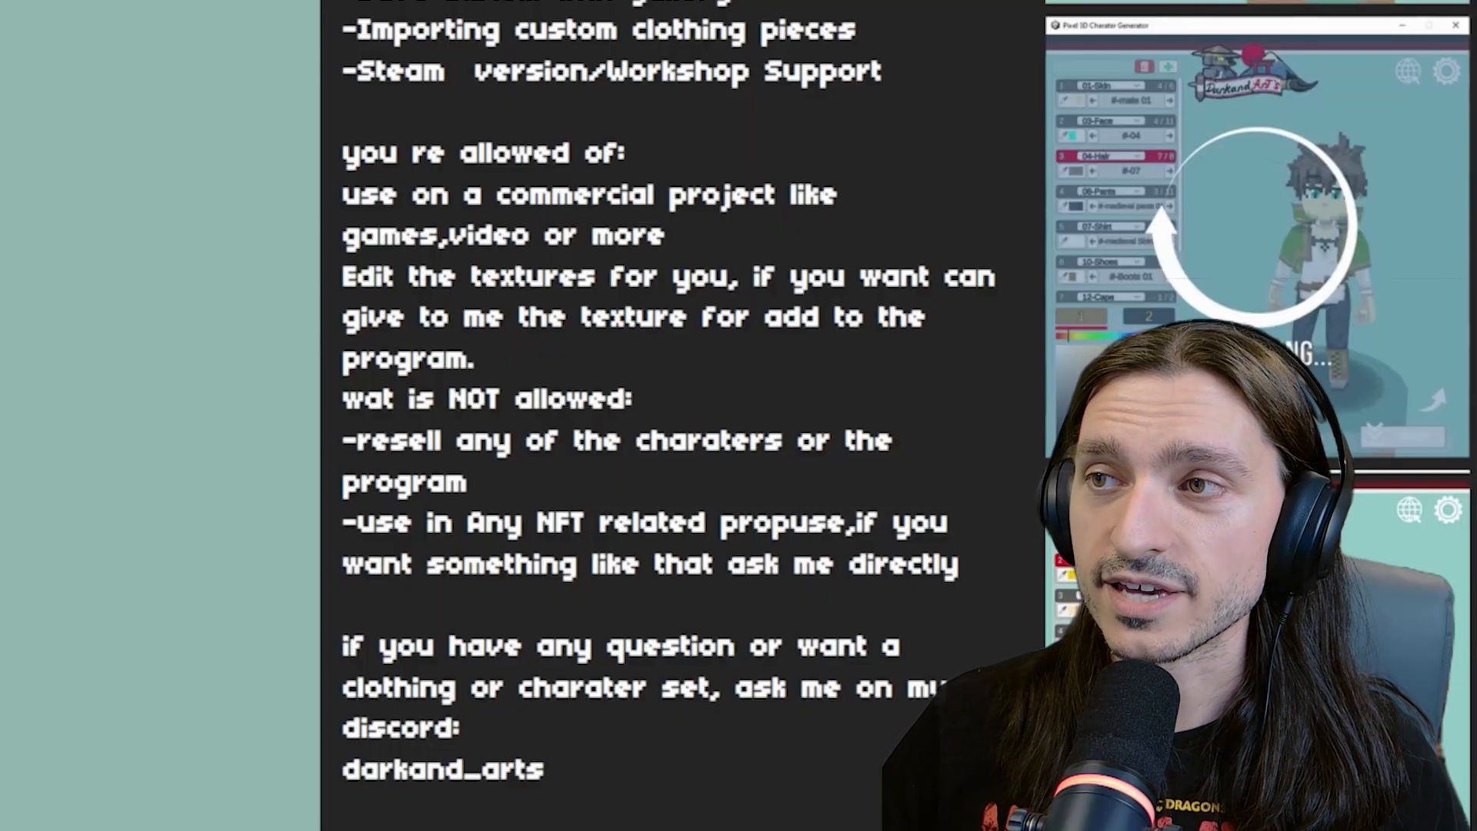
scroll(down, 3)
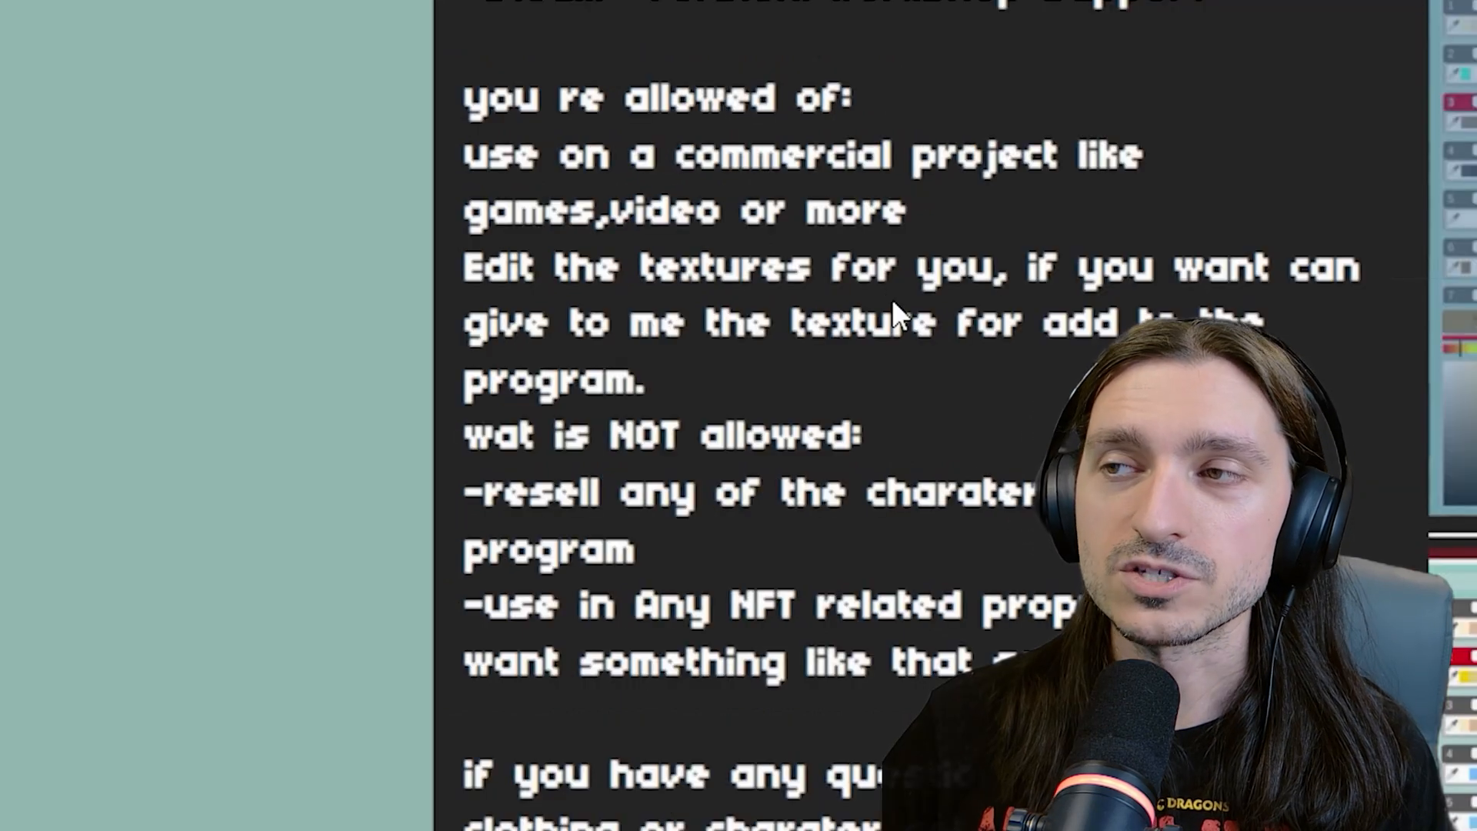
mouse_move(718, 368)
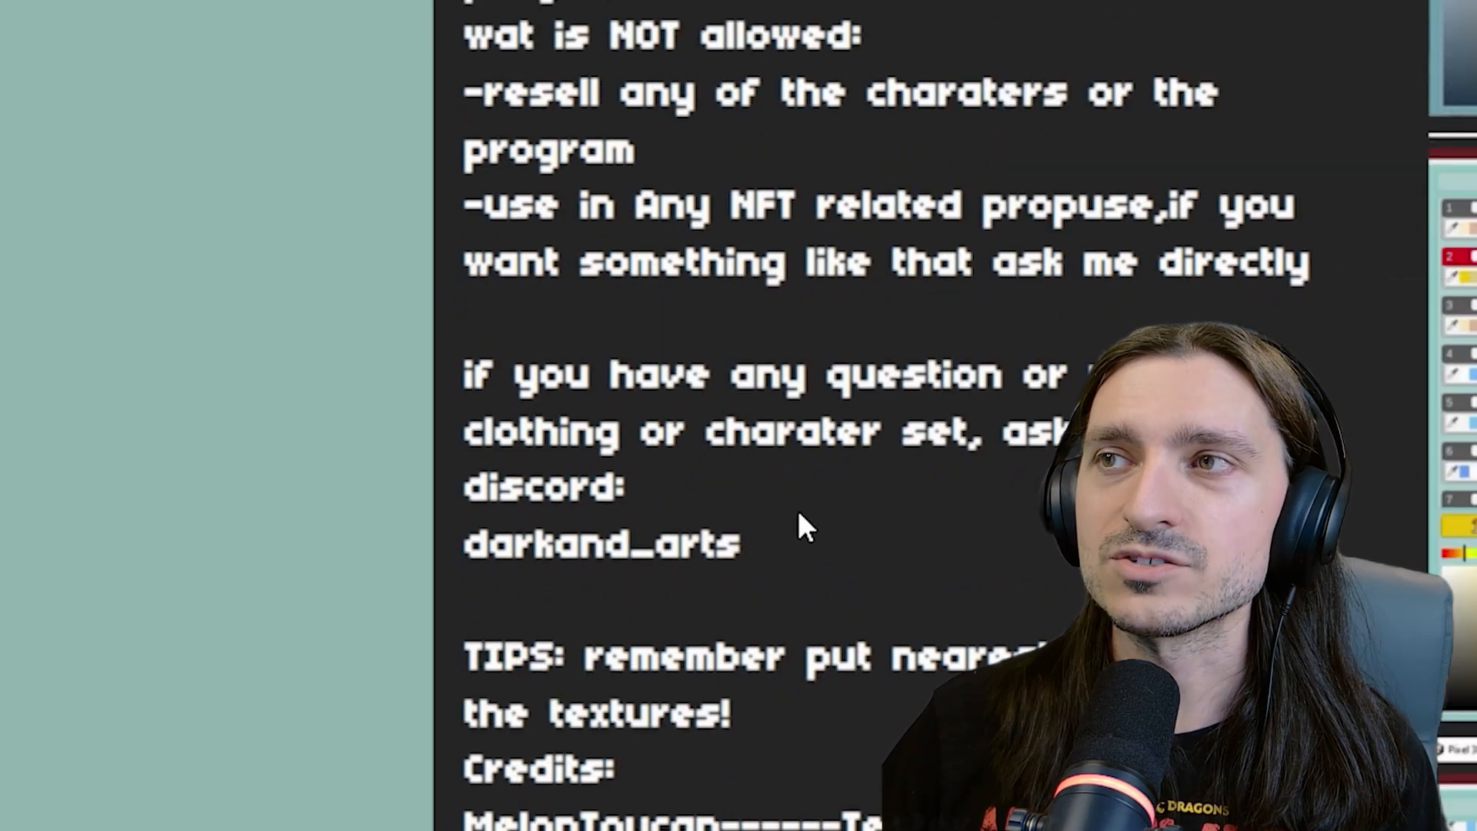
mouse_move(1151, 140)
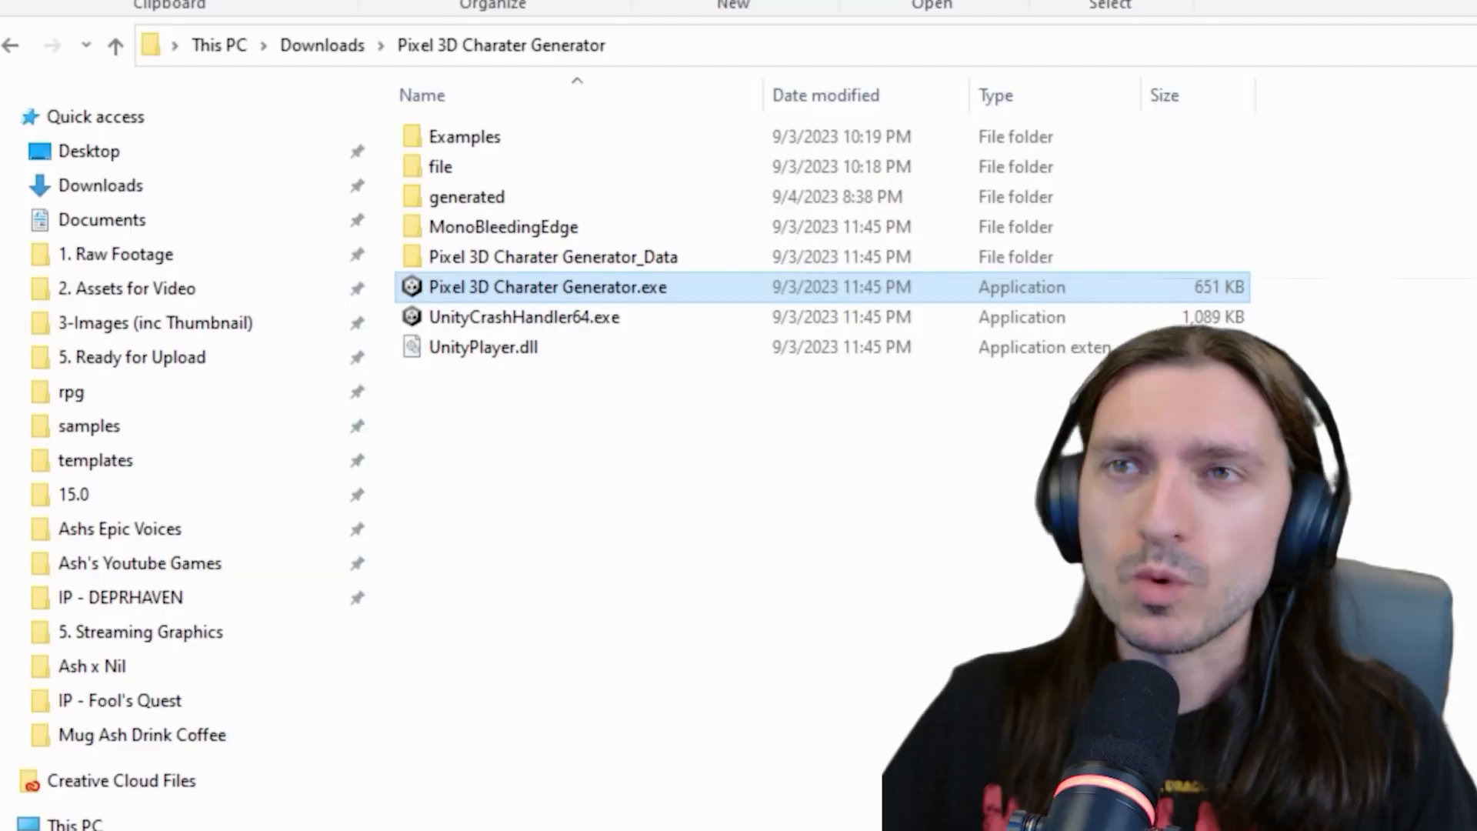
mouse_move(800, 719)
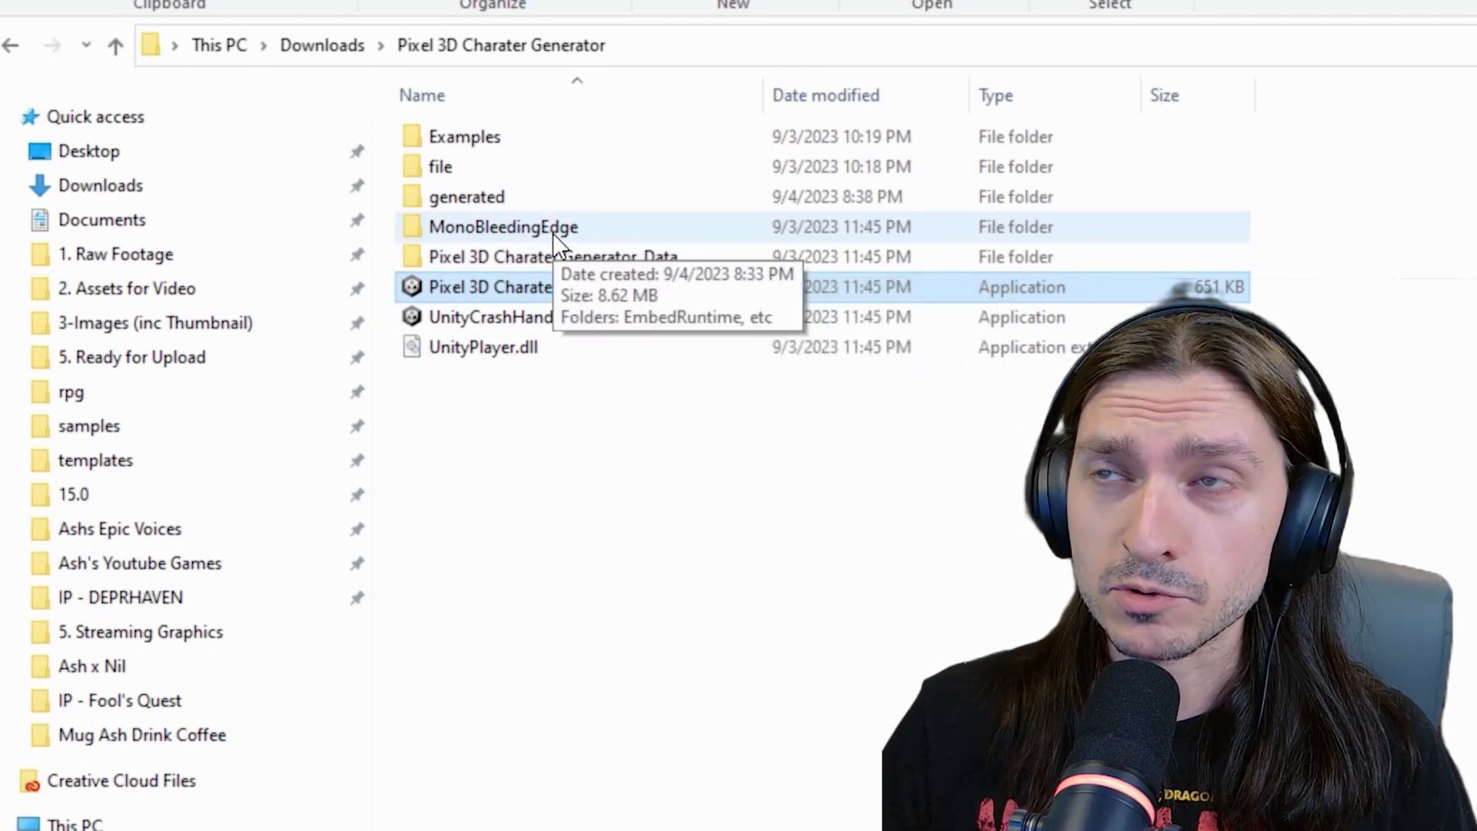
mouse_move(468, 197)
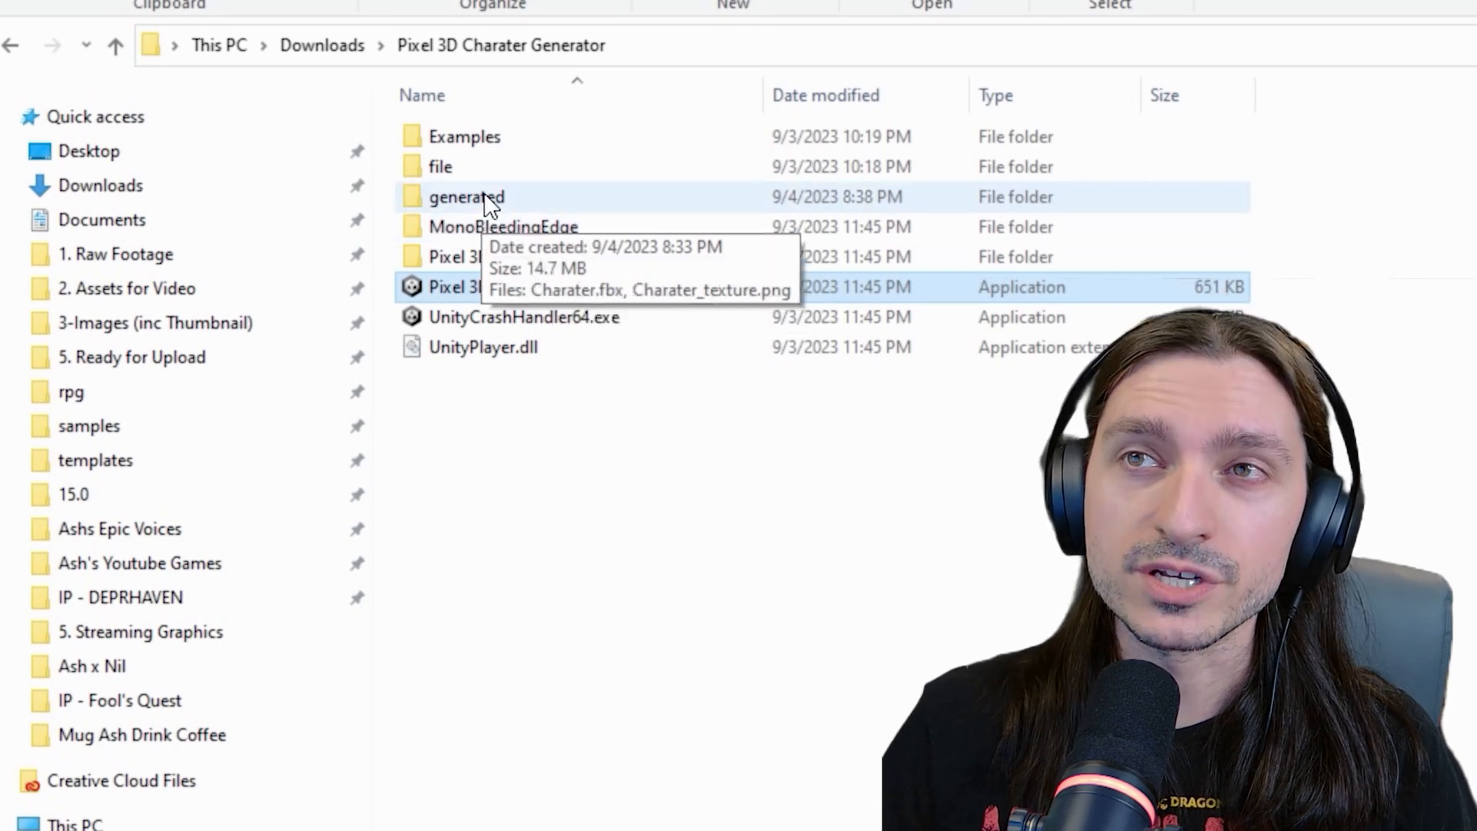
Browse the generator's folder, select ch_01, then enter Examples and go back
double_click(466, 196)
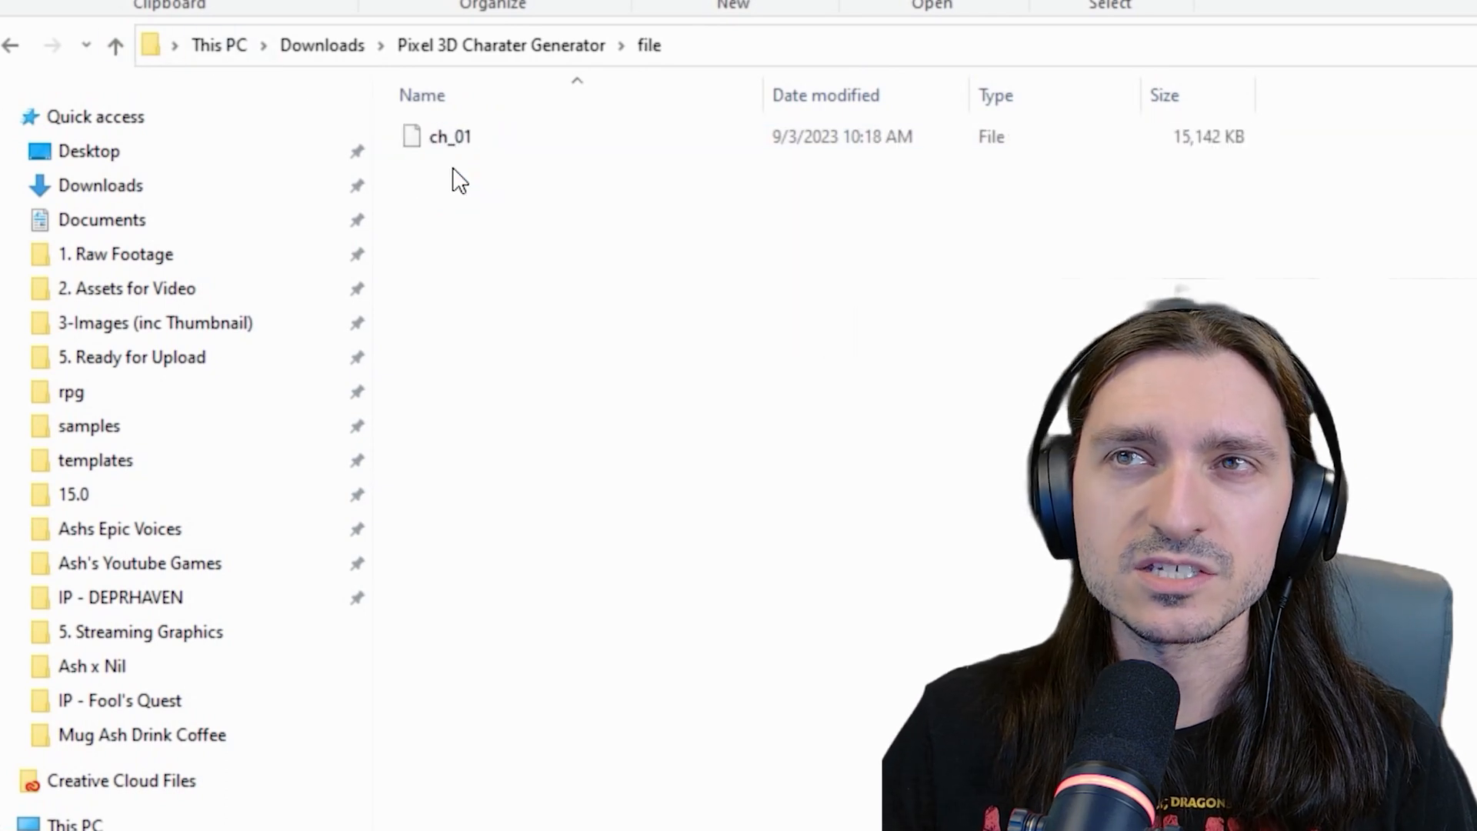
click(449, 137)
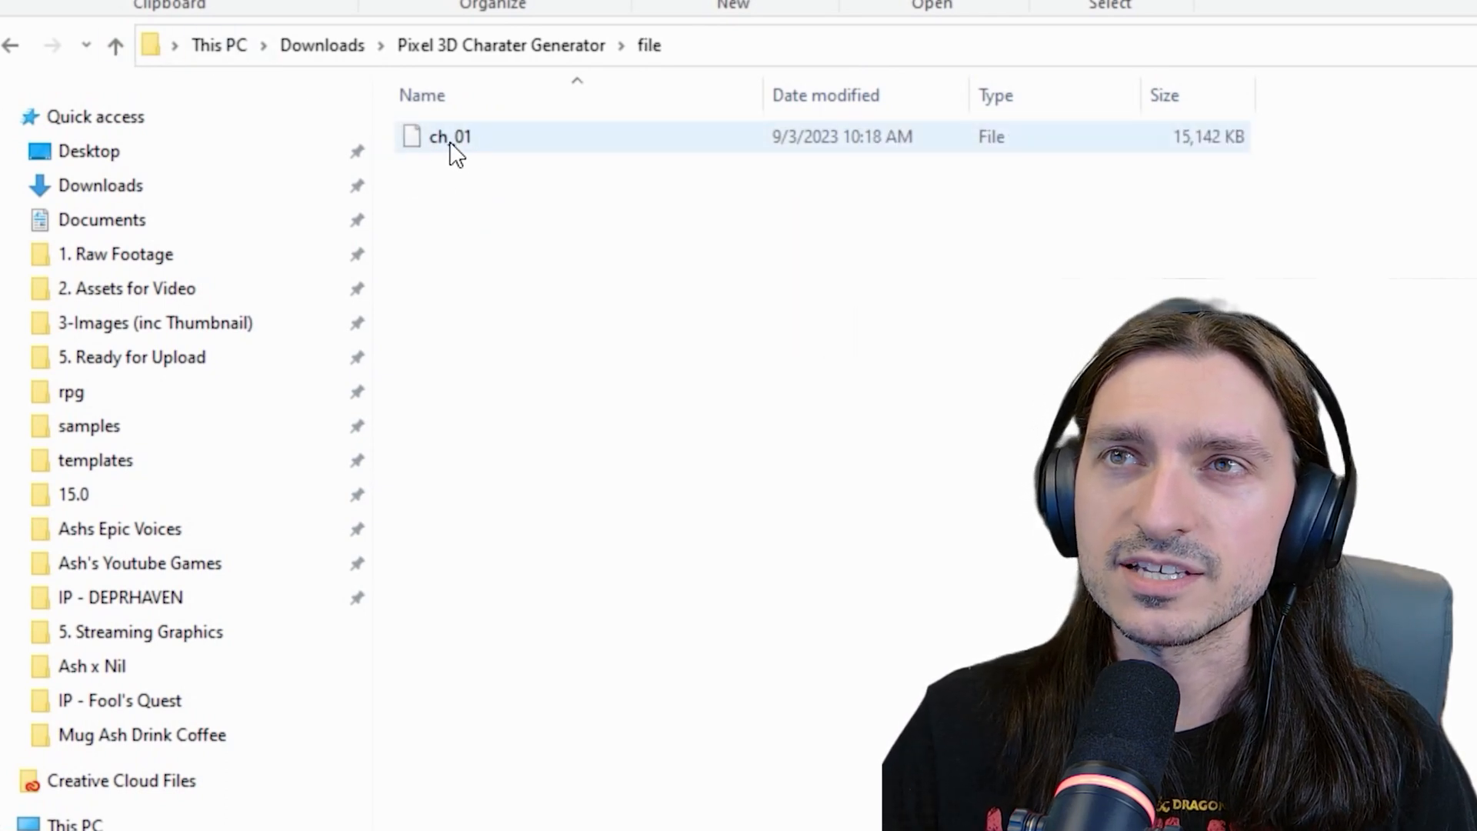
mouse_move(451, 137)
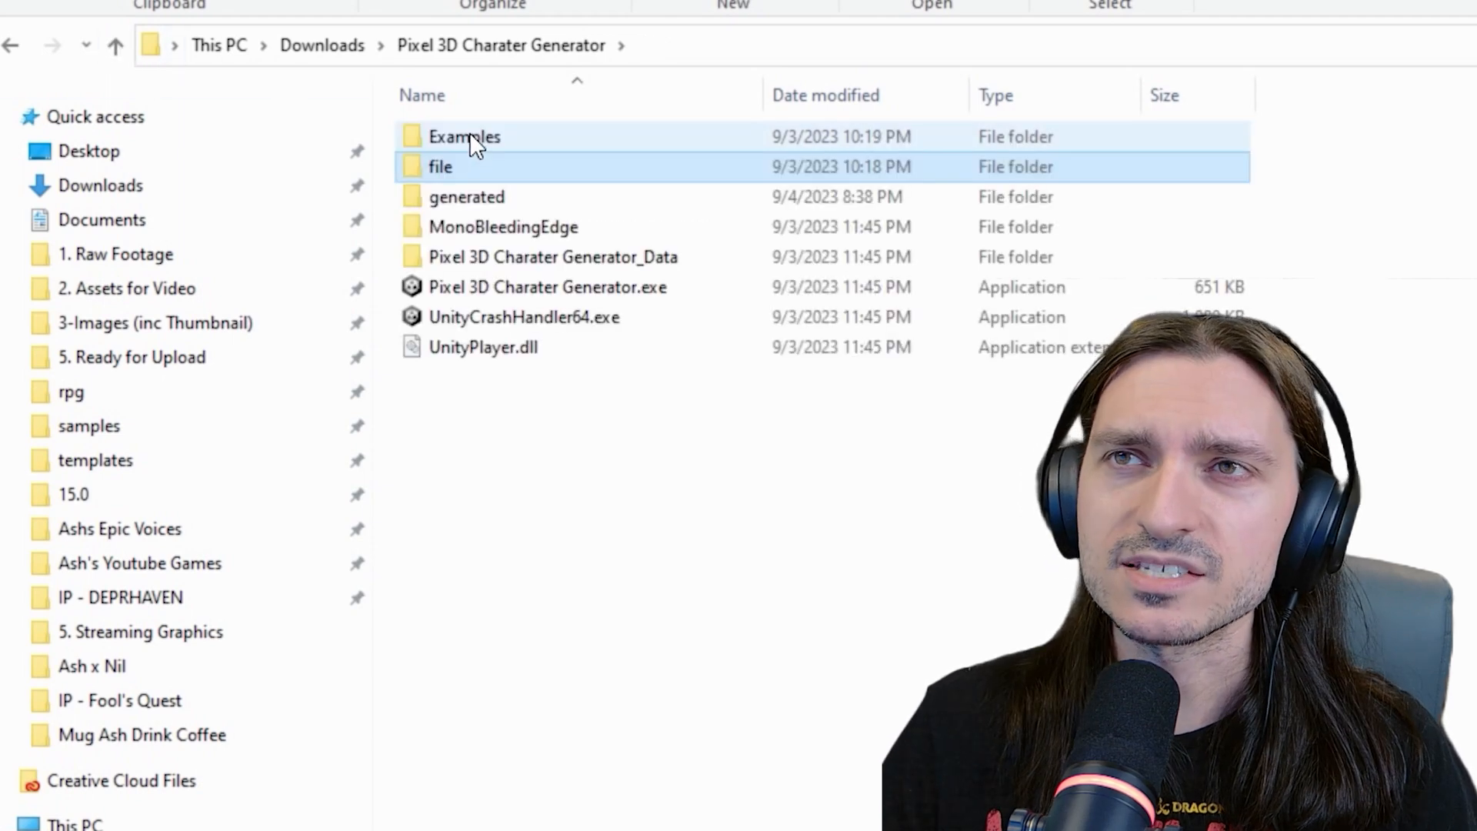
double_click(463, 137)
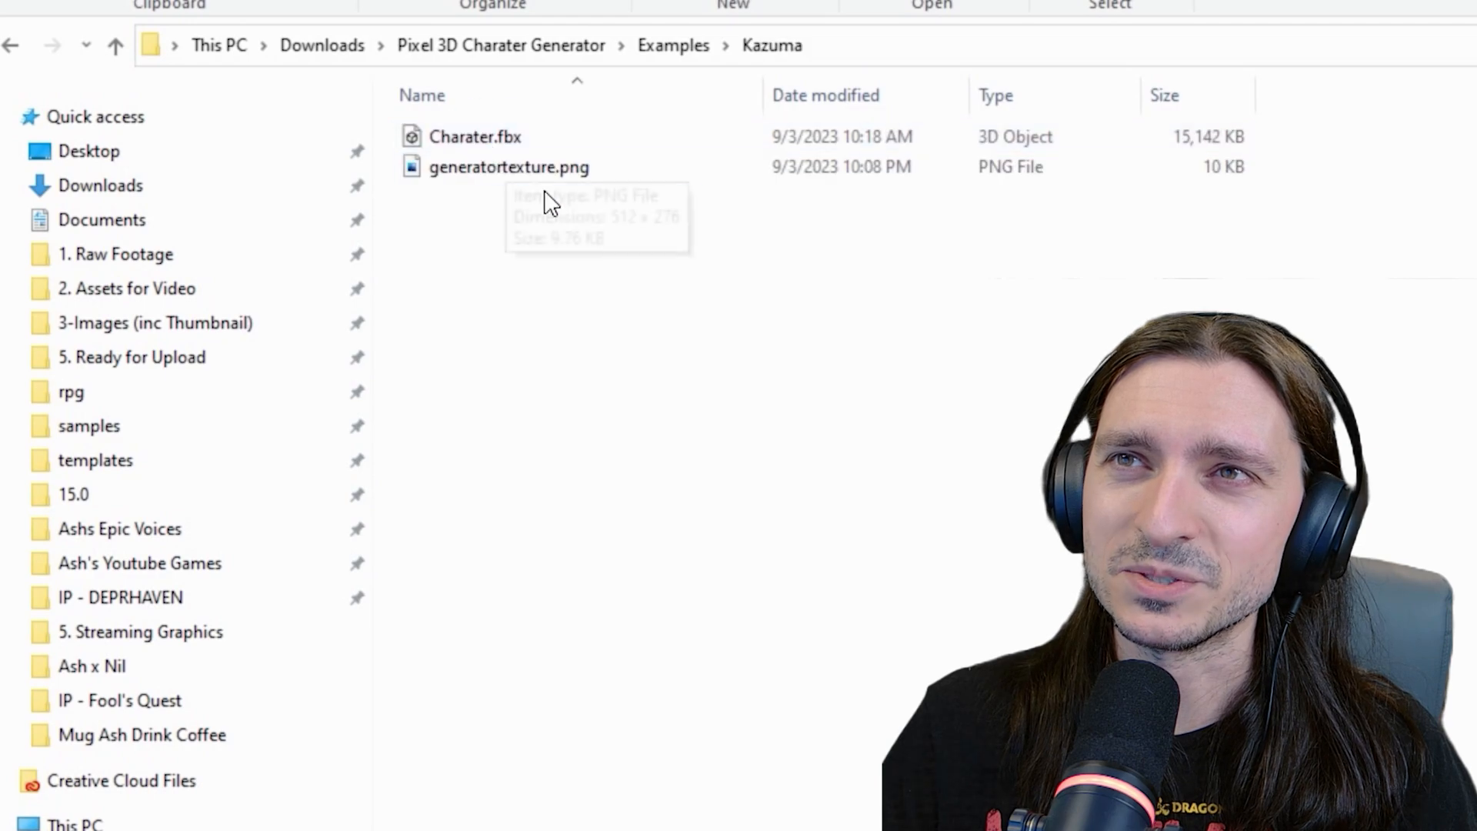
click(115, 45)
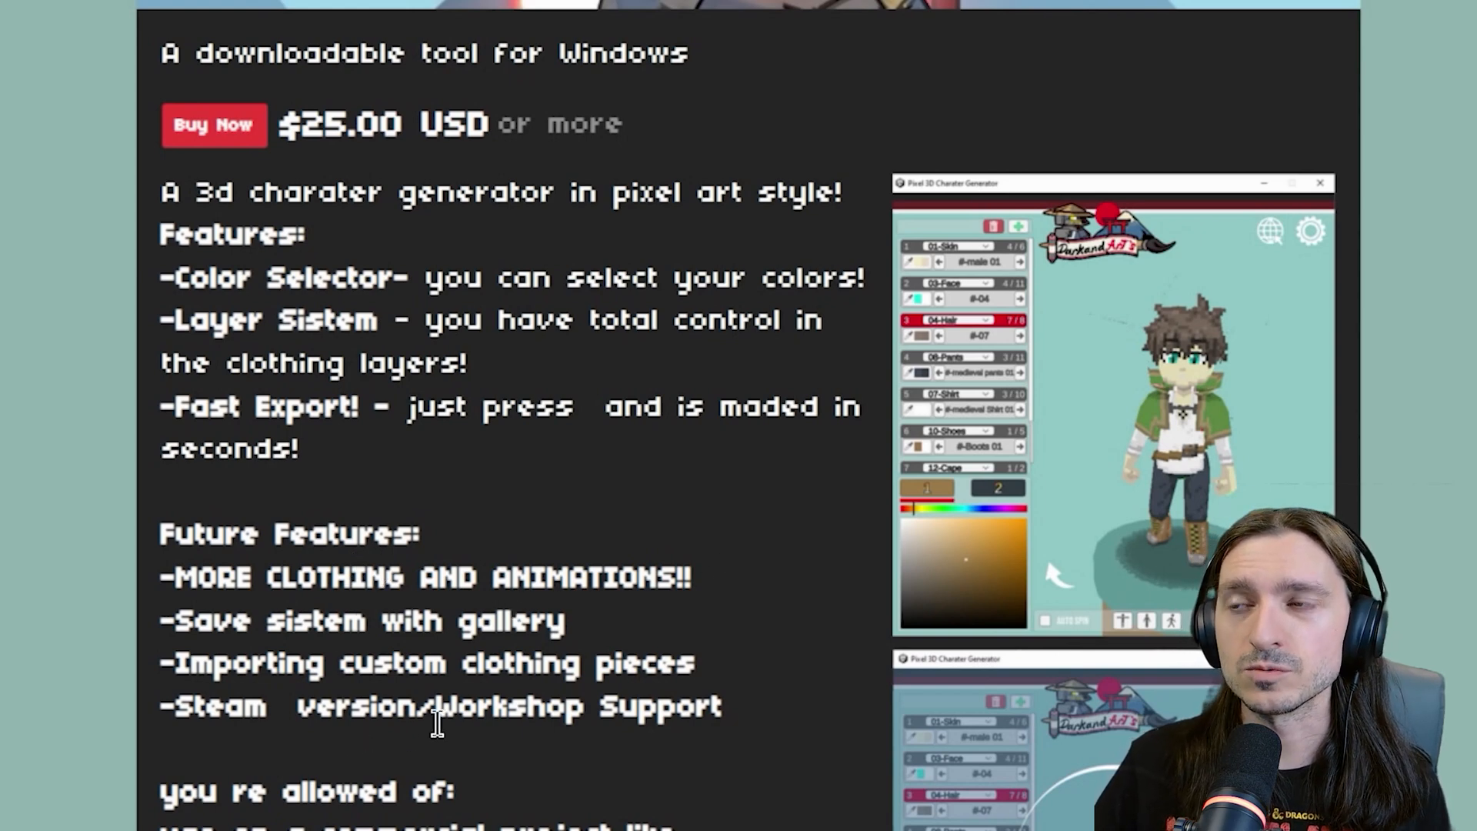
mouse_move(620, 737)
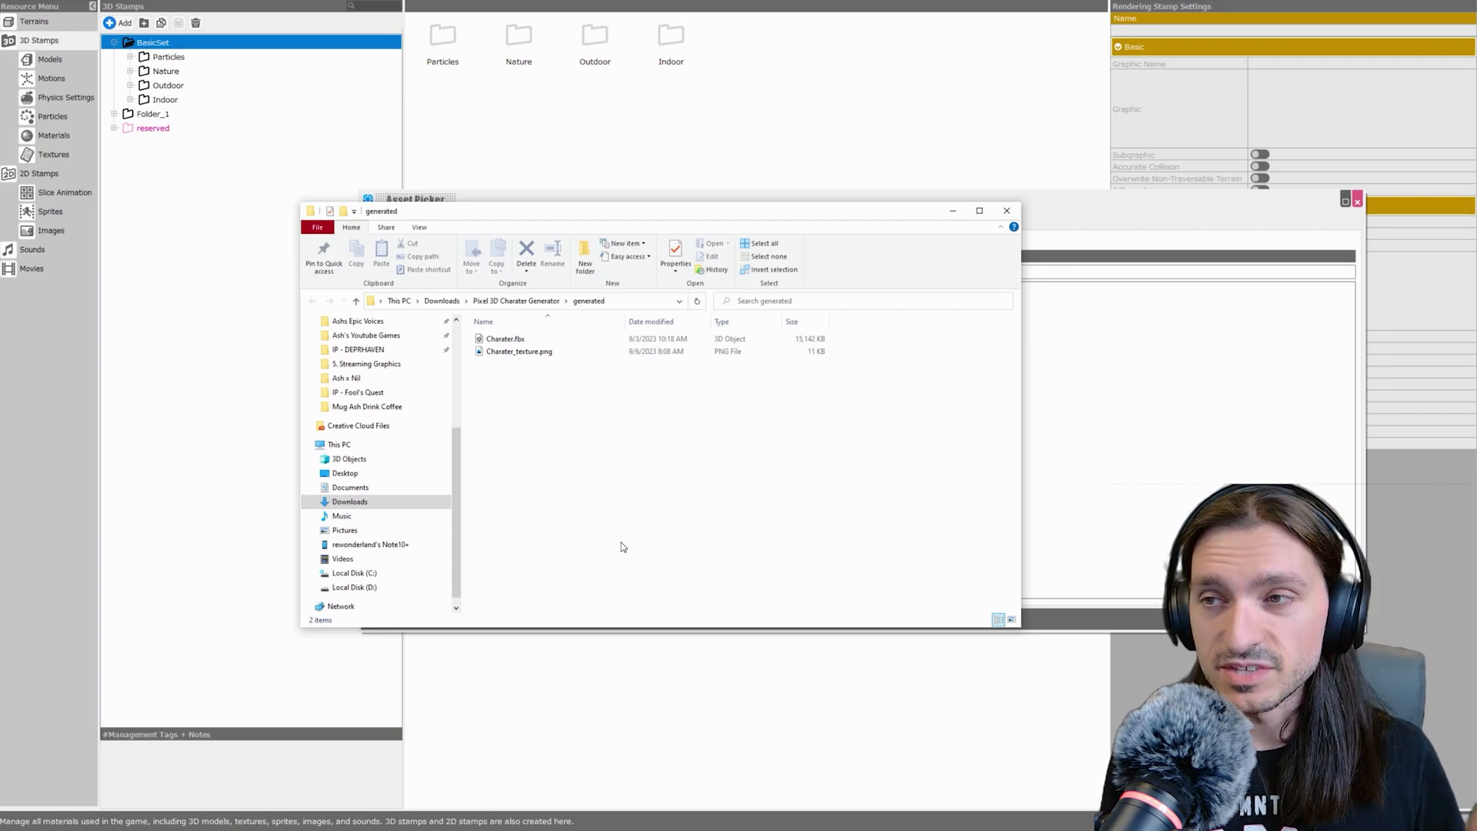
click(506, 338)
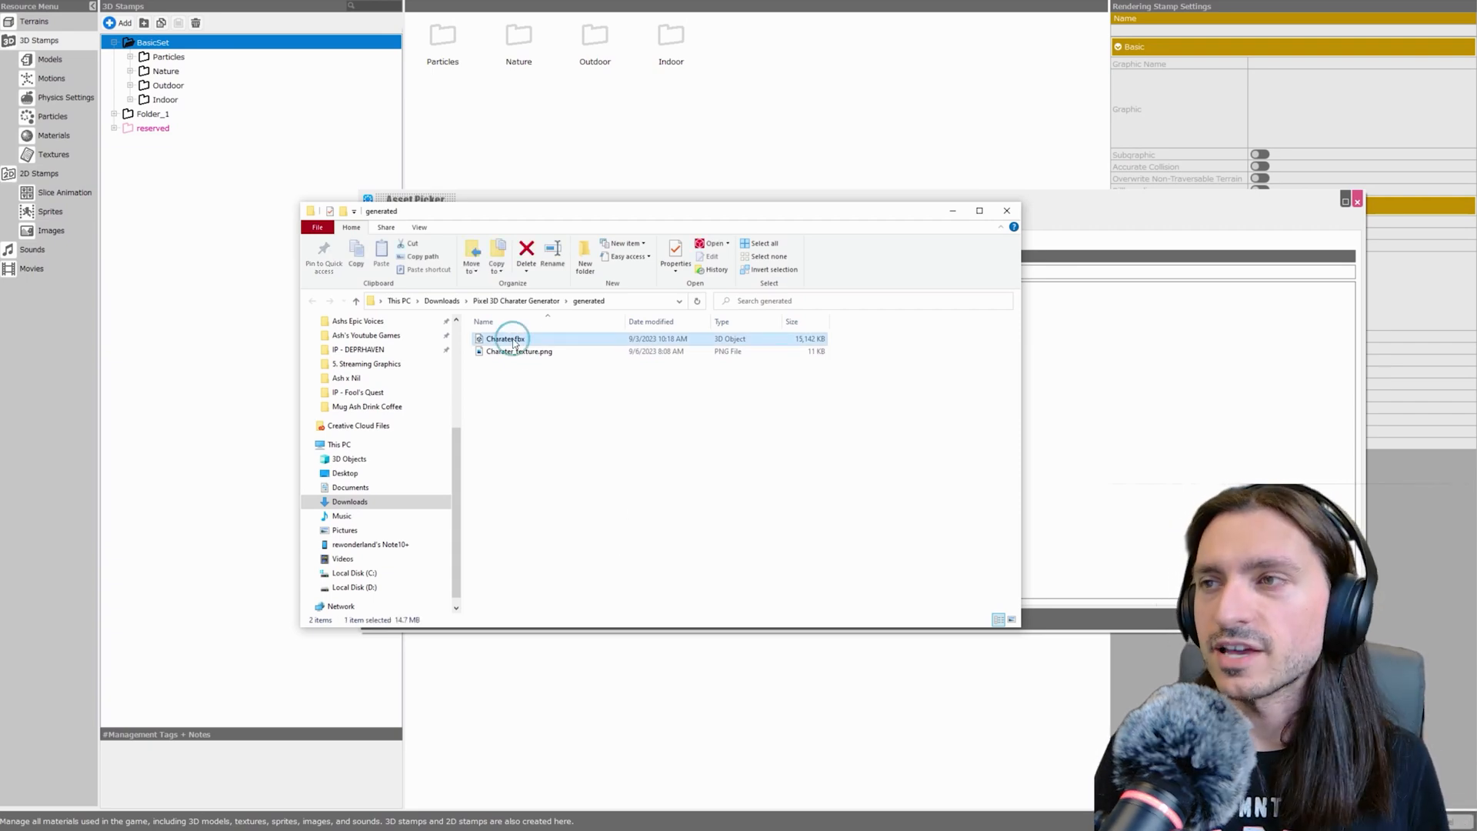
click(518, 351)
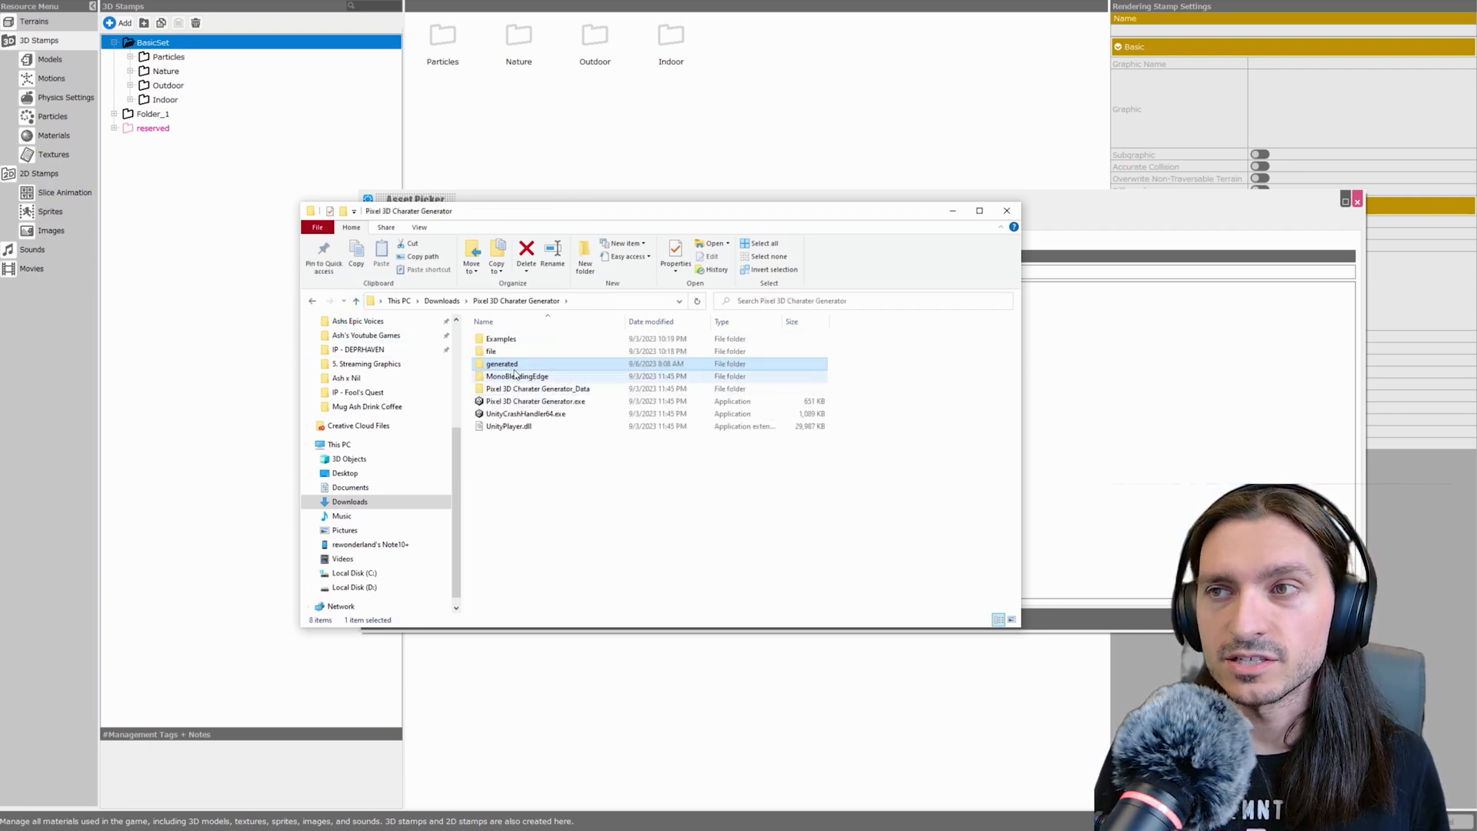
double_click(501, 363)
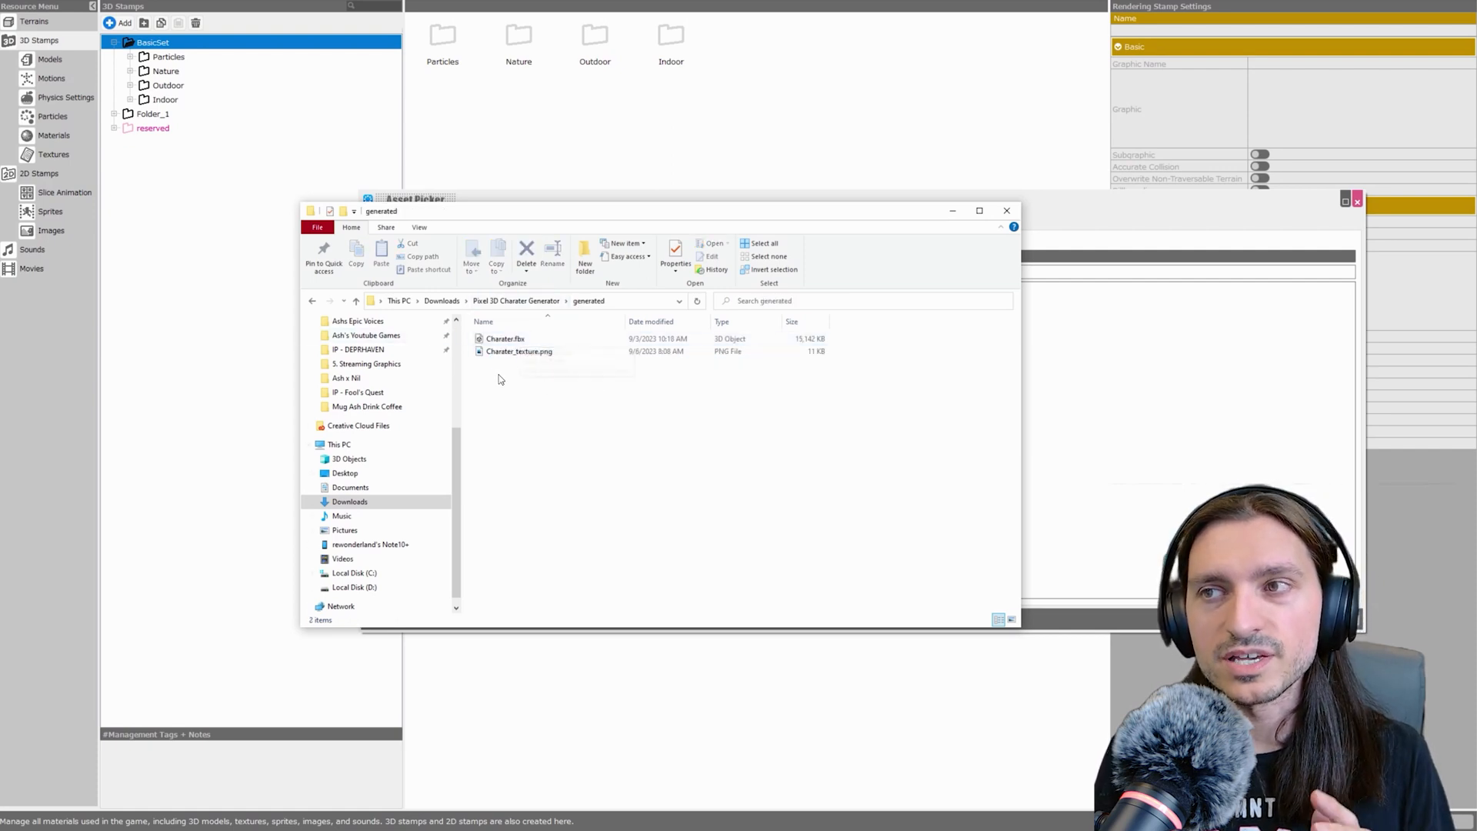
mouse_move(504, 339)
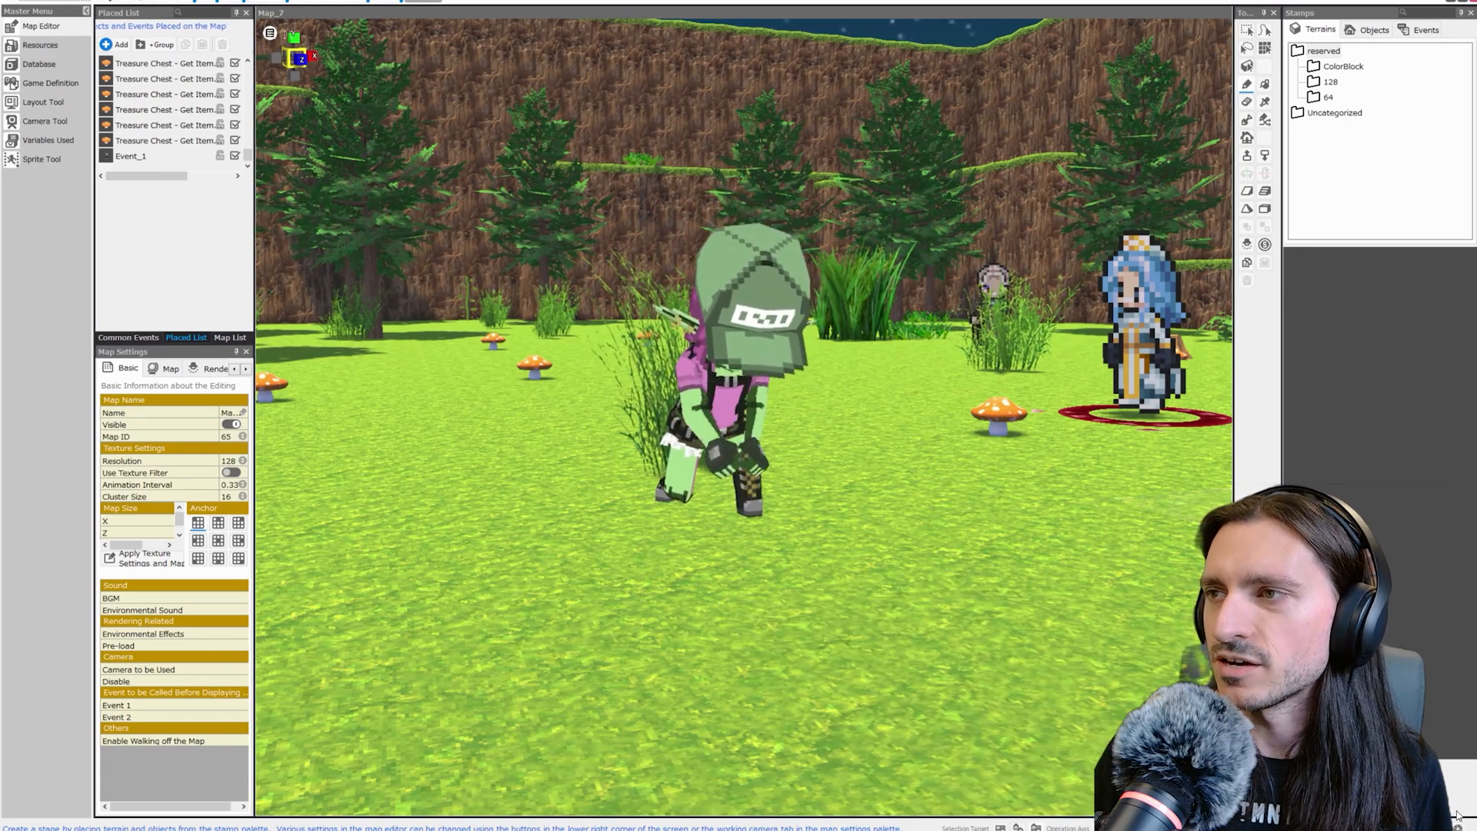
Place the imported goblin model on the forest map and bring up the ground tile's editing options
click(129, 155)
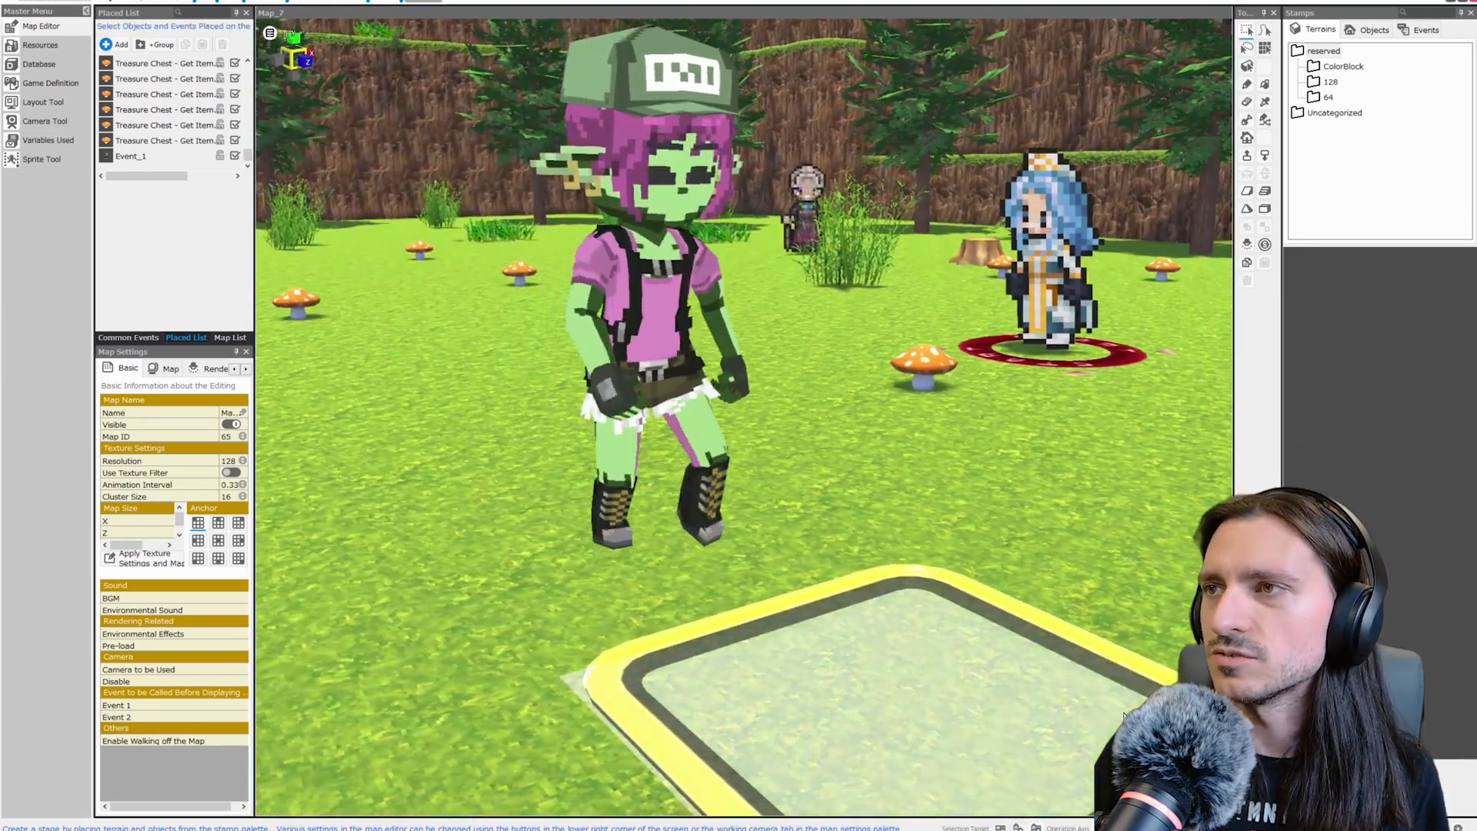
right_click(928, 719)
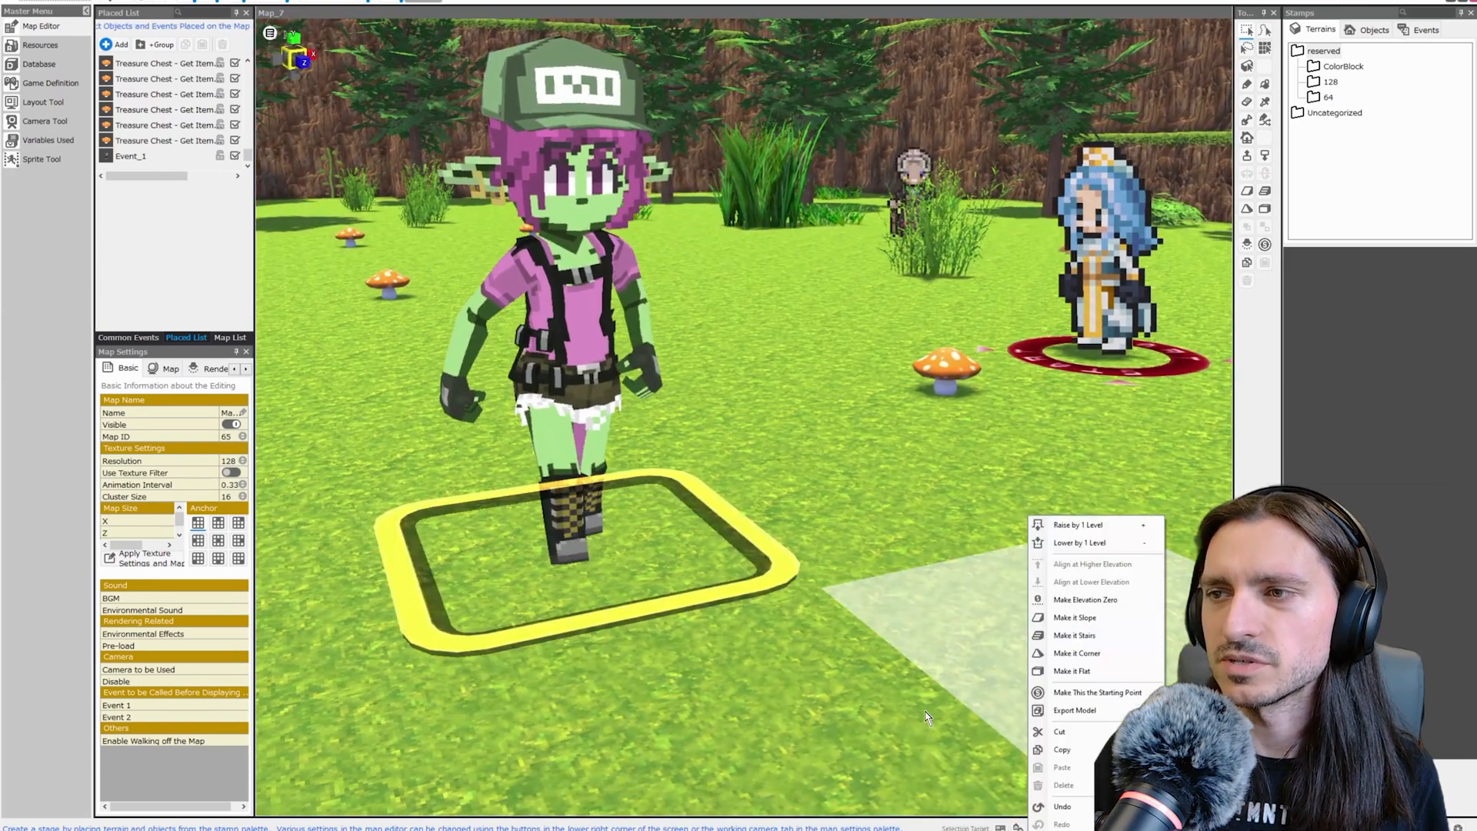